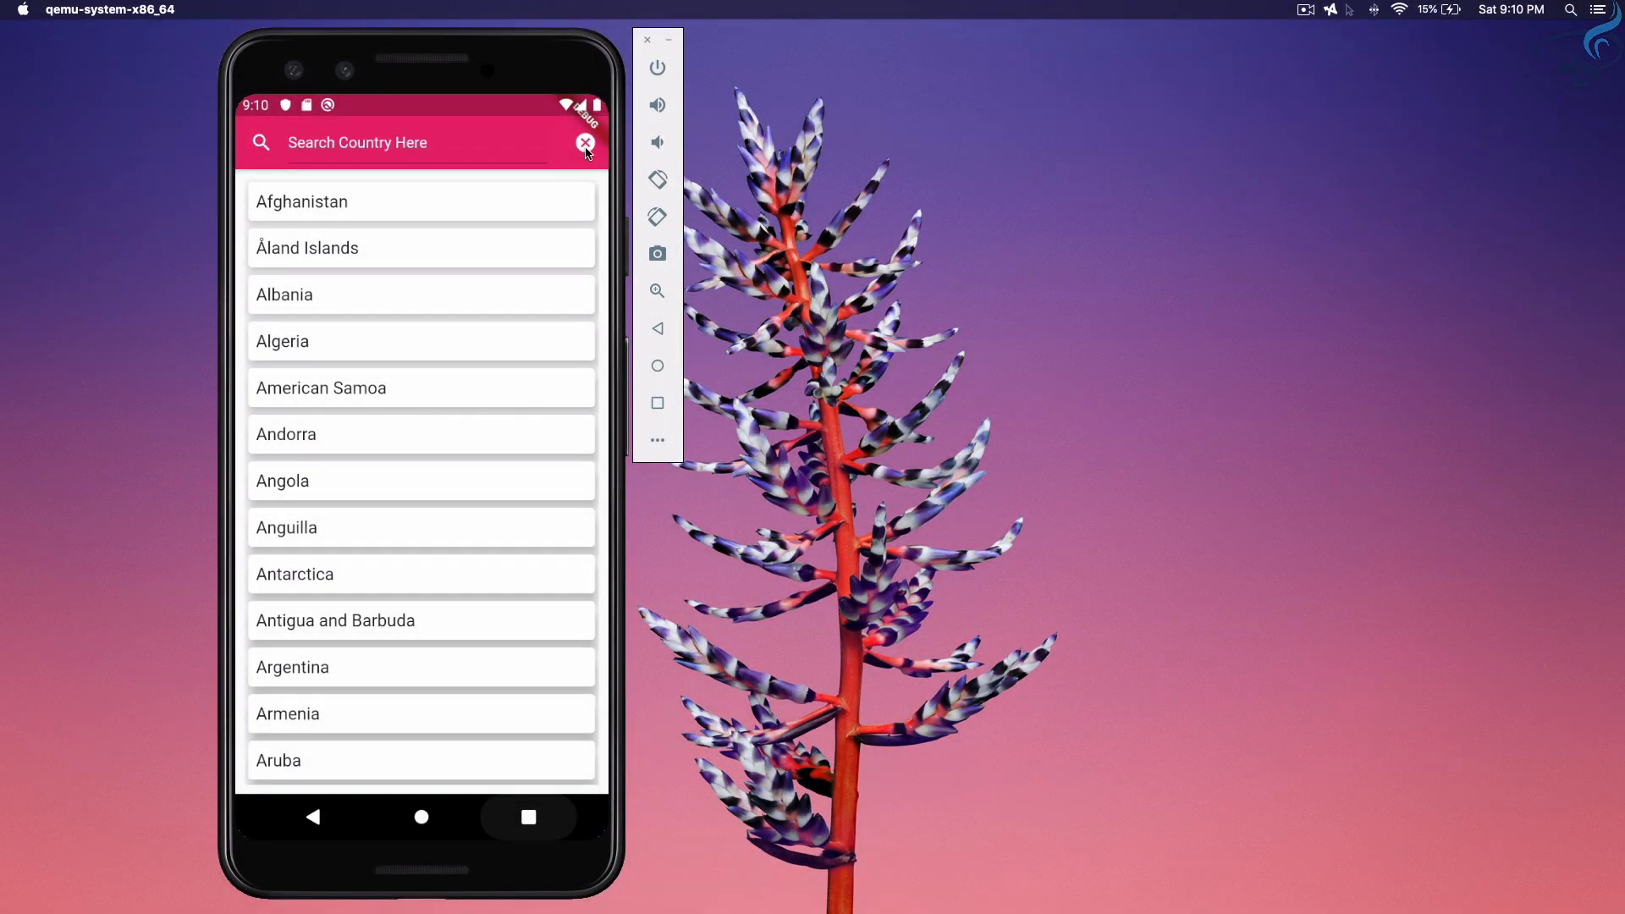
mouse_move(503, 264)
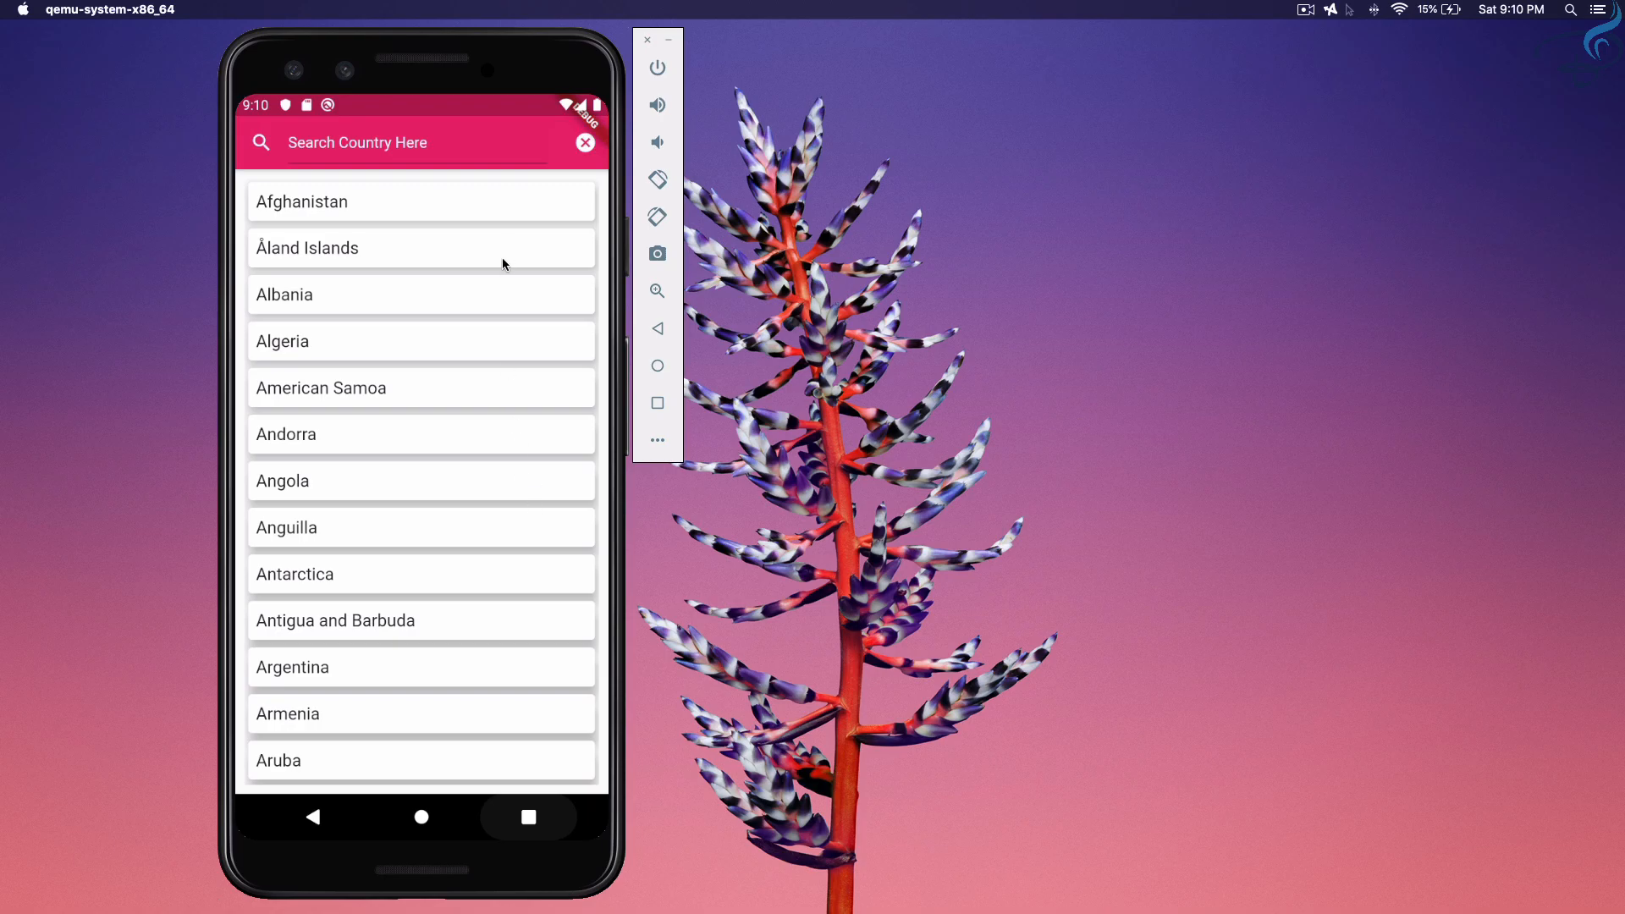
Review the build code and locate the countries future feeding the list
click(415, 143)
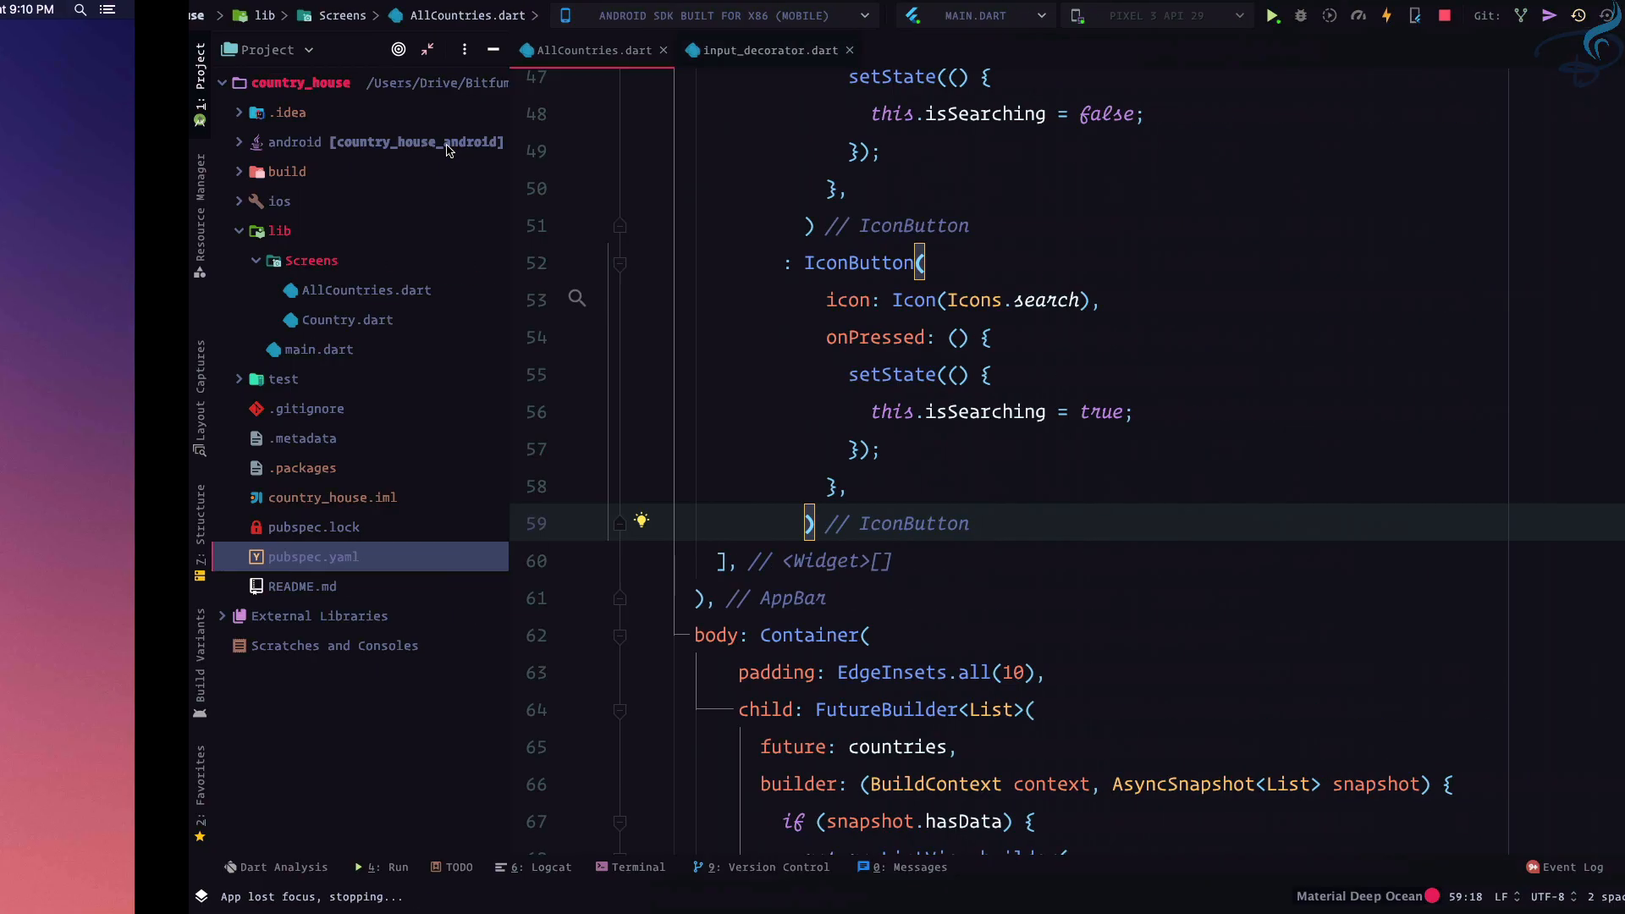
scroll(down, 3)
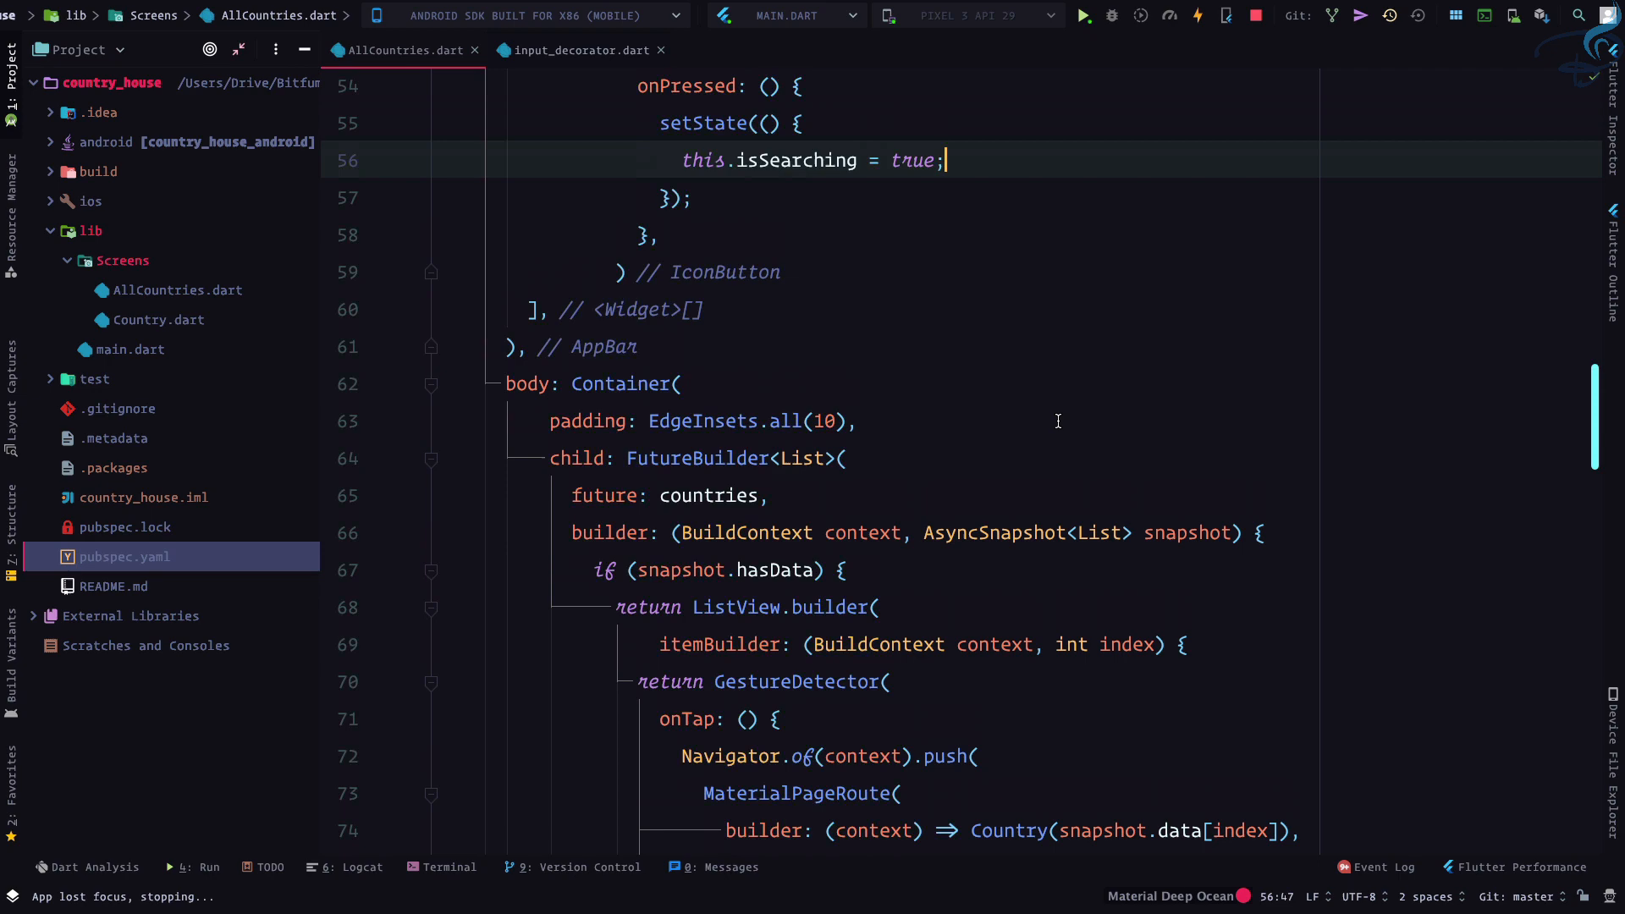
scroll(up, 3)
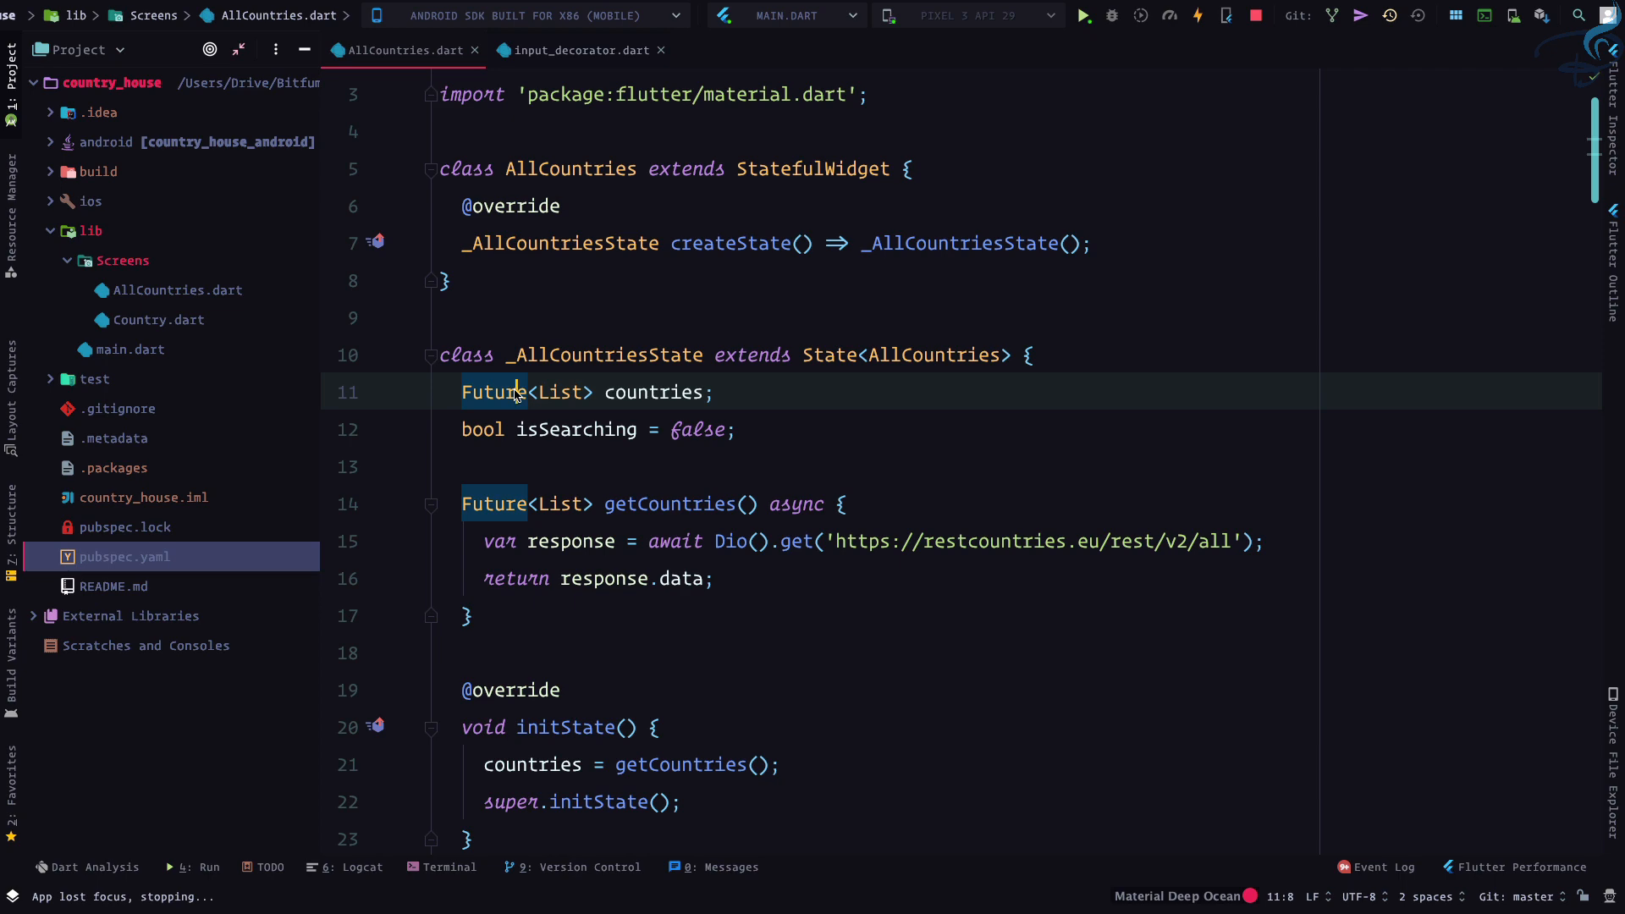
scroll(down, 3)
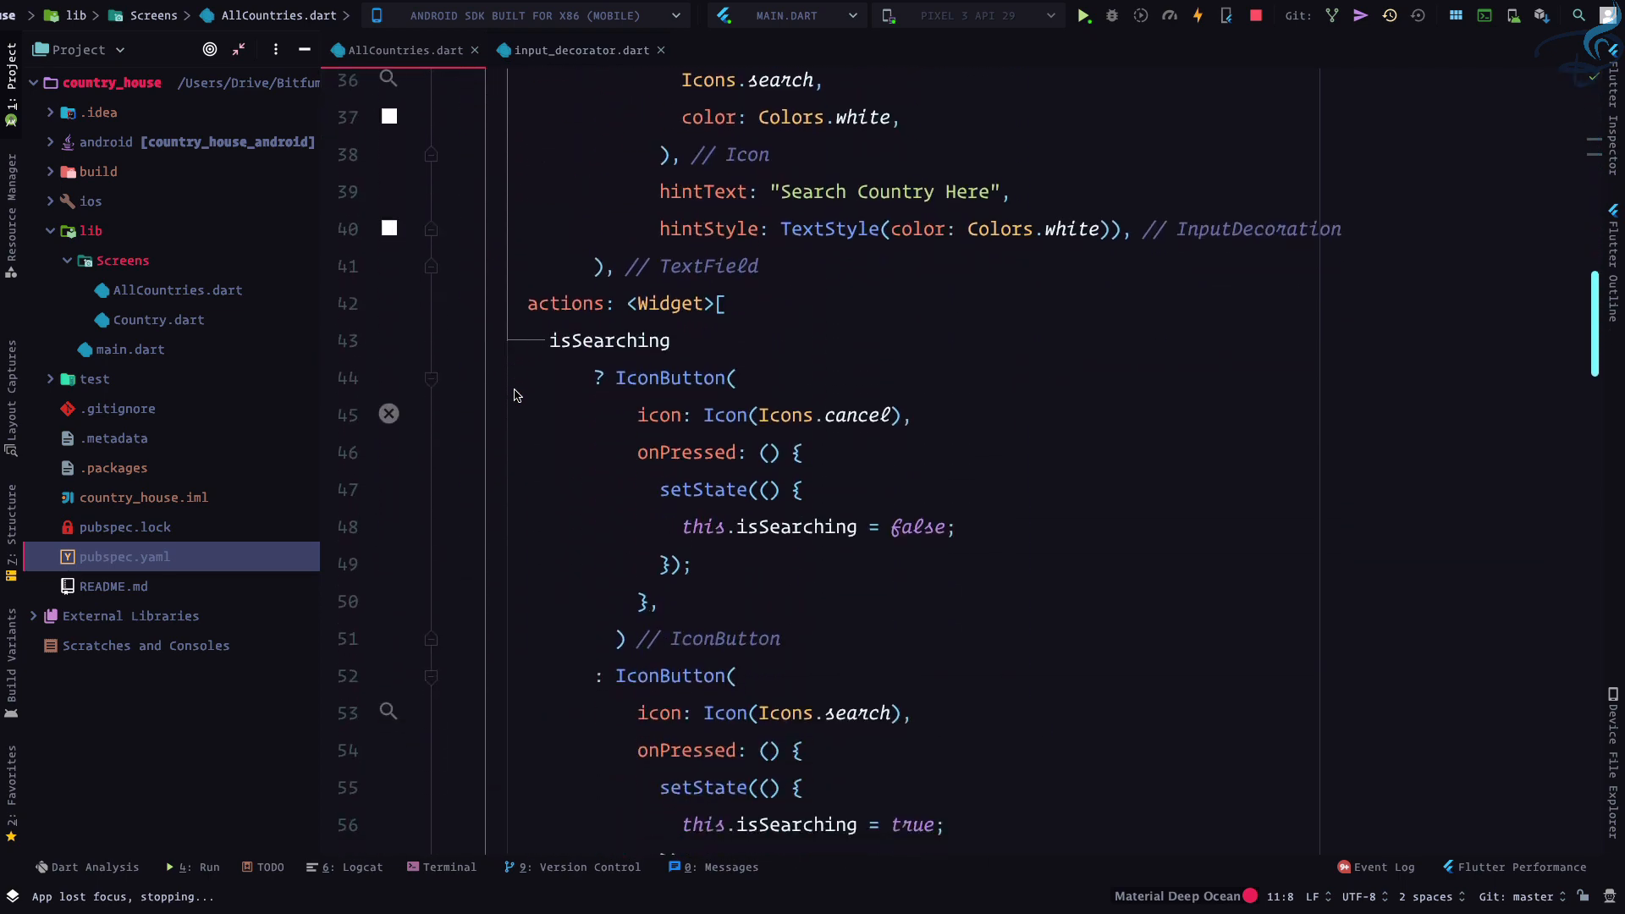
scroll(down, 3)
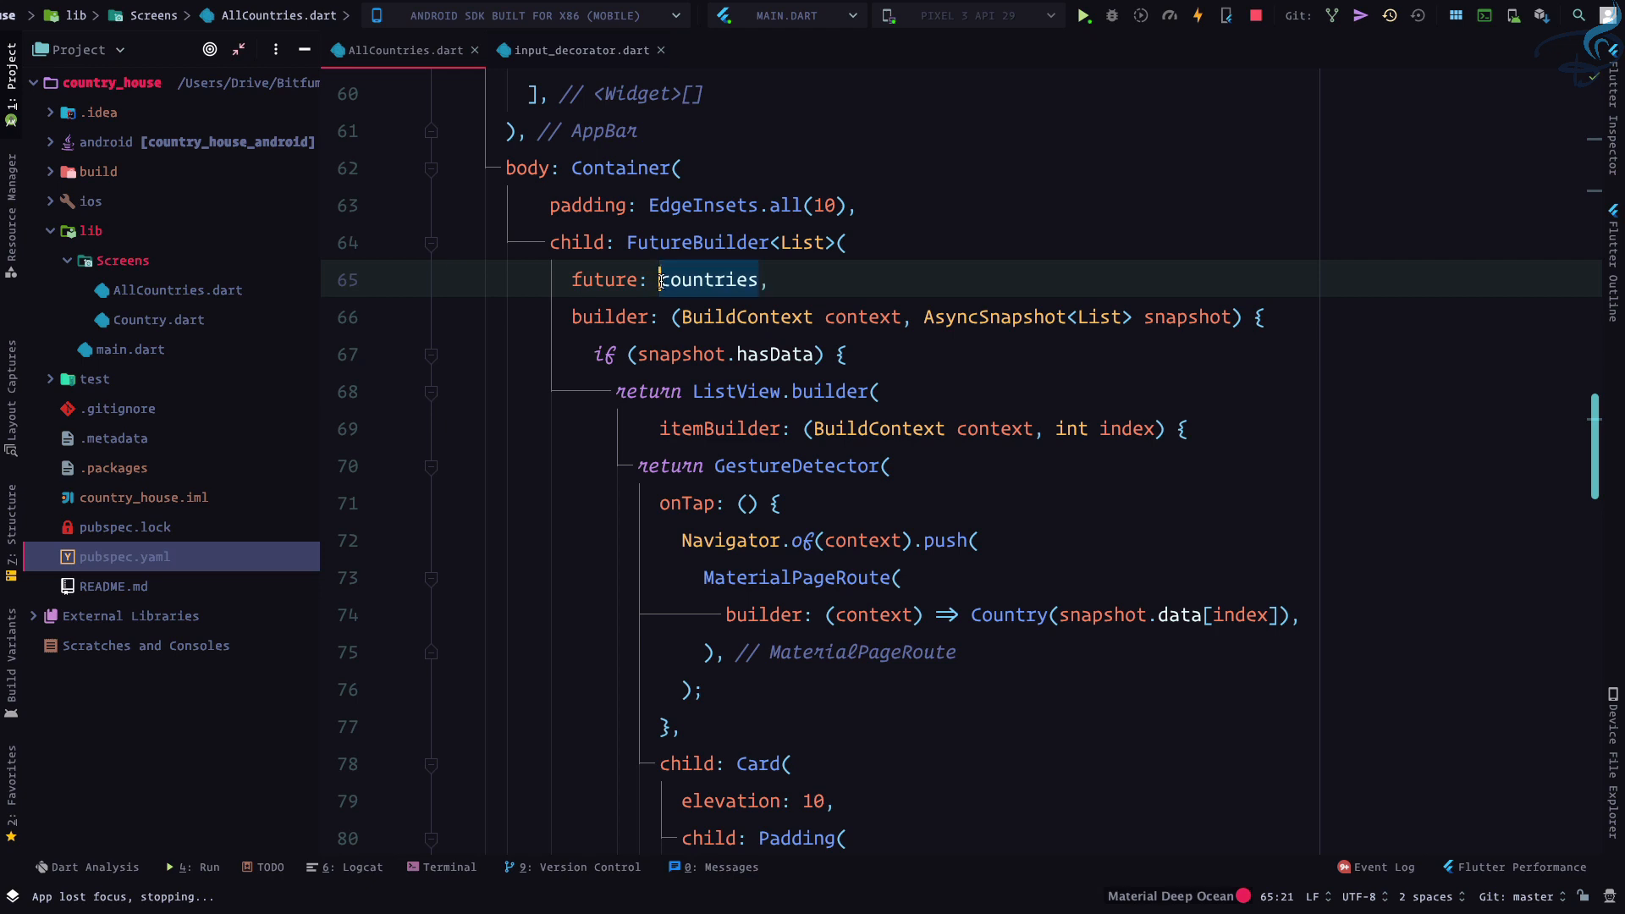
click(782, 280)
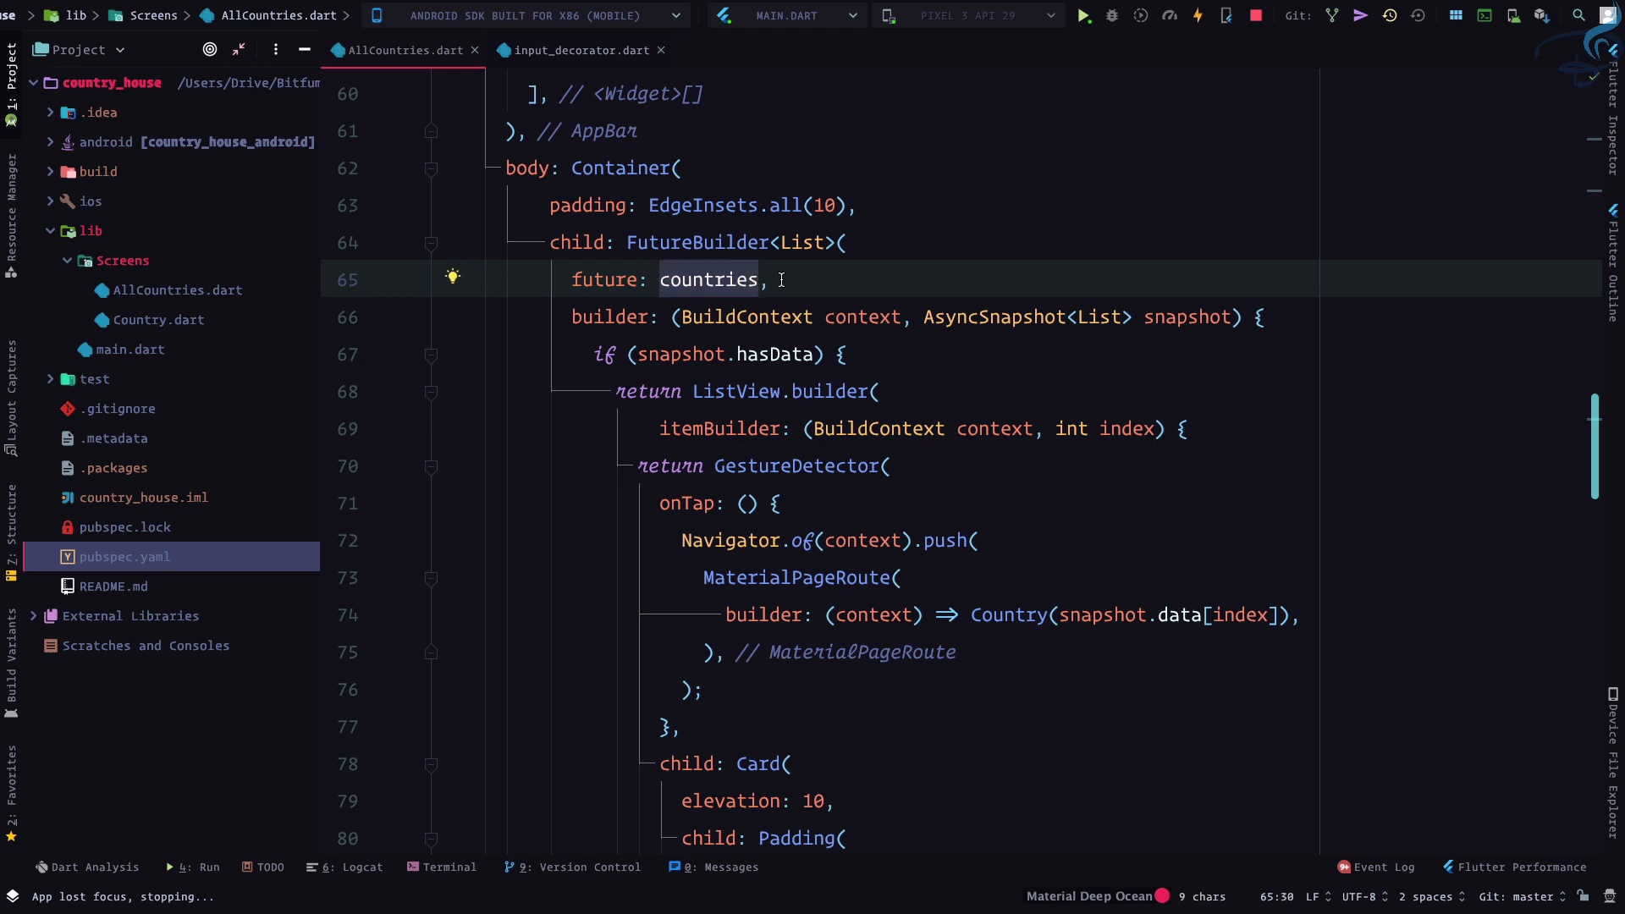
scroll(up, 3)
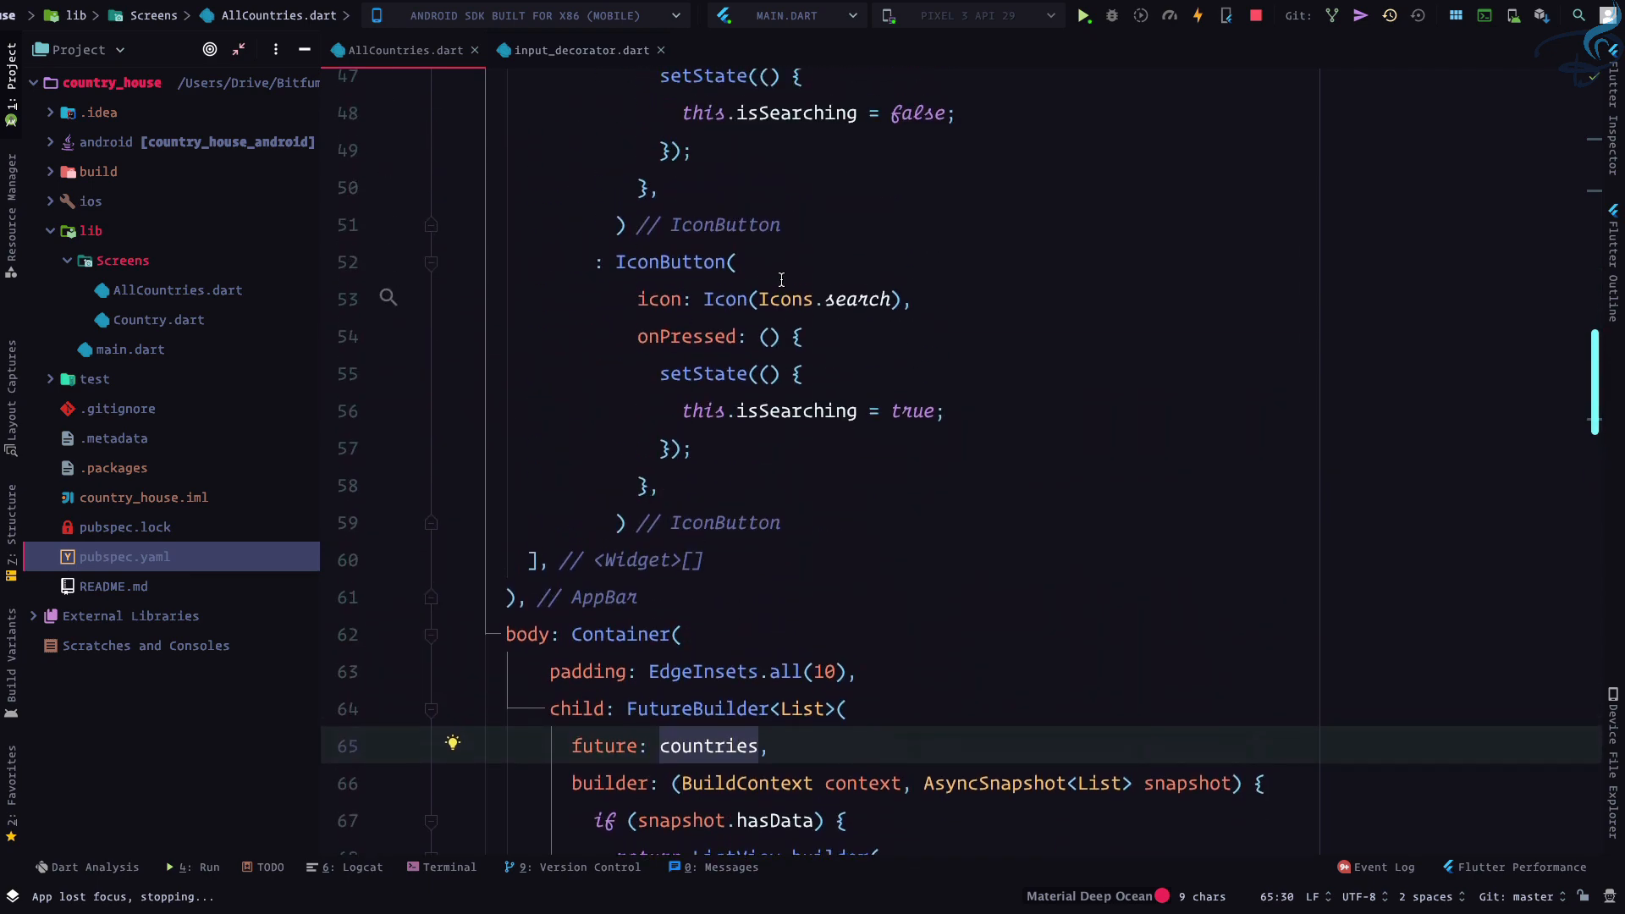
scroll(up, 3)
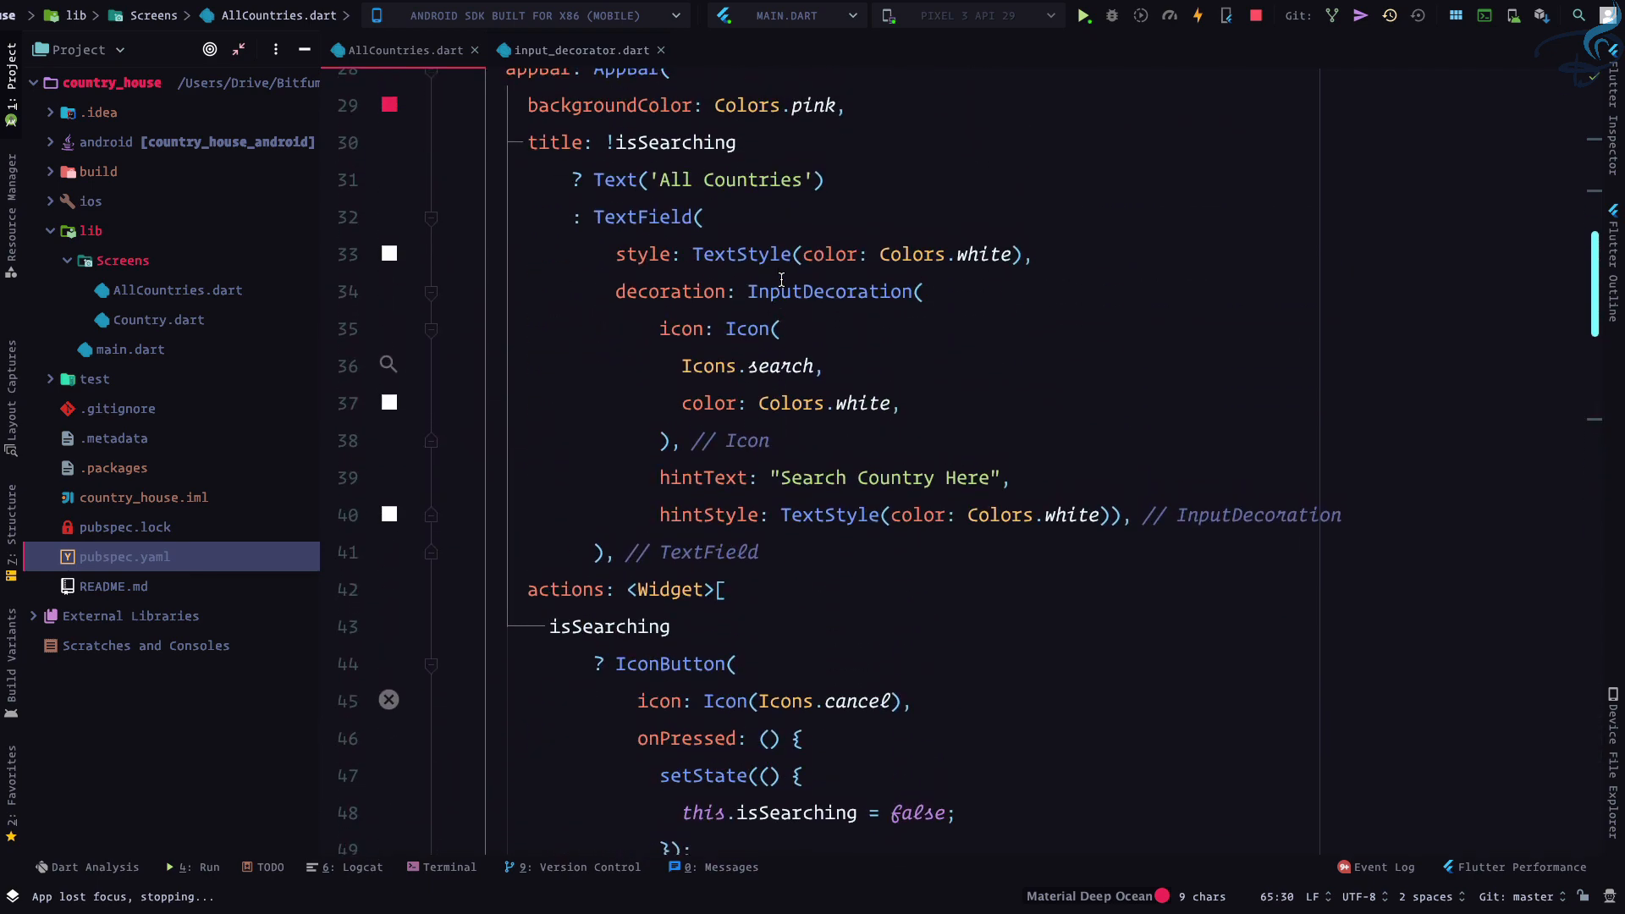
Add onChanged: (value) { _filterCountries(value); } to the search TextField
click(705, 217)
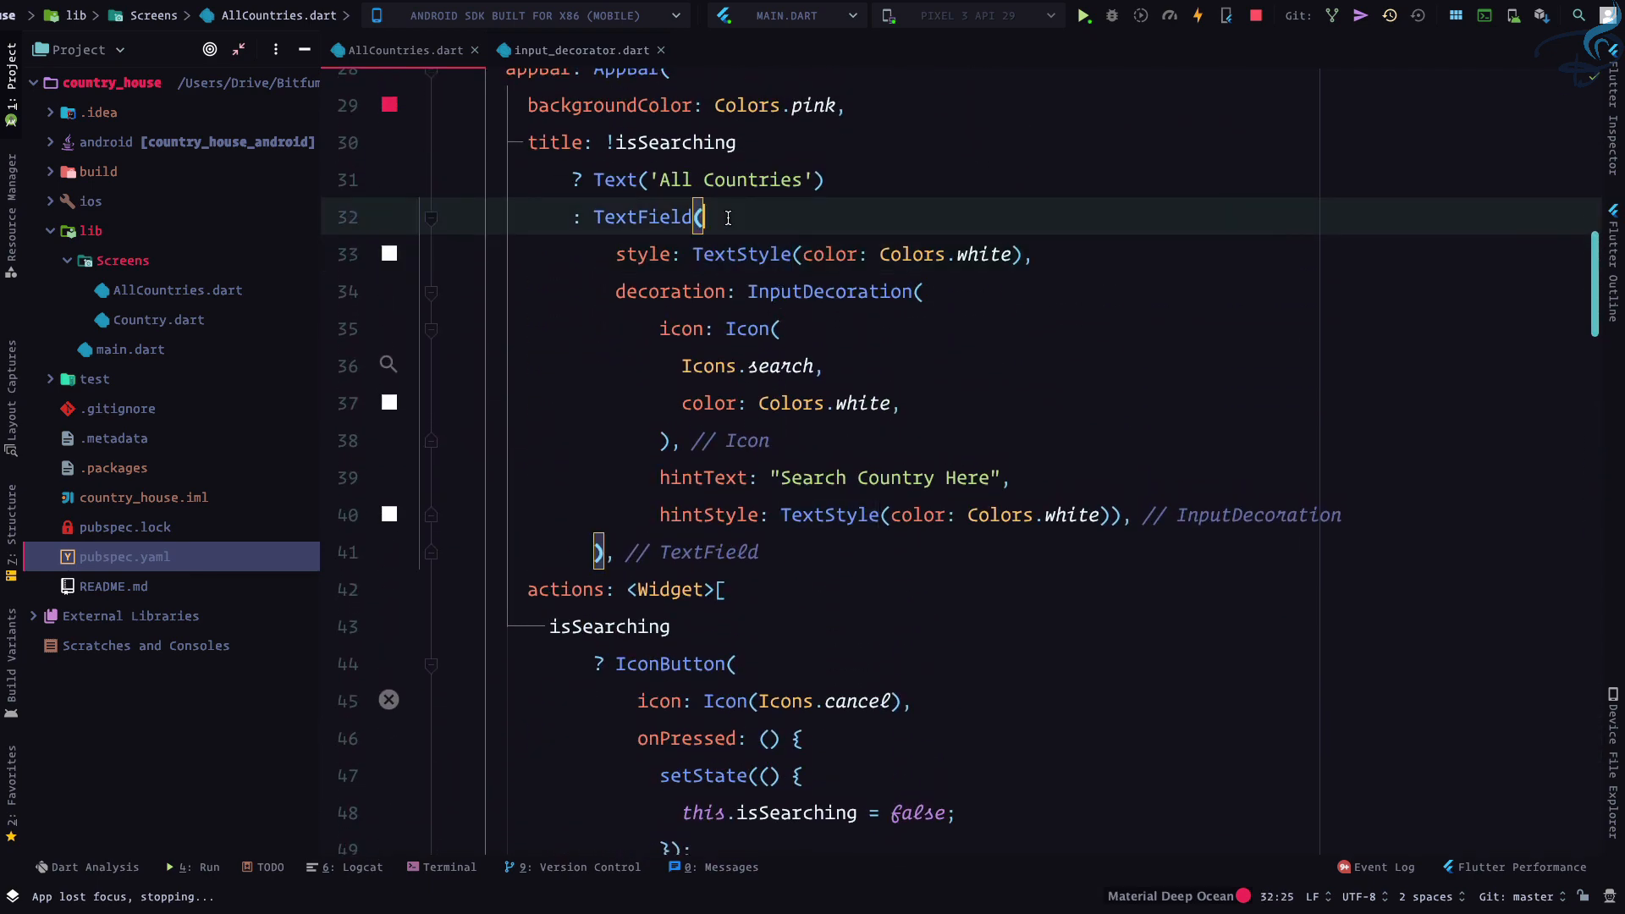
text(onChanged: (){)
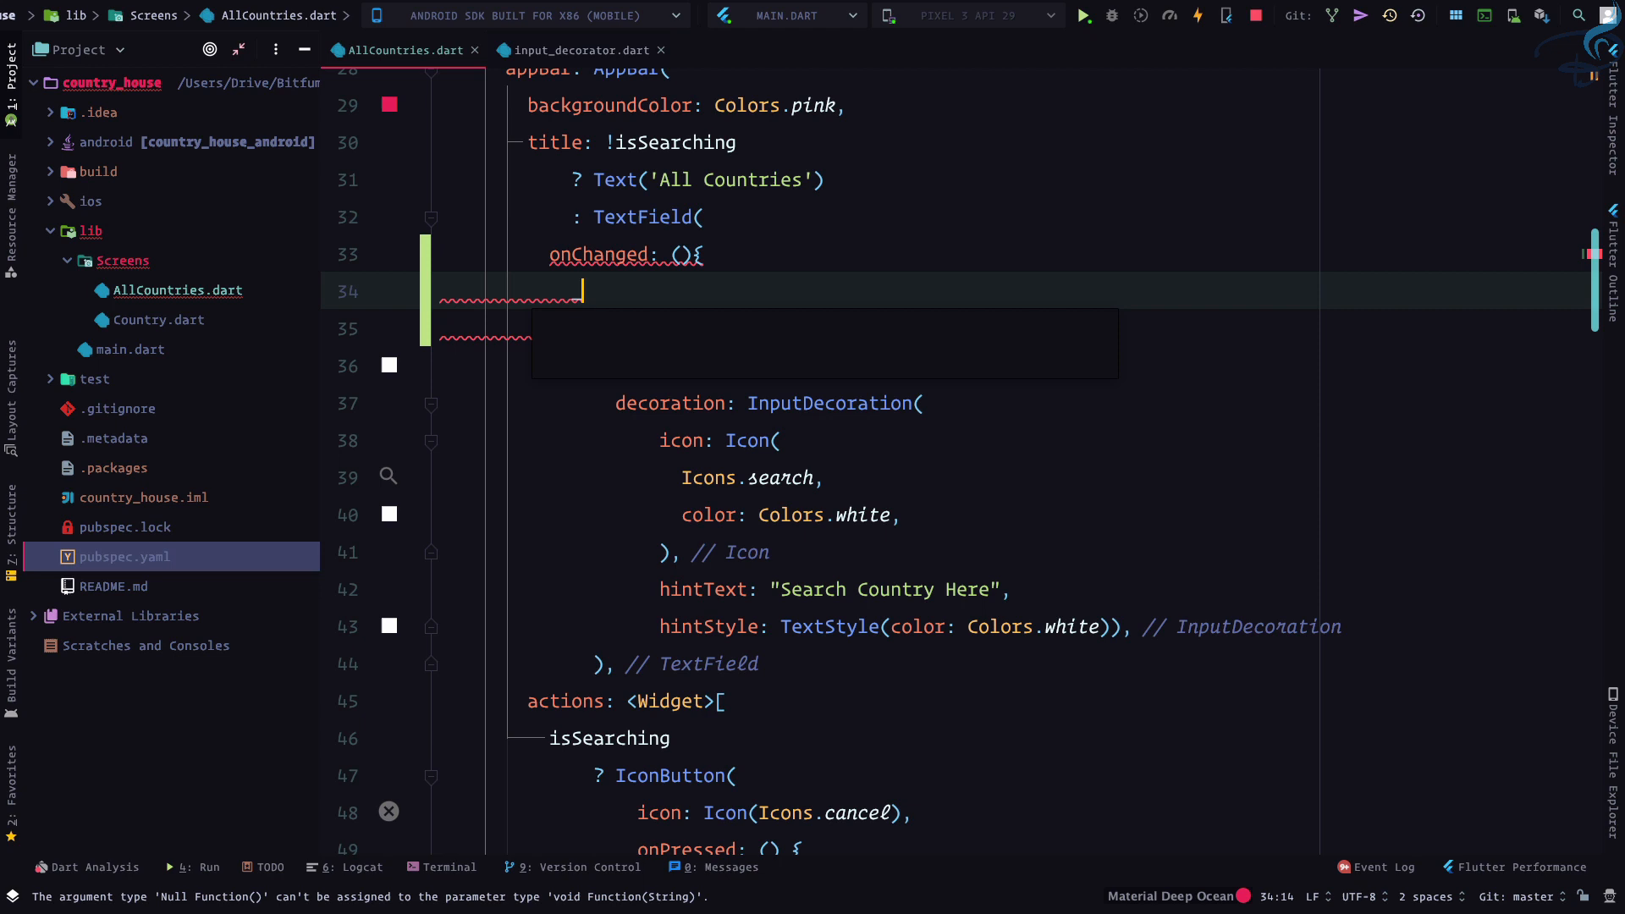
key(ctrl+space)
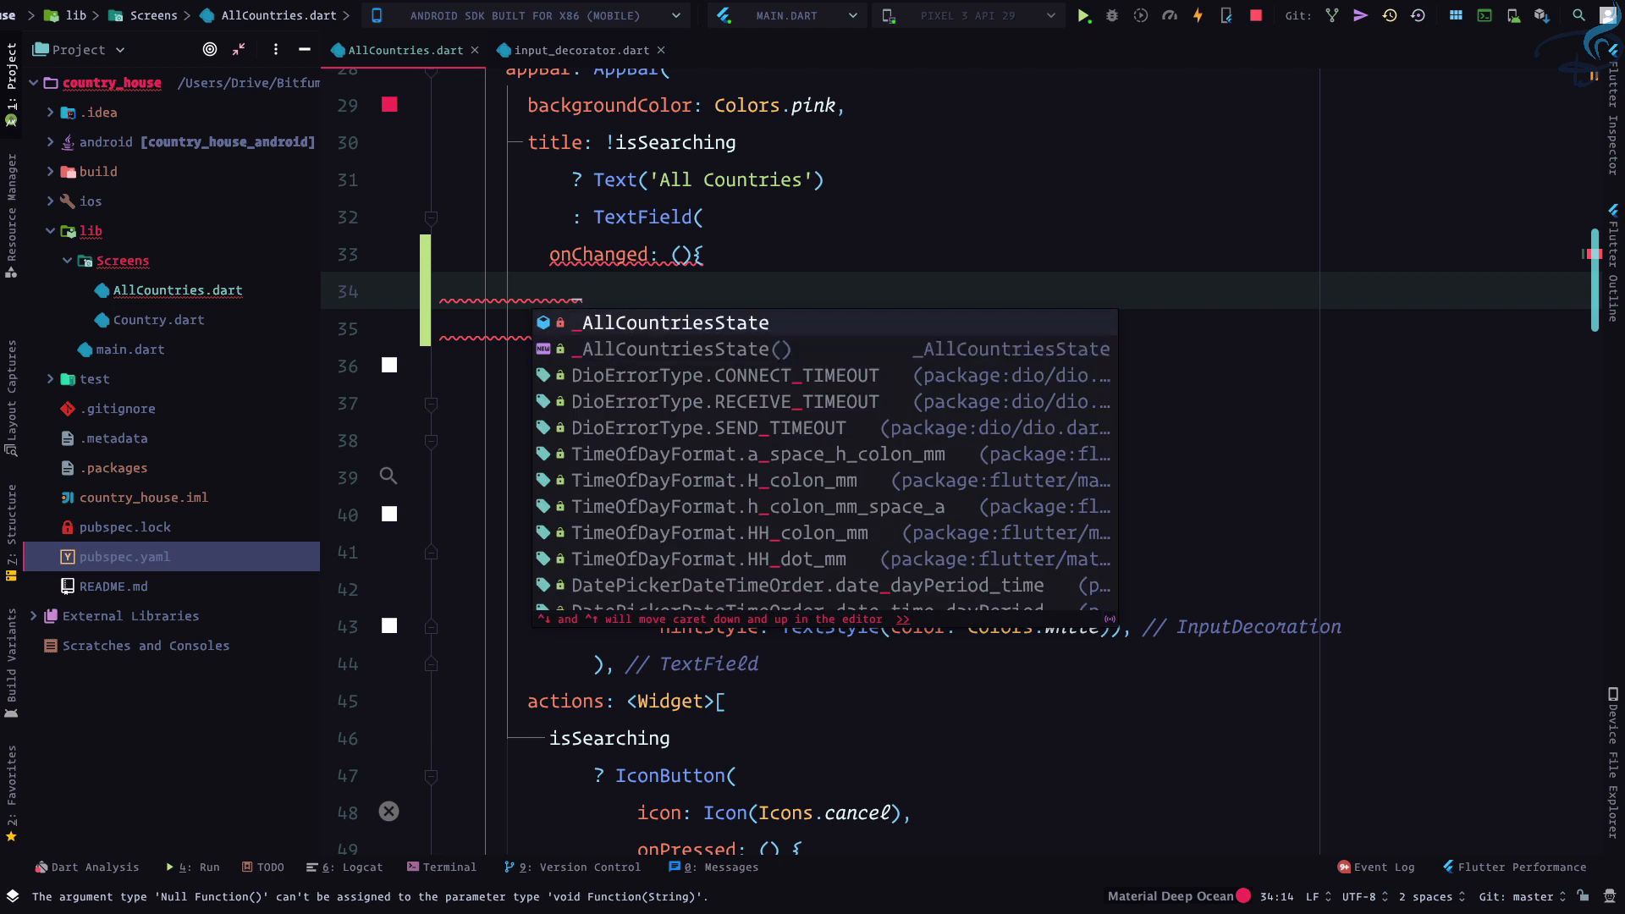
text(filterCountries()
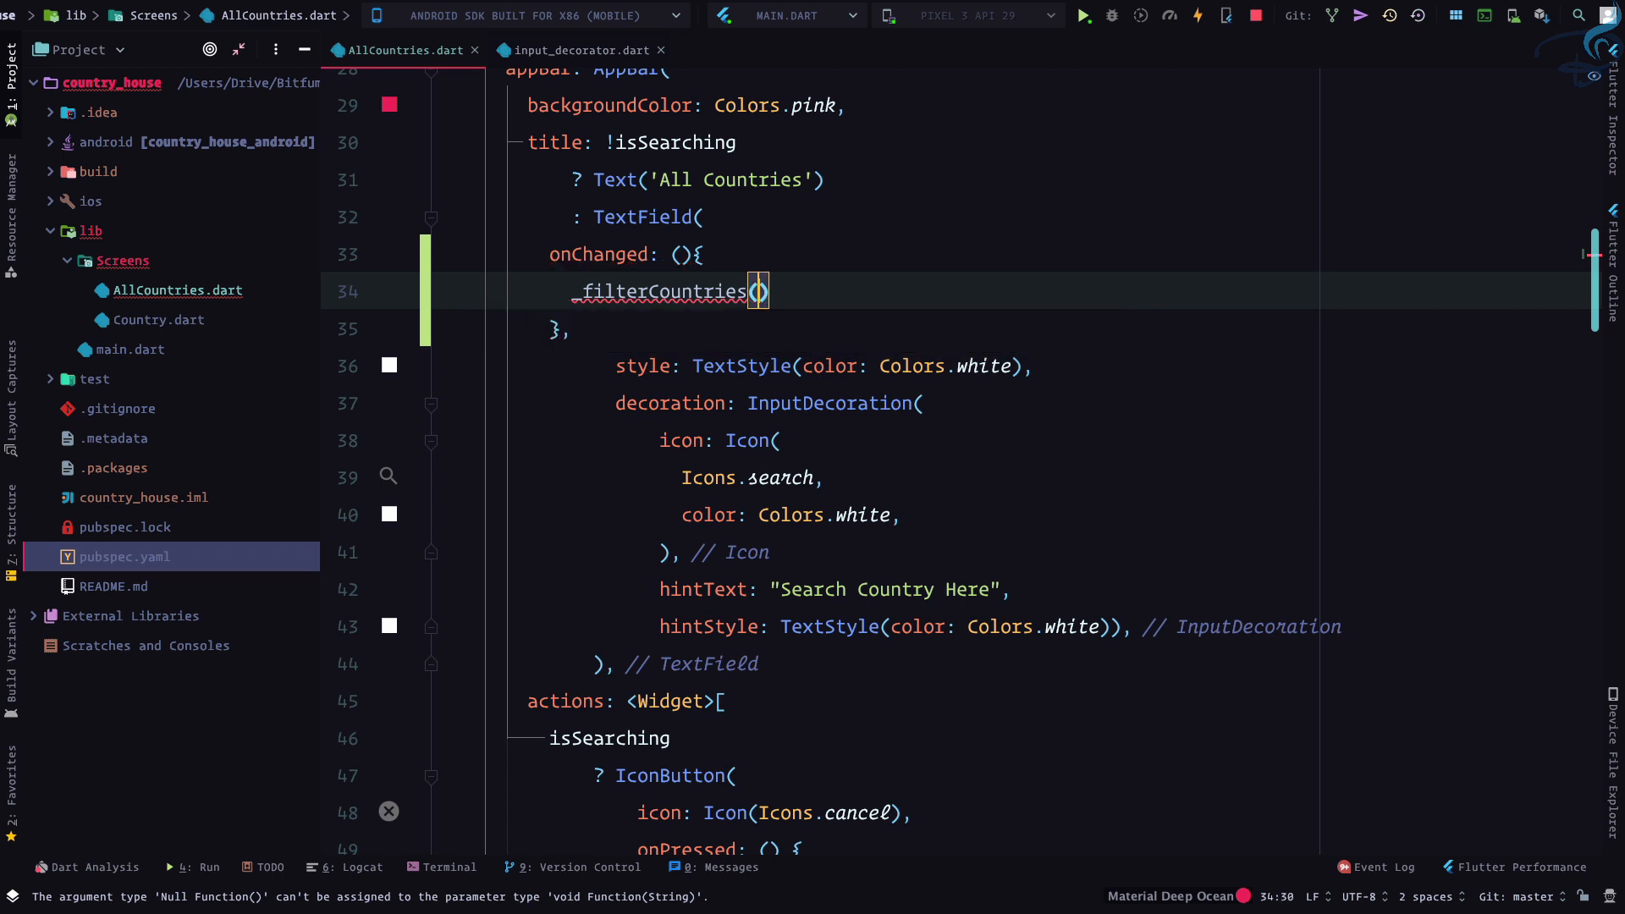
text(value)
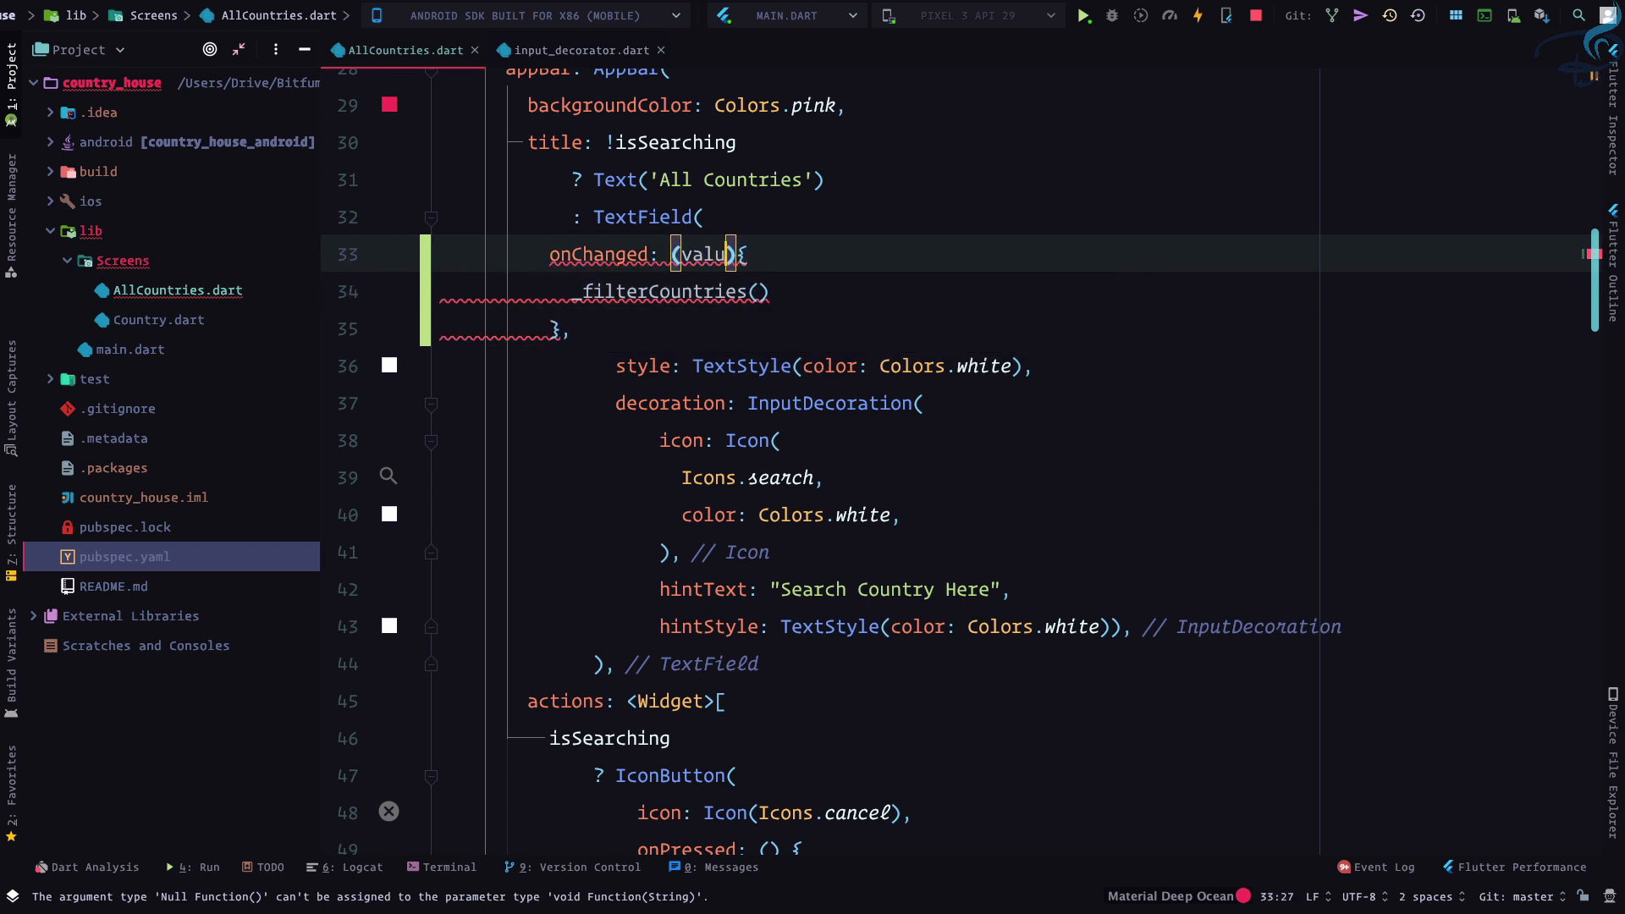
text(value)
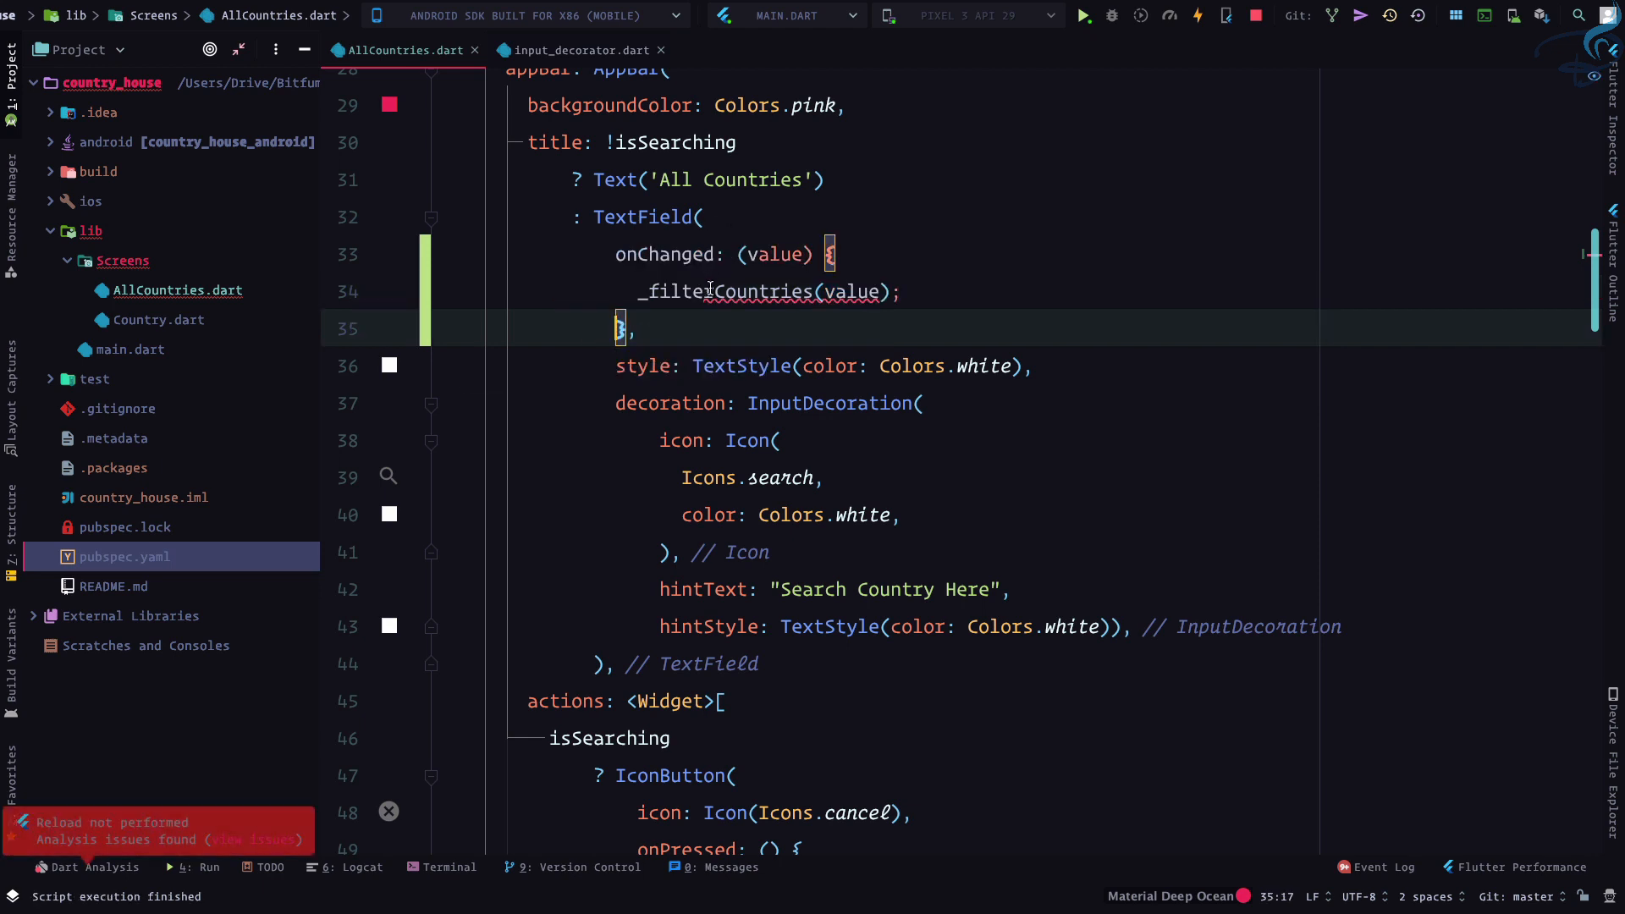
click(671, 291)
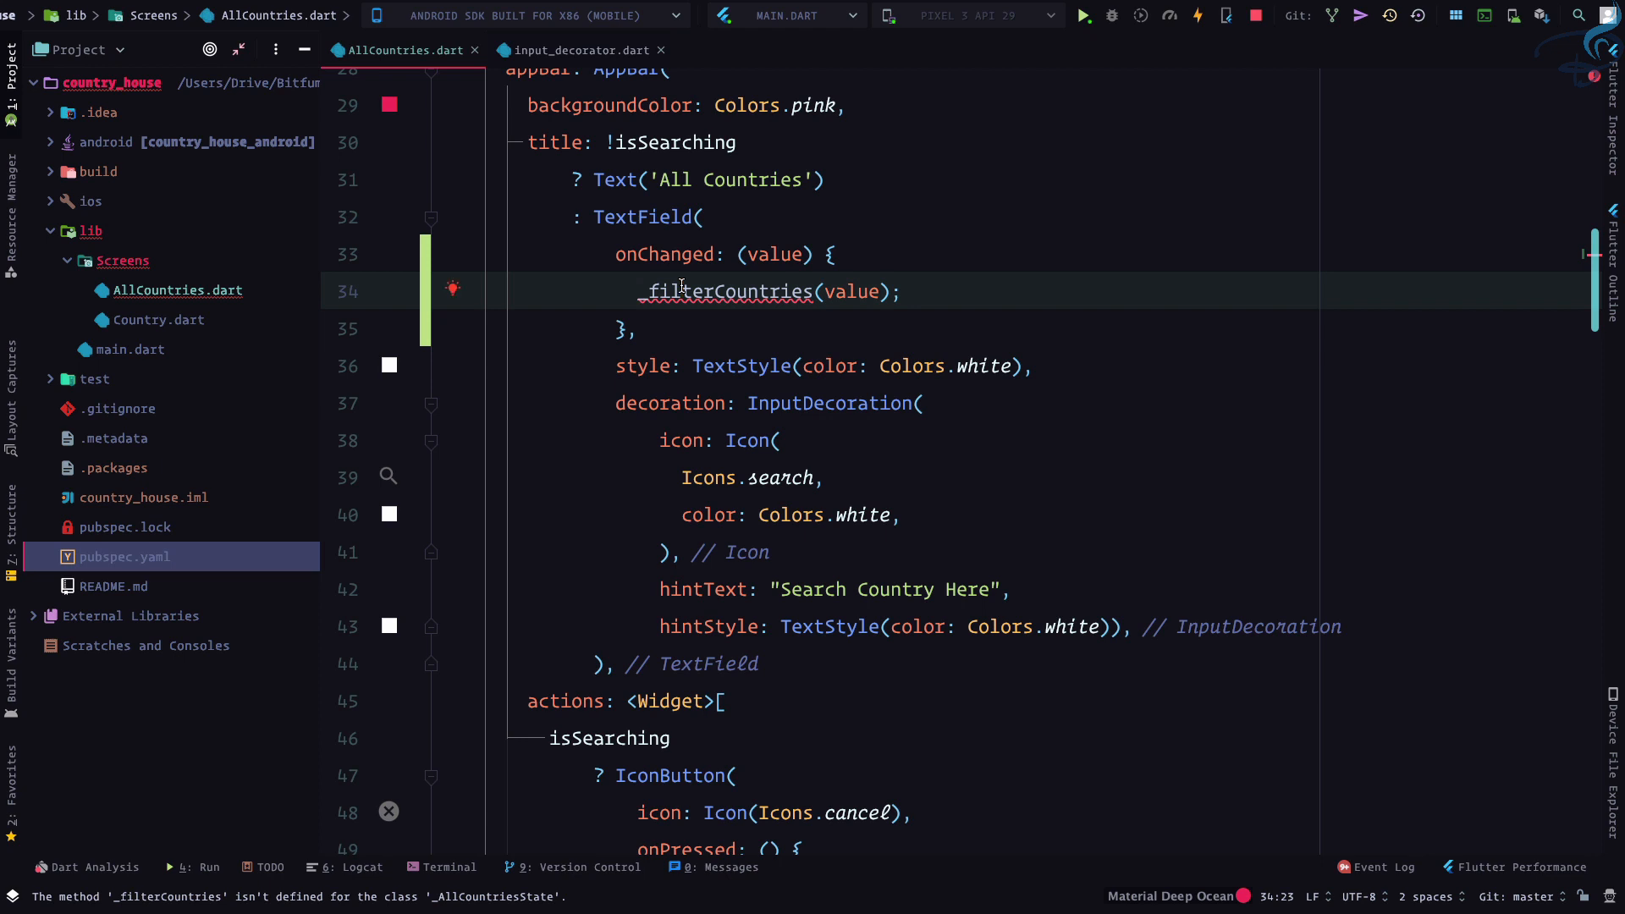
Below initState, define void _filterCountries(value) that prints value
scroll(up, 3)
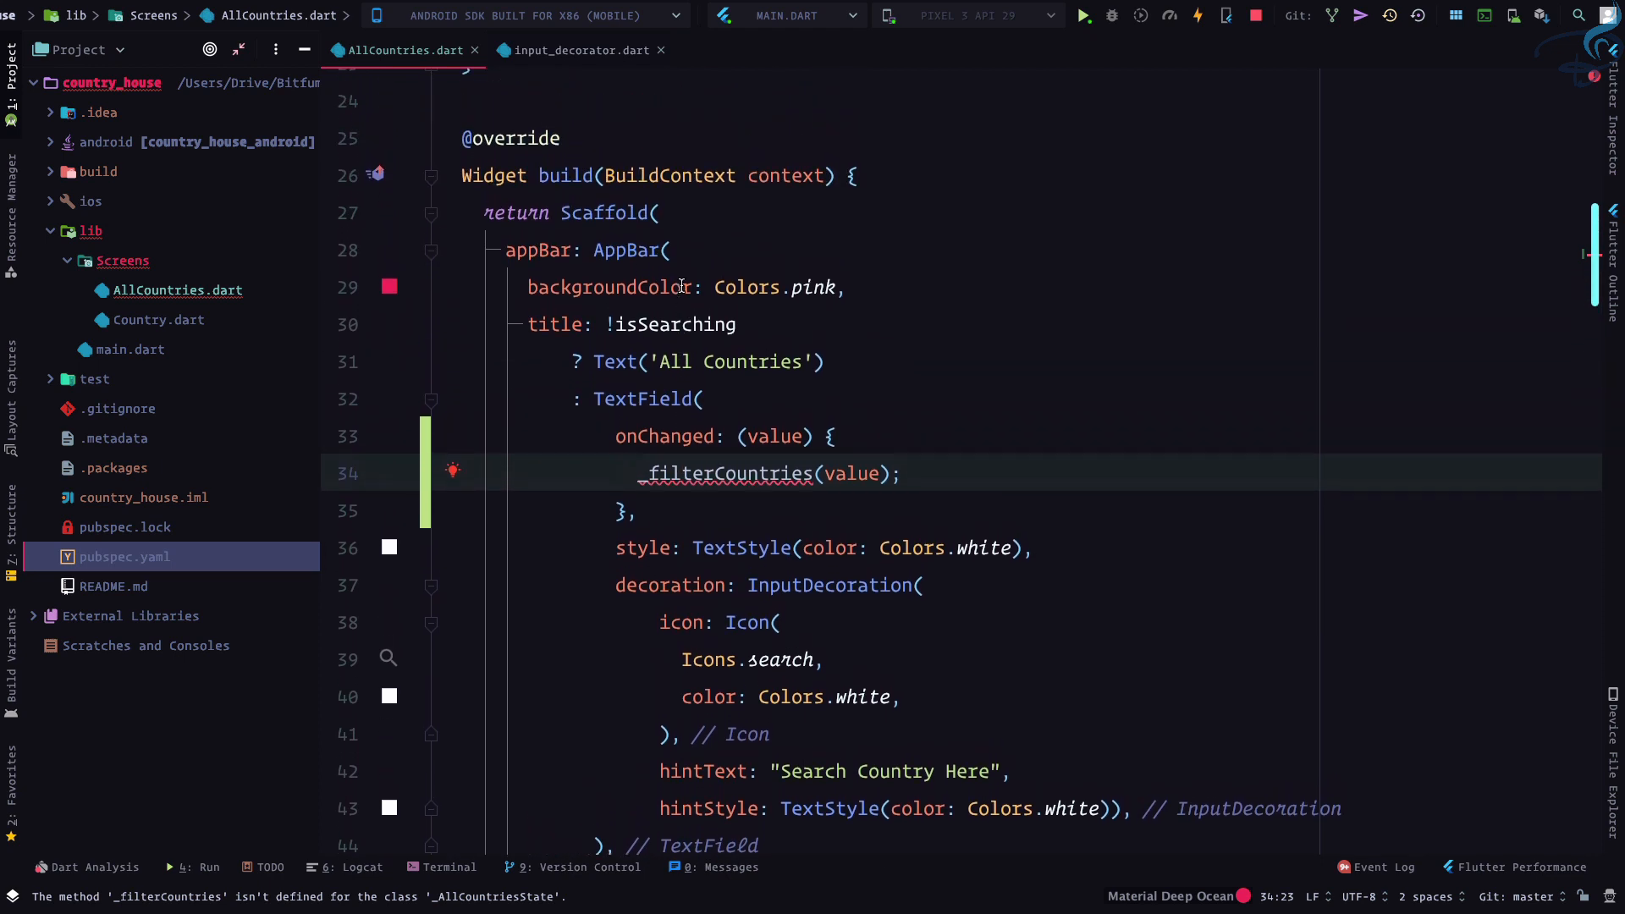
scroll(up, 3)
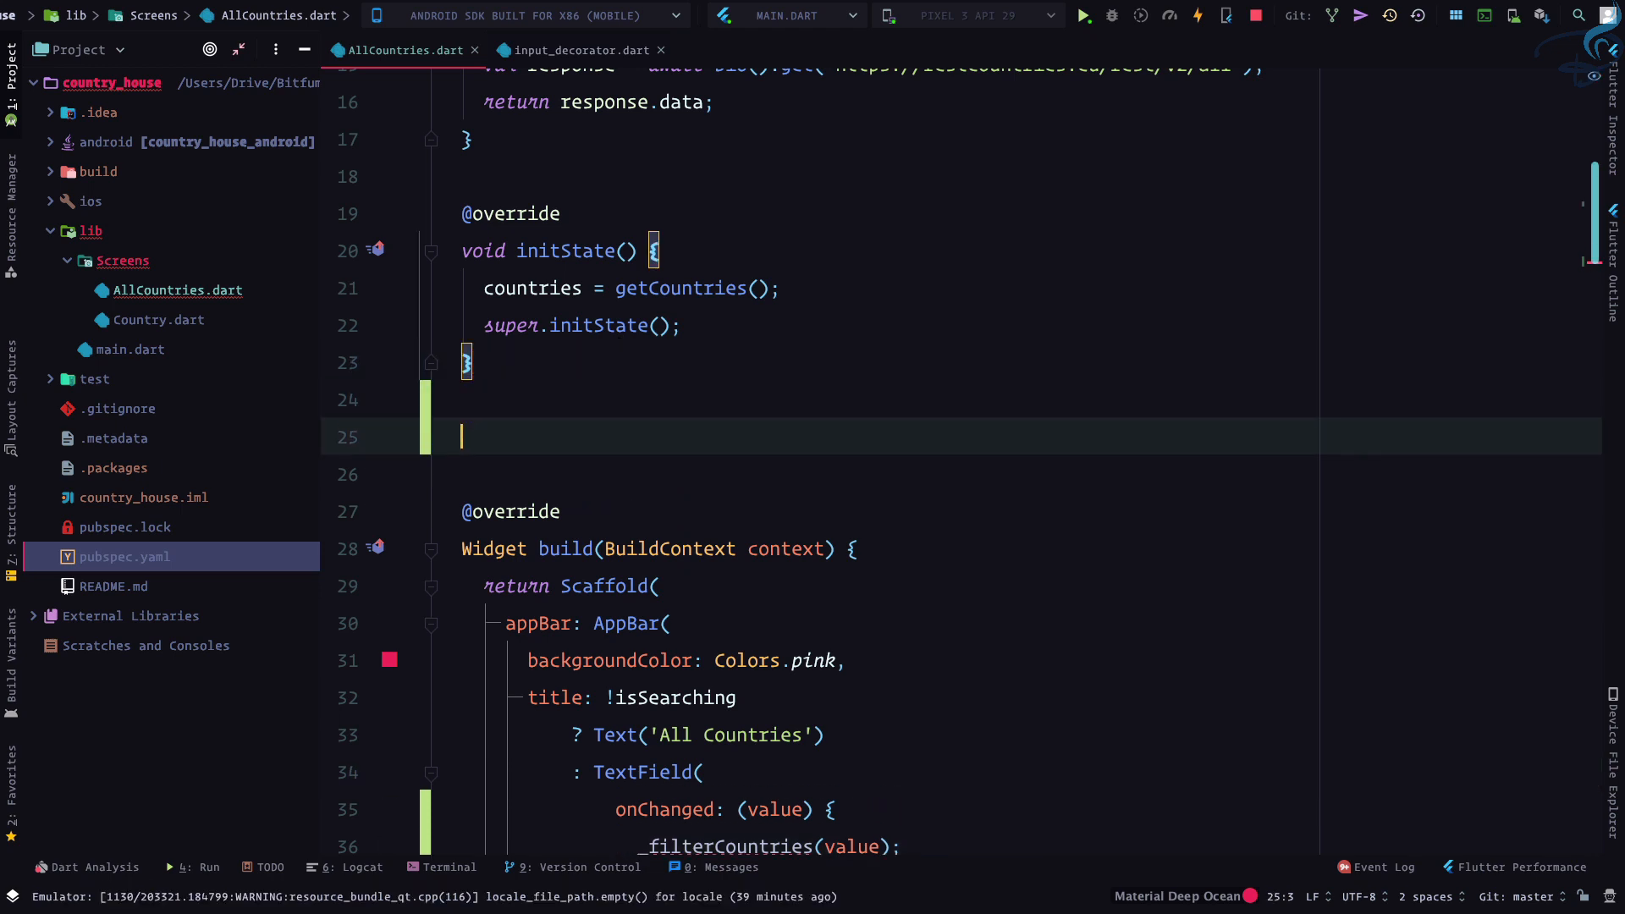
text(void _filterCountries(){)
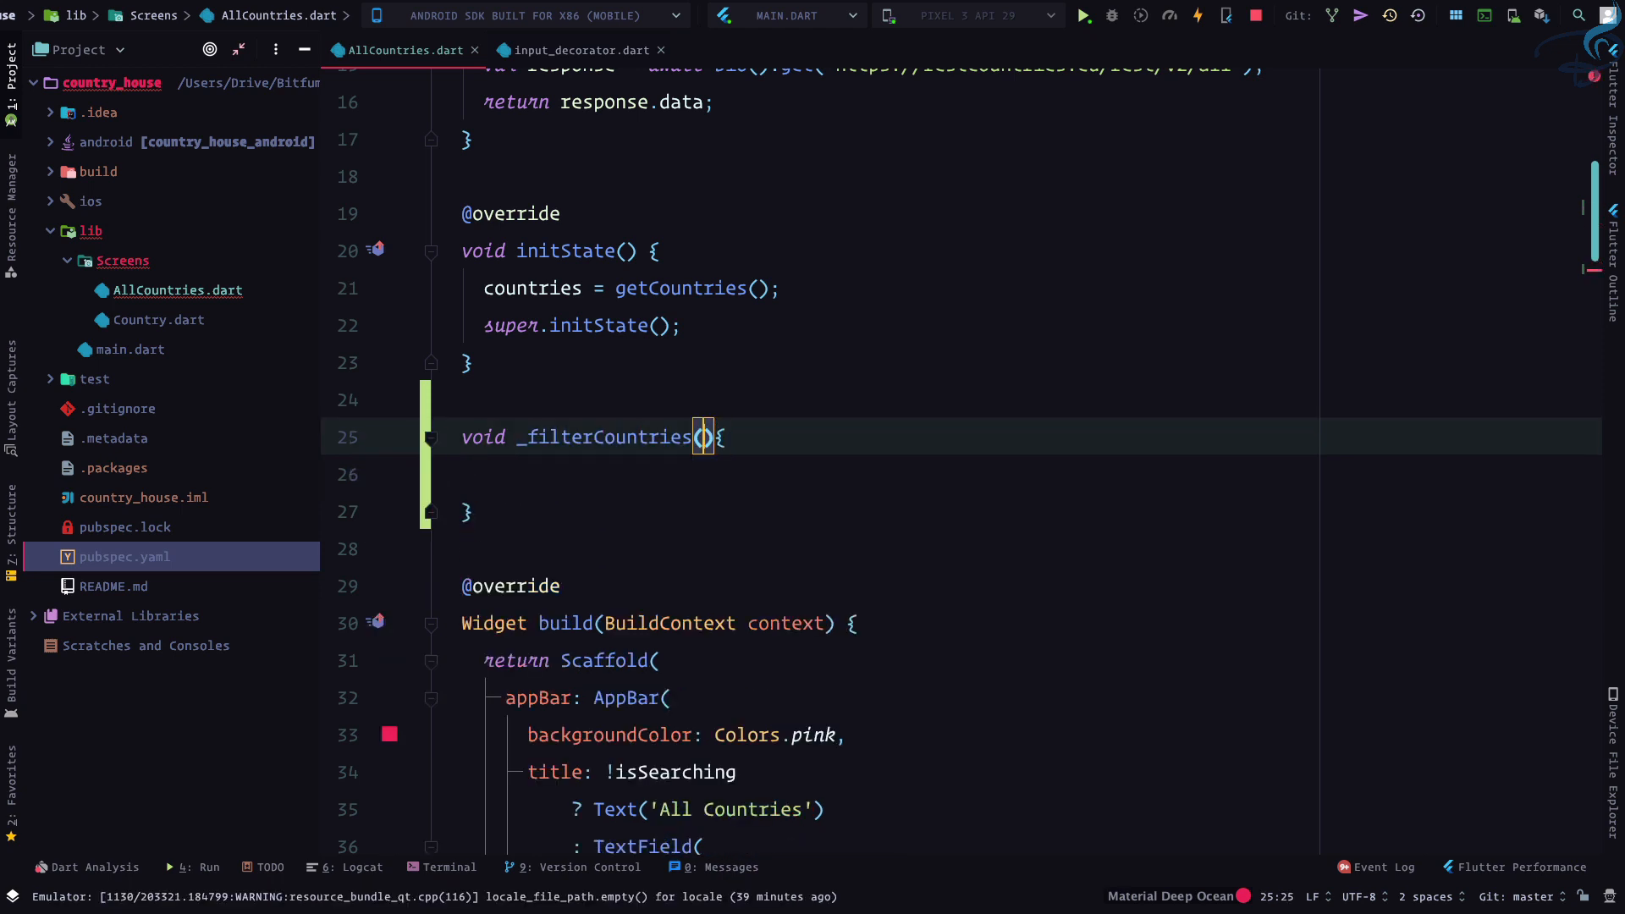
text(value))
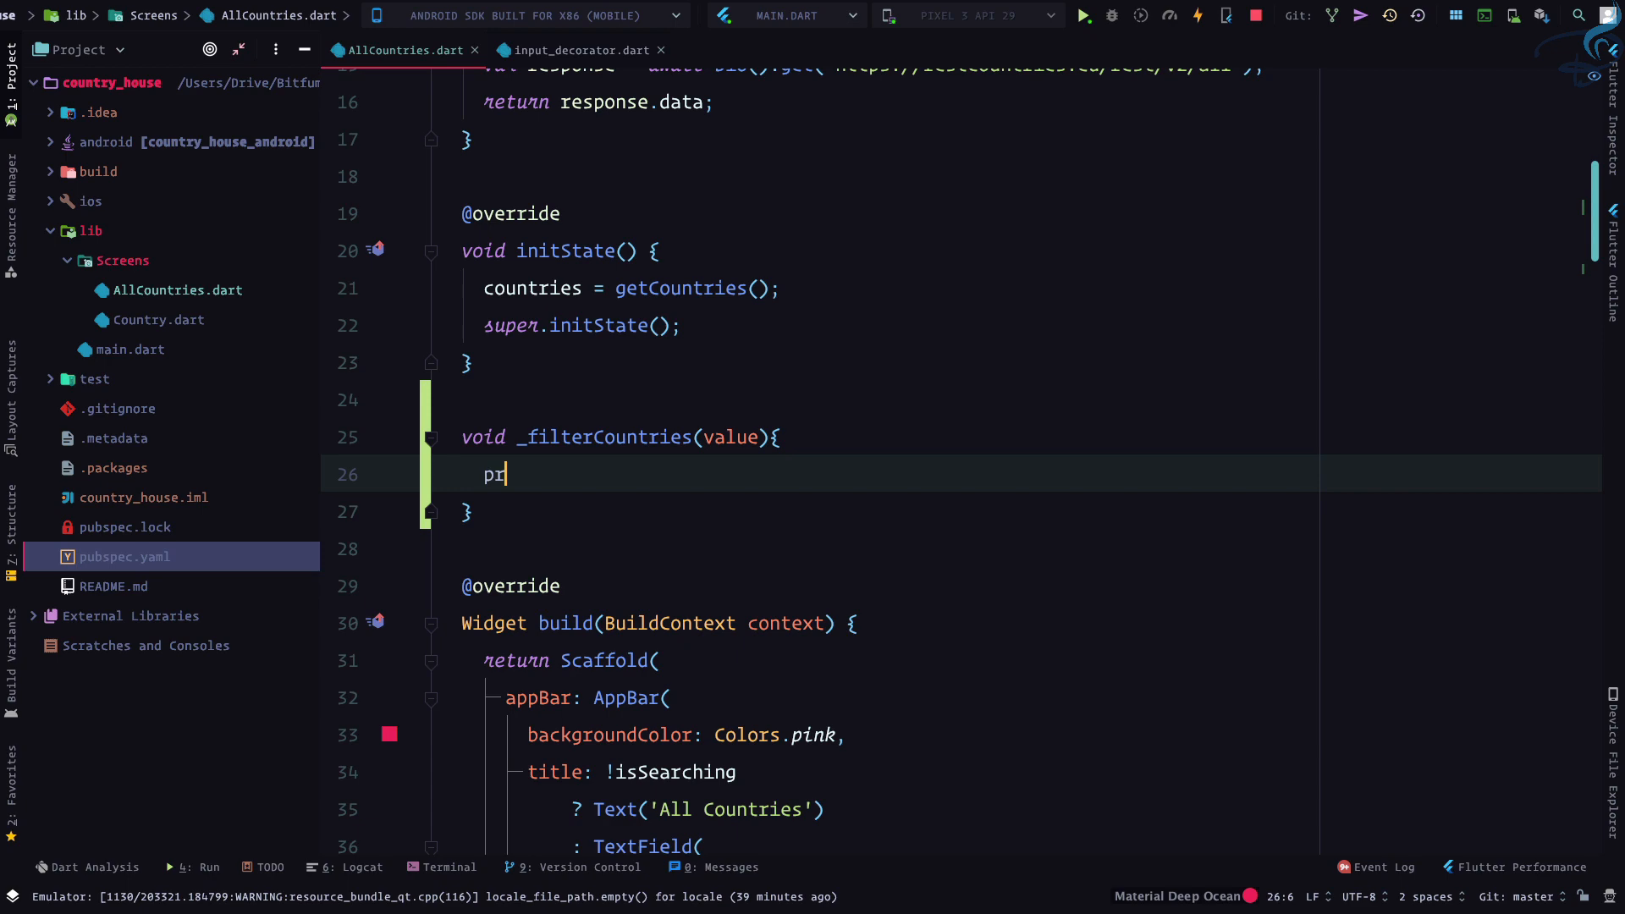
text(int(value);)
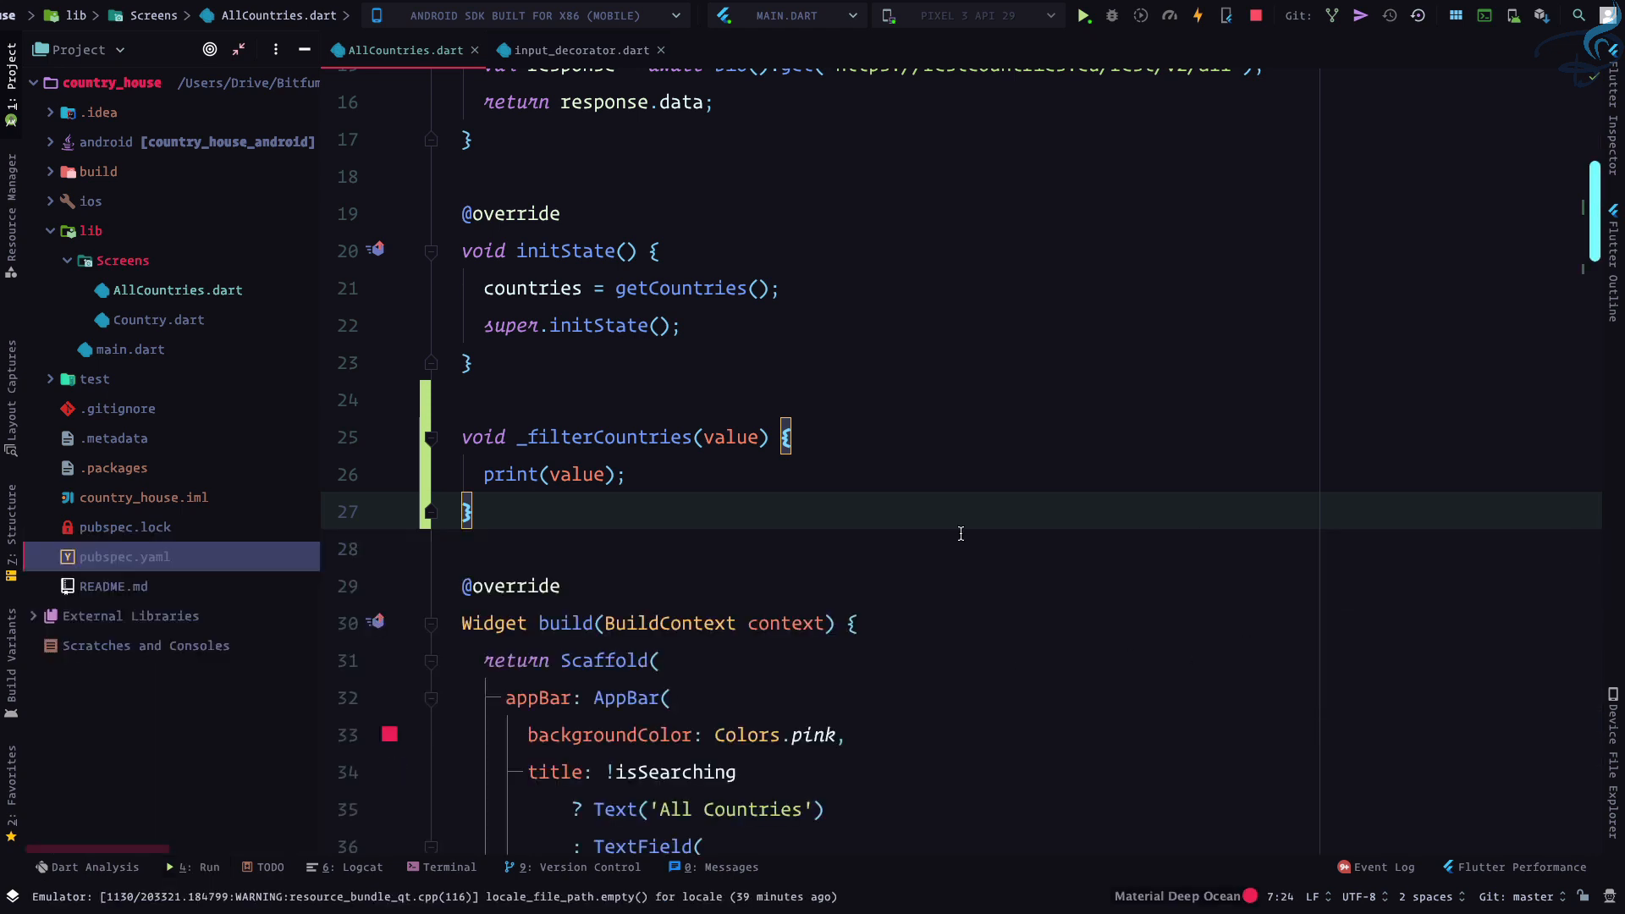
scroll(up, 3)
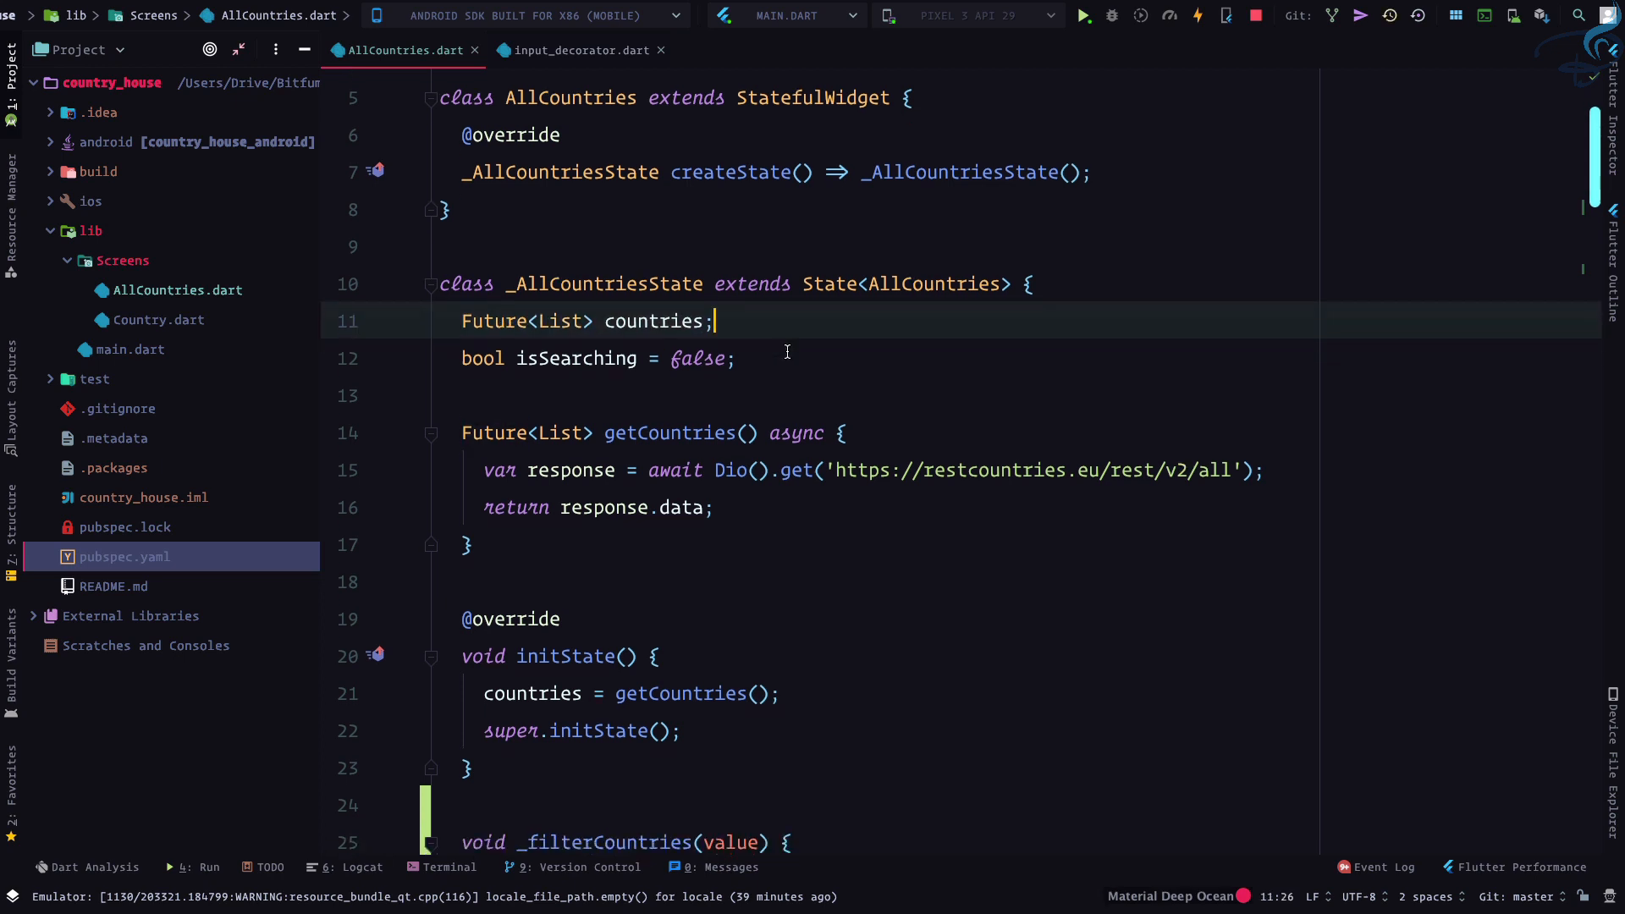
scroll(down, 3)
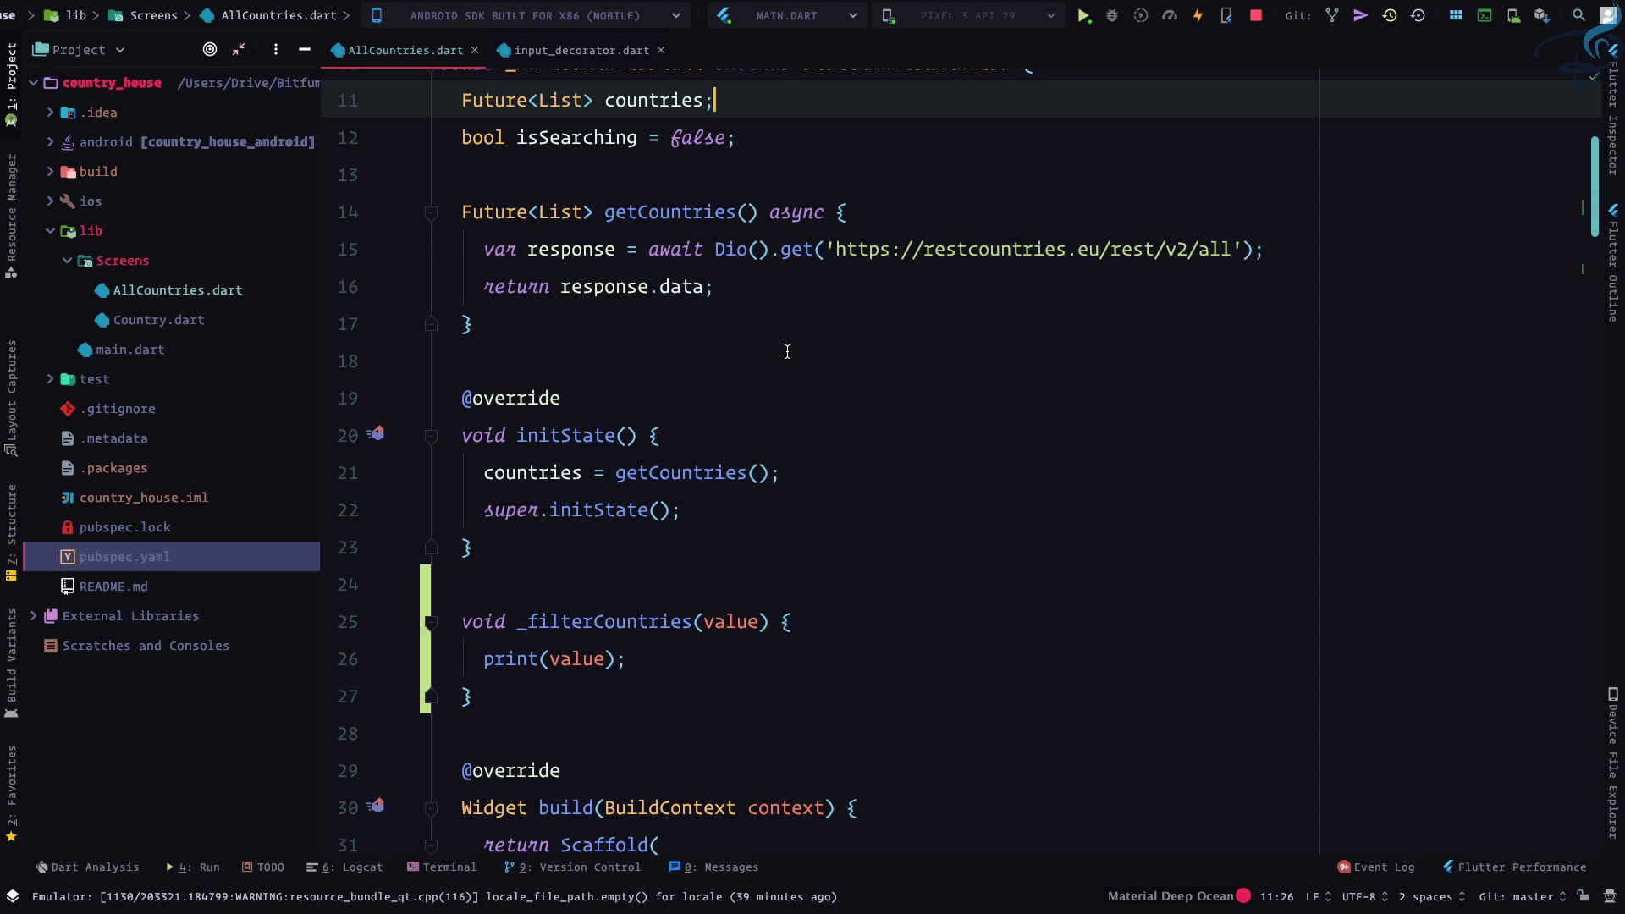
scroll(down, 3)
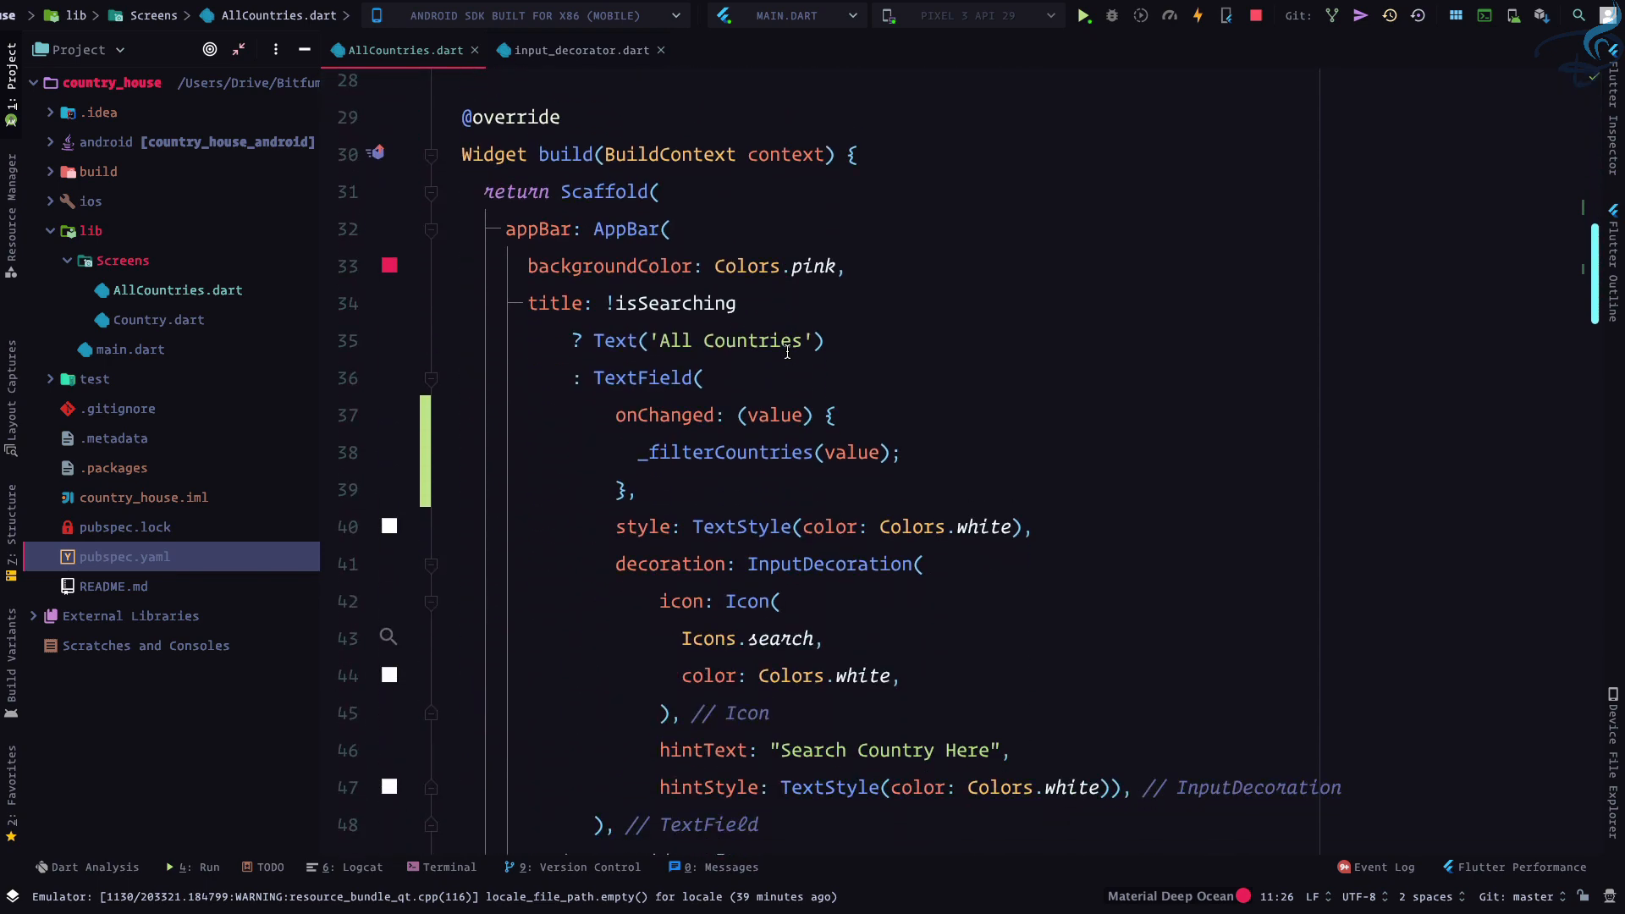
scroll(down, 3)
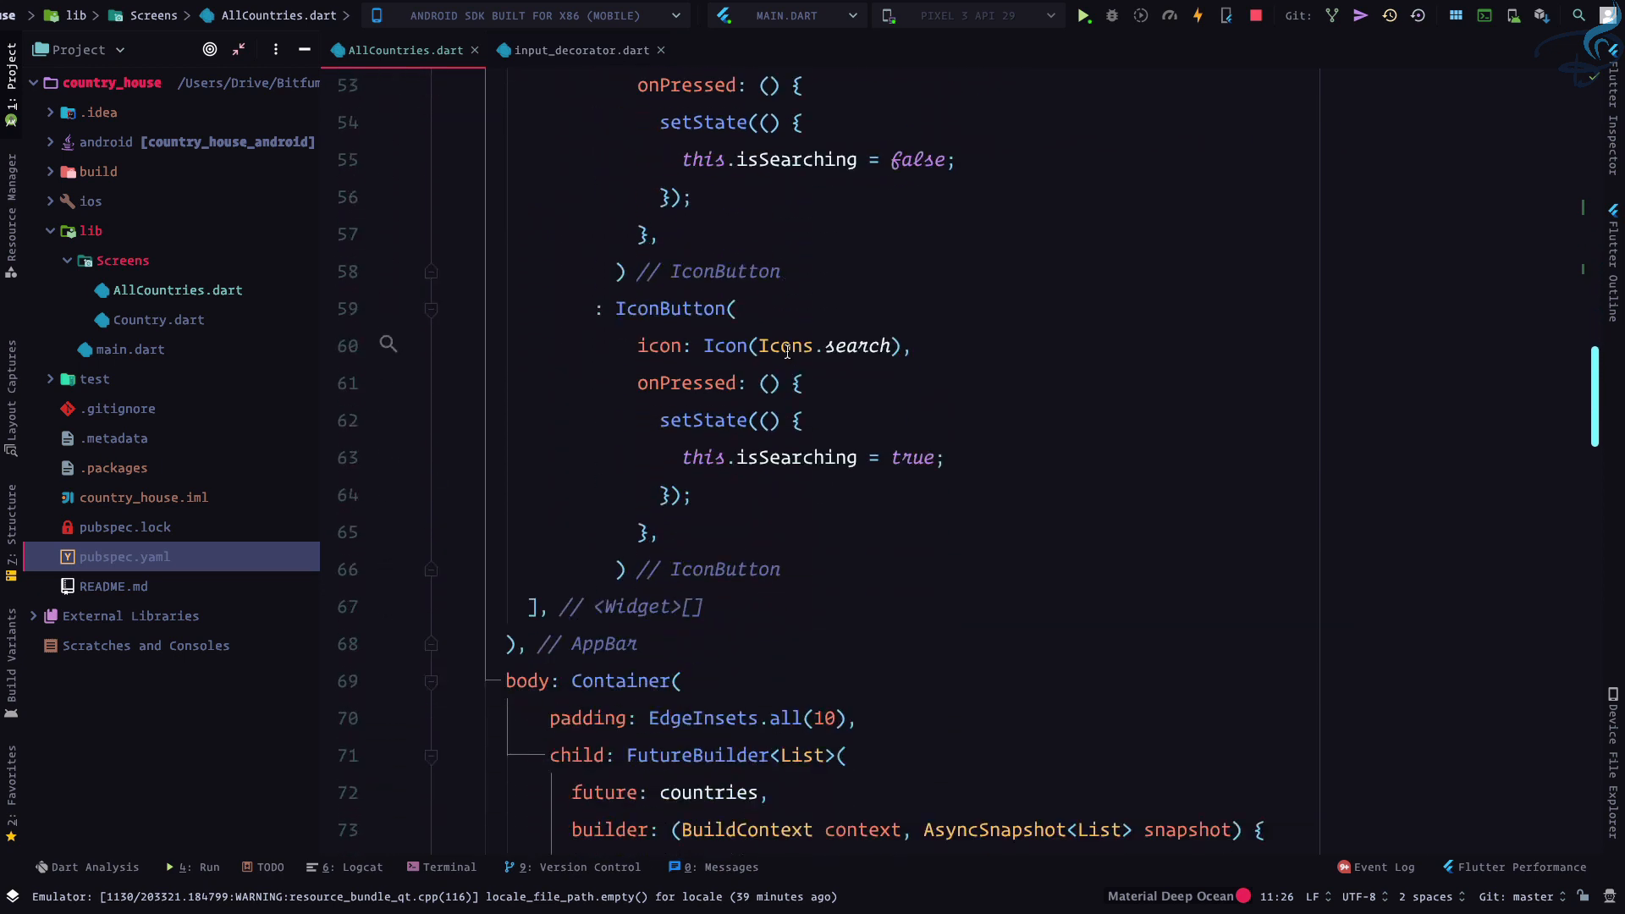
scroll(down, 3)
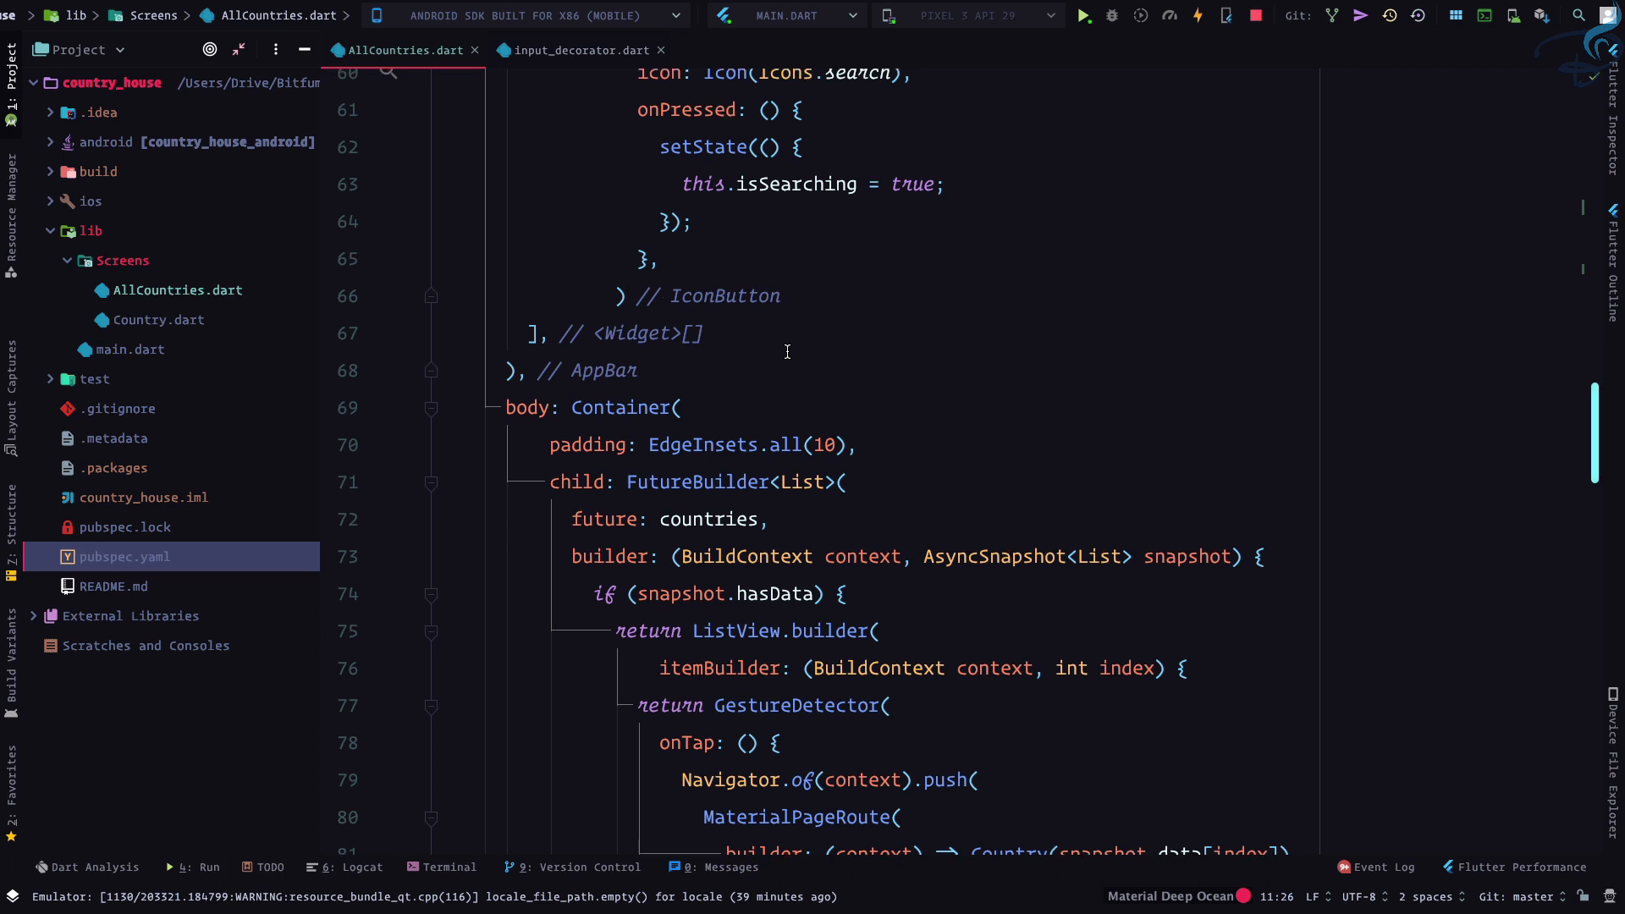
scroll(down, 3)
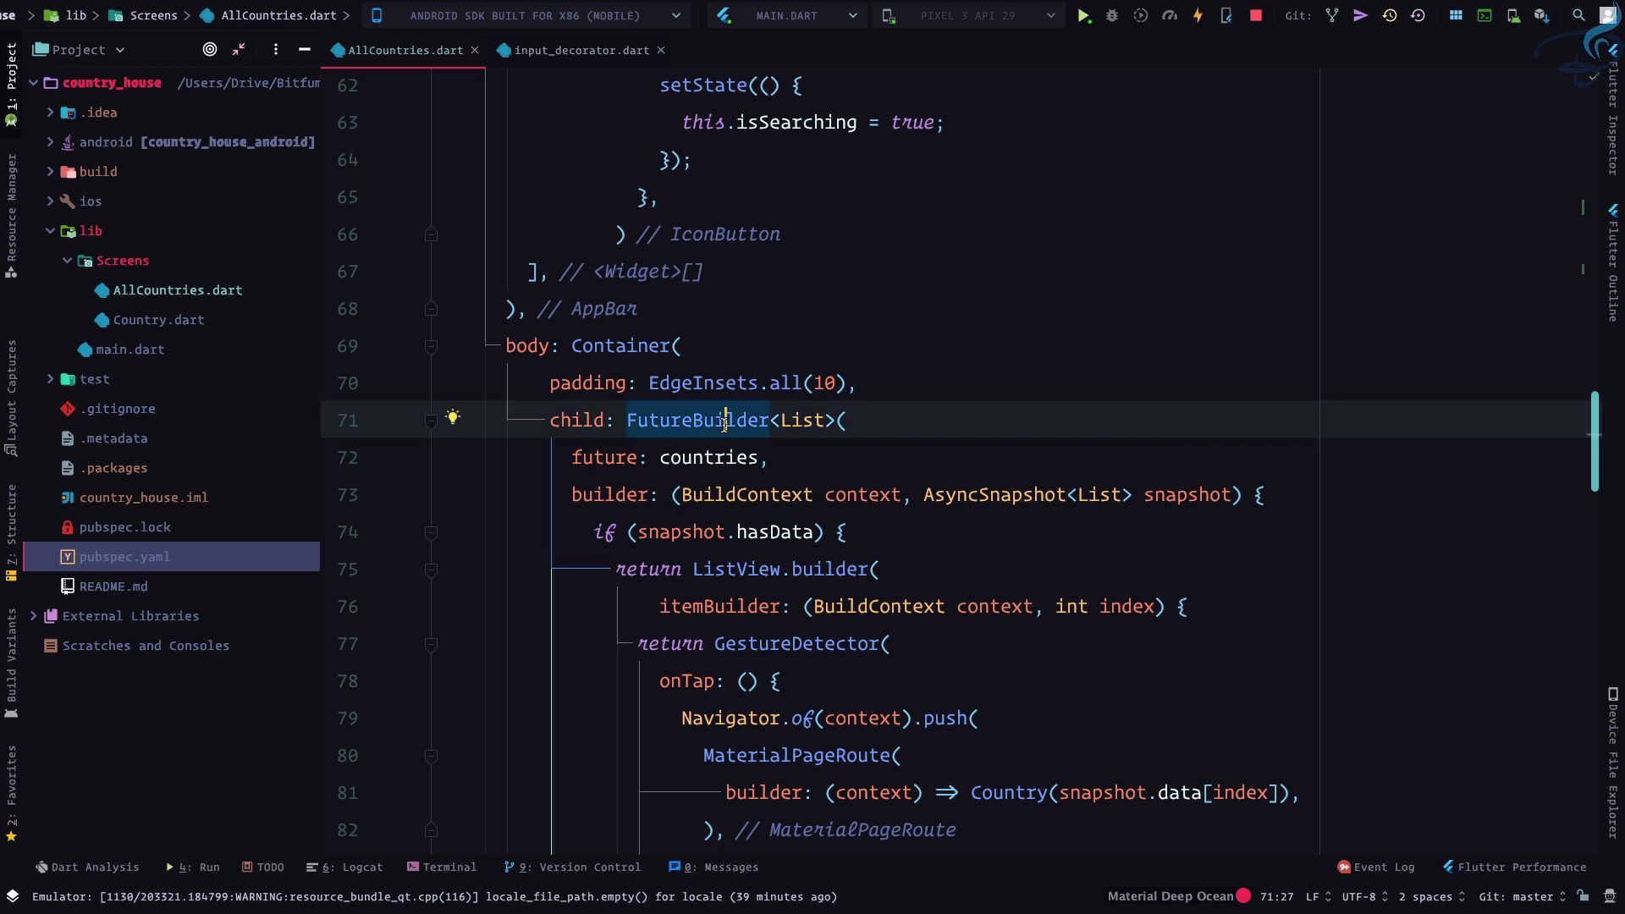
scroll(up, 3)
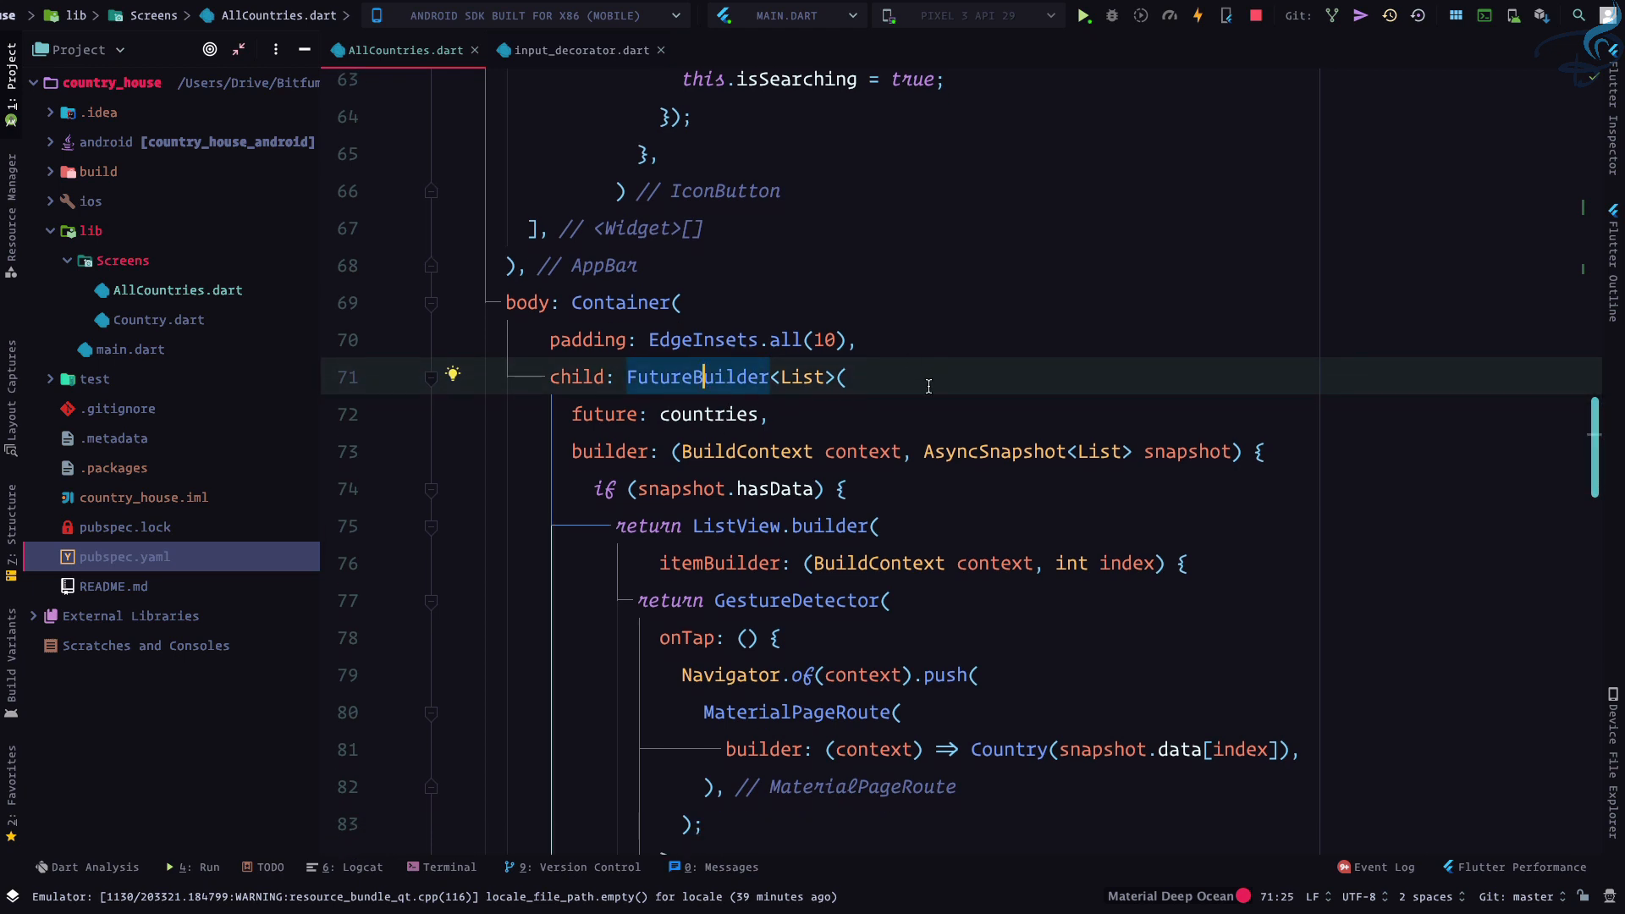
scroll(down, 3)
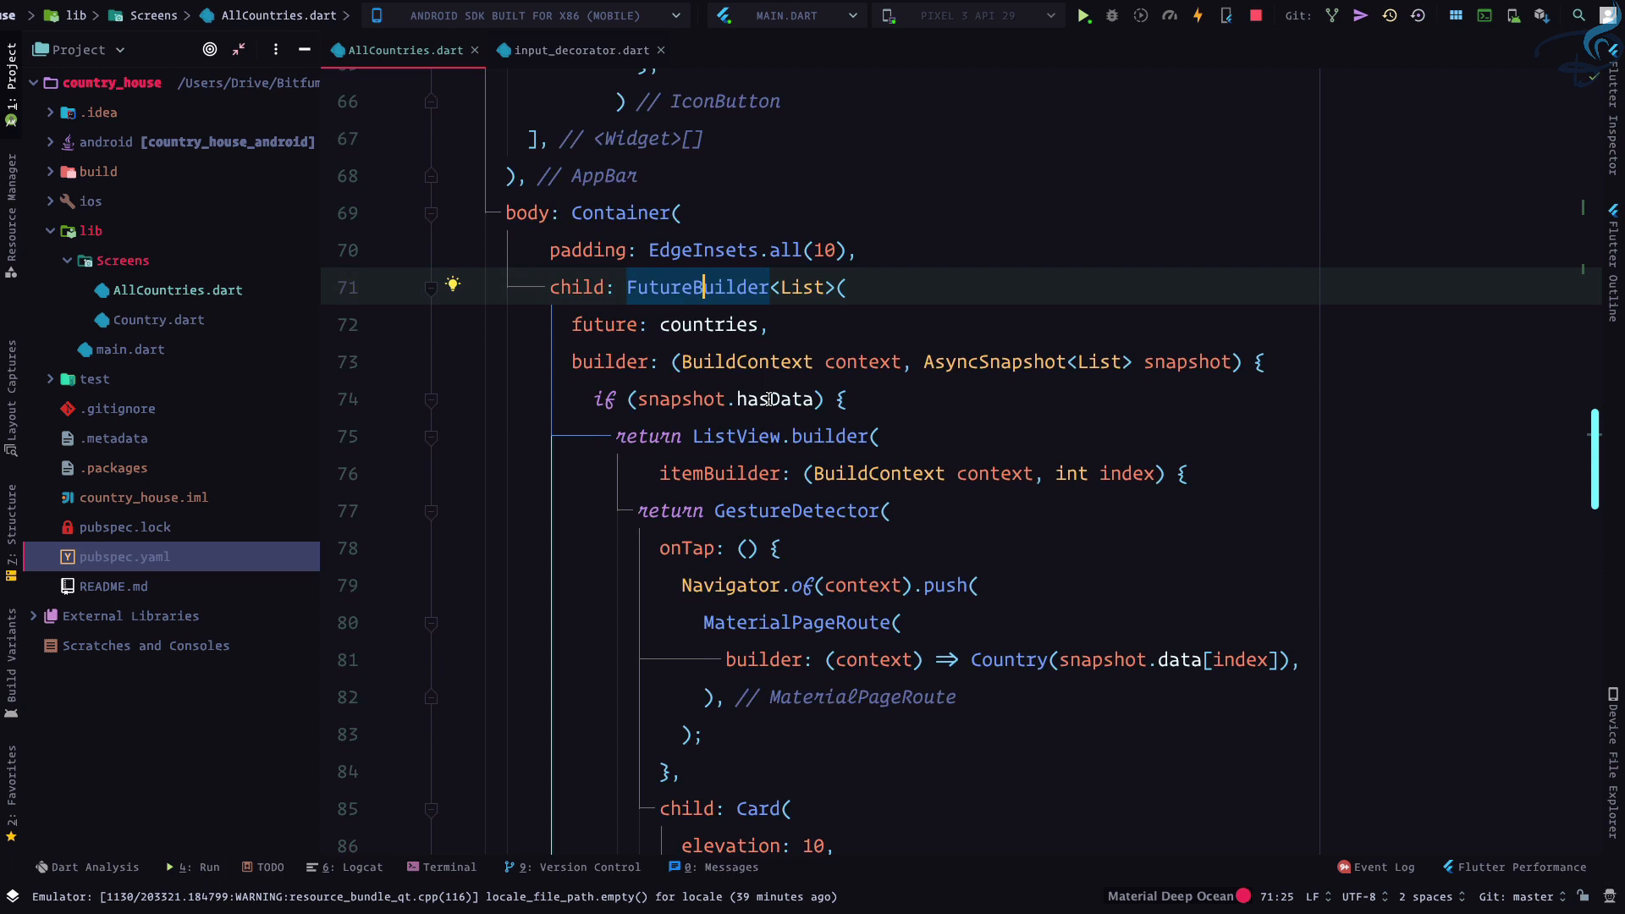
mouse_move(694, 428)
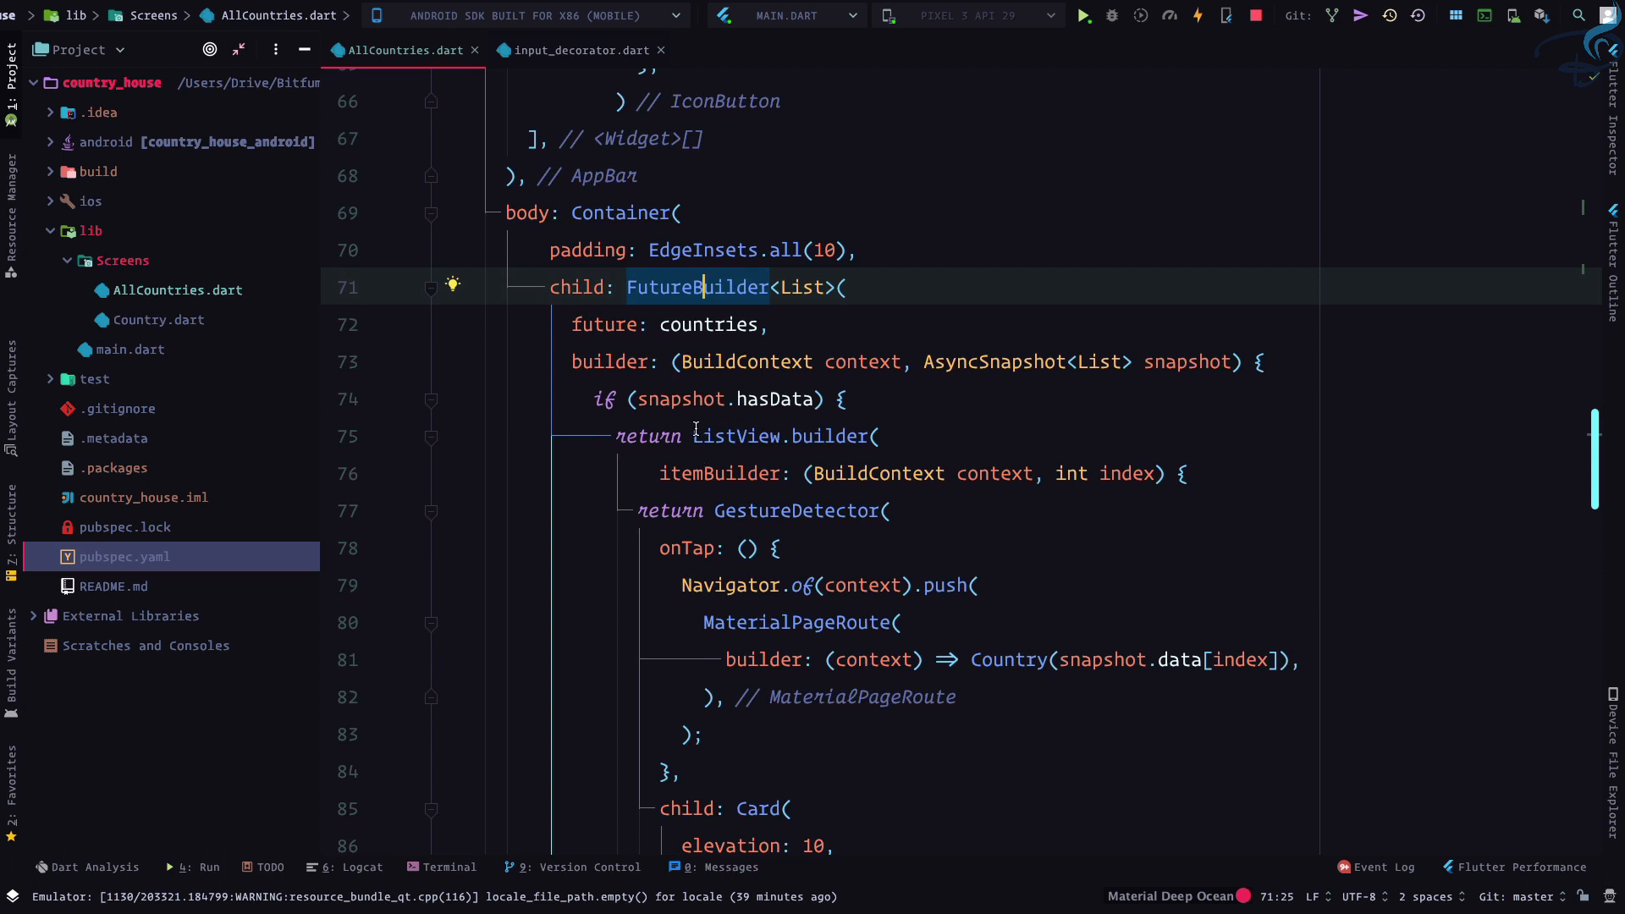
Unwrap FutureBuilder, index countries in ListView.builder, and delete the commented-out ListView
click(871, 435)
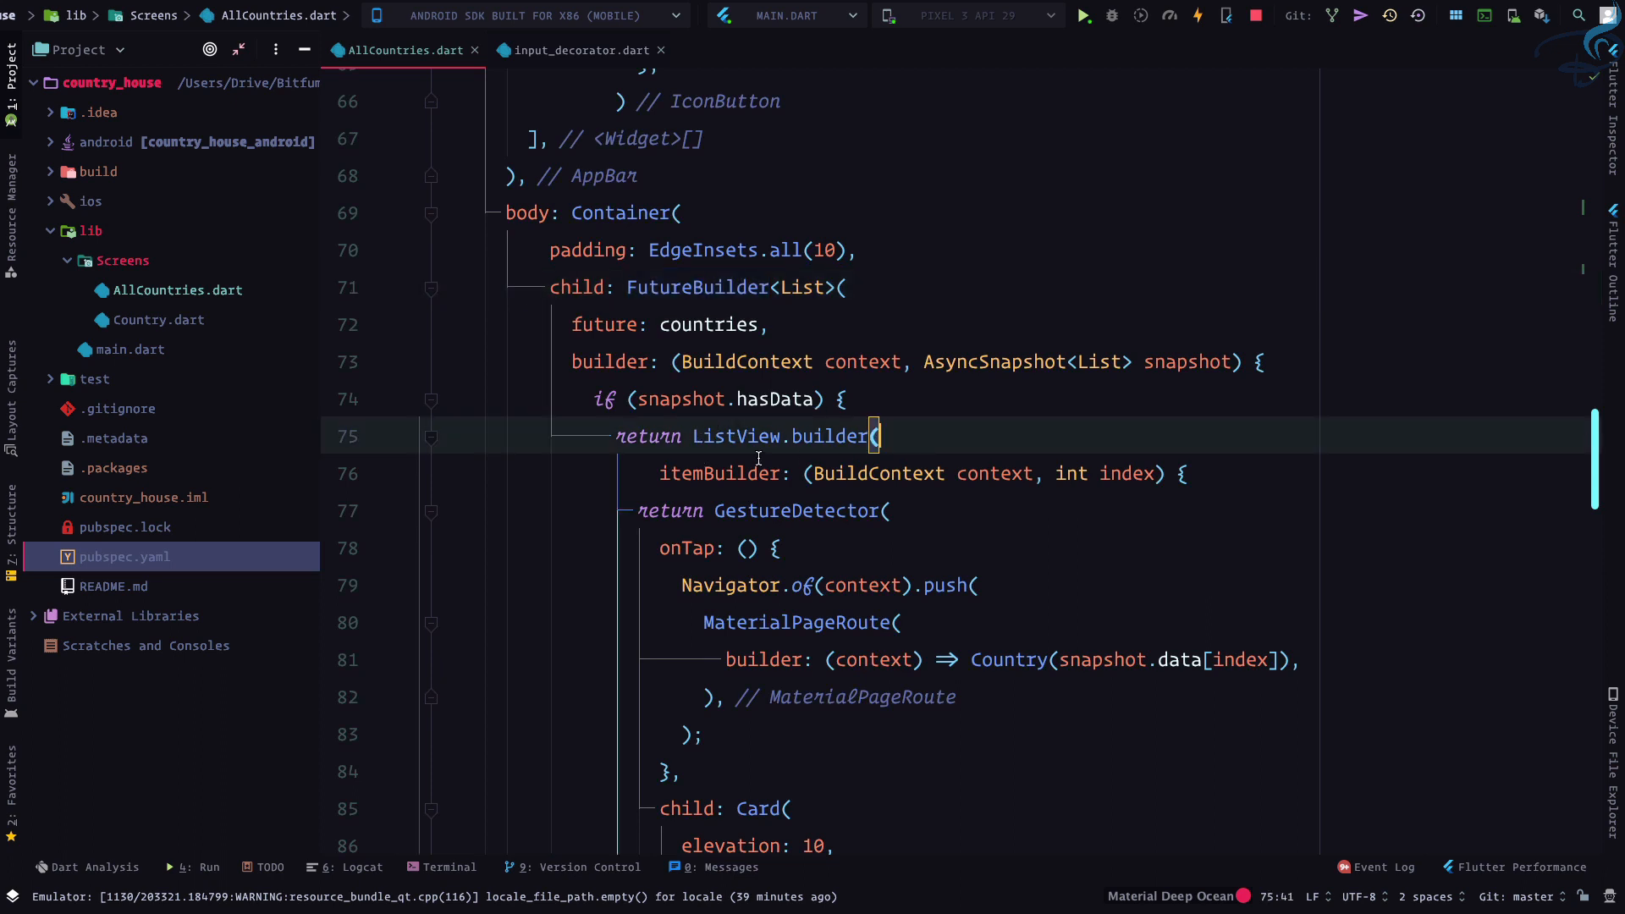
click(431, 437)
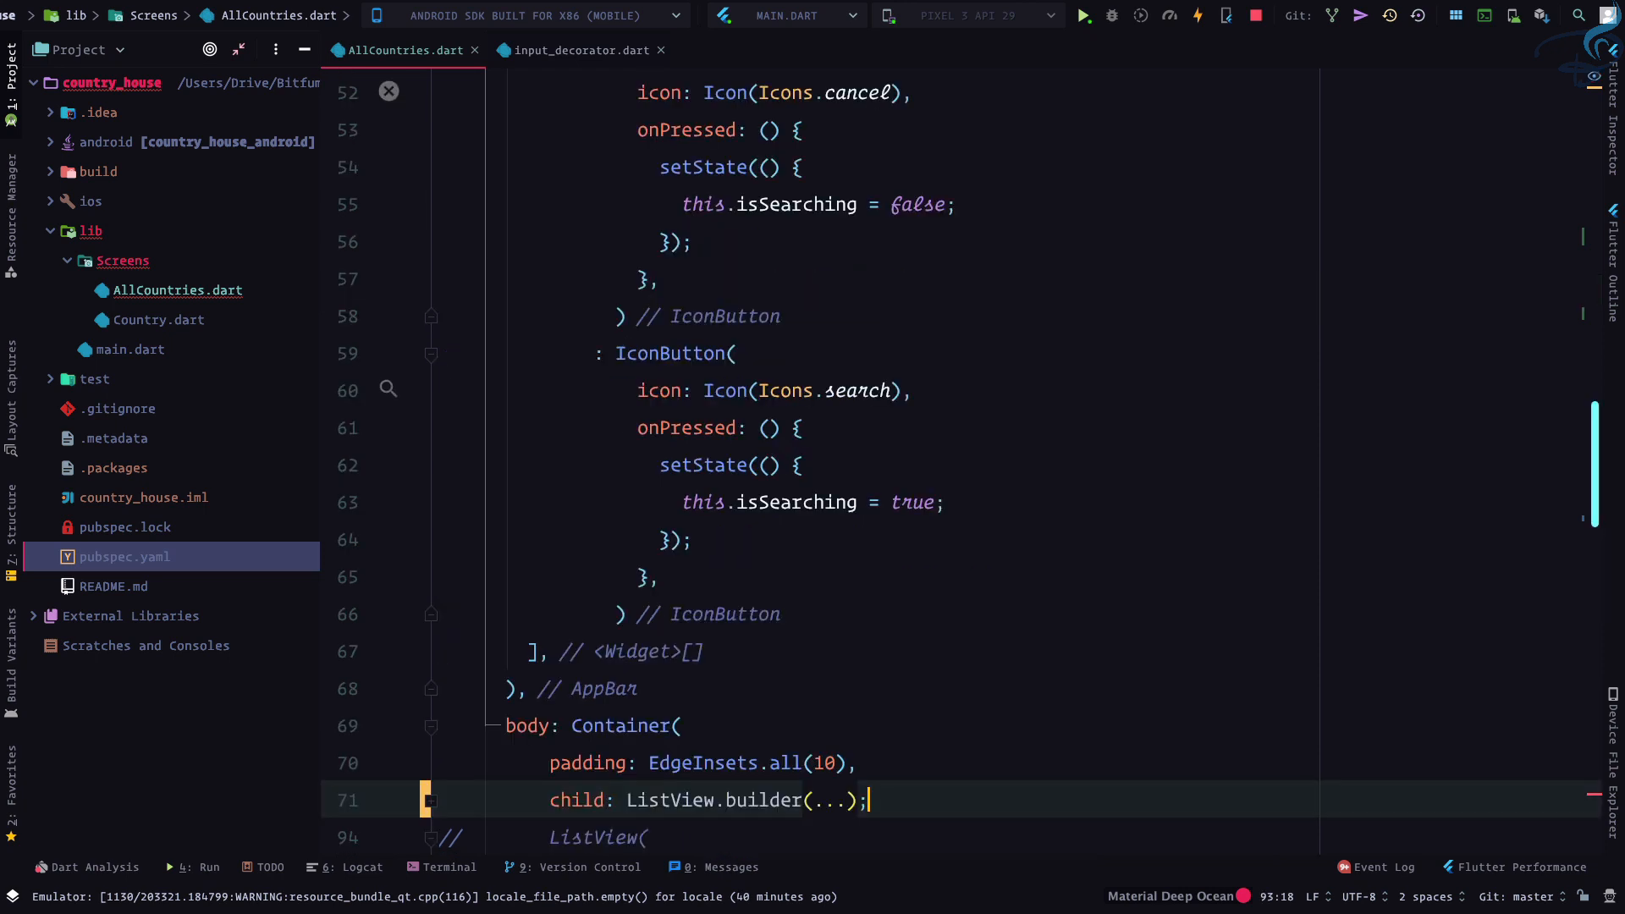
scroll(down, 3)
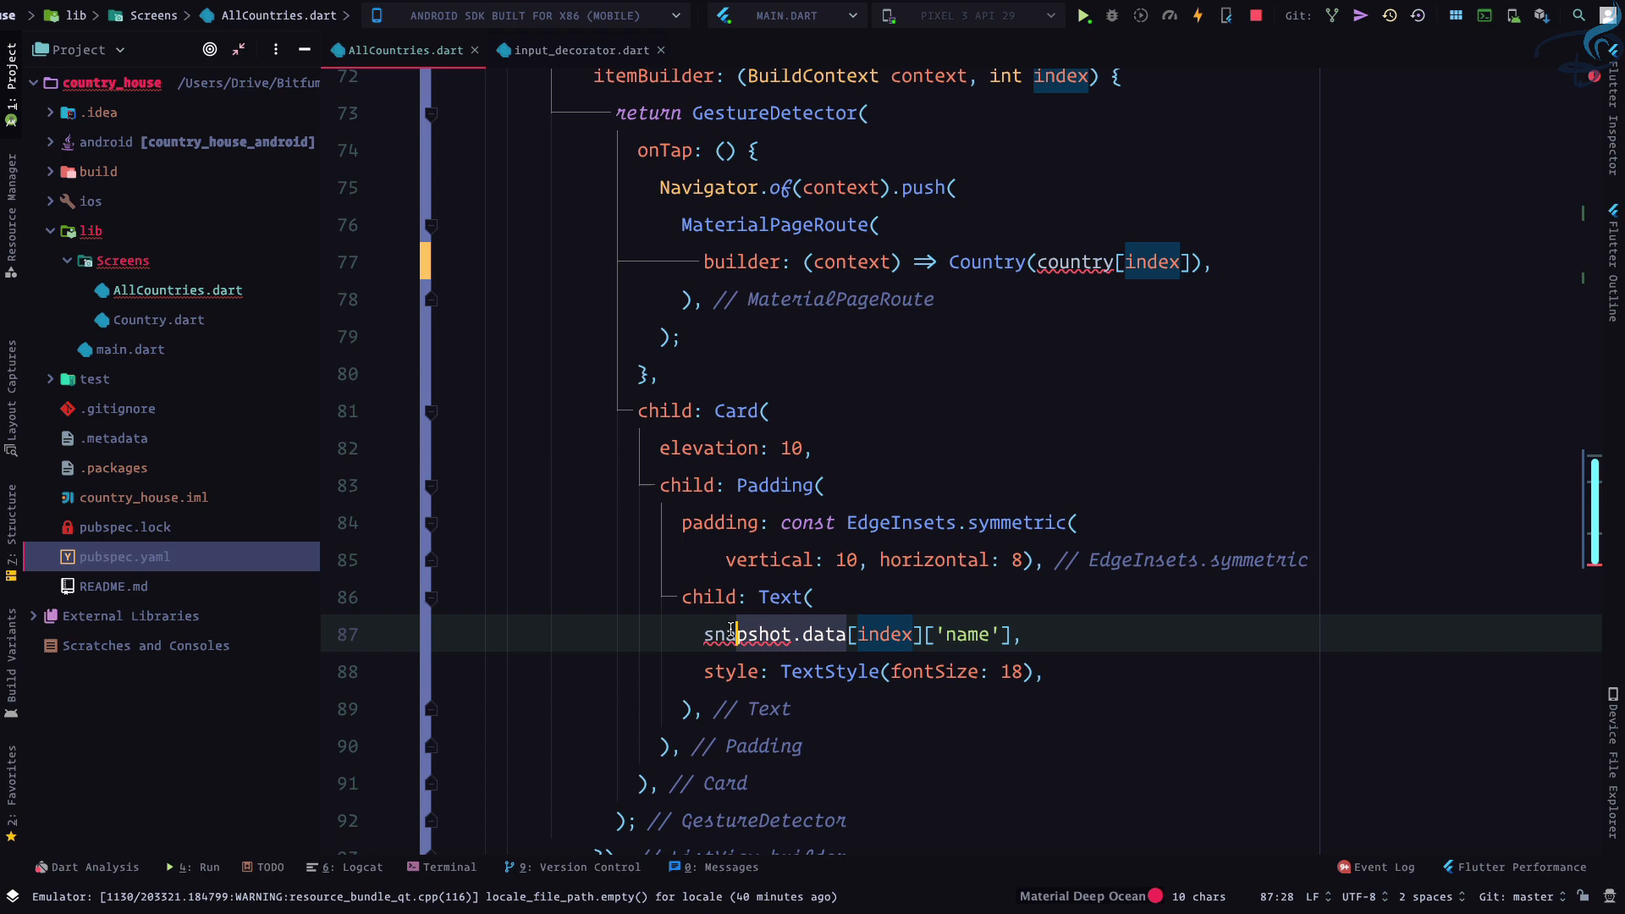
text(country)
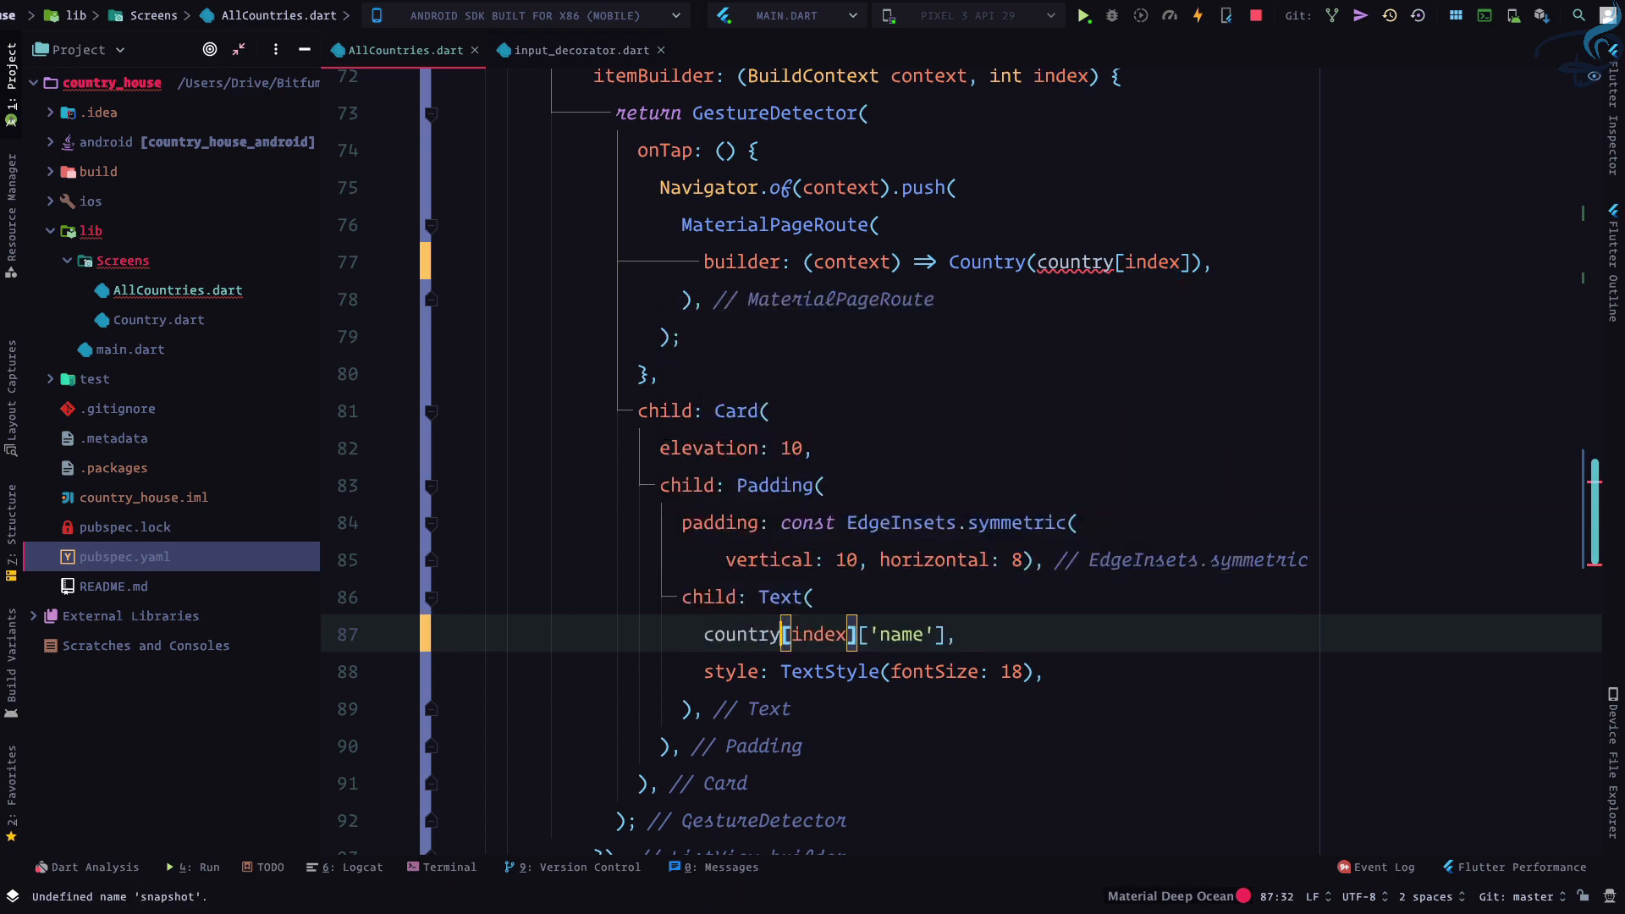
scroll(down, 3)
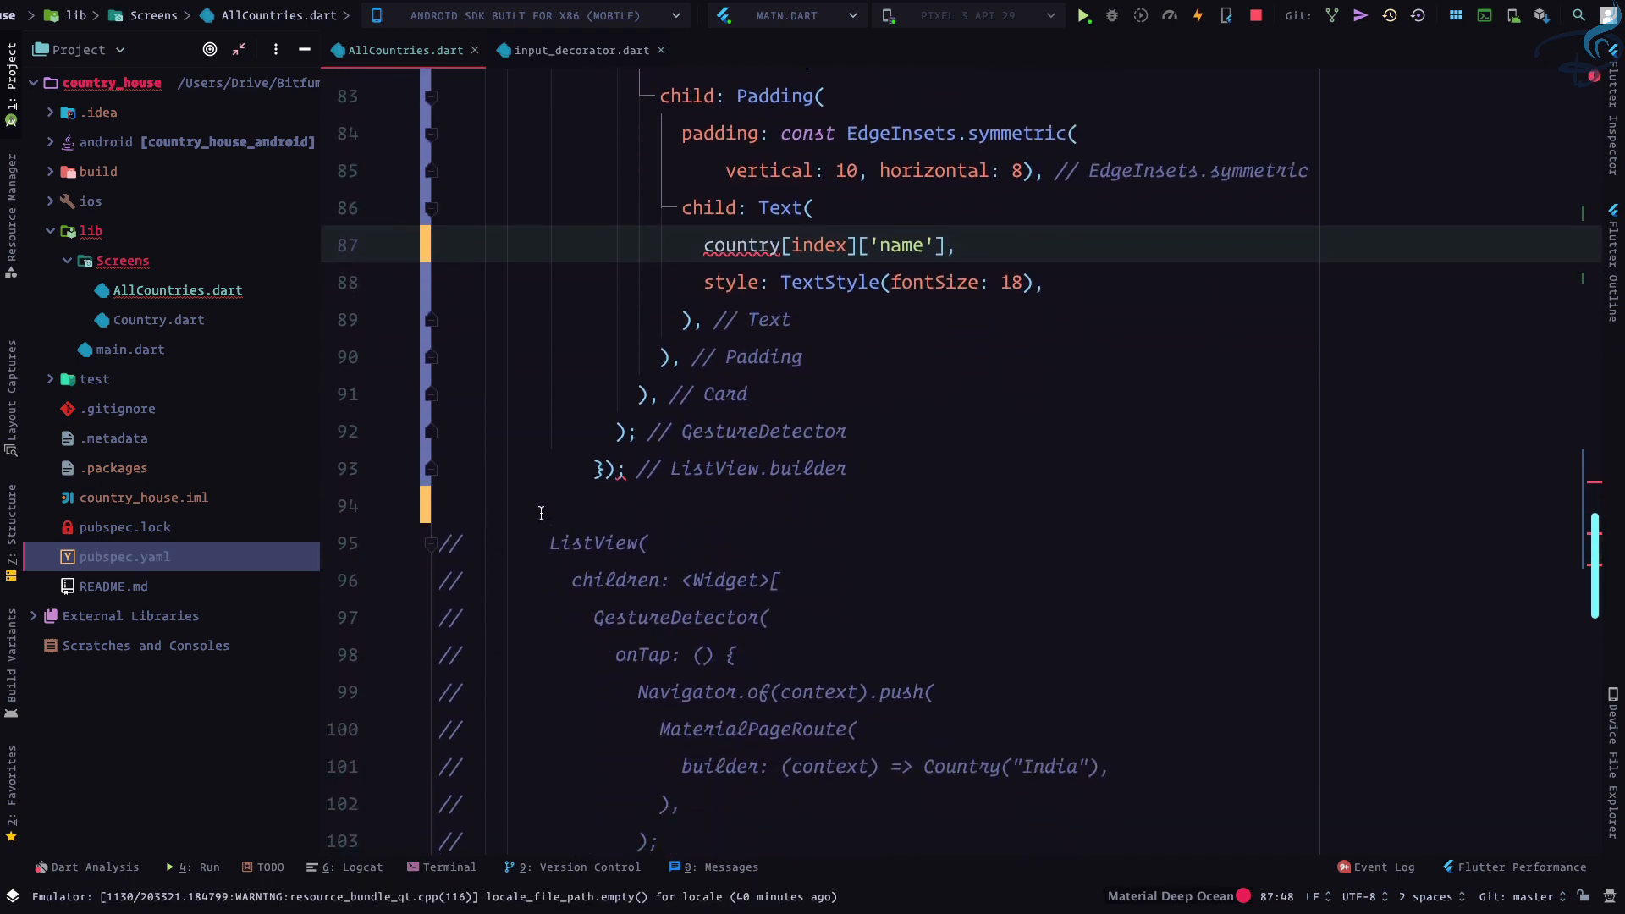
scroll(down, 3)
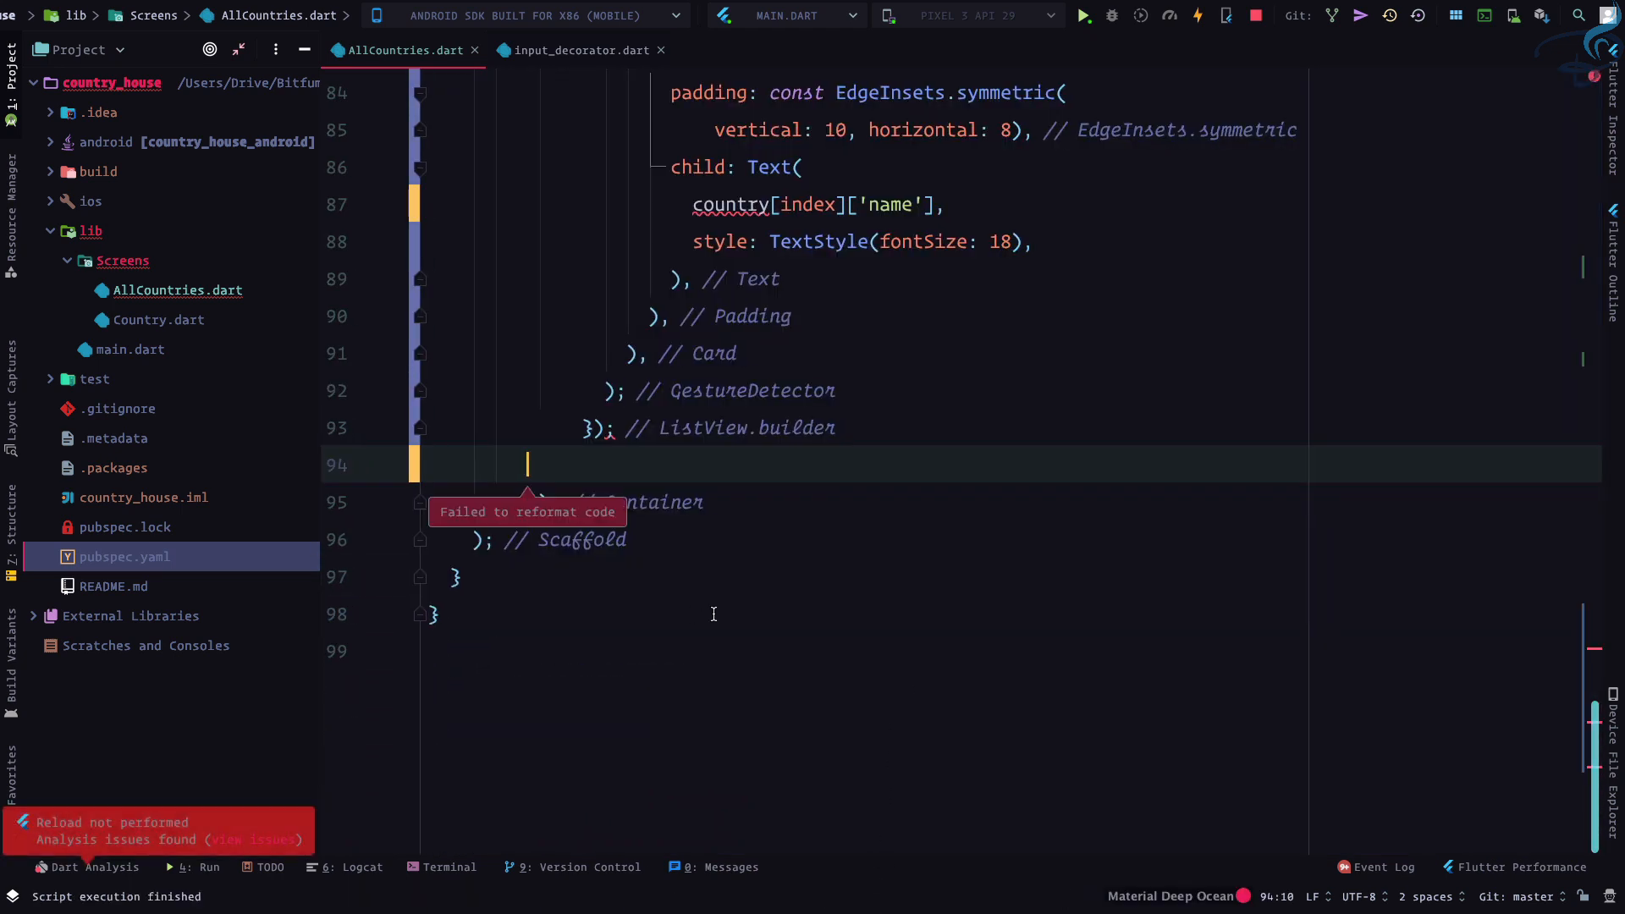
scroll(up, 3)
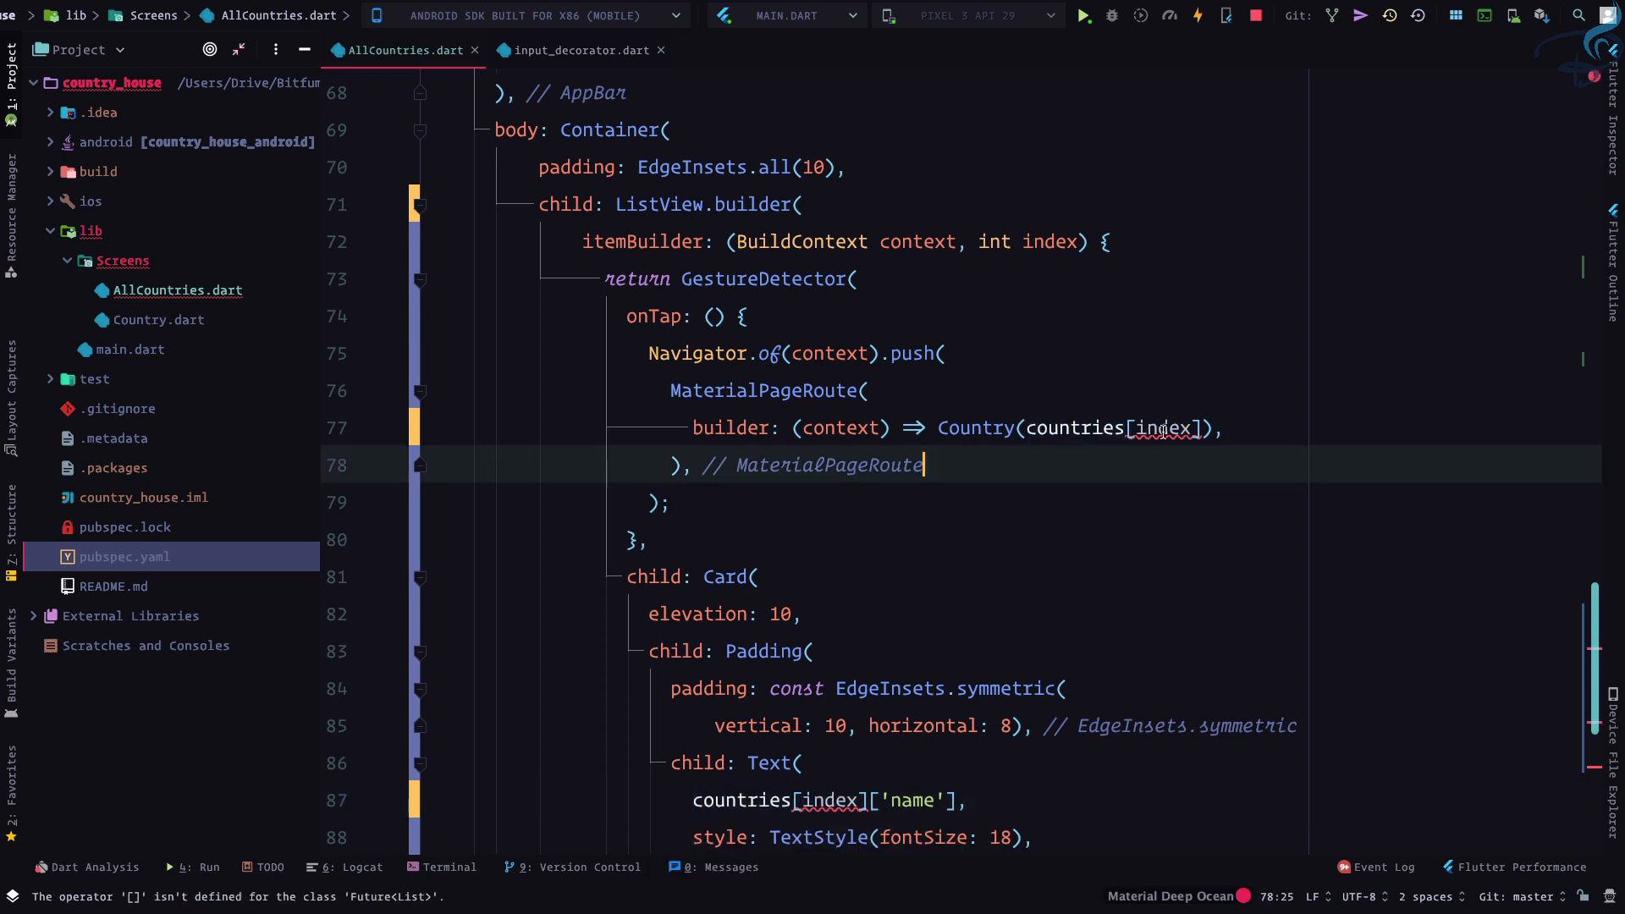
mouse_move(1165, 428)
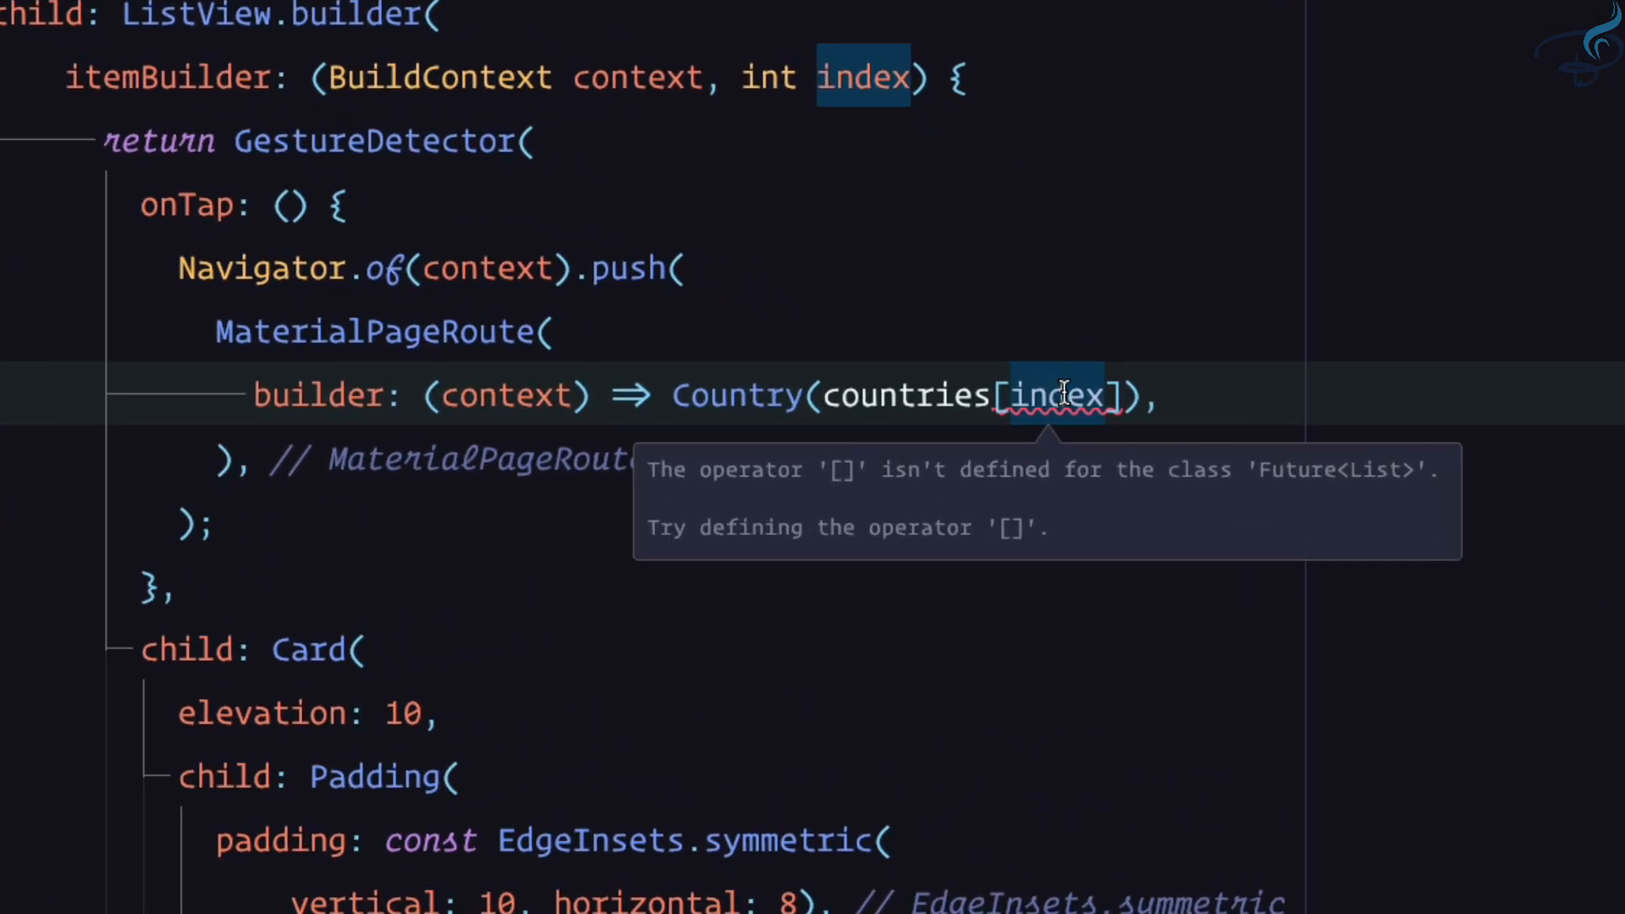
mouse_move(920, 475)
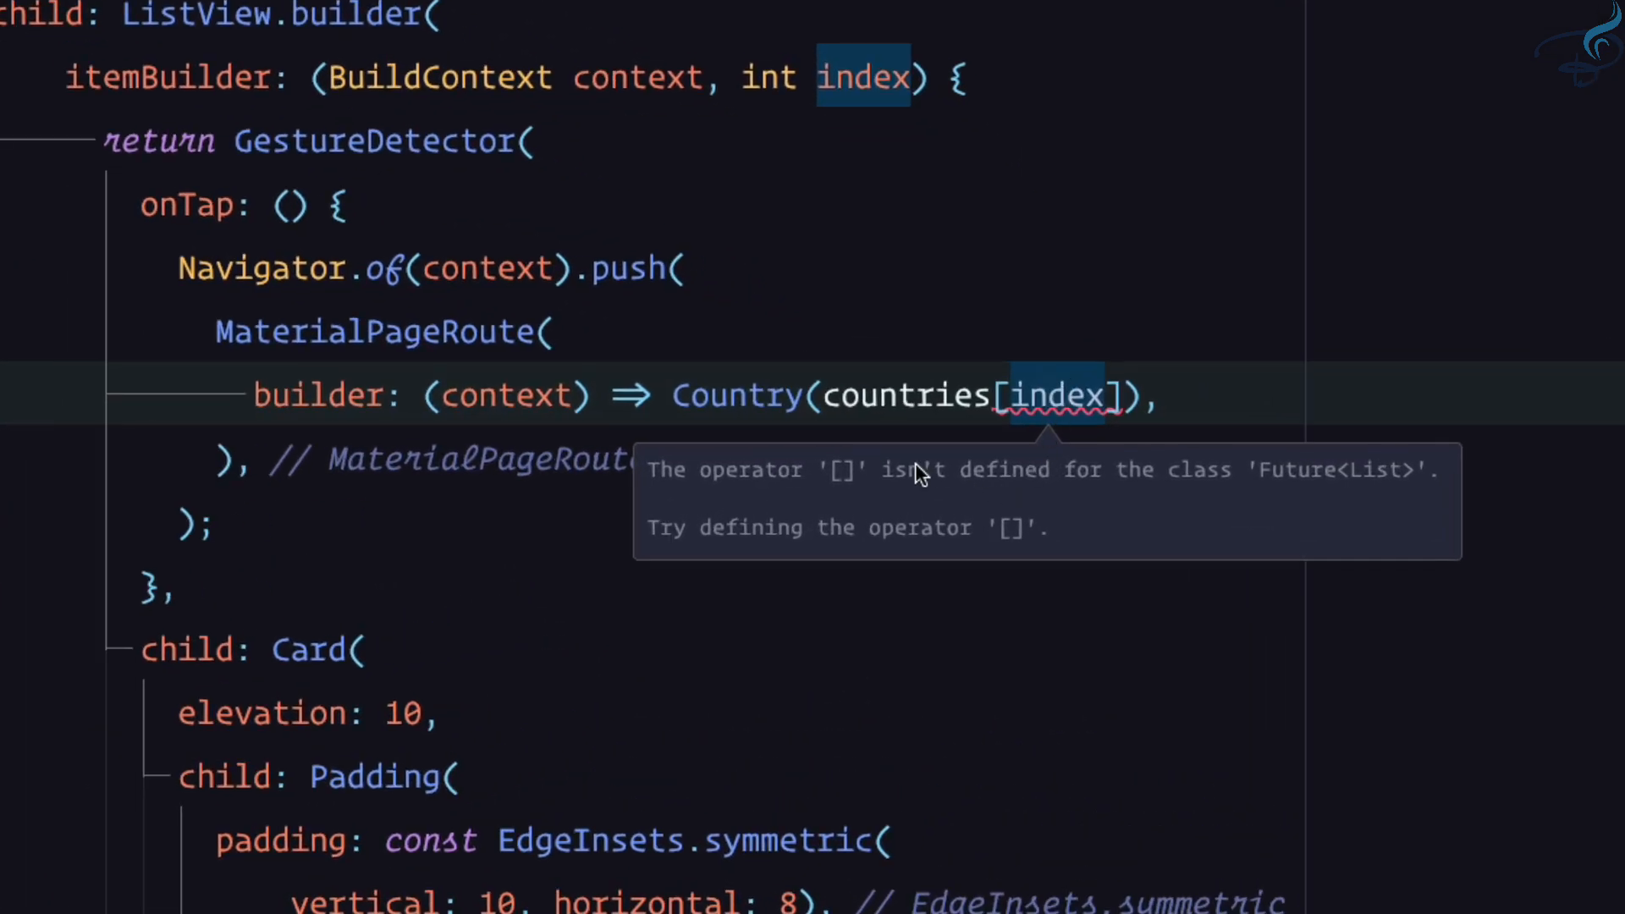
mouse_move(849, 487)
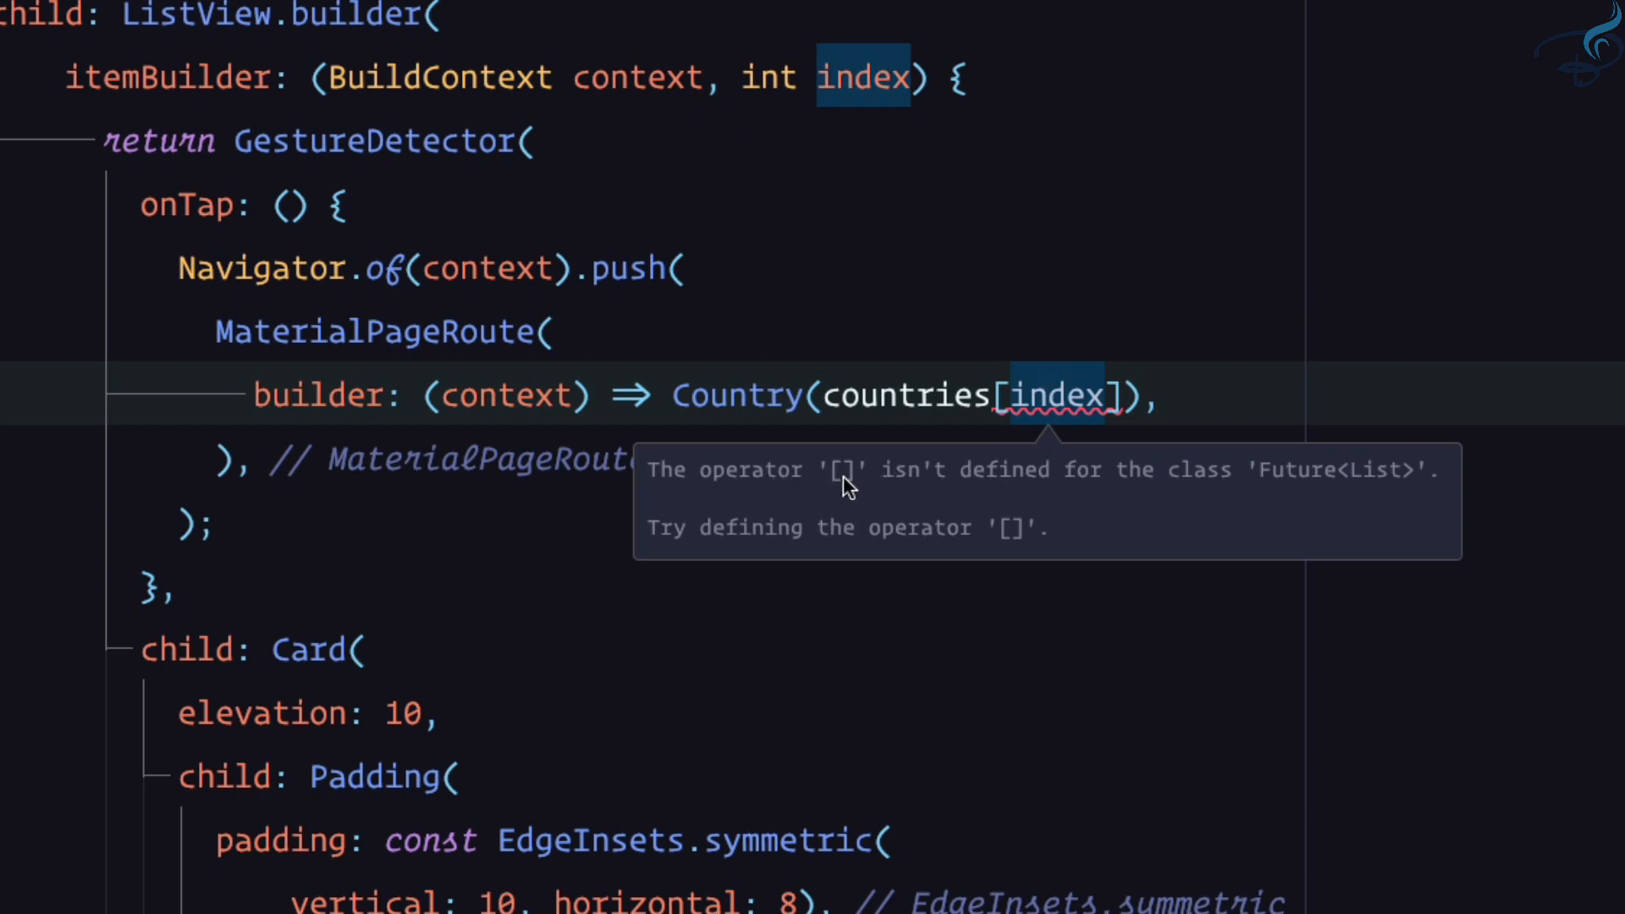
mouse_move(1056, 489)
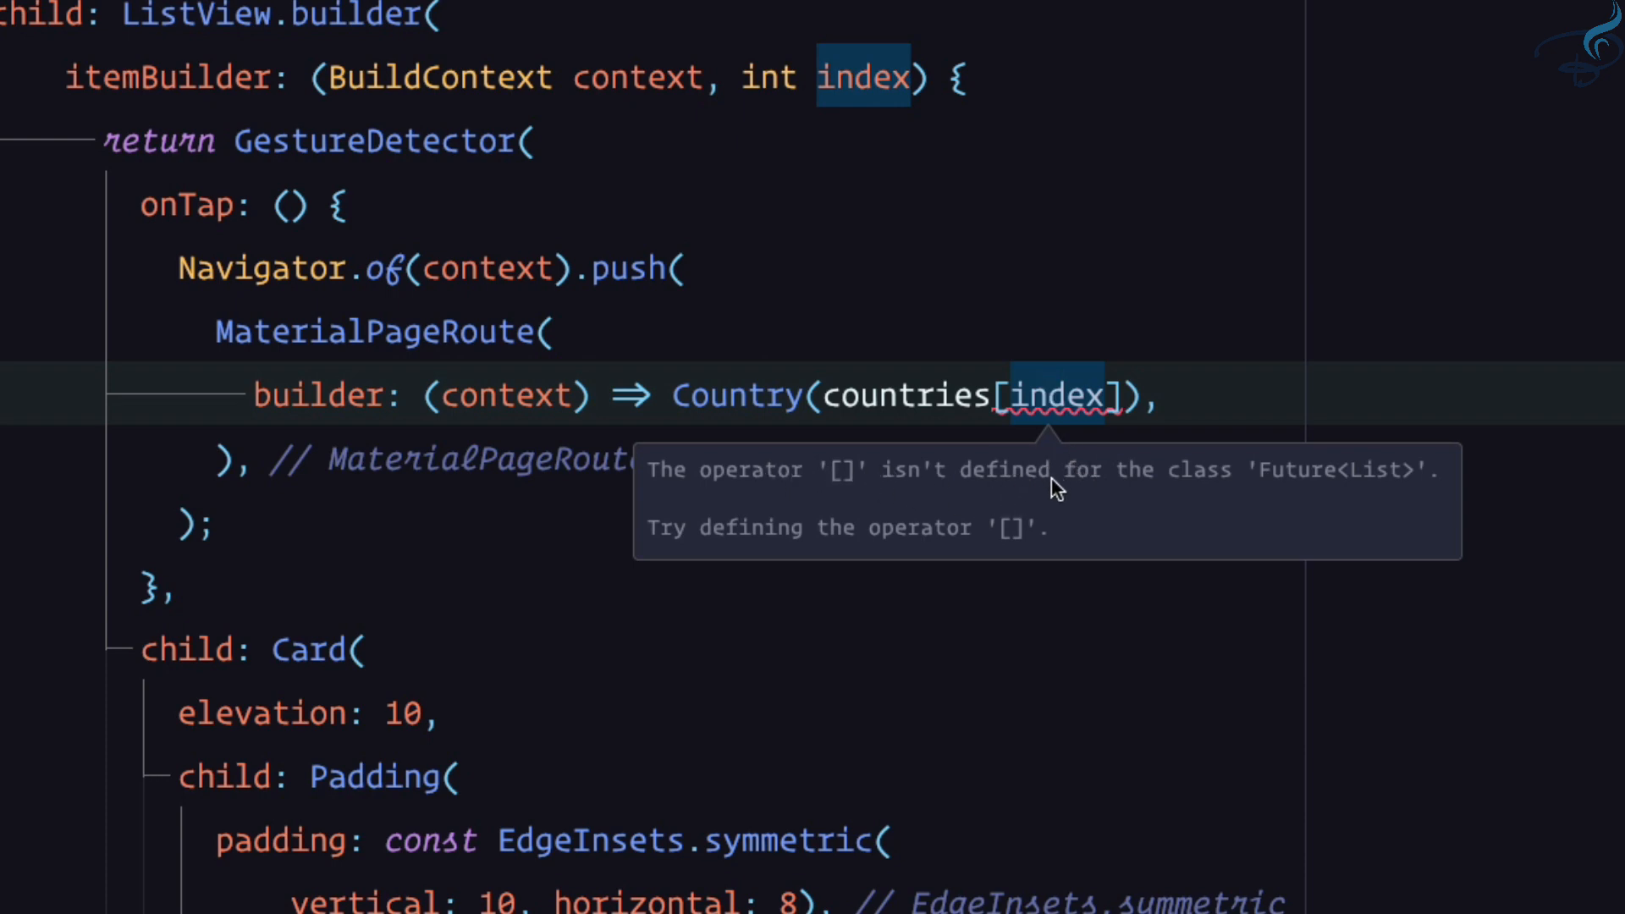
mouse_move(1221, 498)
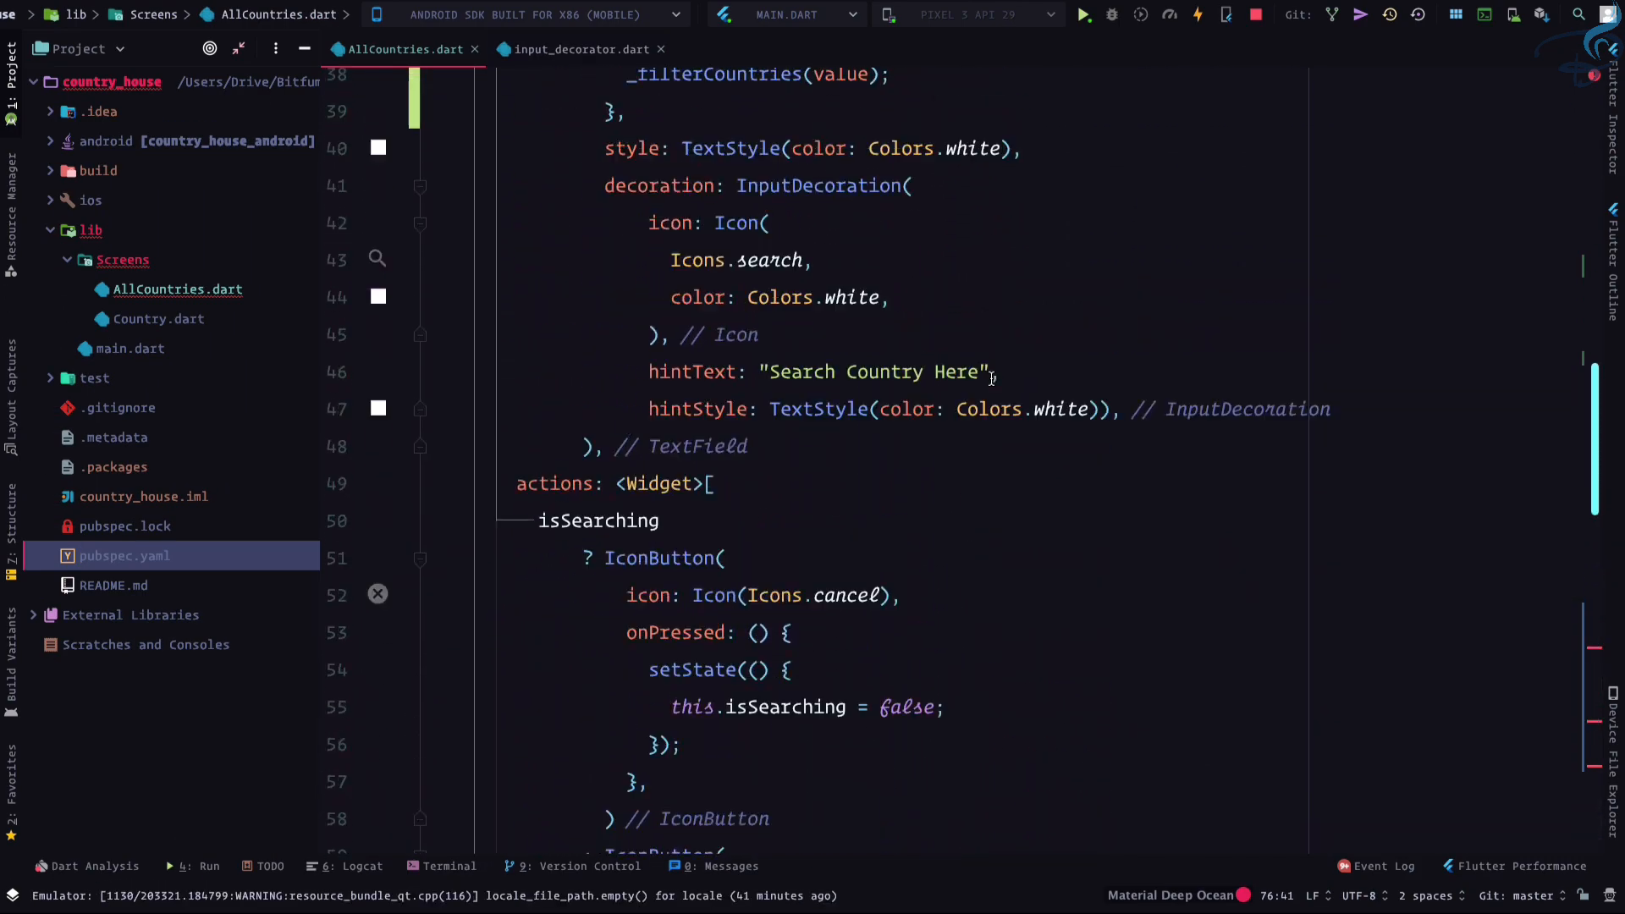
Change the countries field type from Future<List> to List
scroll(up, 3)
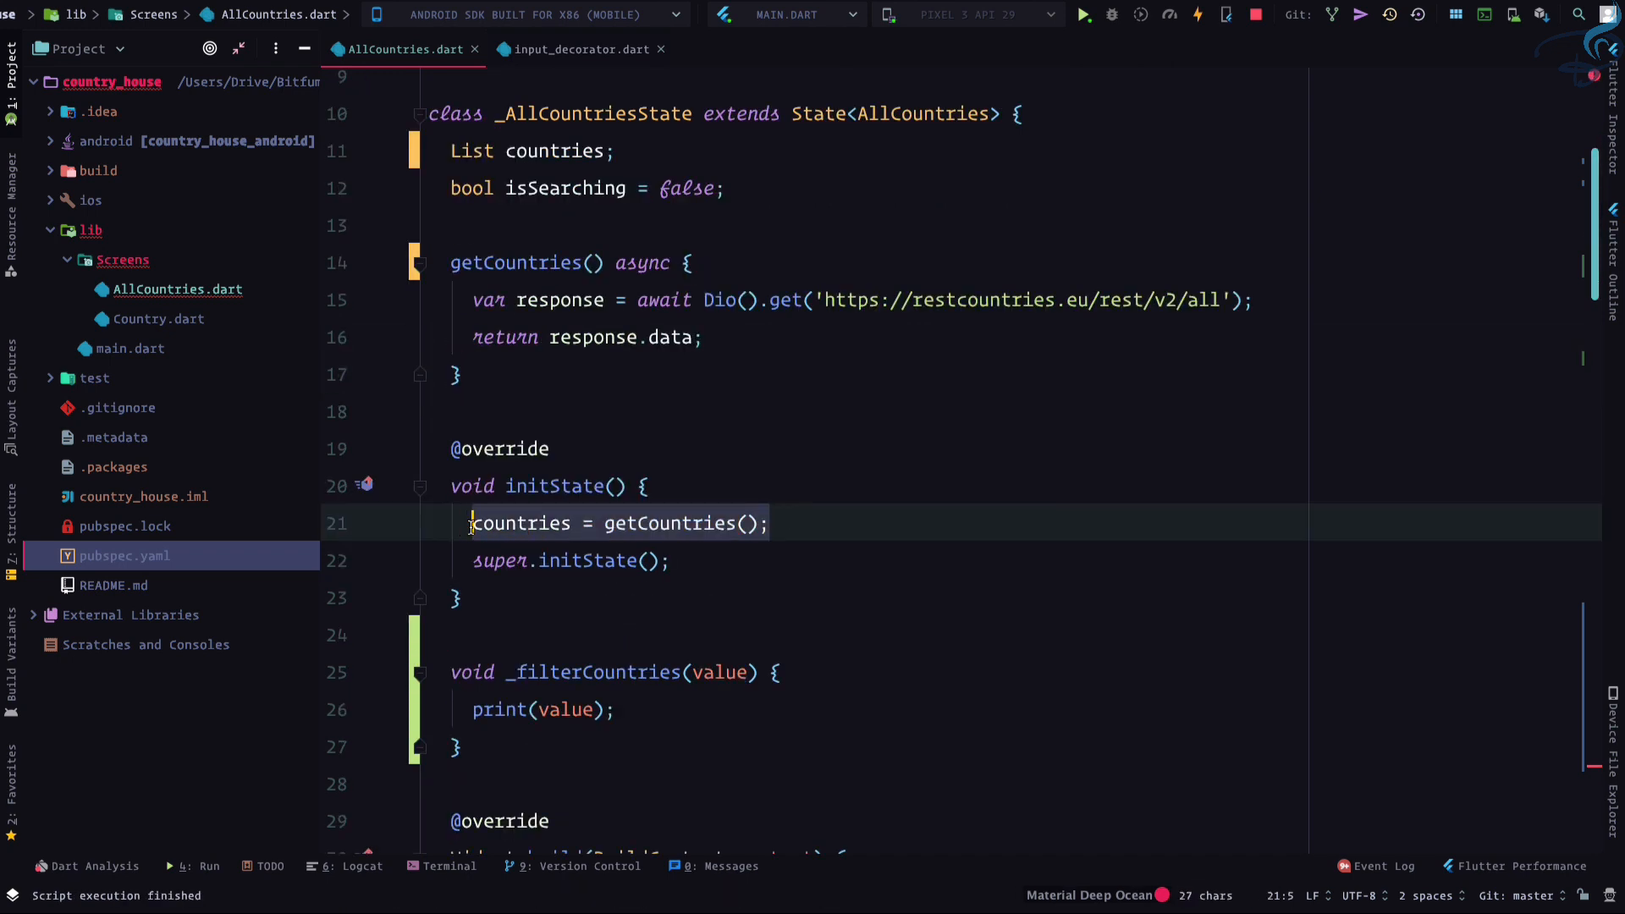
Rewrite the initState assignment as getCountries().then((data) { countries = data; })
click(670, 522)
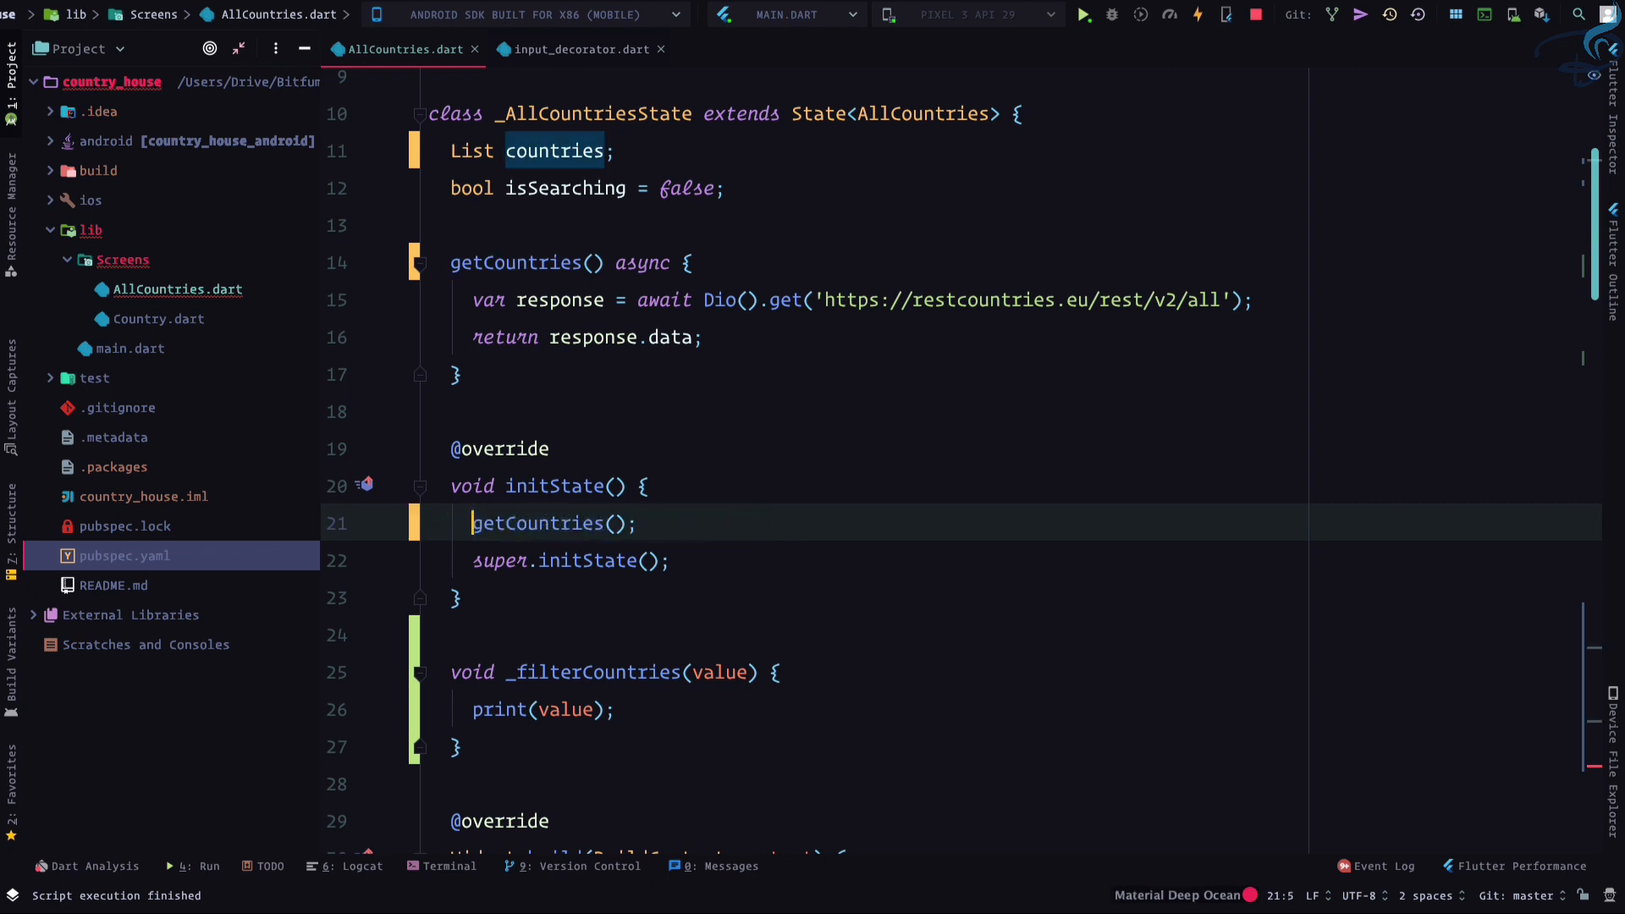
text(,then)
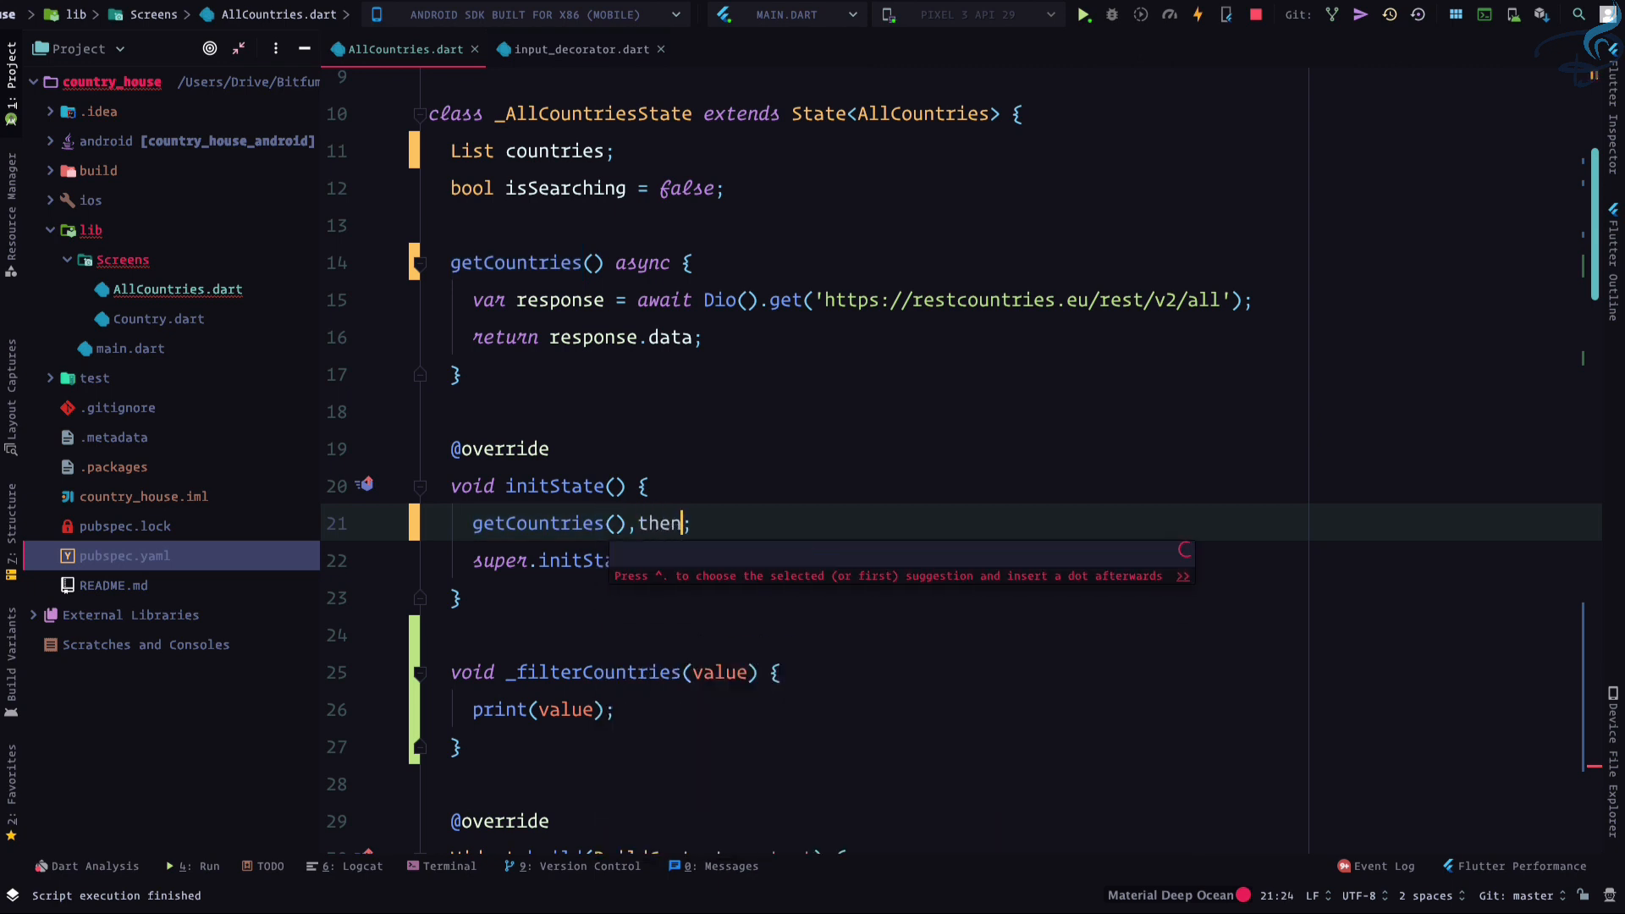
text(()))
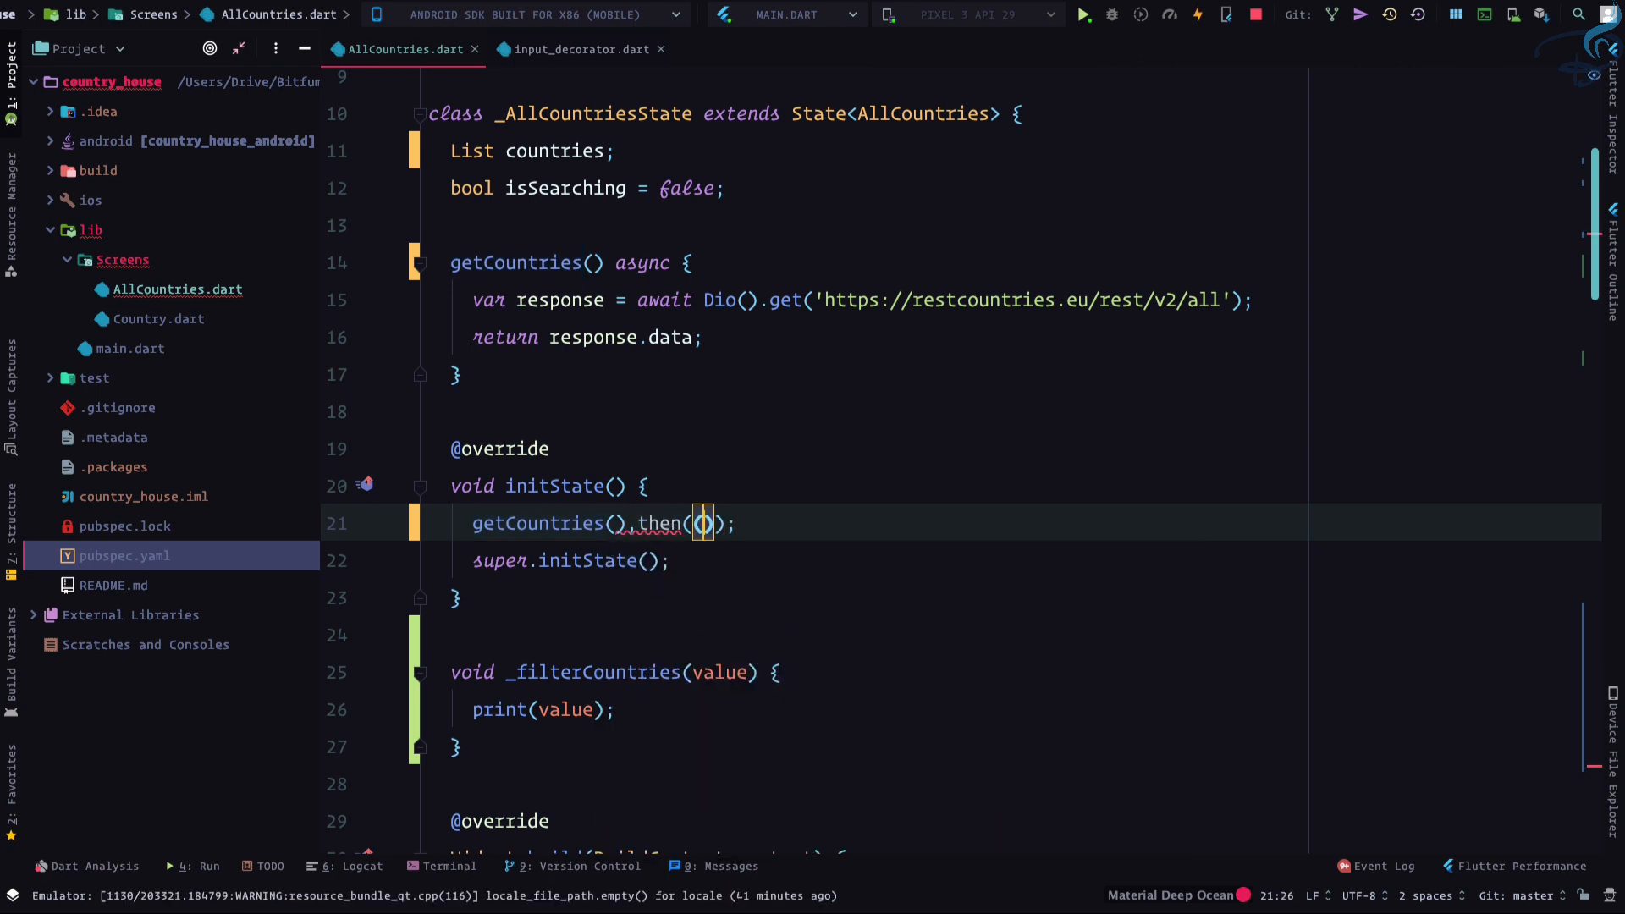
text(data)
text(countries)
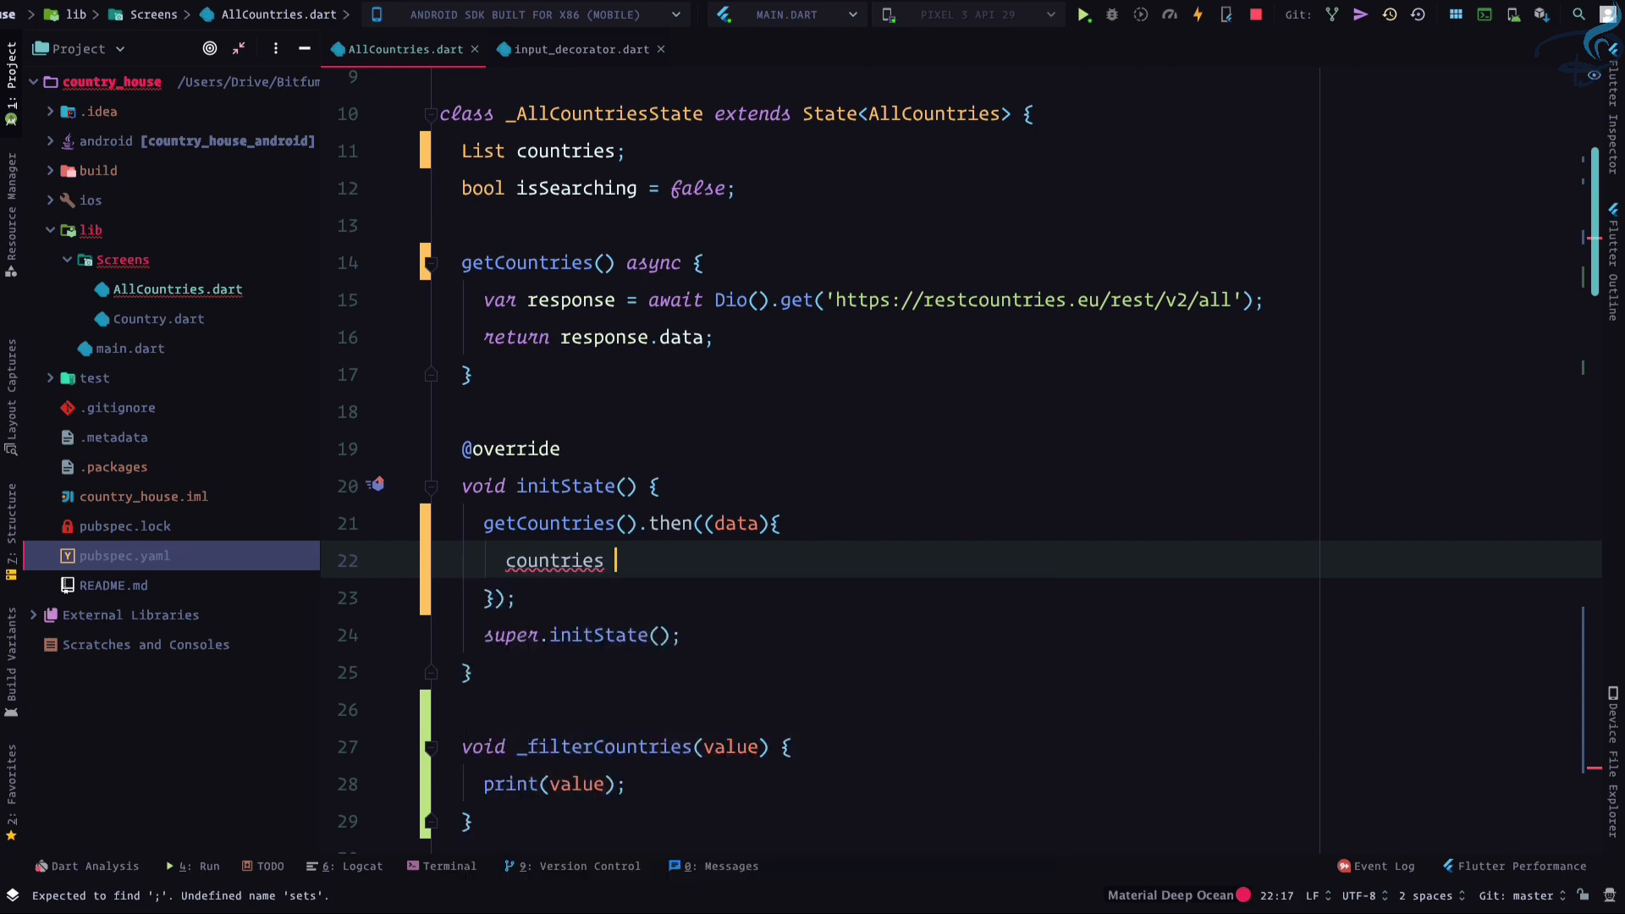
text(=)
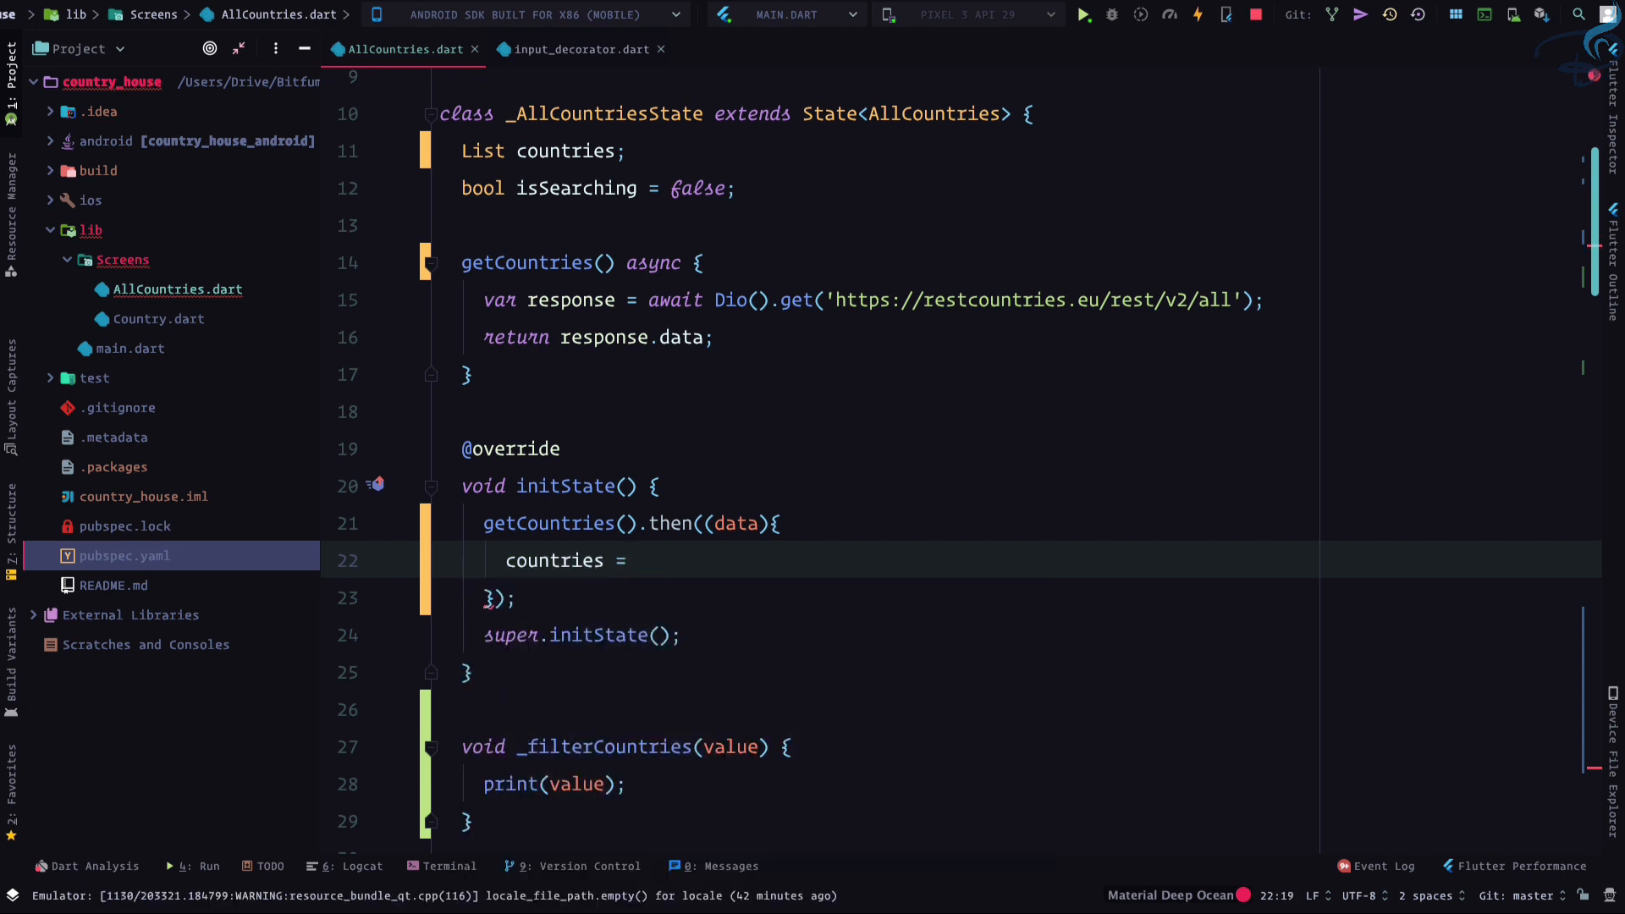
text(data;)
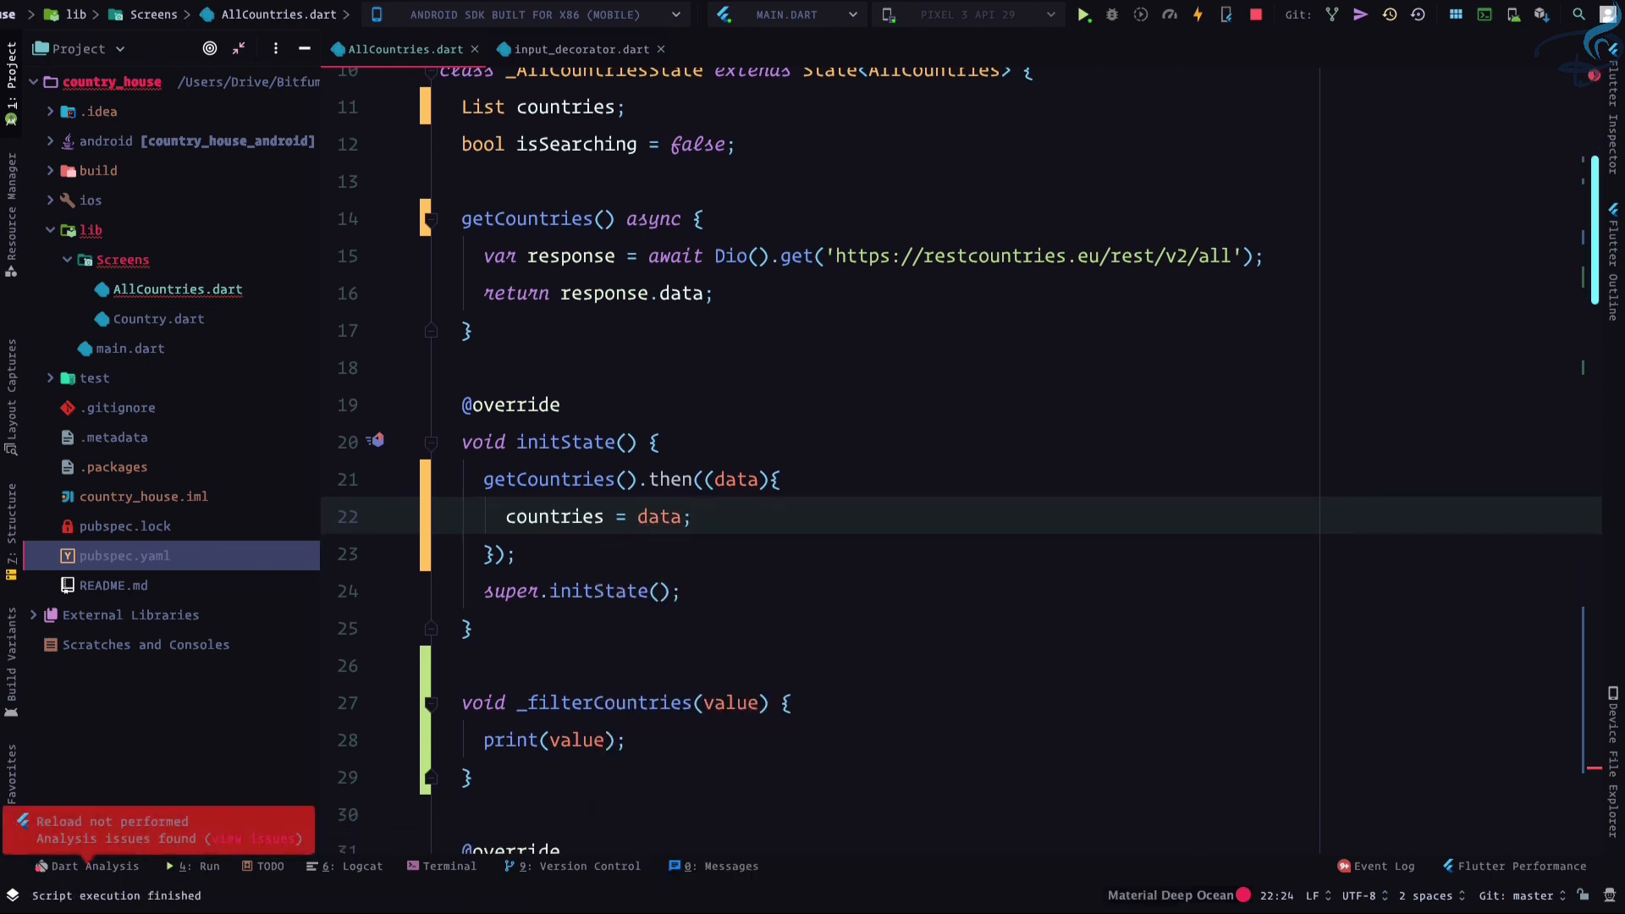
Add the missing ')' after ListView.builder and reformat the code
scroll(up, 3)
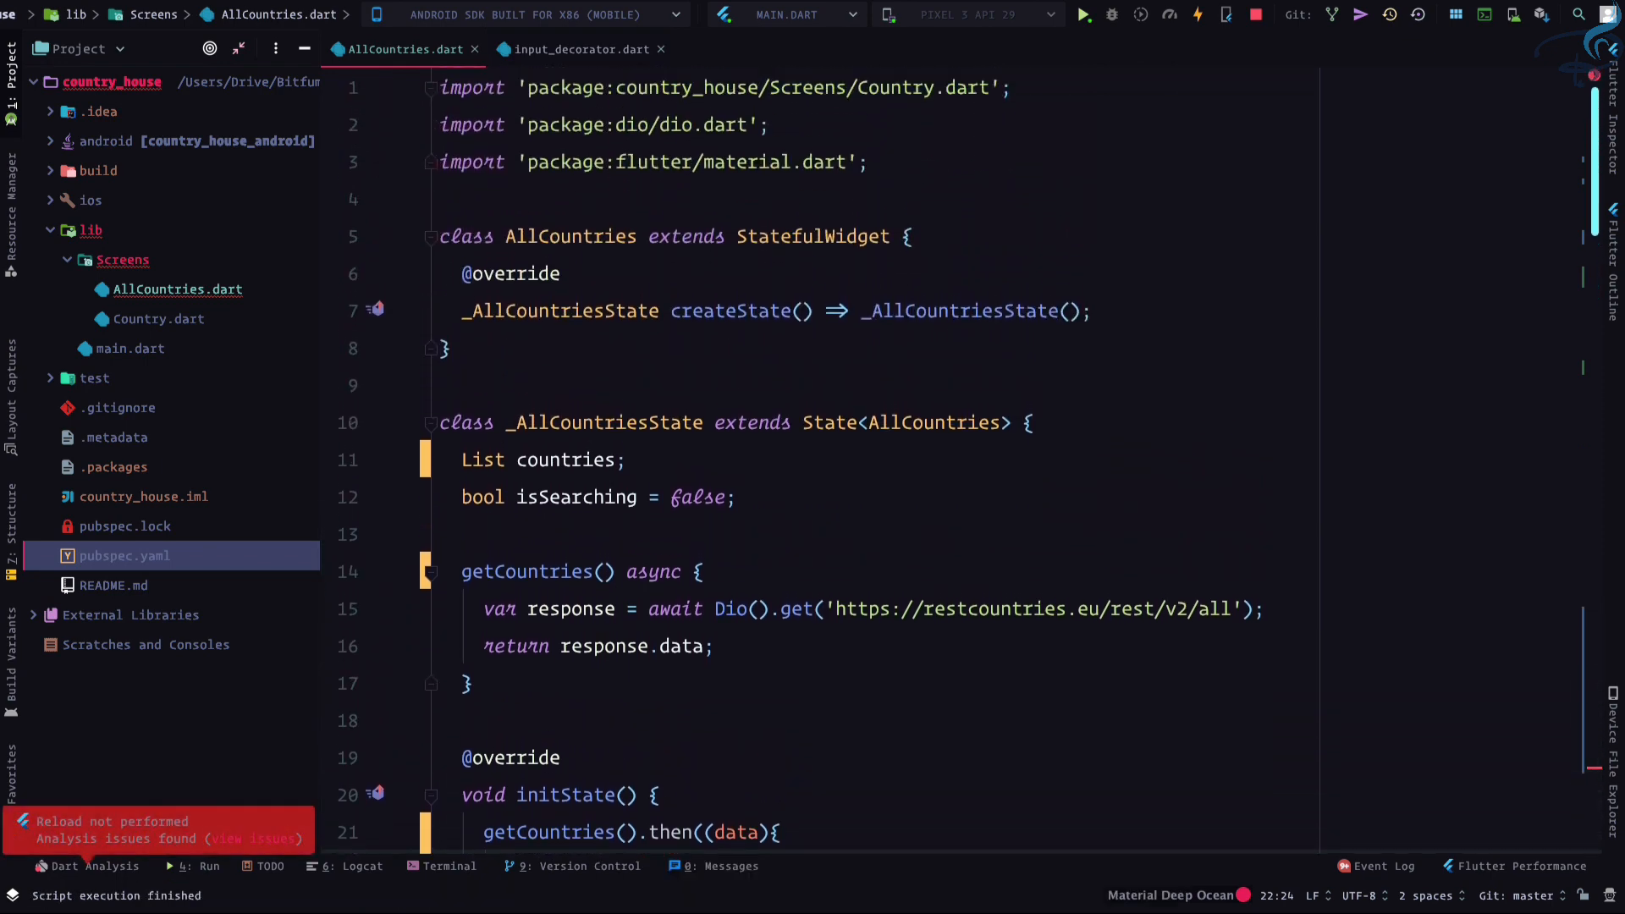
scroll(down, 3)
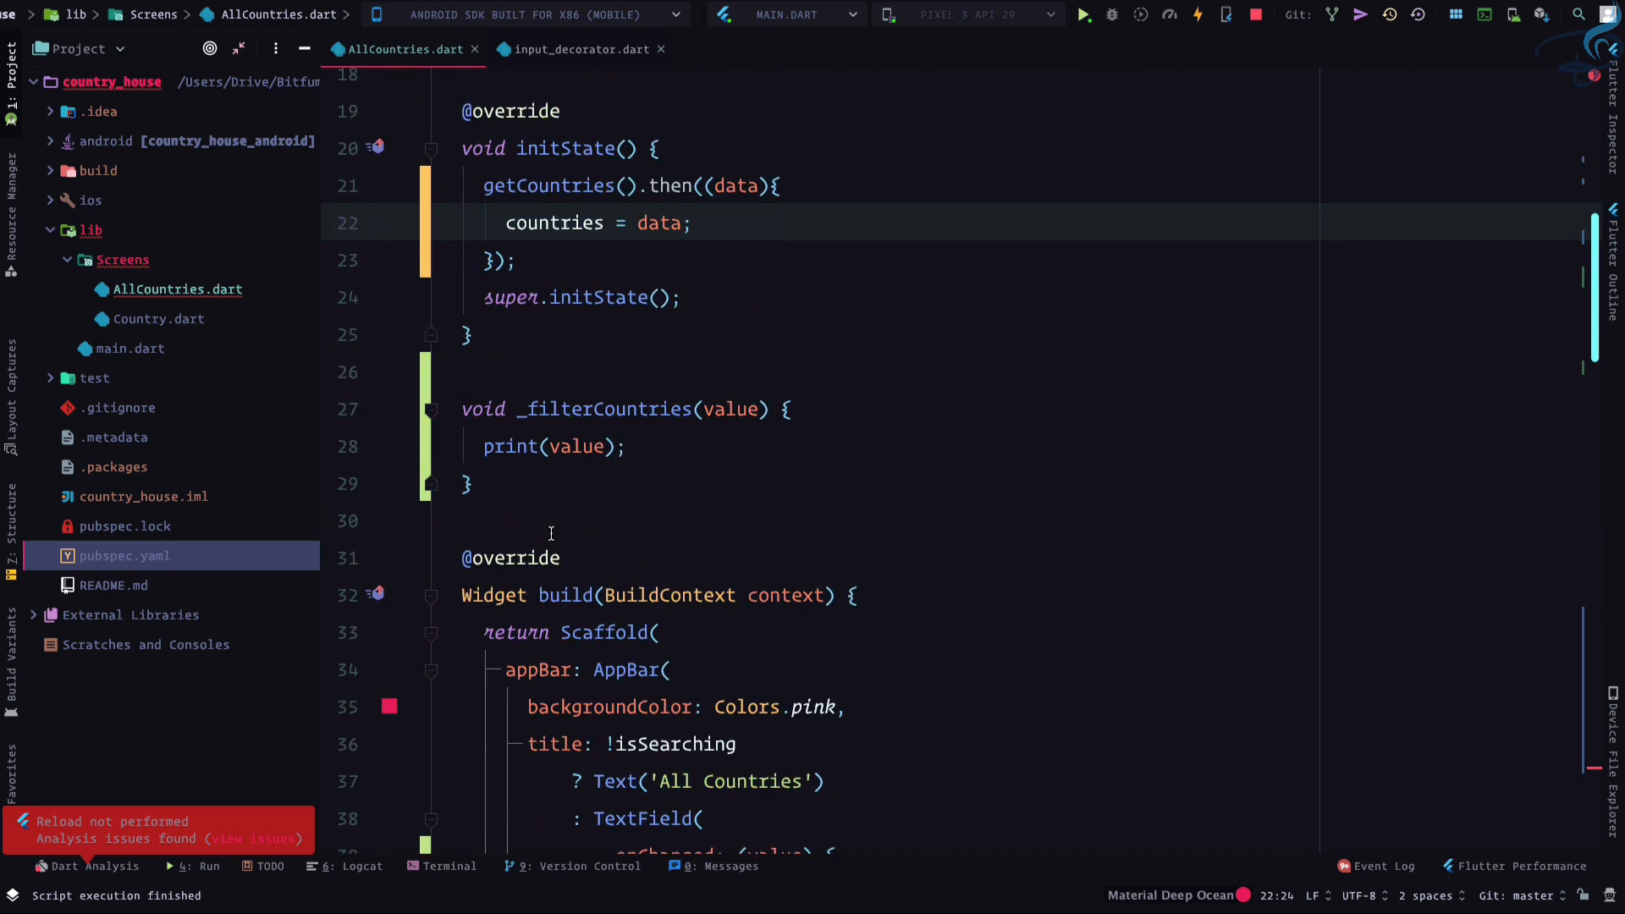
scroll(down, 3)
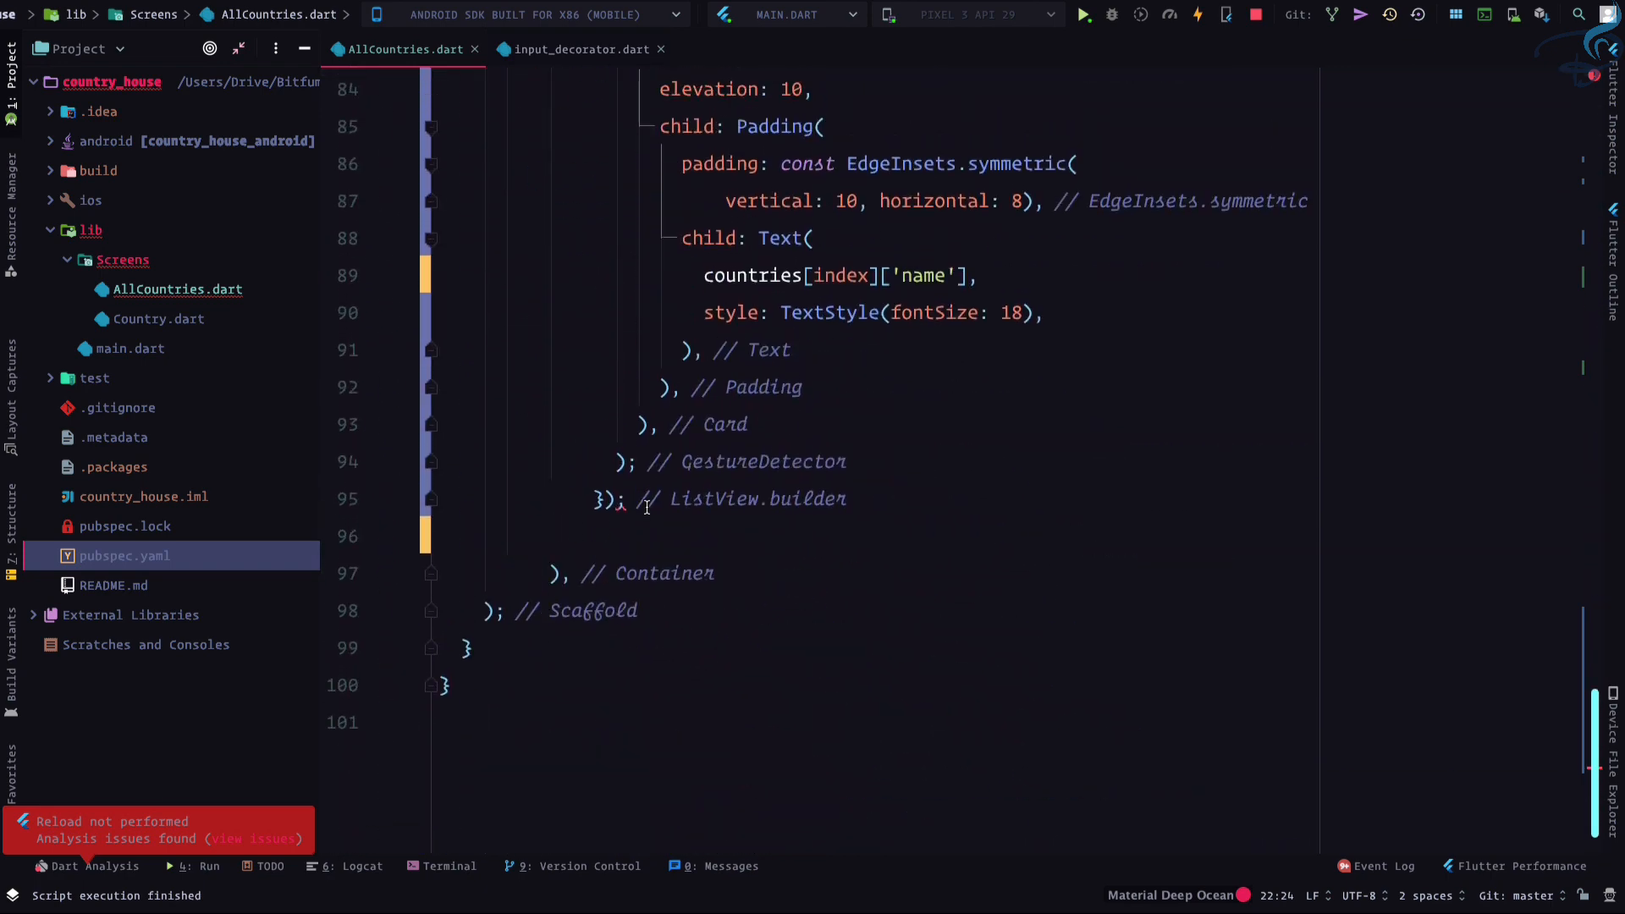
scroll(up, 3)
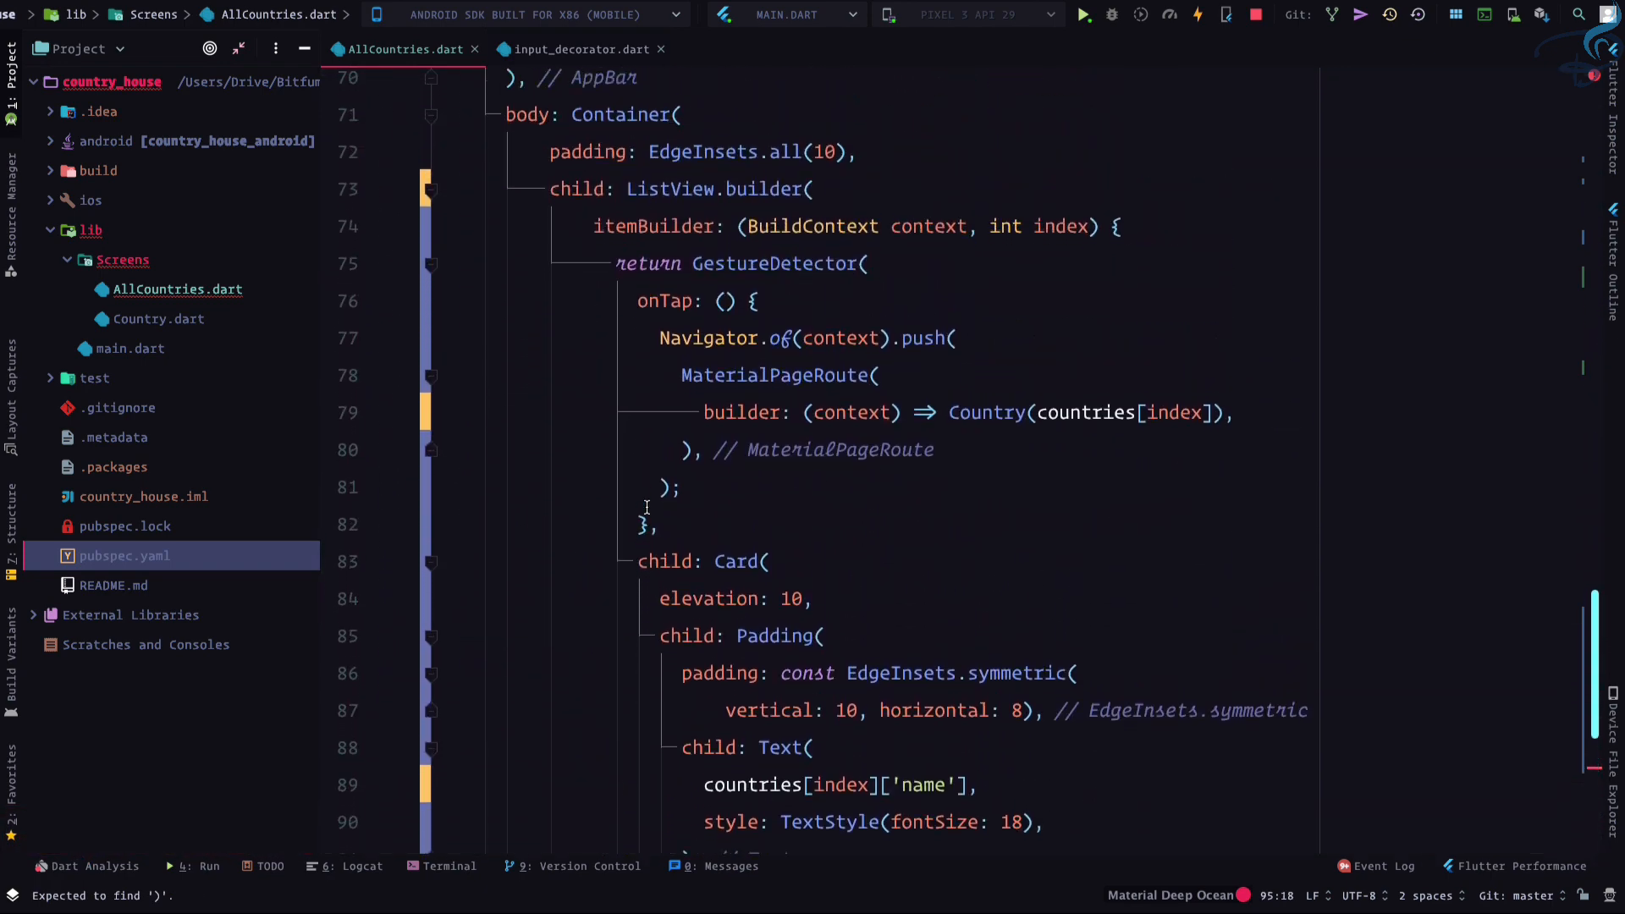
scroll(down, 3)
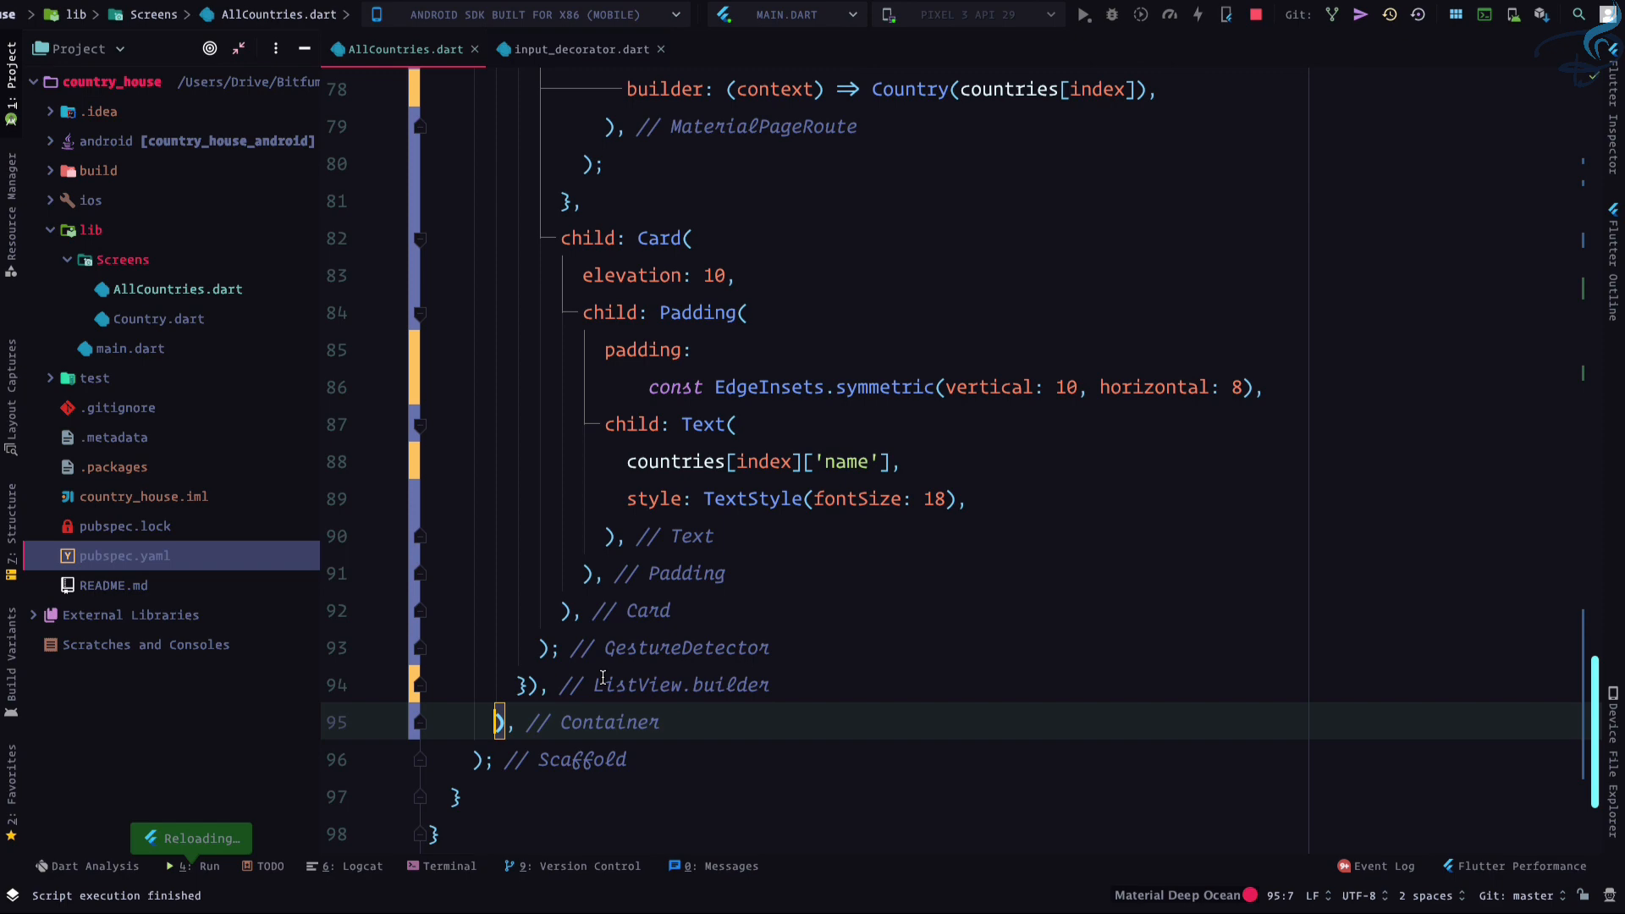
scroll(up, 3)
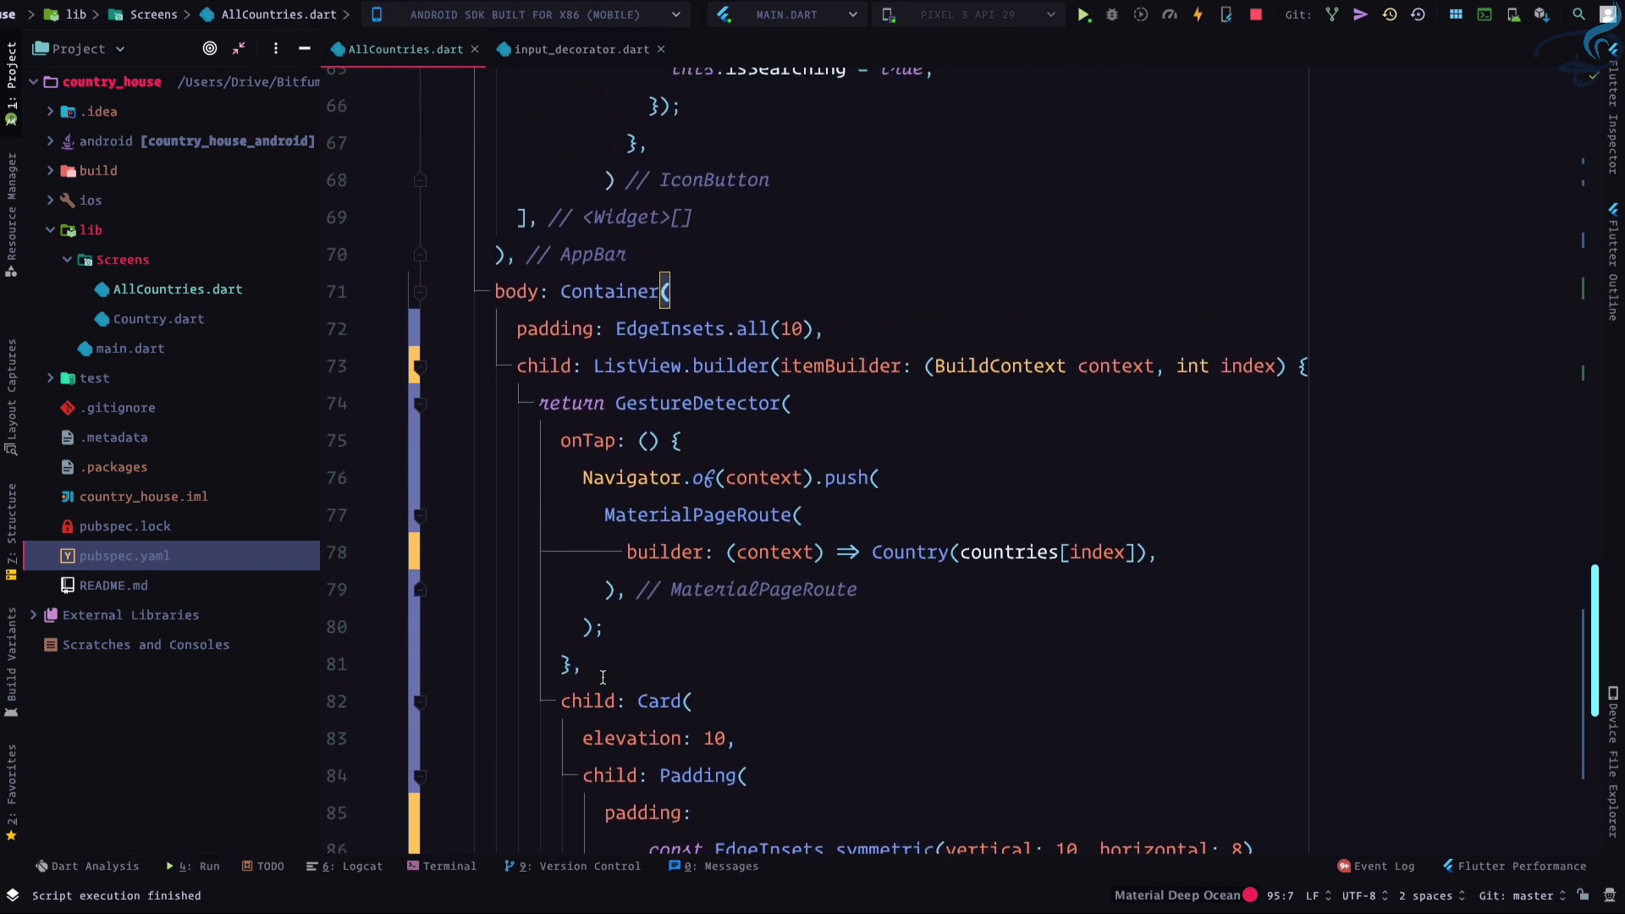
scroll(down, 3)
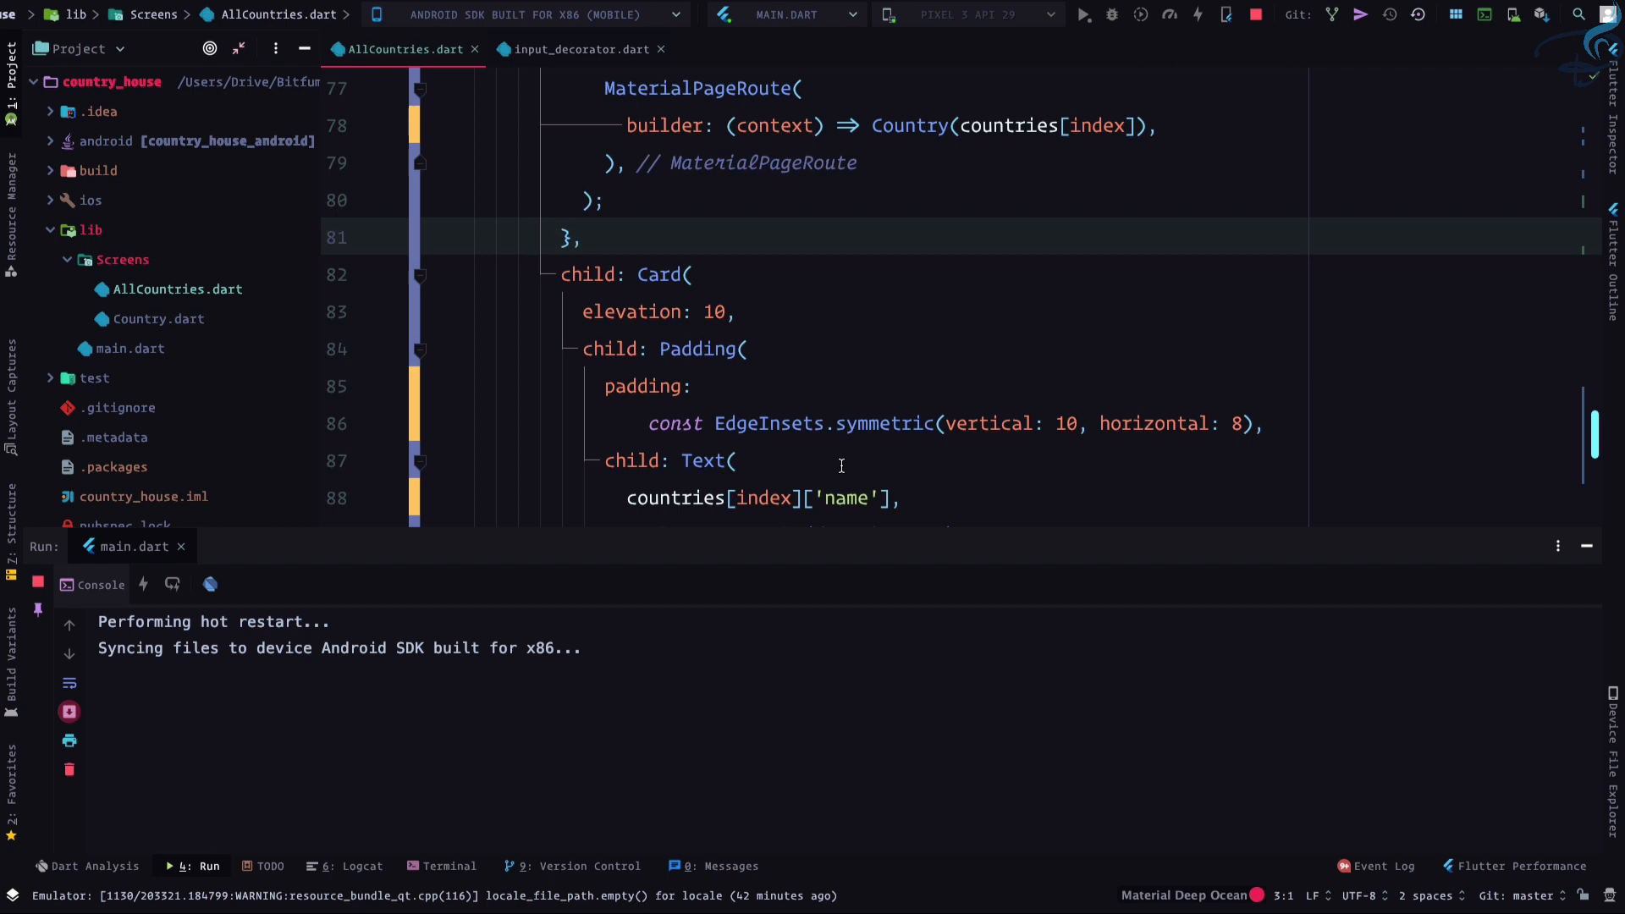
Hot restart the app, which shows NoSuchMethodError for every list entry
scroll(up, 3)
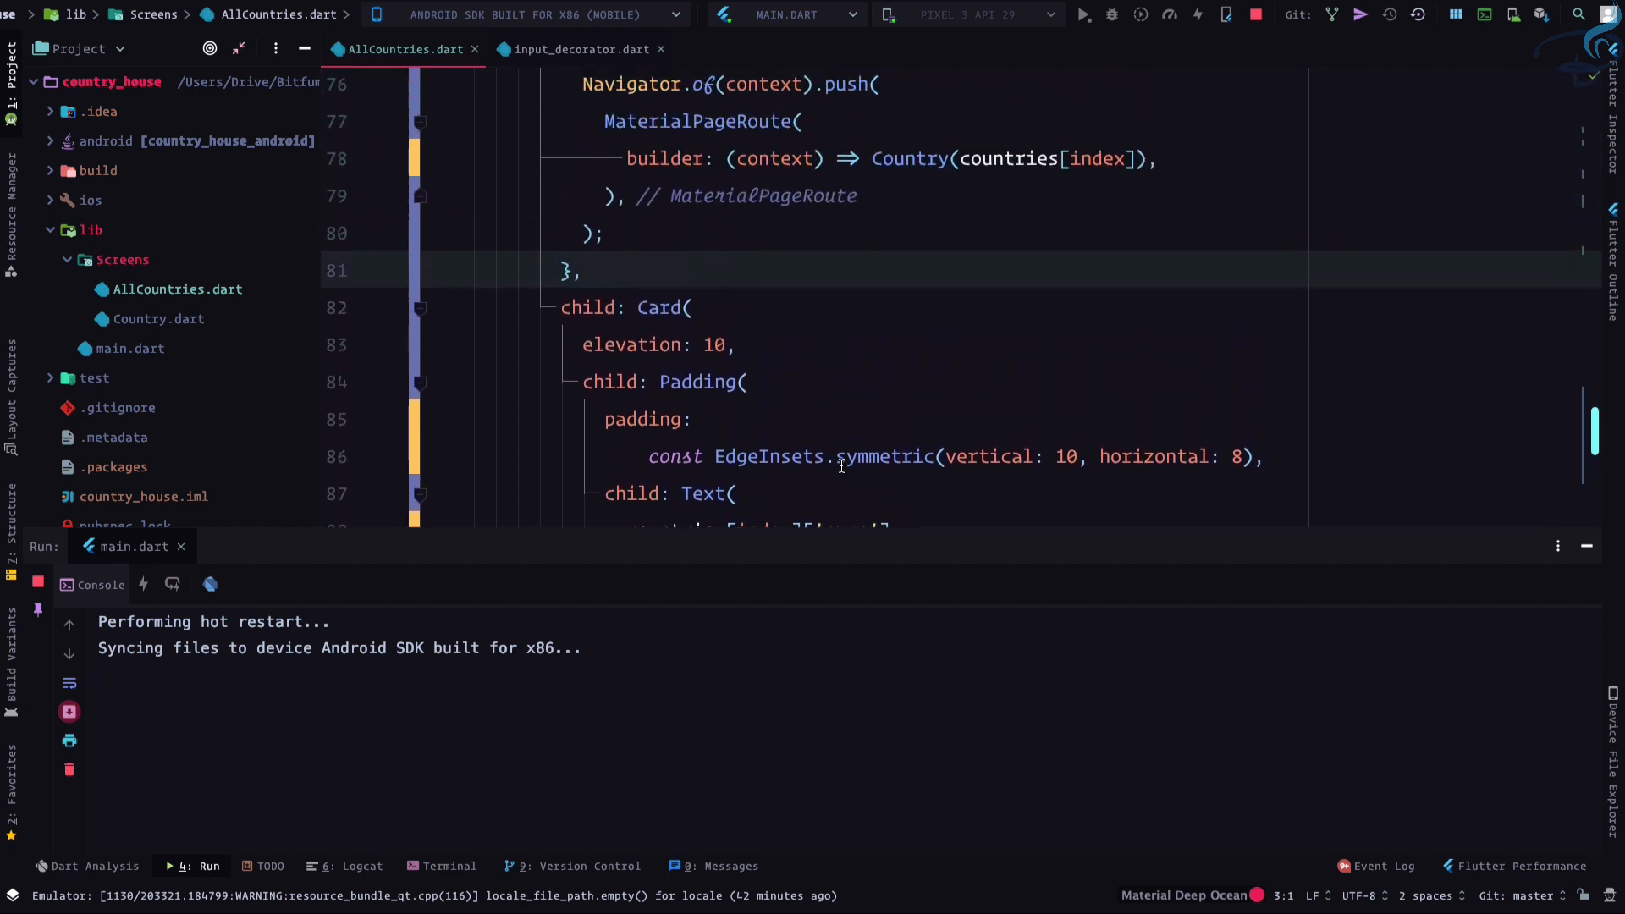
scroll(up, 3)
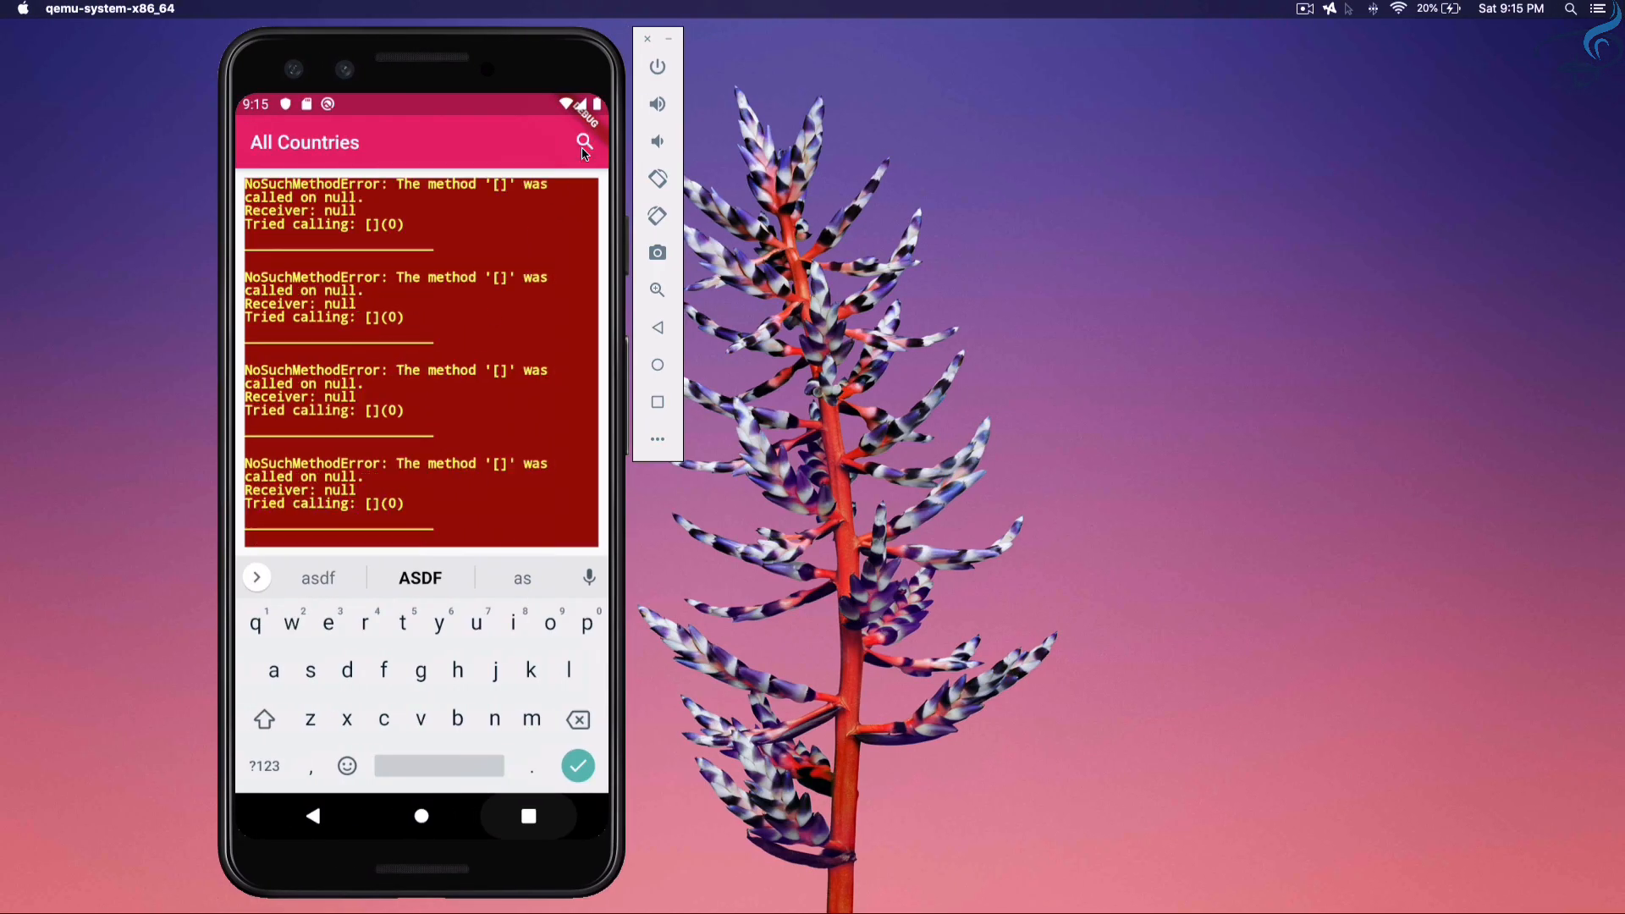
mouse_move(489, 208)
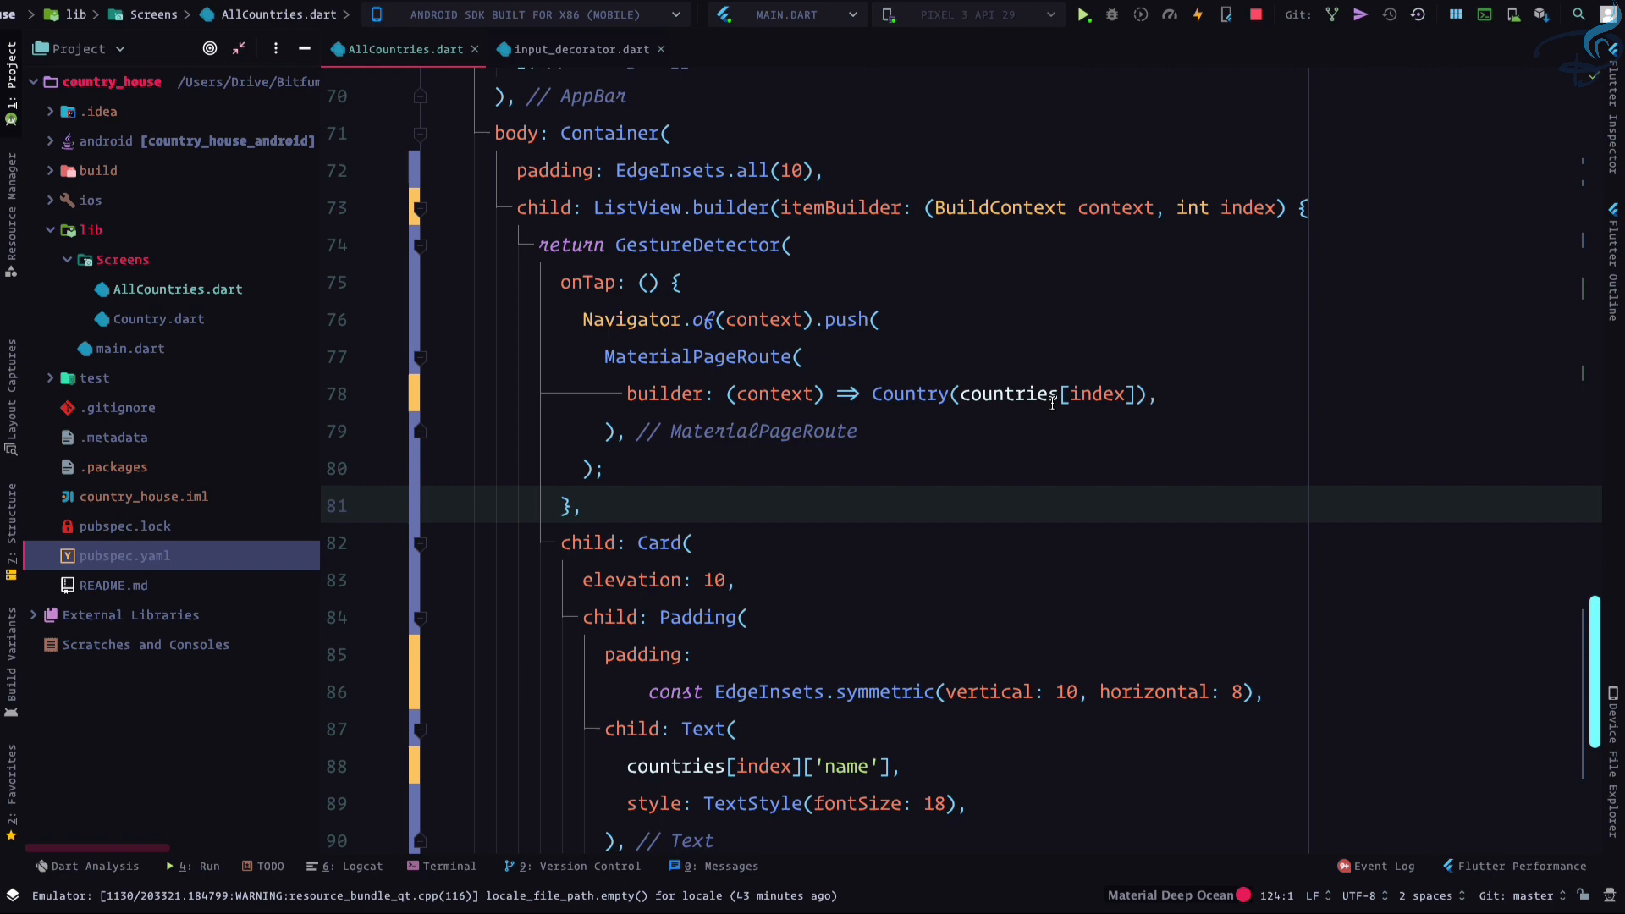
Declare 'List countries = [];' so Afghanistan, Albania and other countries appear
scroll(up, 3)
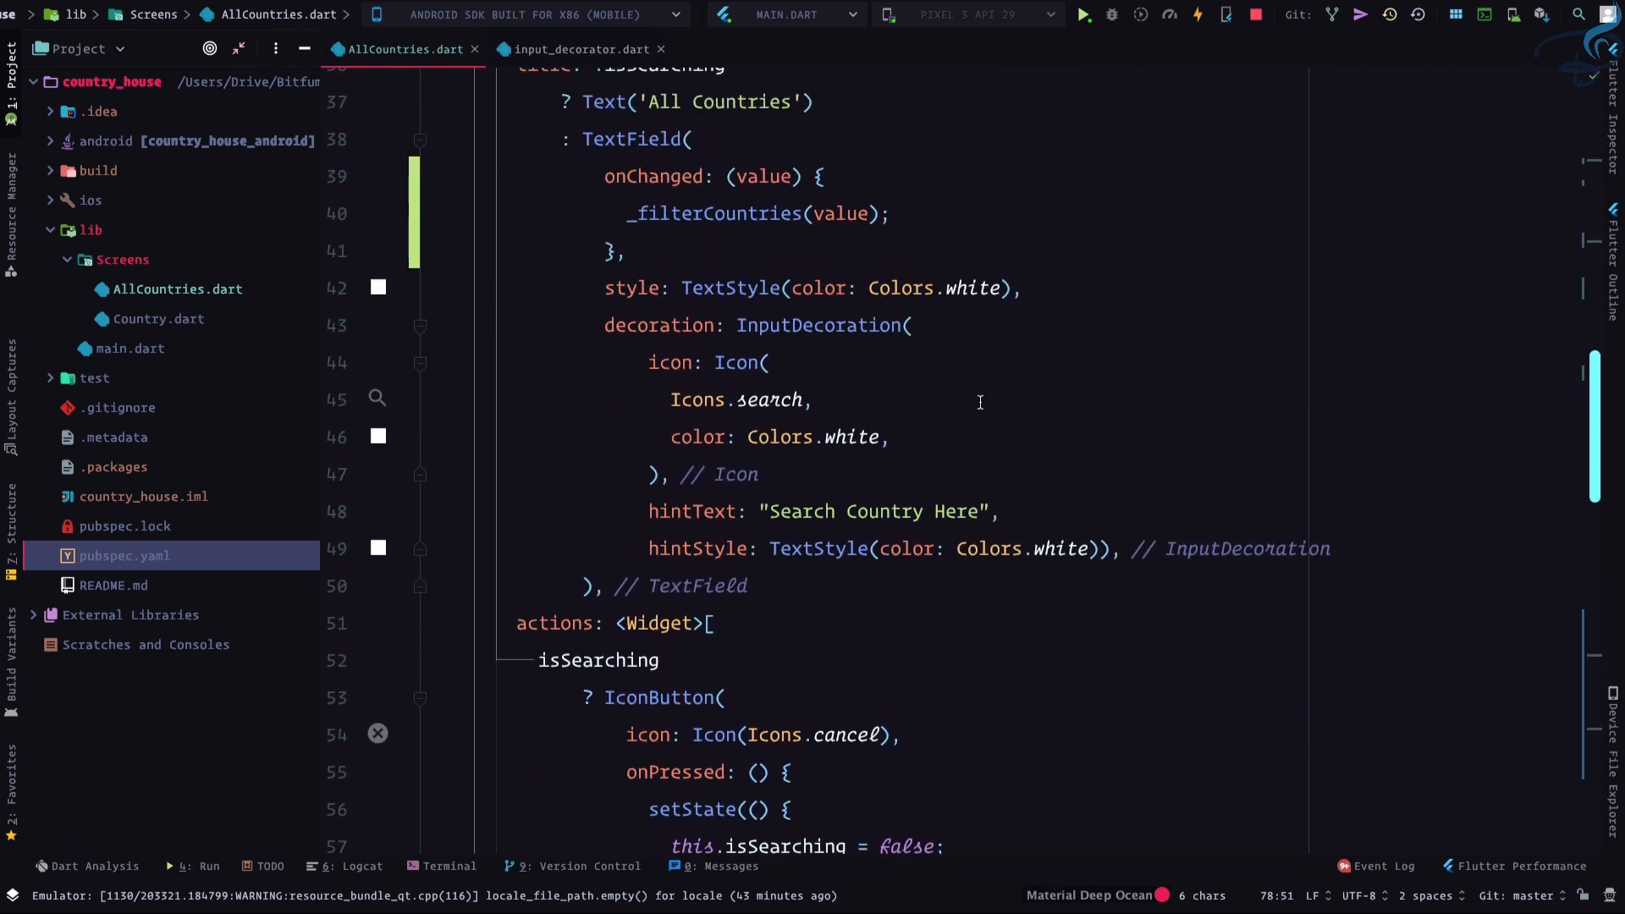
scroll(up, 3)
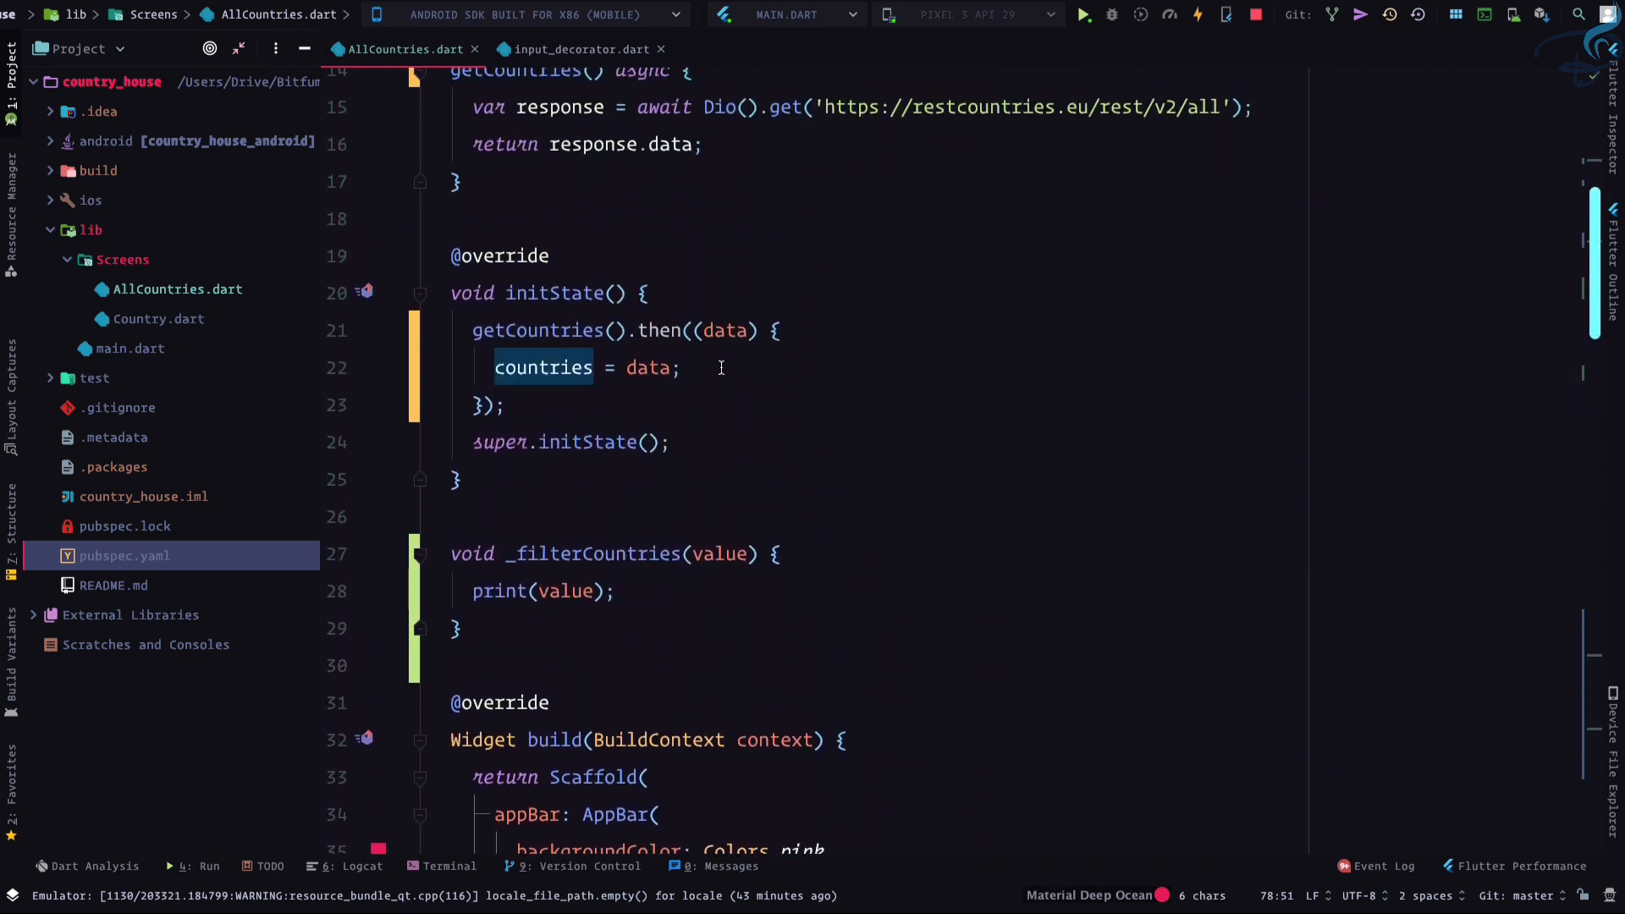
click(665, 366)
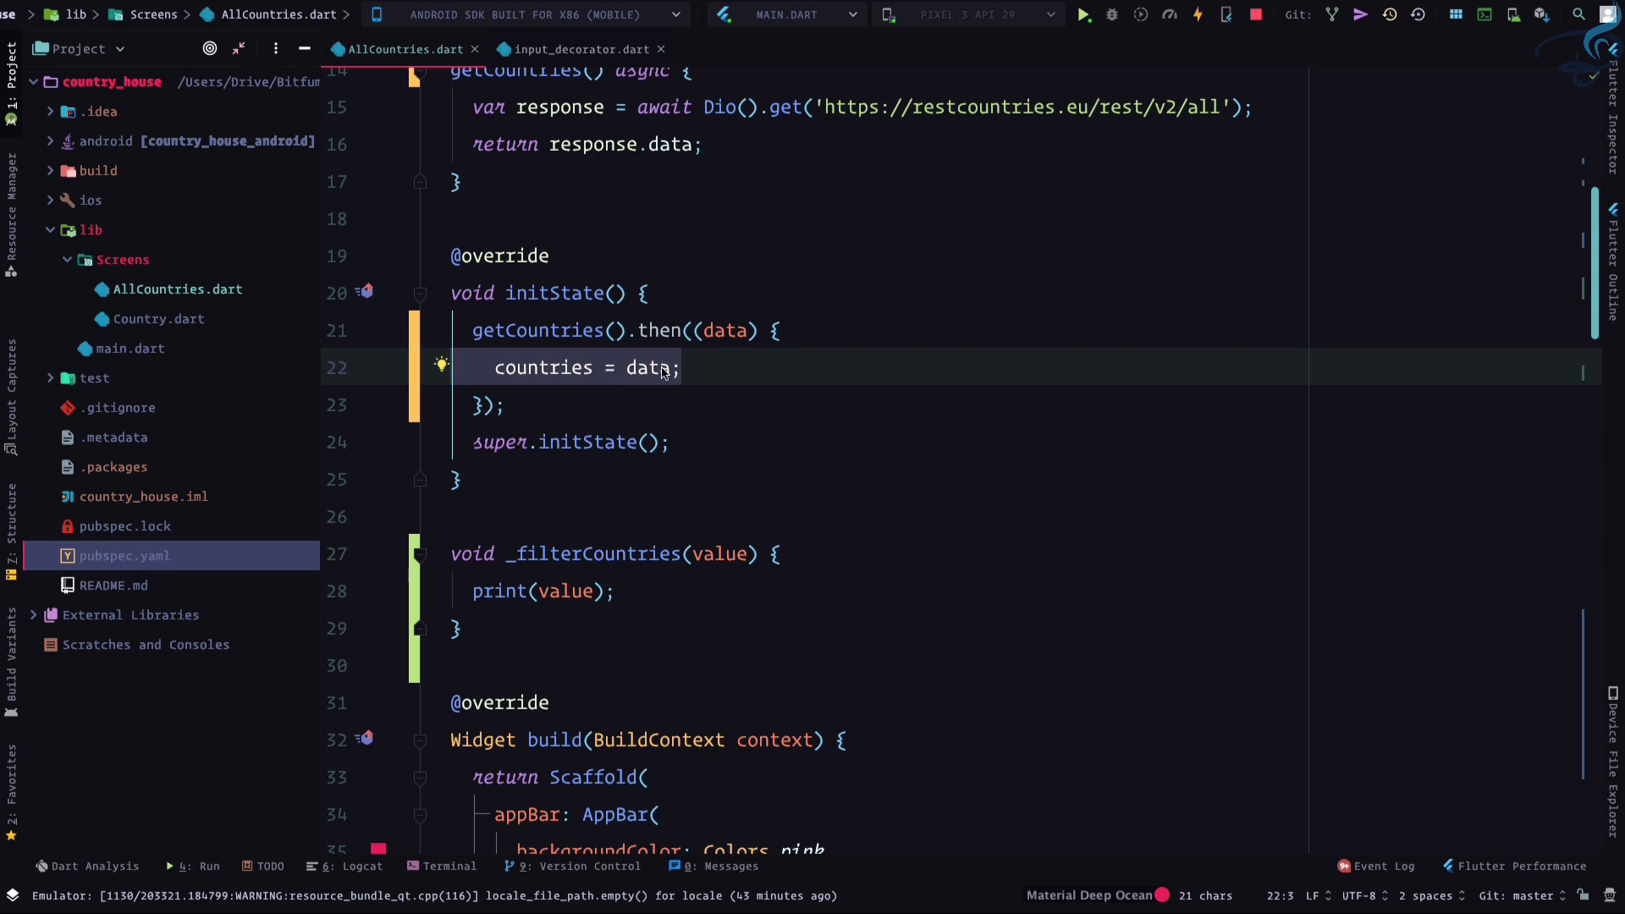
click(637, 329)
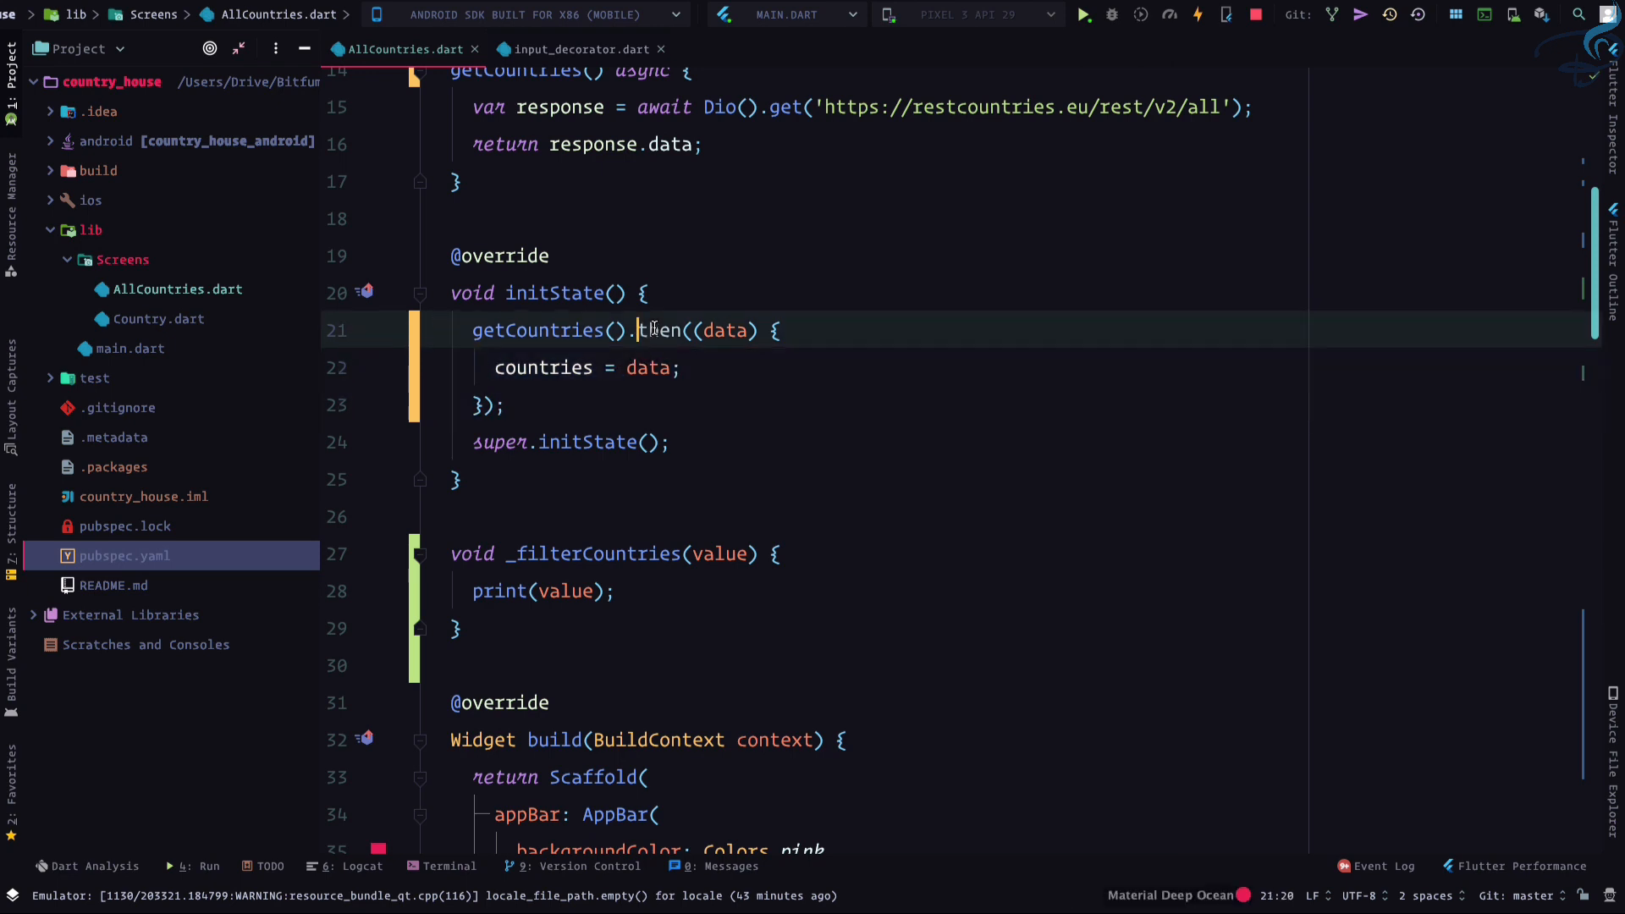
scroll(up, 3)
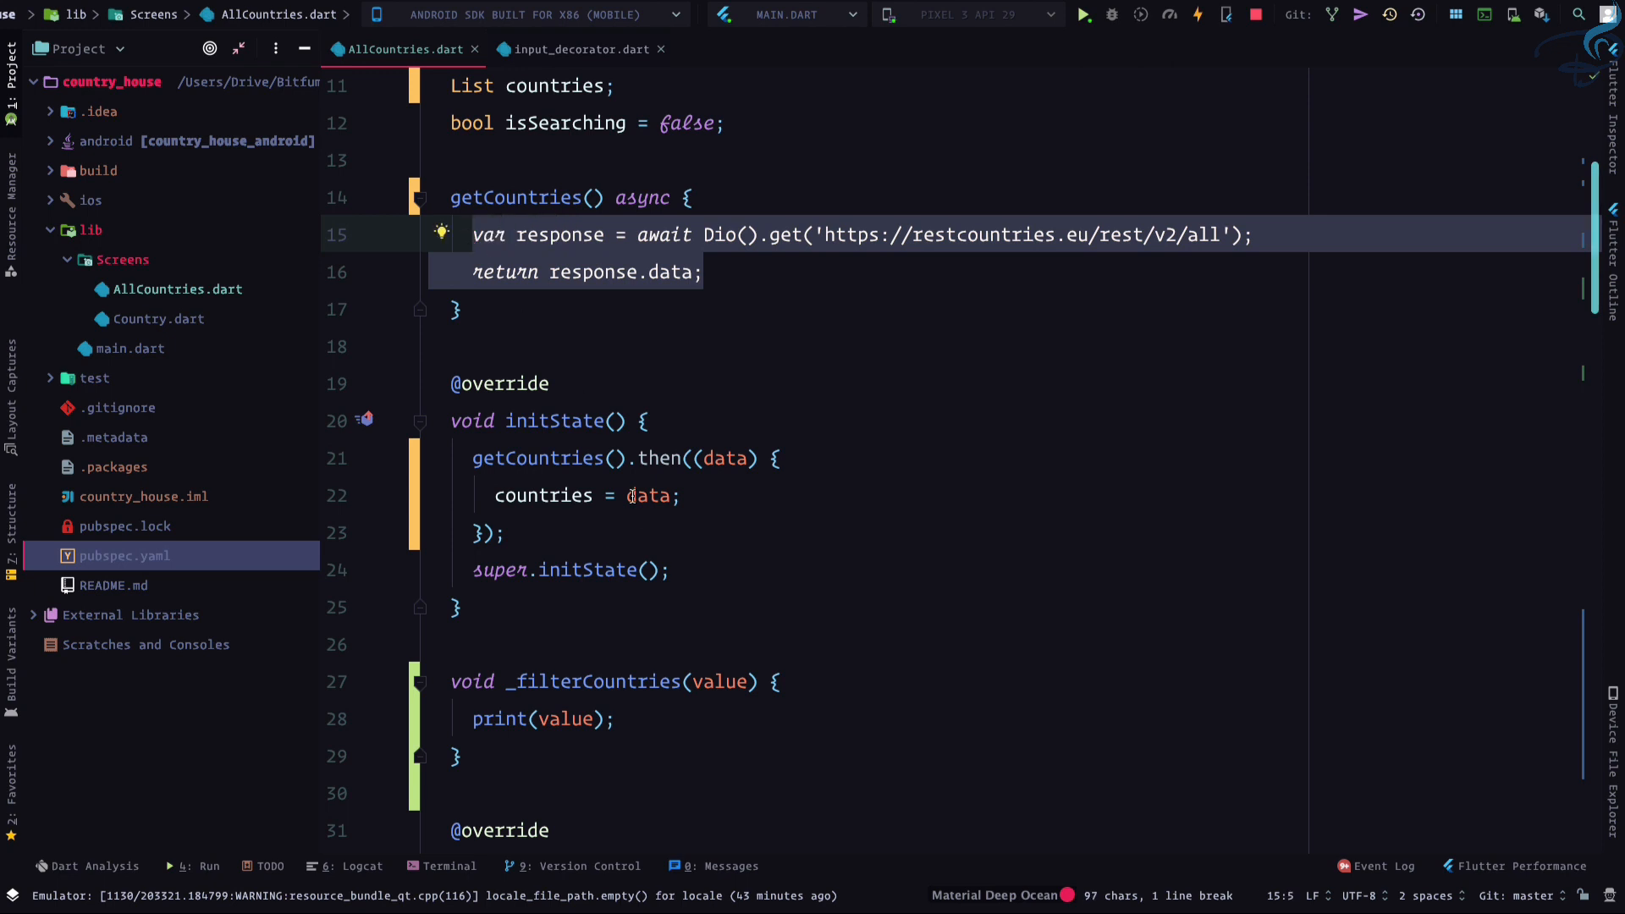
click(680, 495)
text( =)
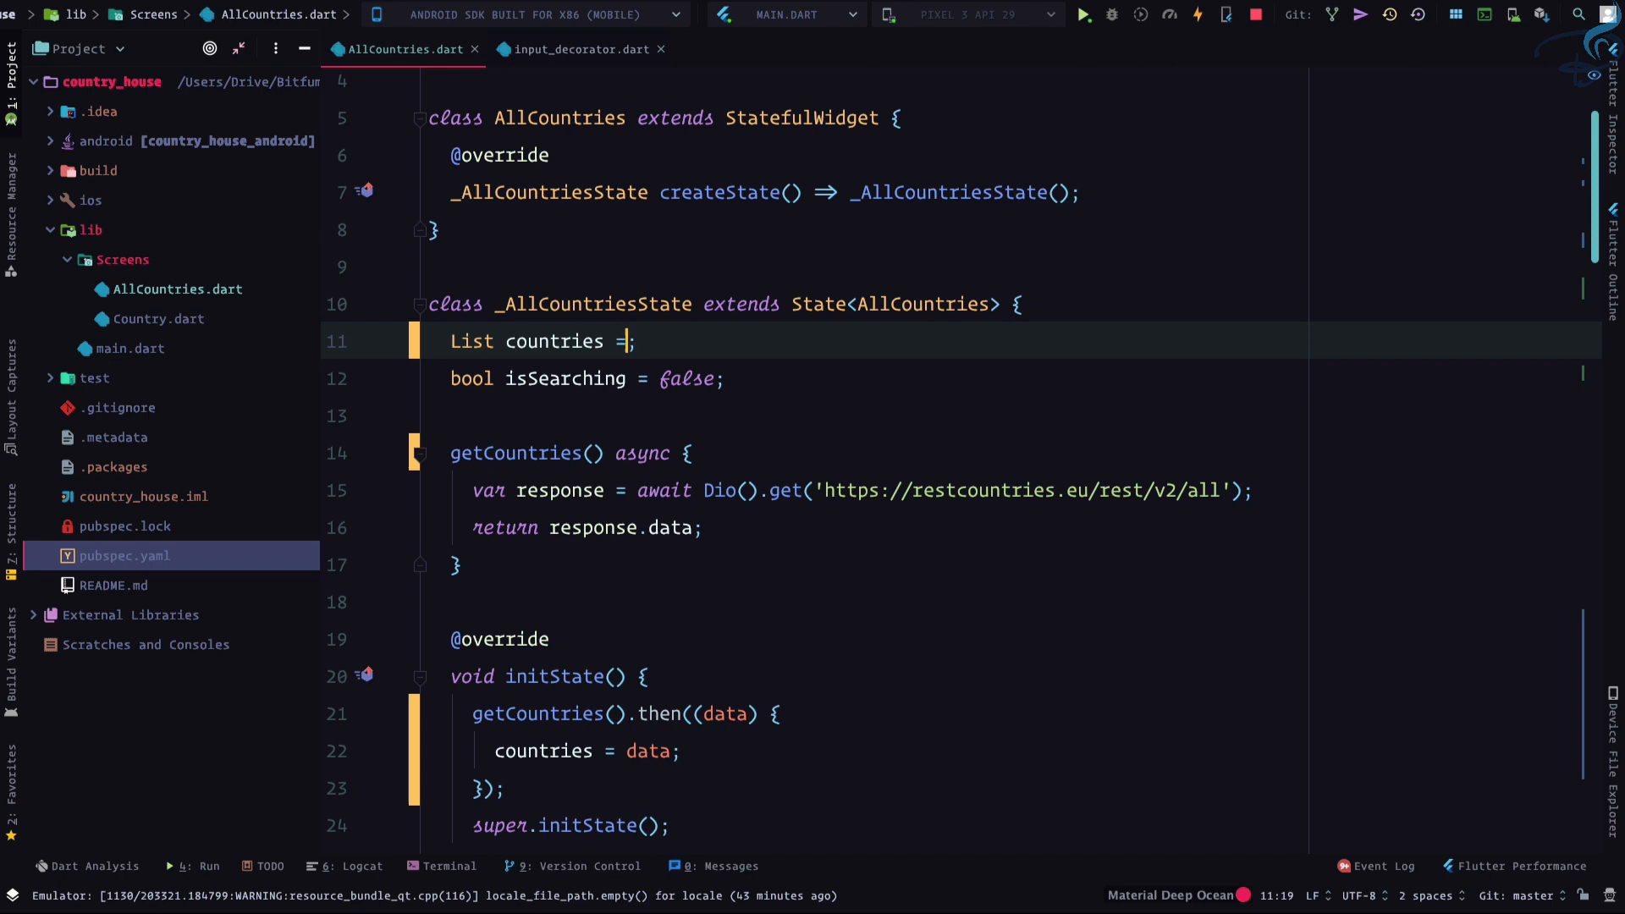
text([])
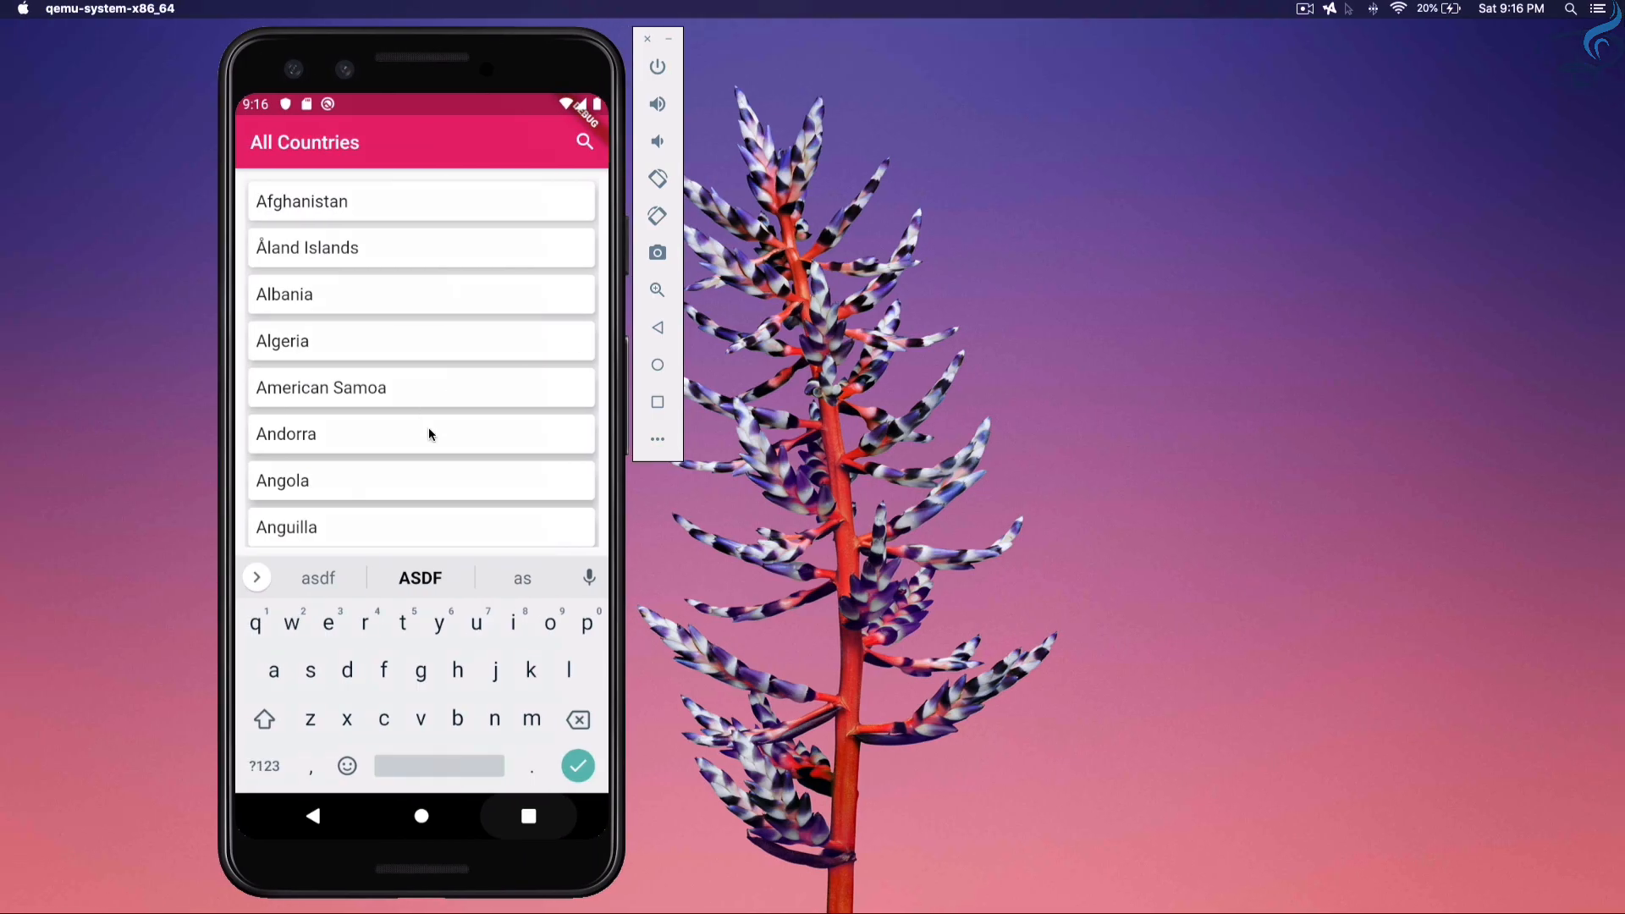
mouse_move(314, 822)
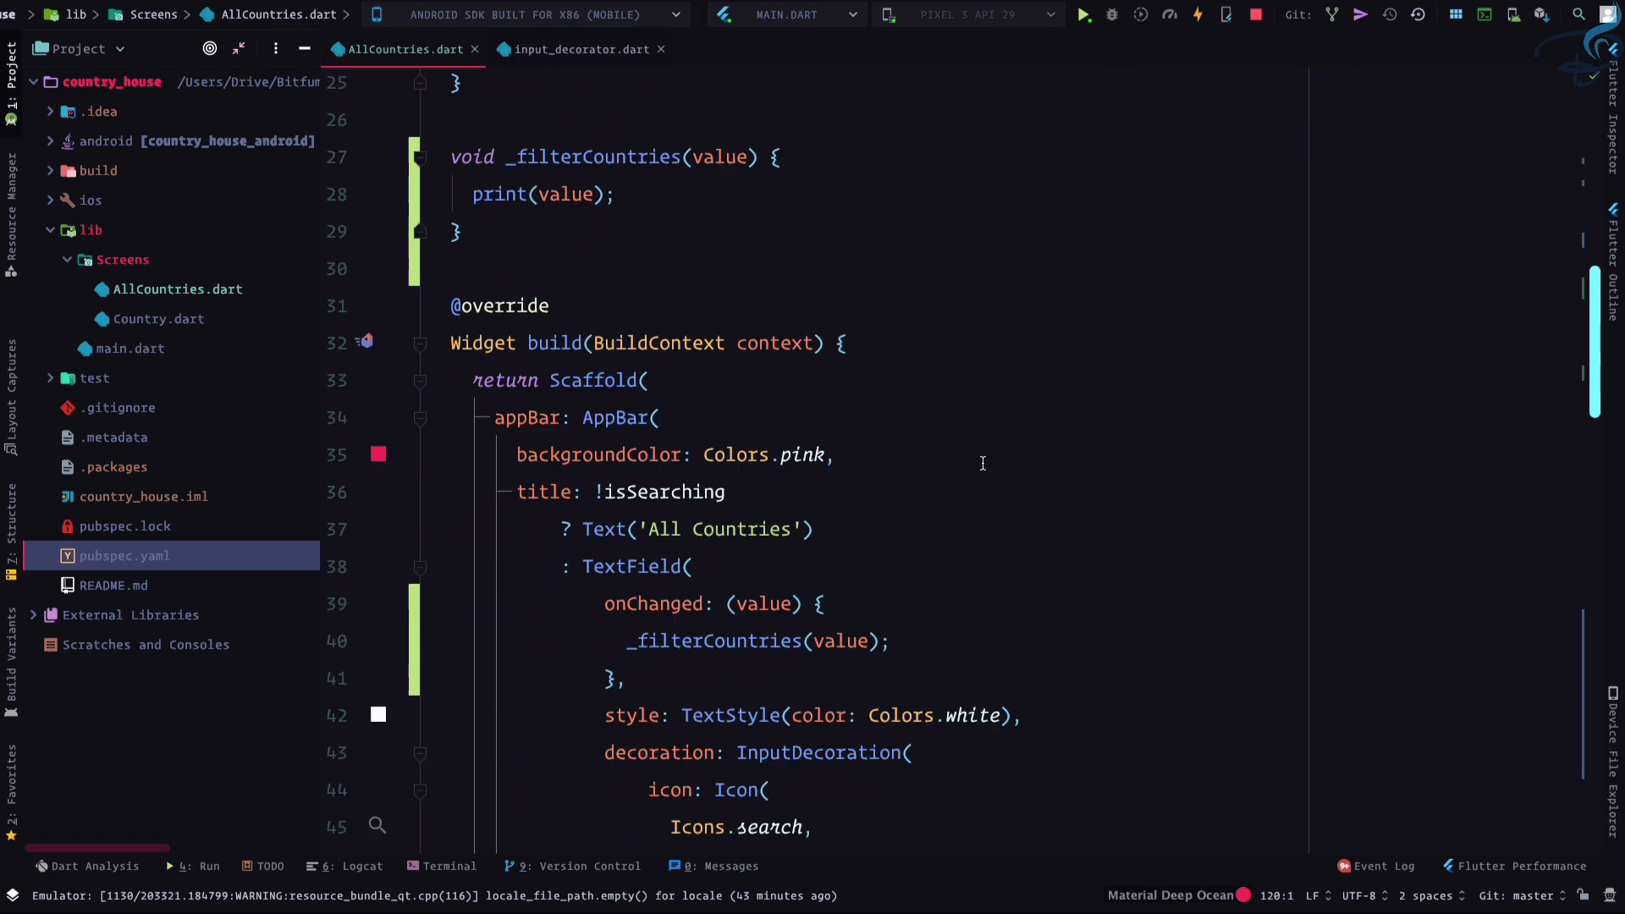
Move itemBuilder to its own line and open ListView.builder's declaration in scroll_view.dart
scroll(down, 3)
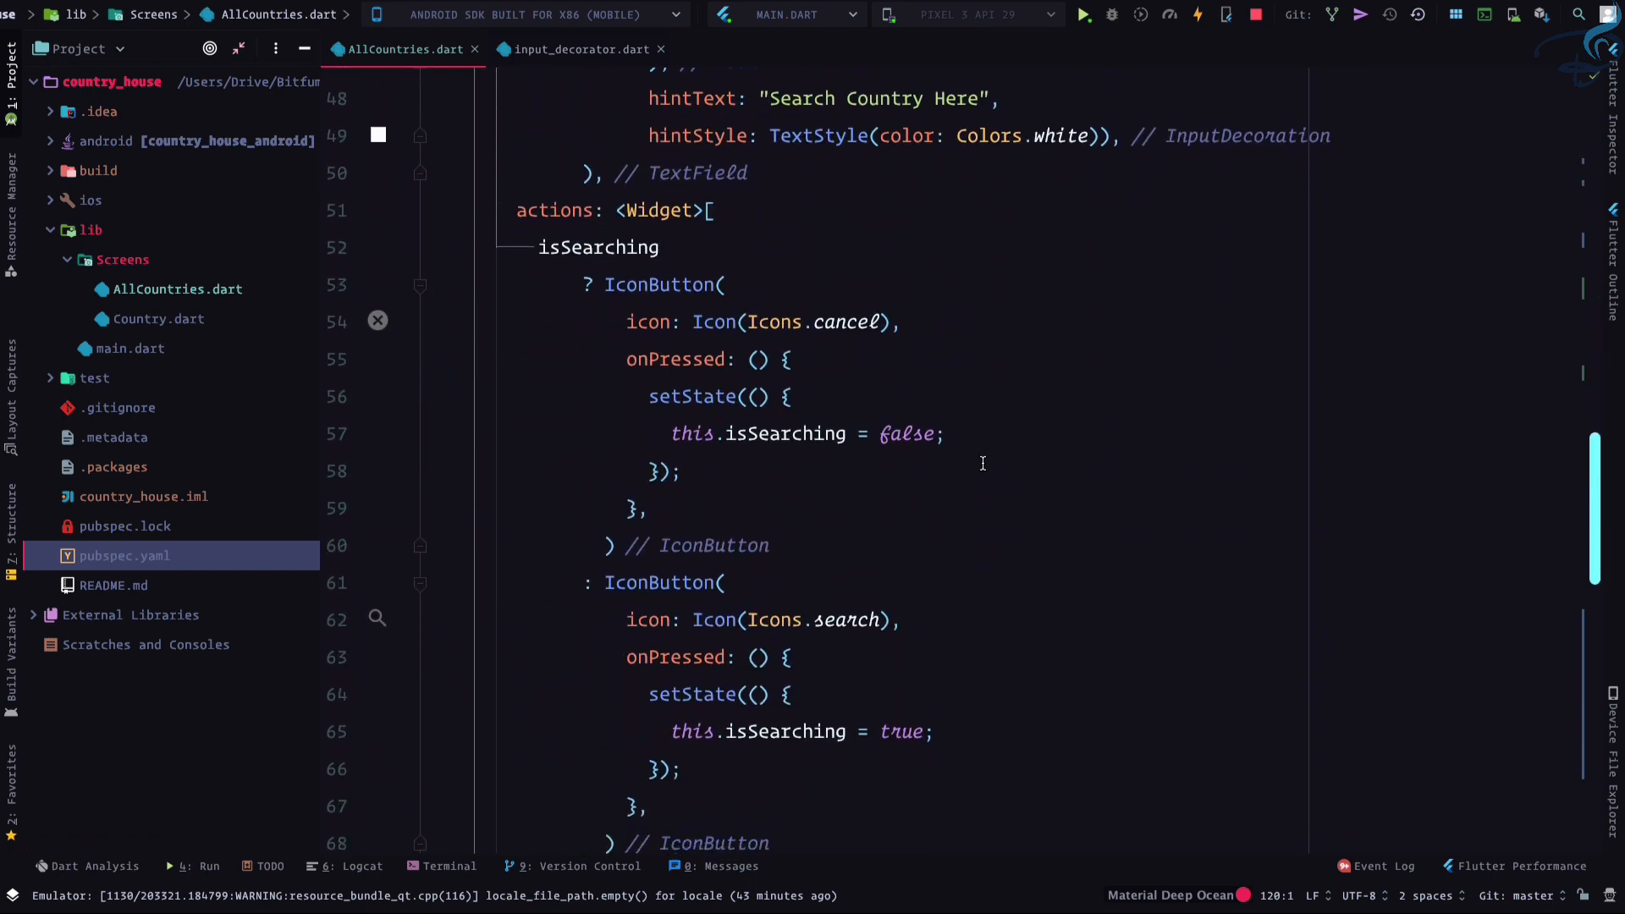
scroll(down, 3)
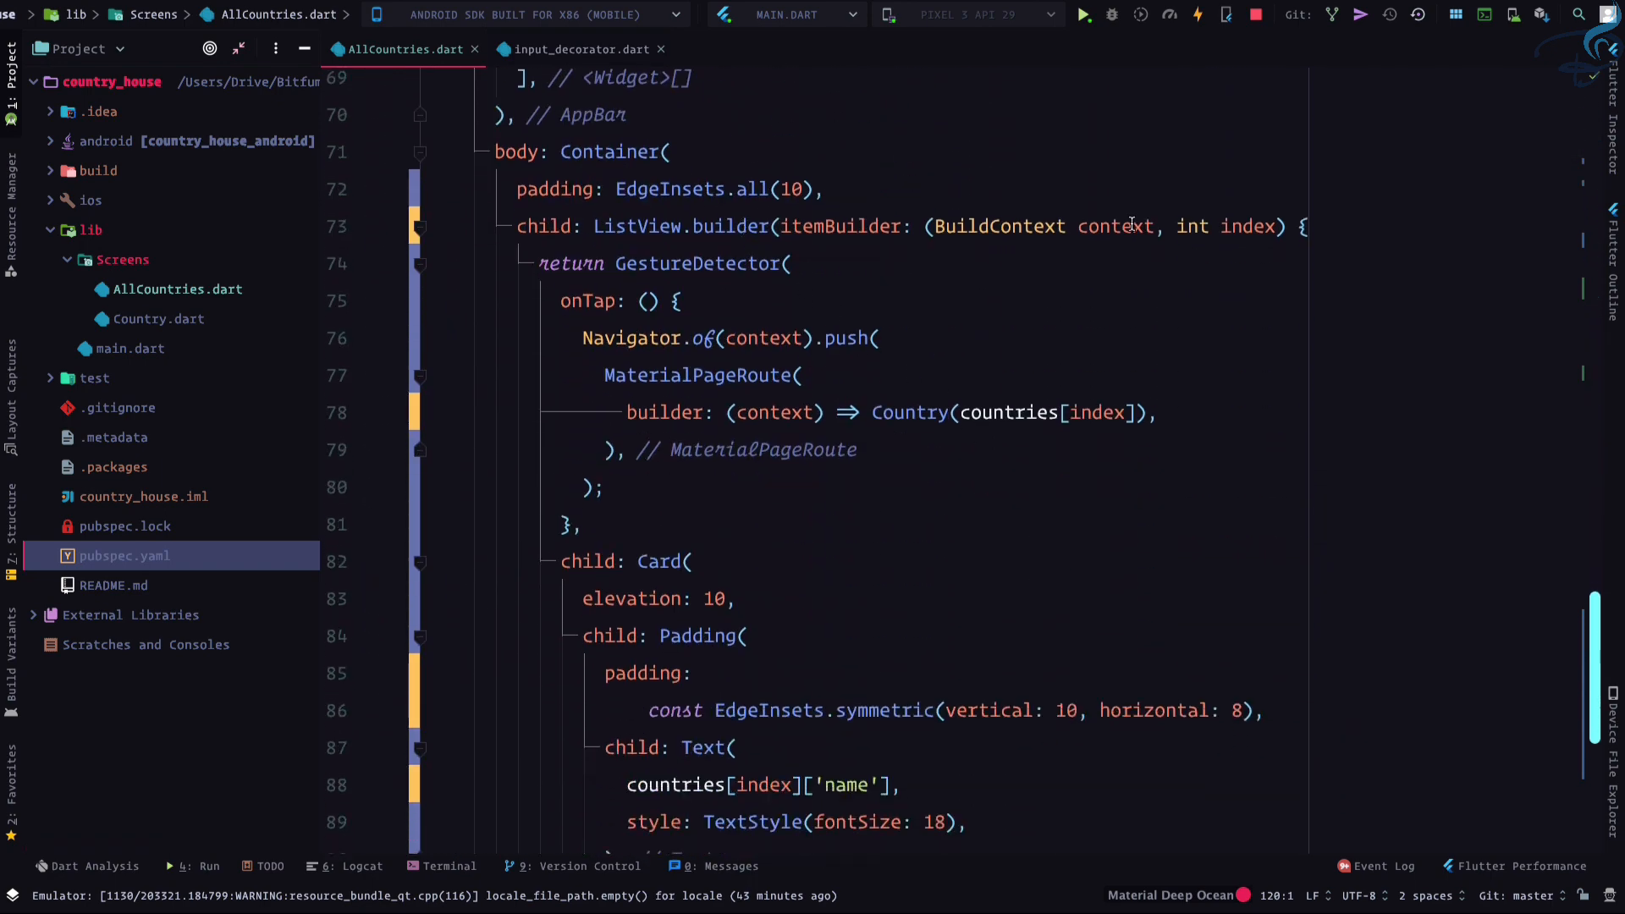
click(1304, 226)
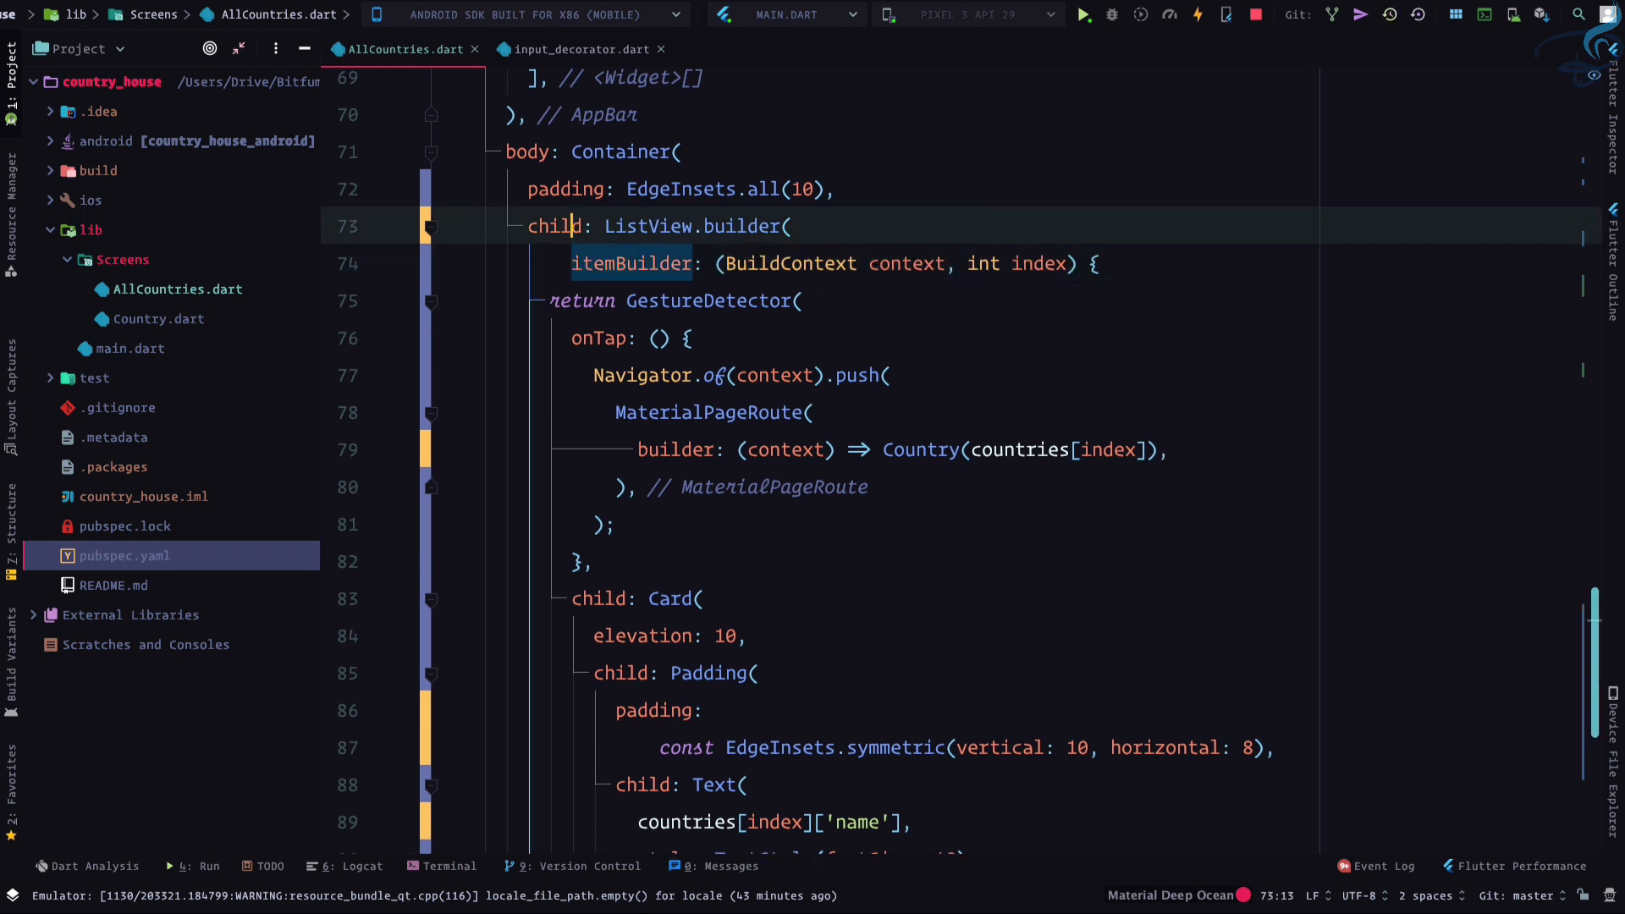
click(793, 226)
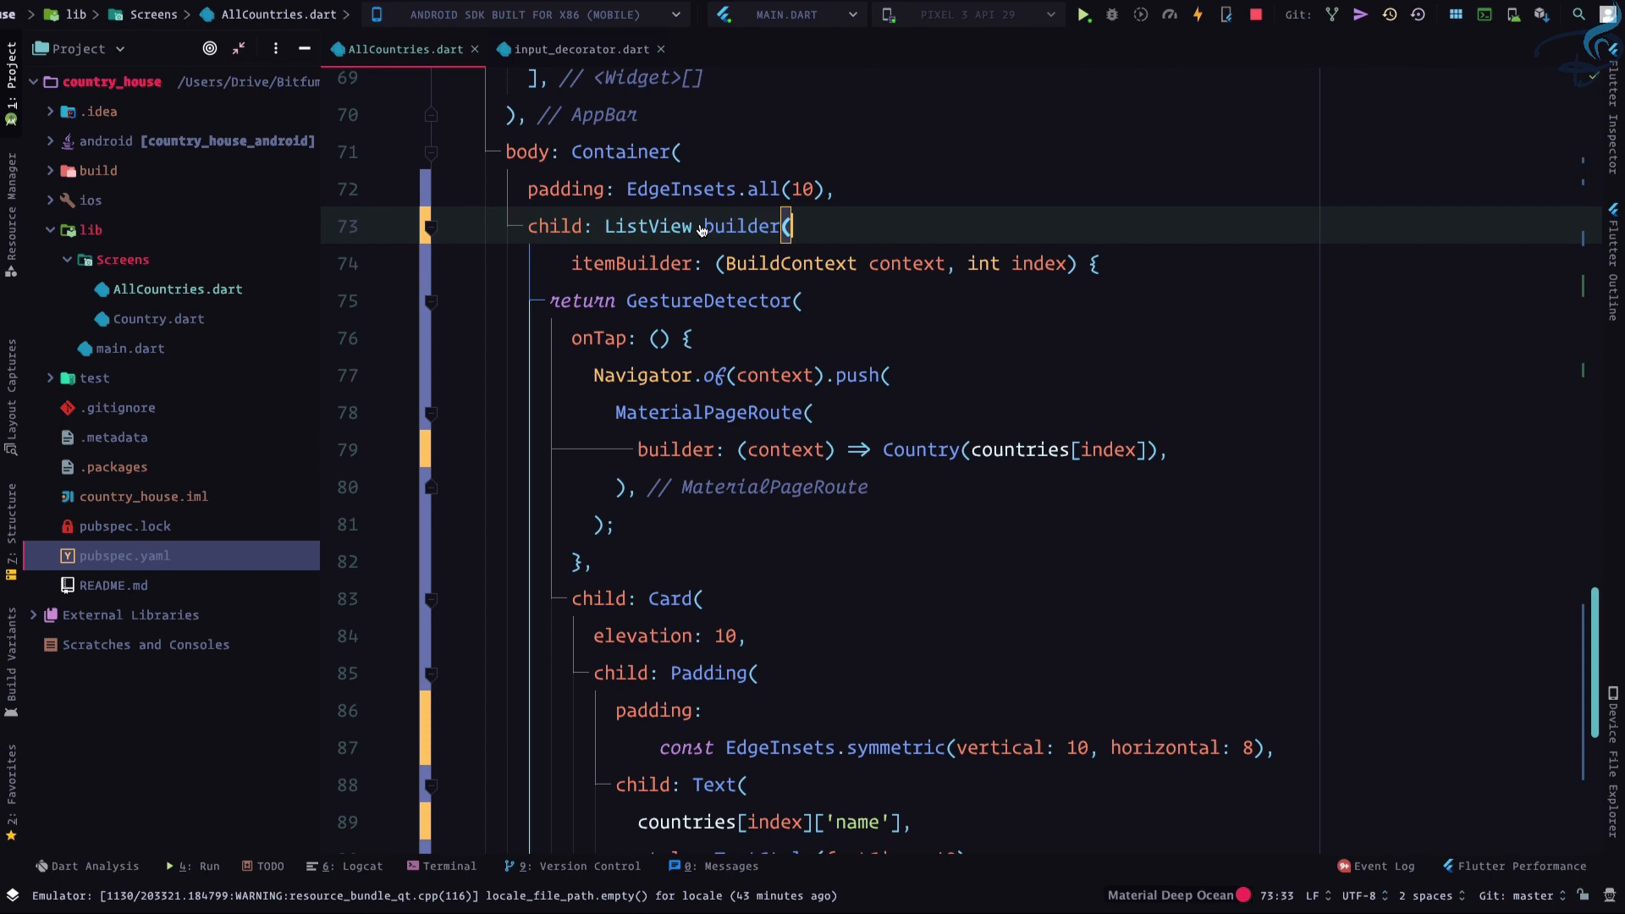
click(738, 226)
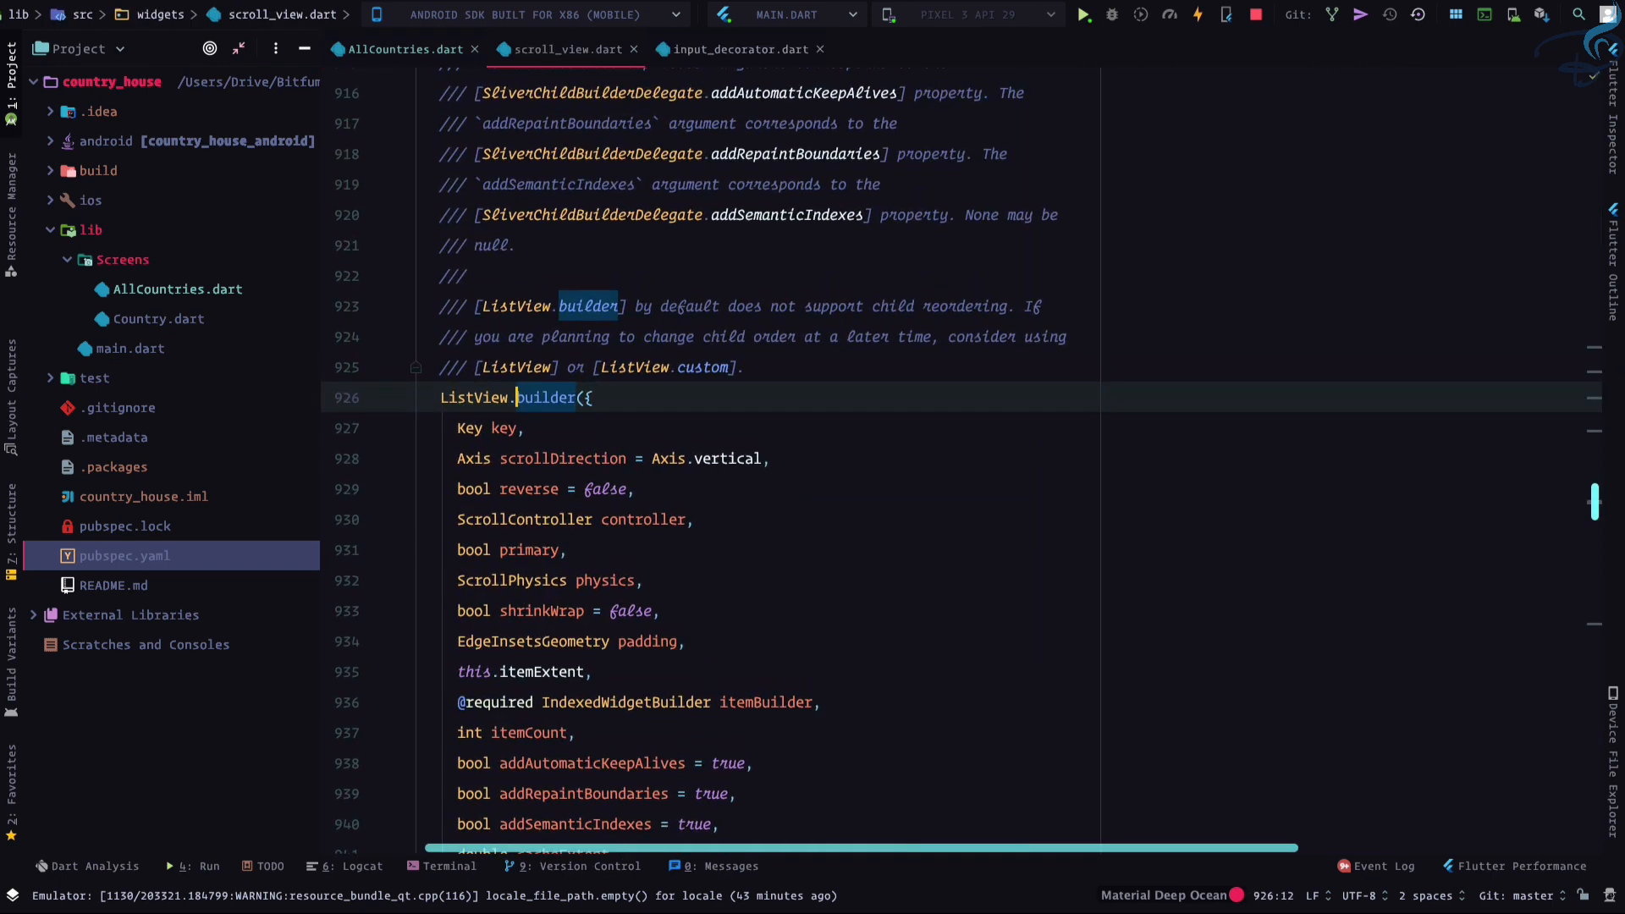
scroll(down, 3)
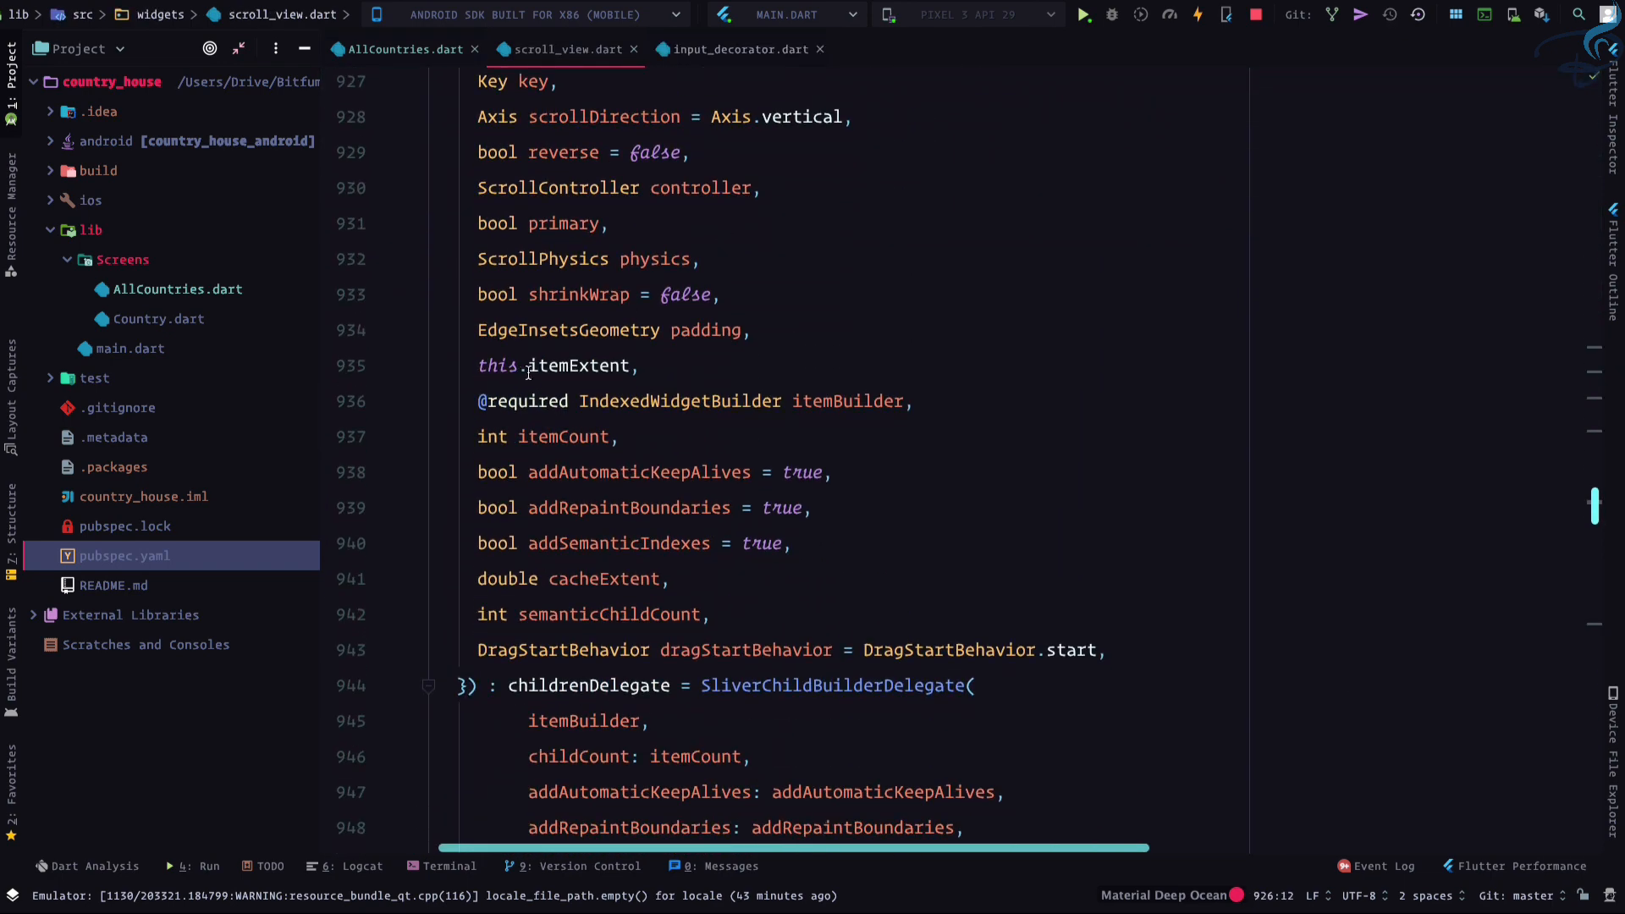
double_click(847, 401)
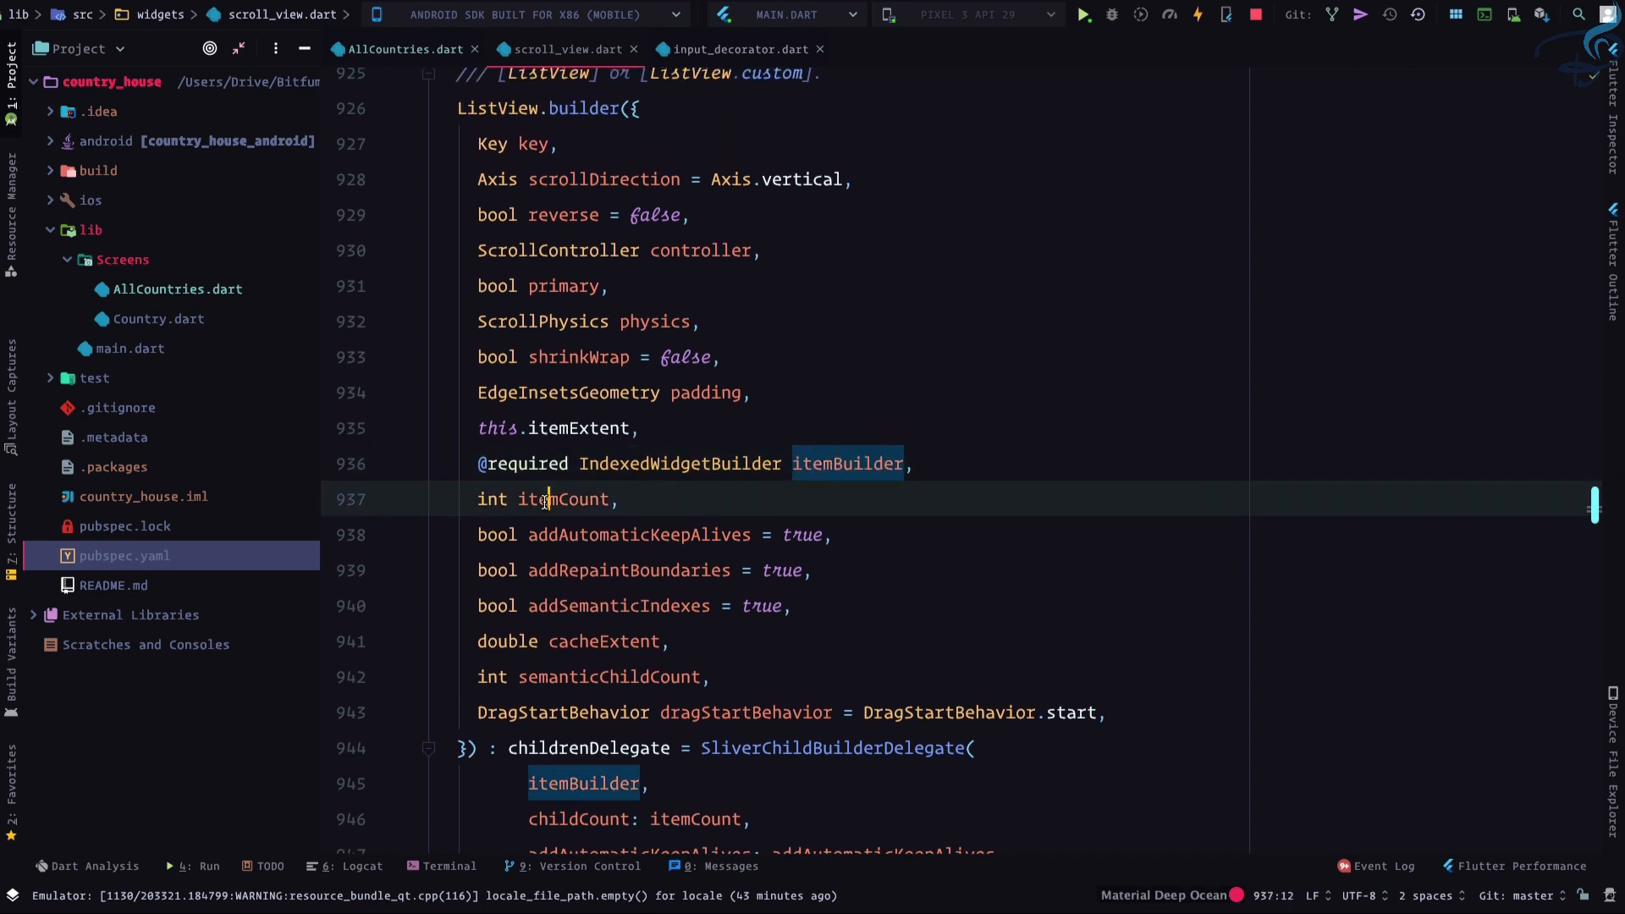
Add itemCount: countries.length to ListView.builder before itemBuilder
click(404, 49)
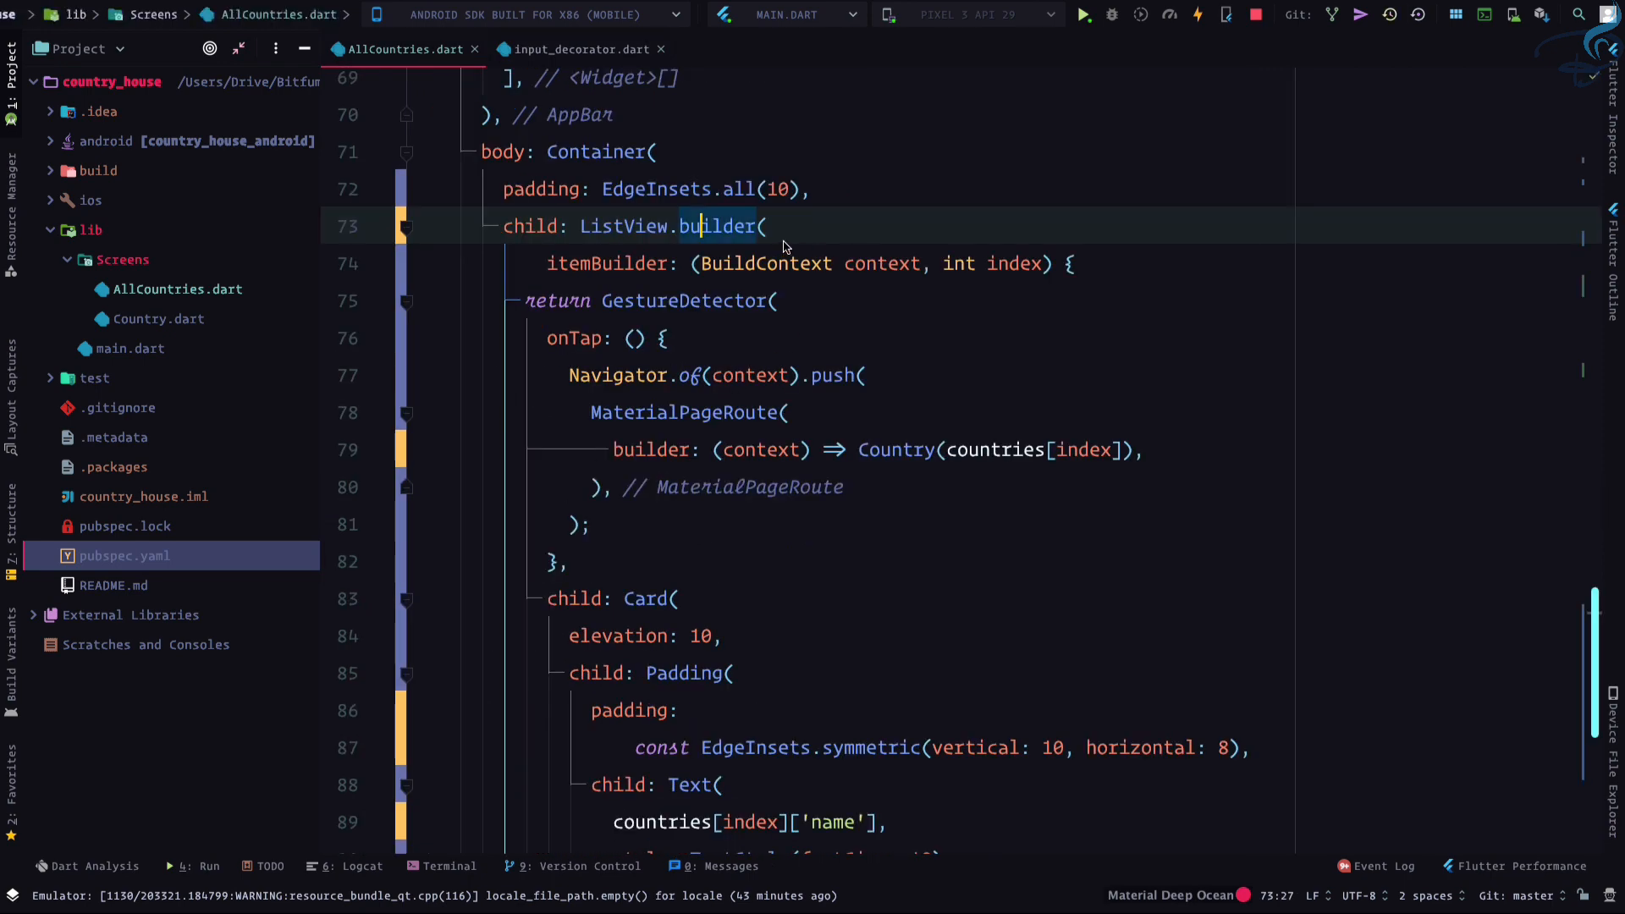
text(itemCount)
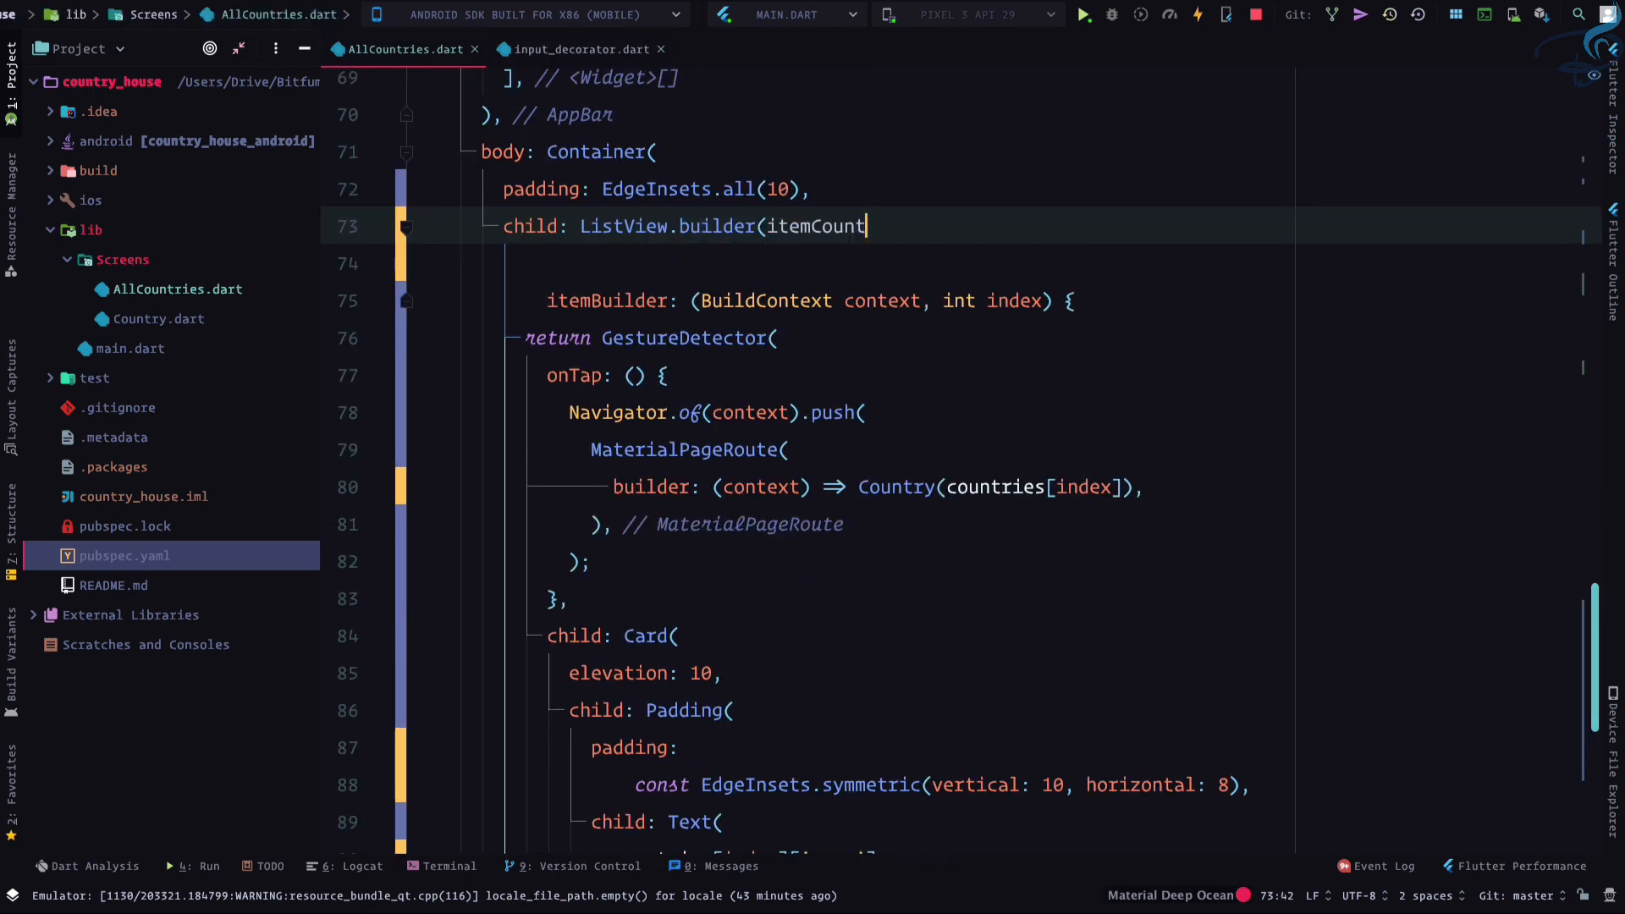
key(enter)
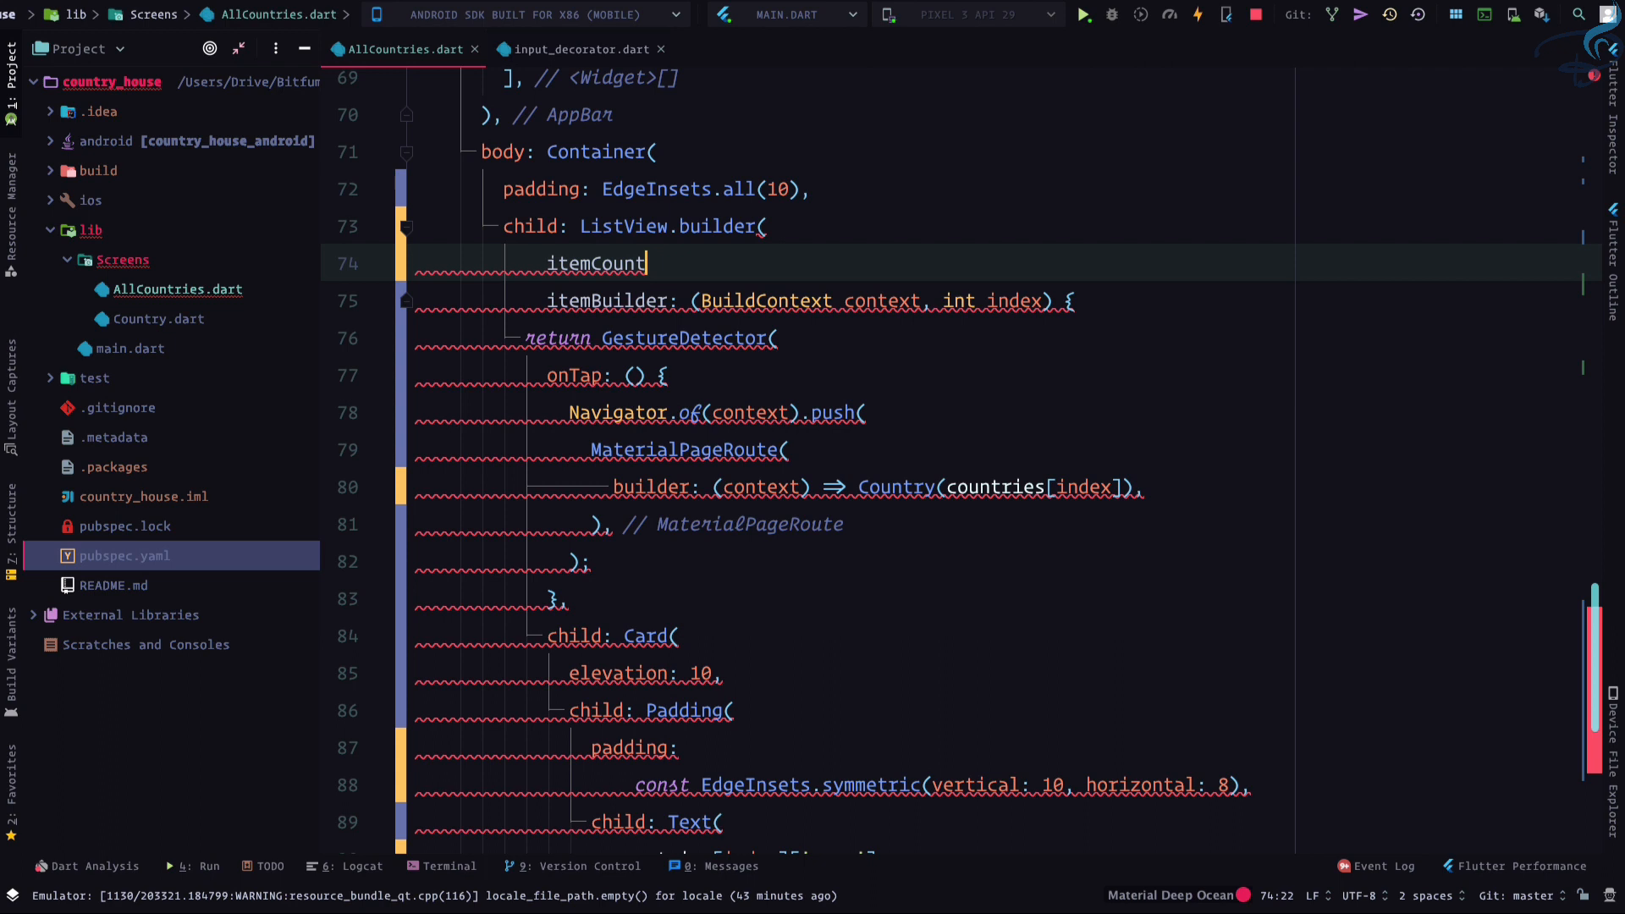
text(: countries.length,)
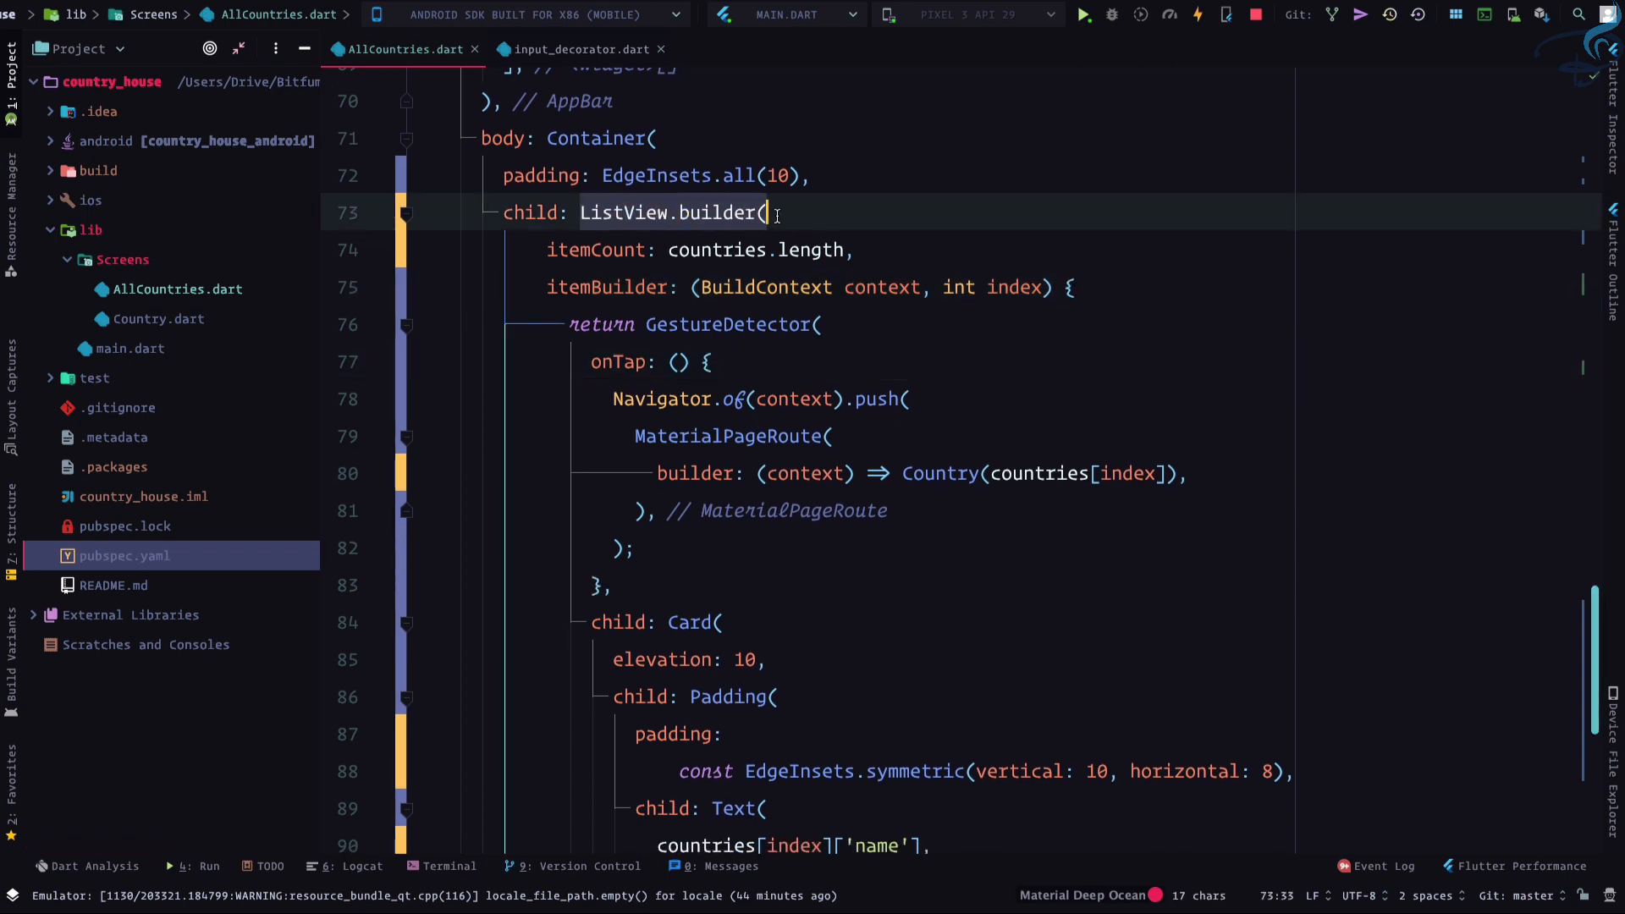
scroll(down, 3)
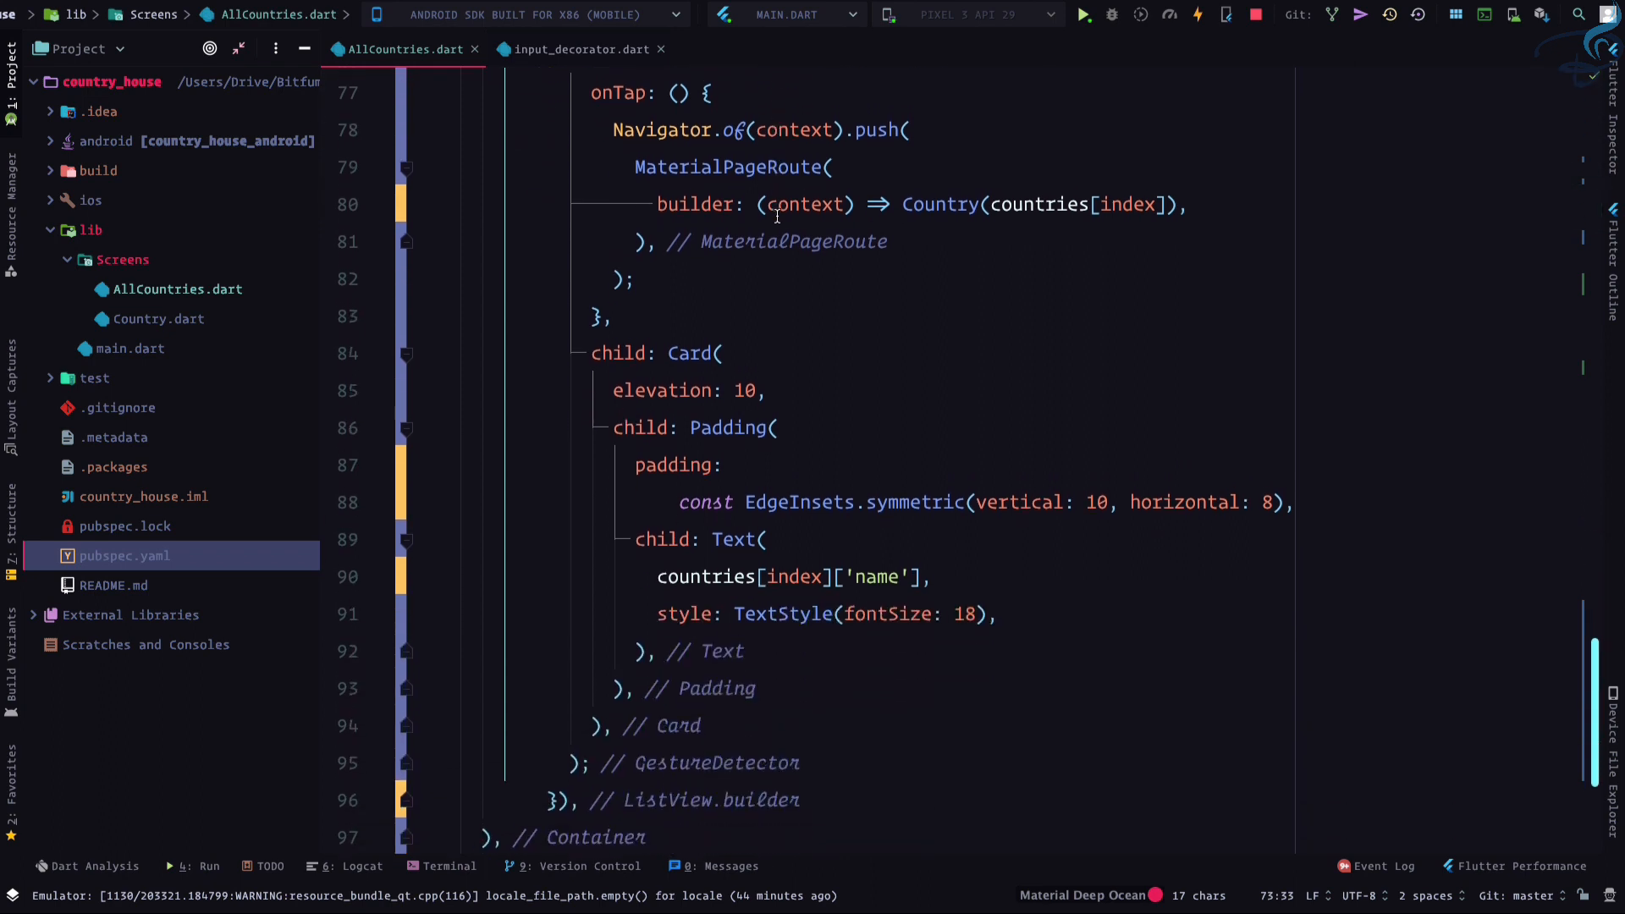
scroll(up, 3)
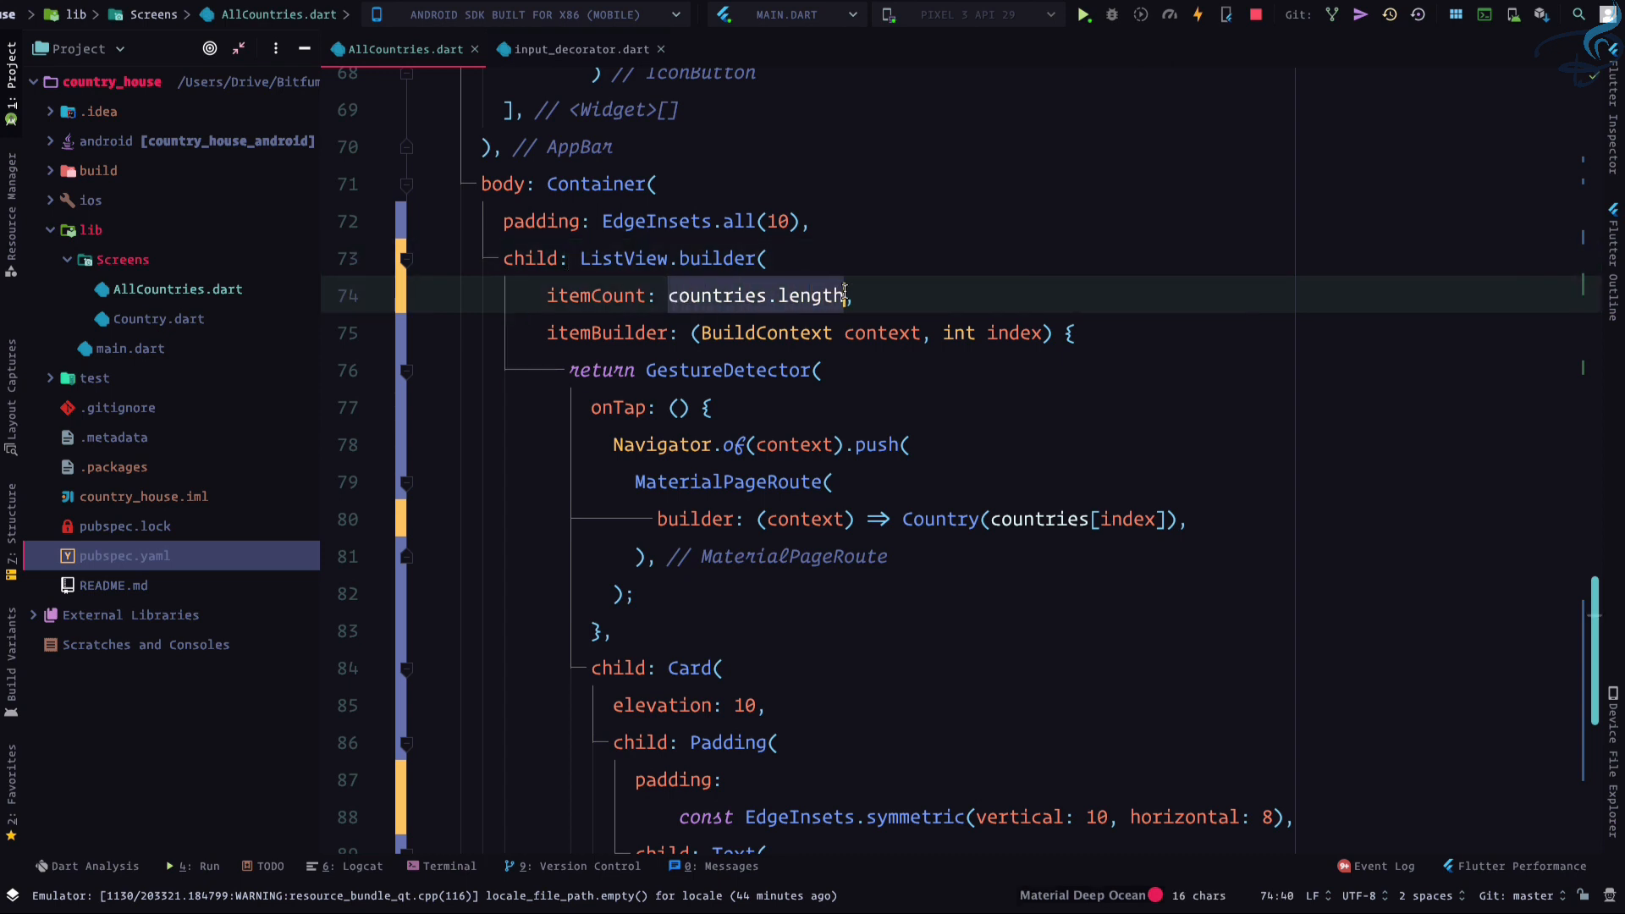
Make the body 'countries.length > 0 ? ListView.builder(...) : CircularProgressIndicator()'
click(589, 259)
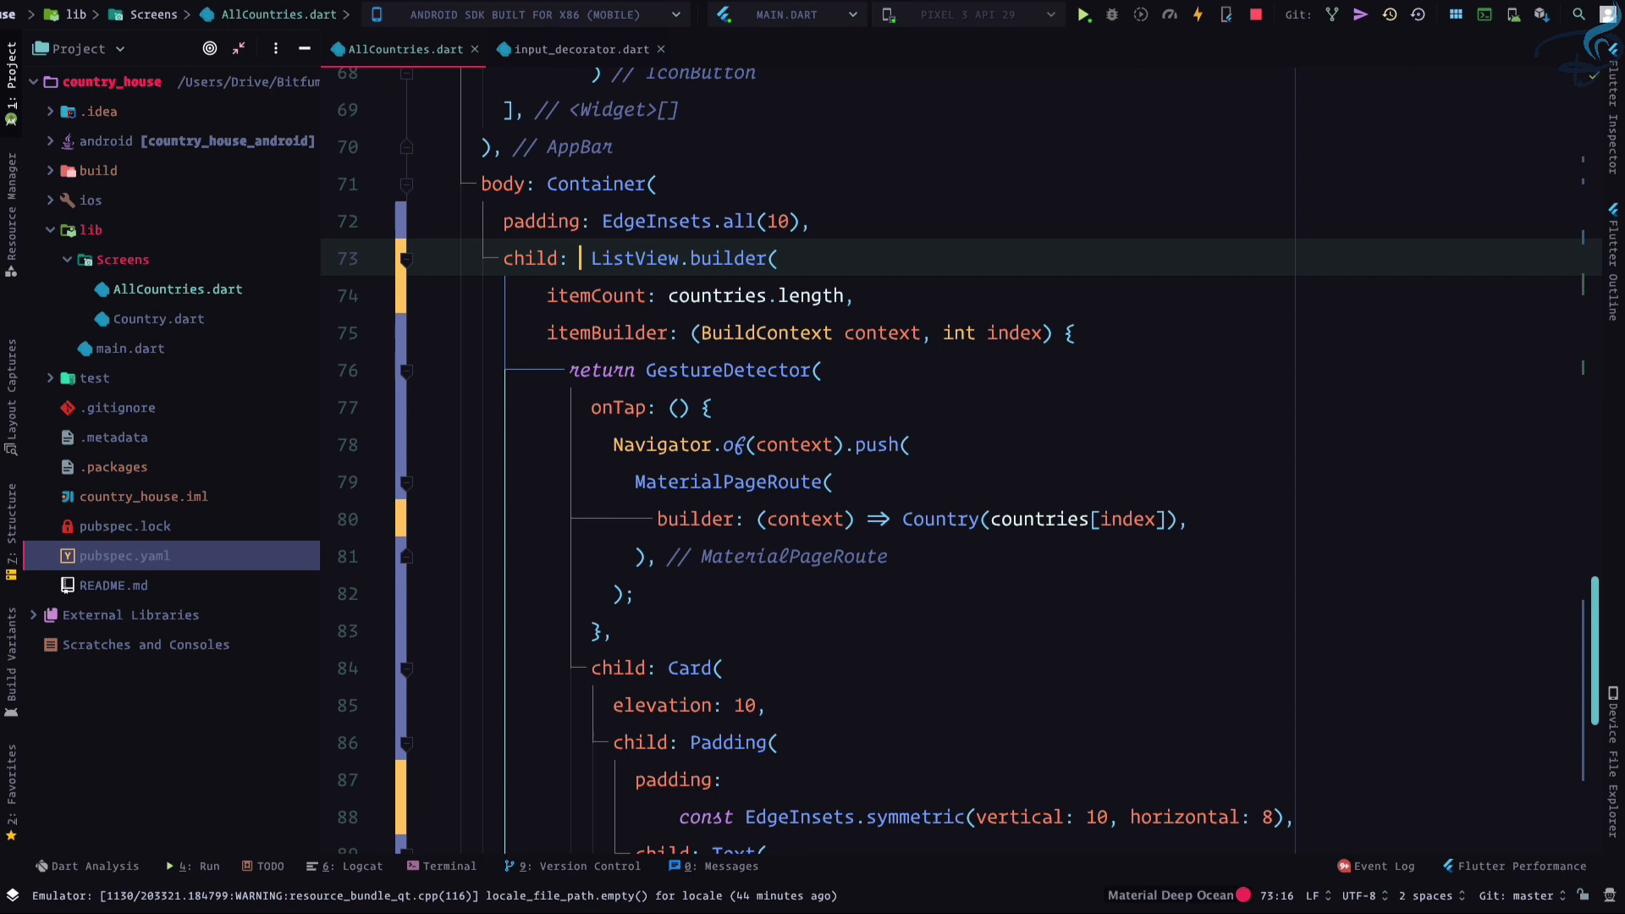
text(countries.length >)
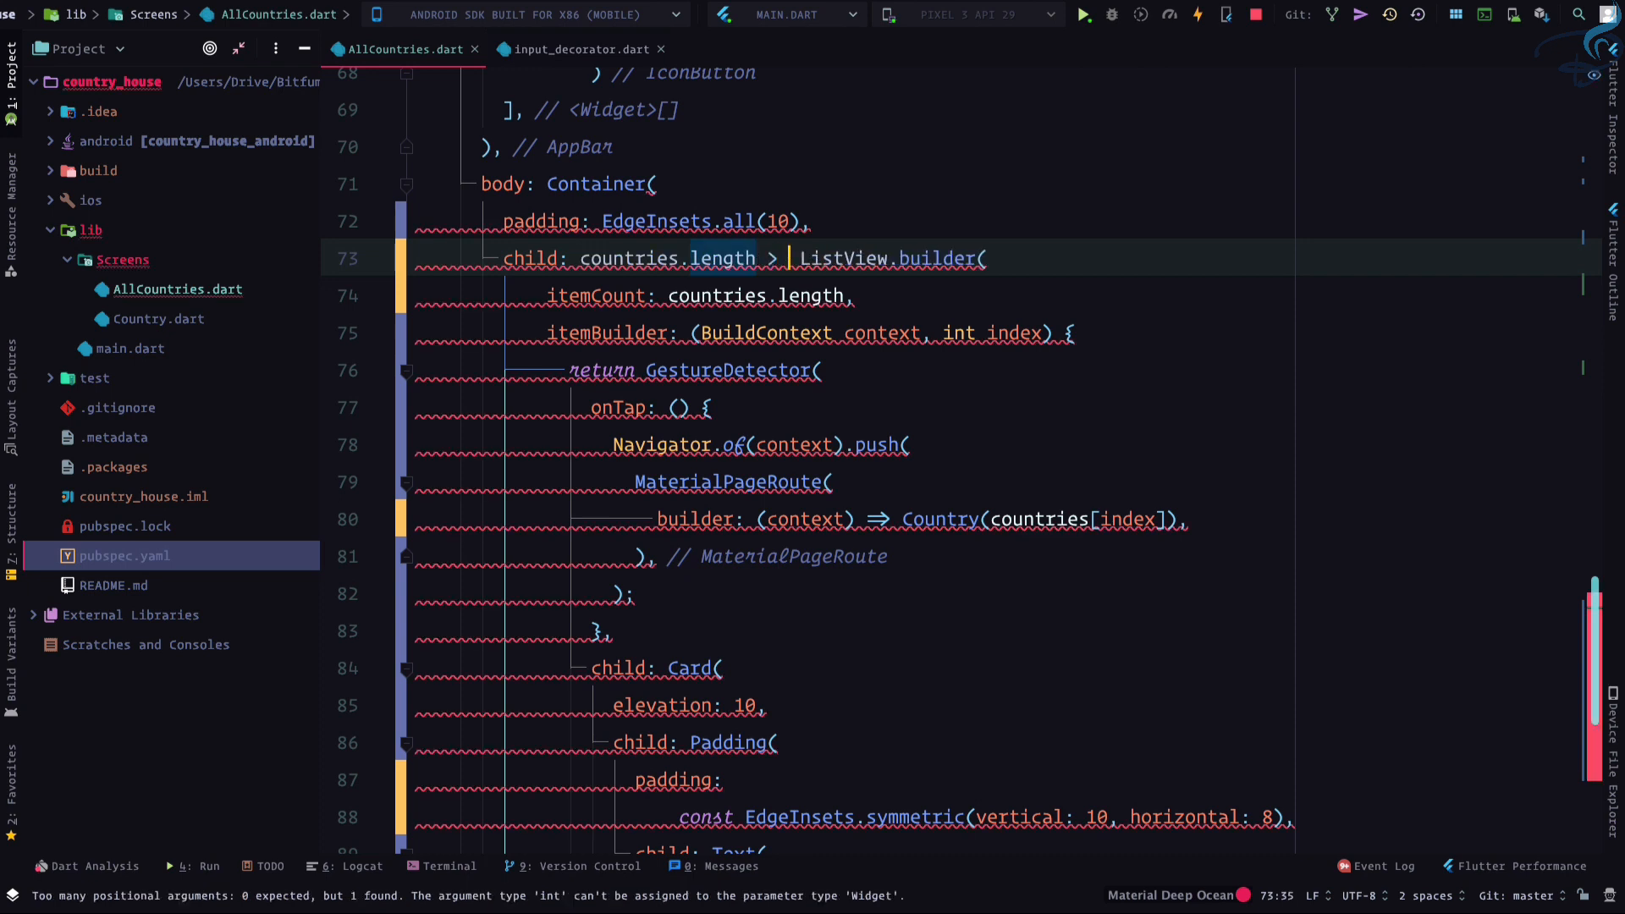
text(0?)
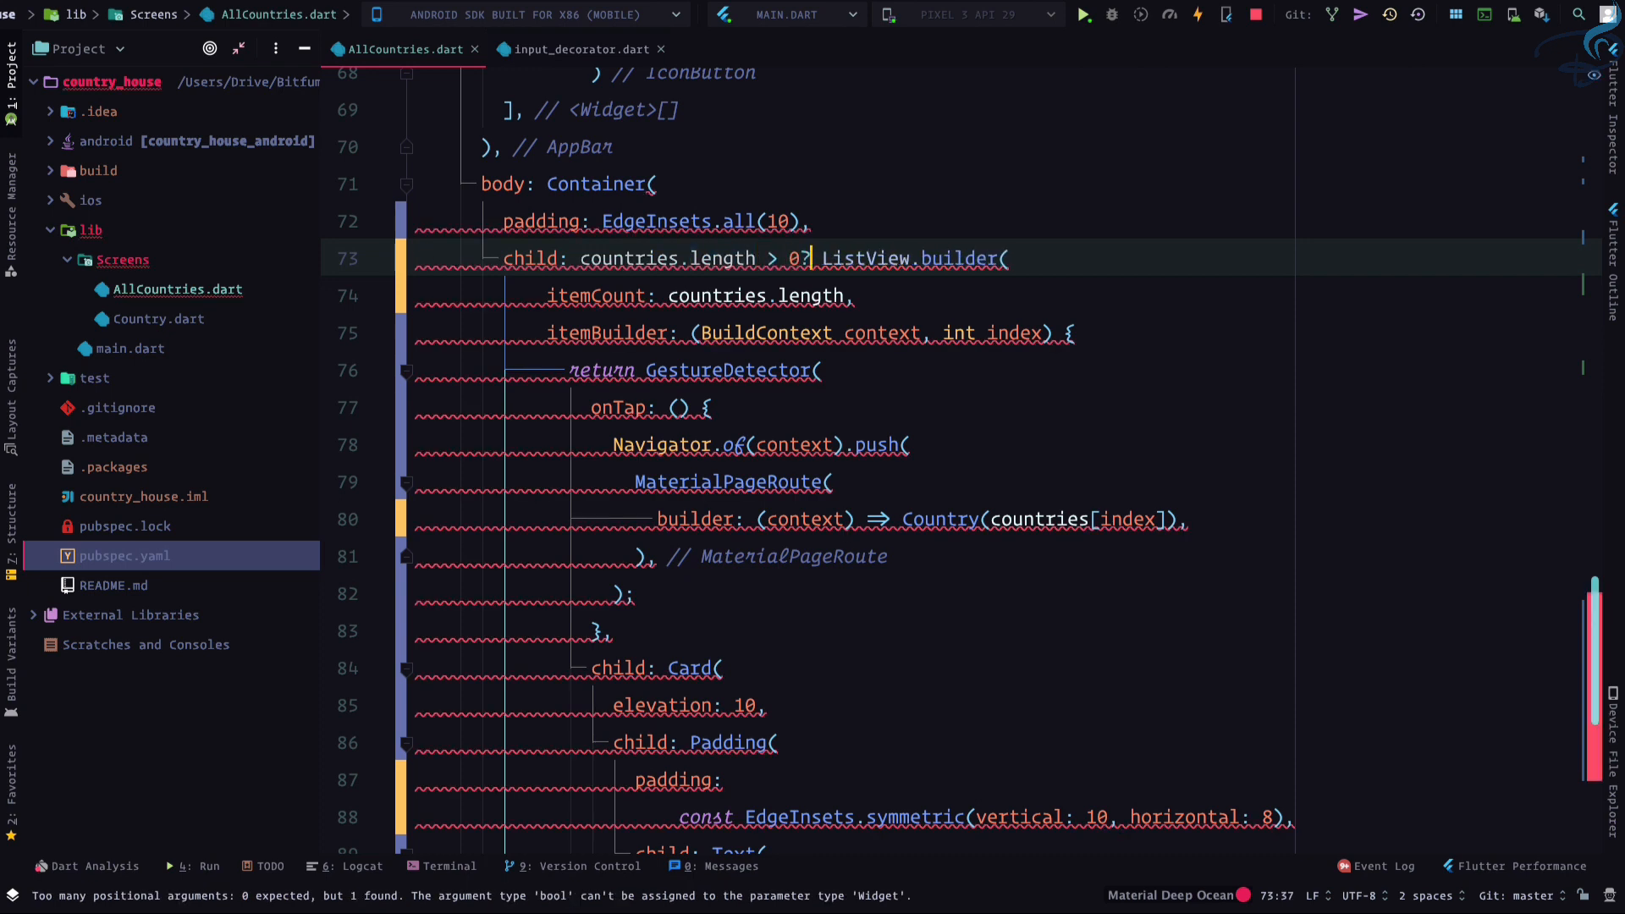
scroll(down, 3)
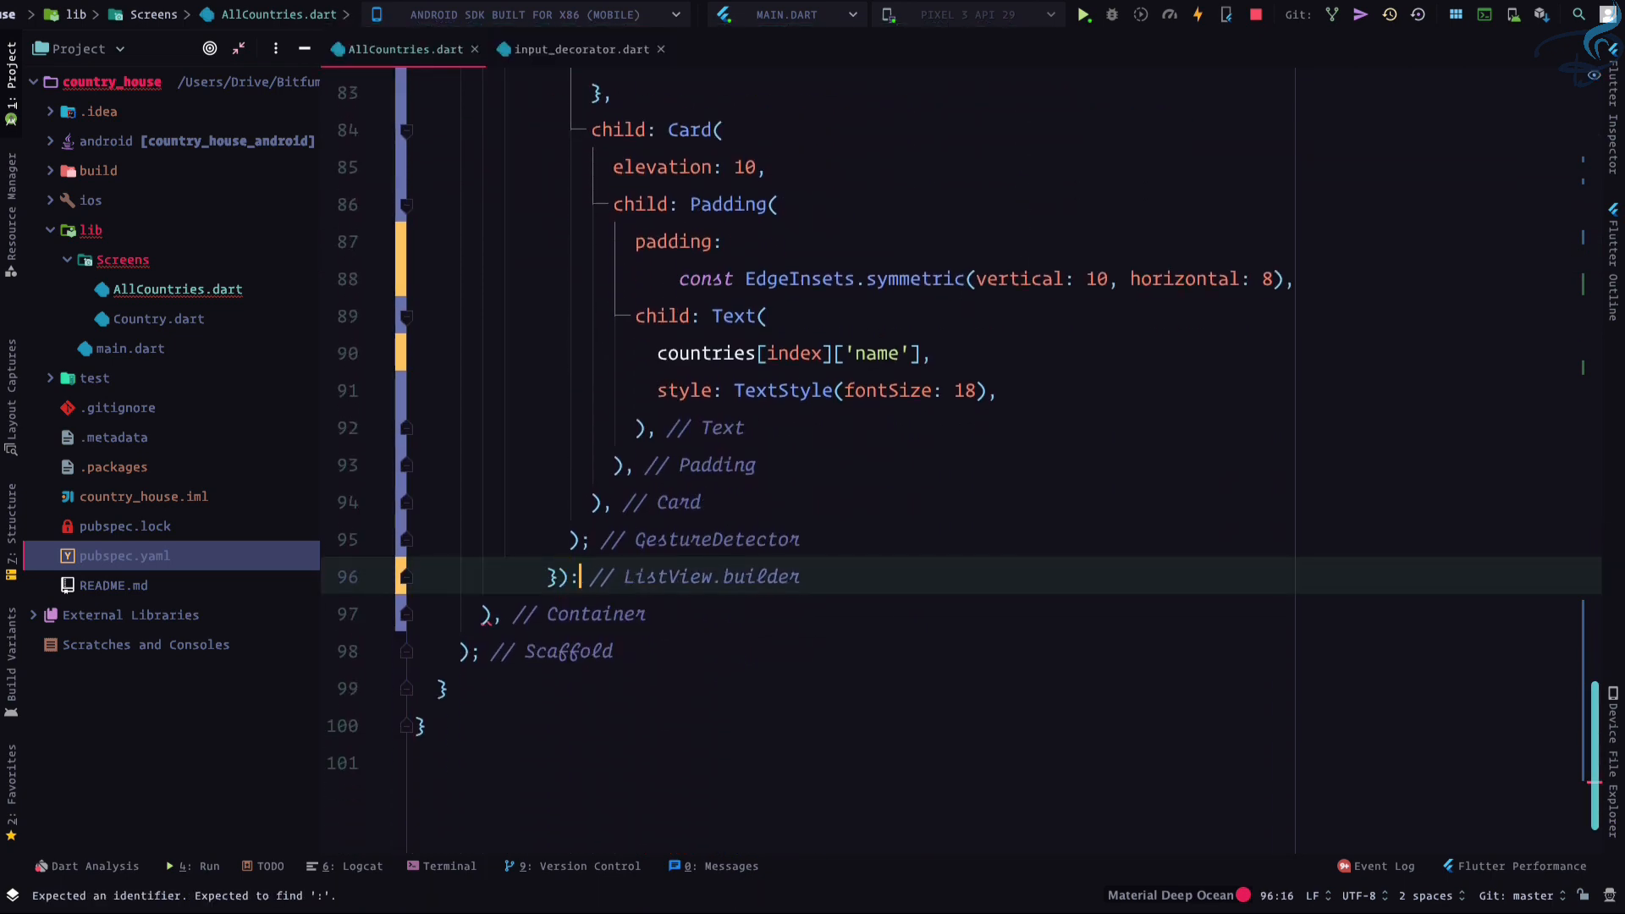
text(CircularProgressIndicator()
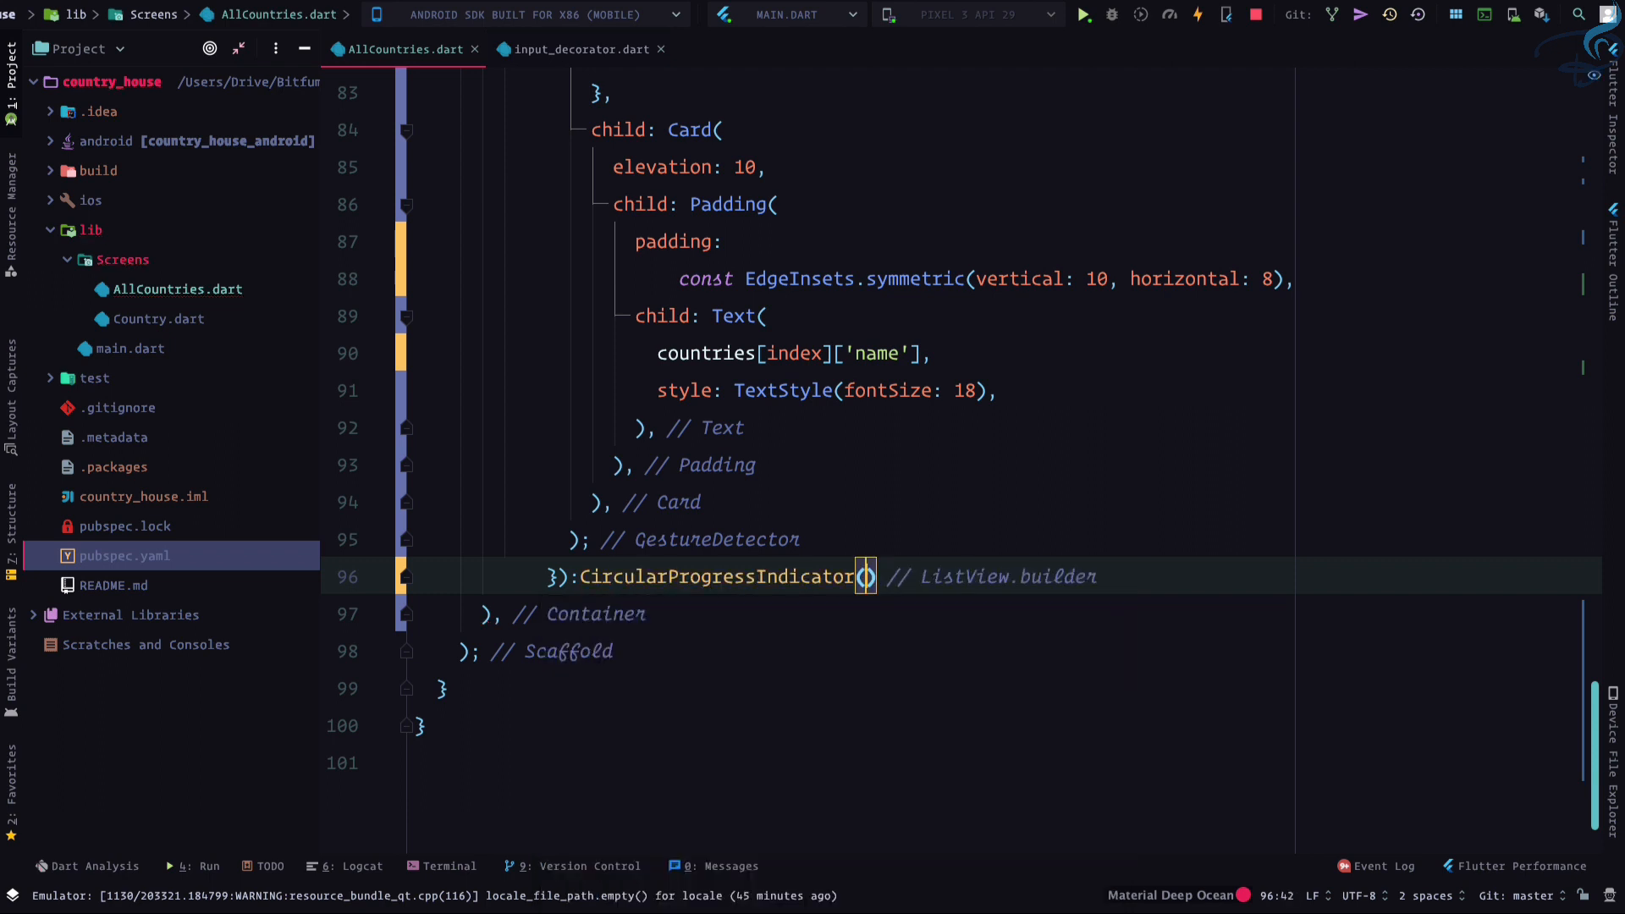
text(;)
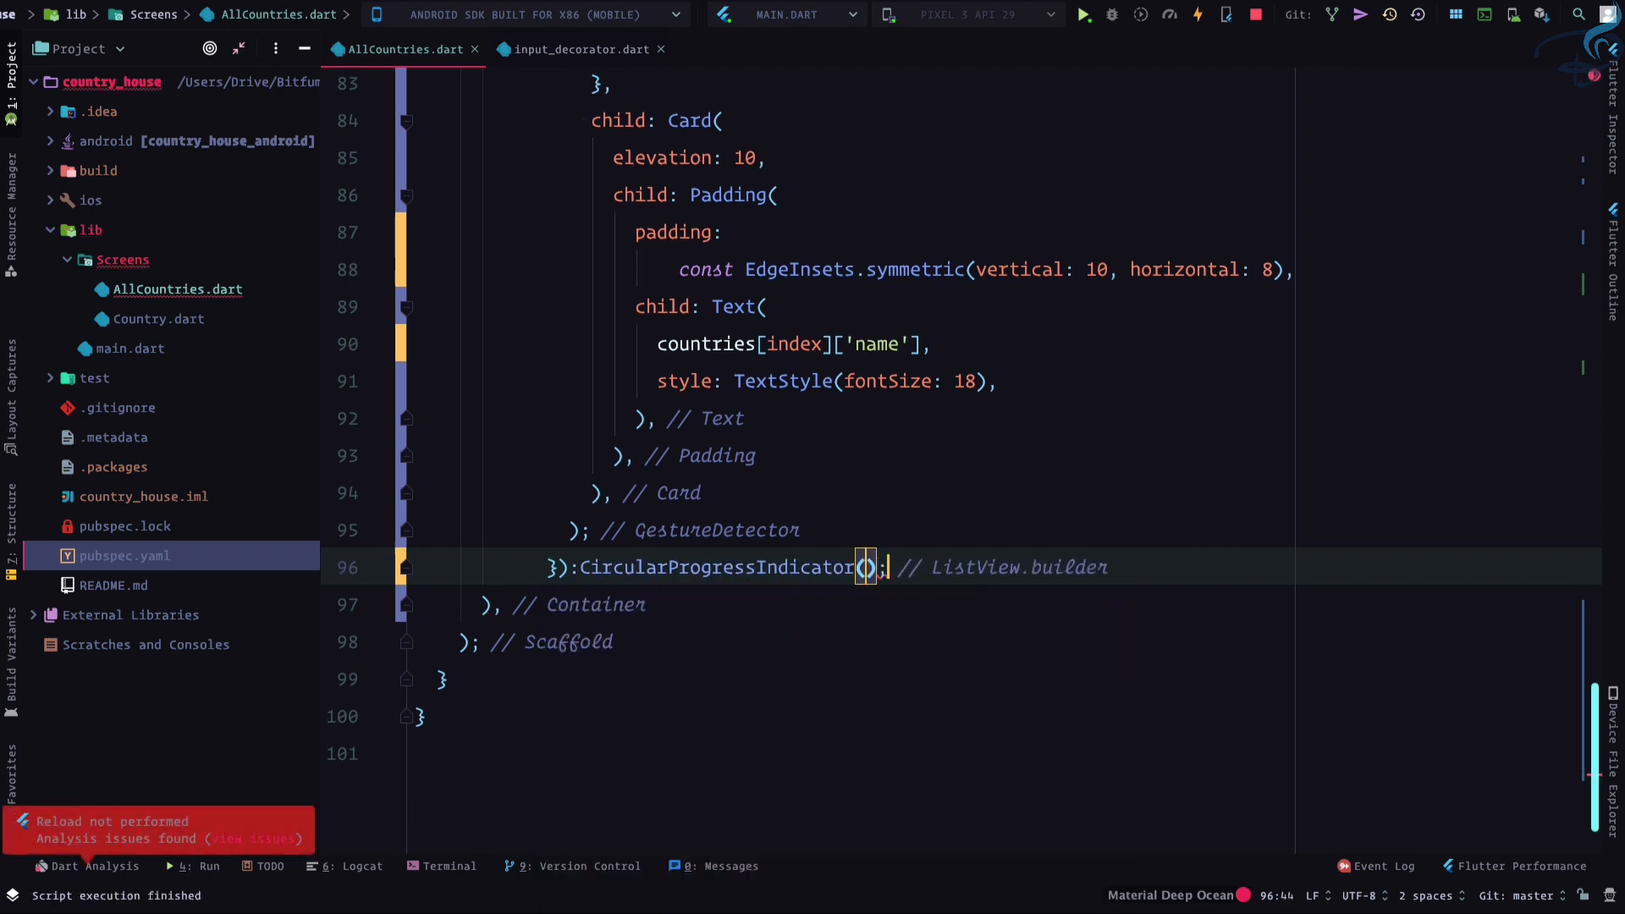
scroll(up, 3)
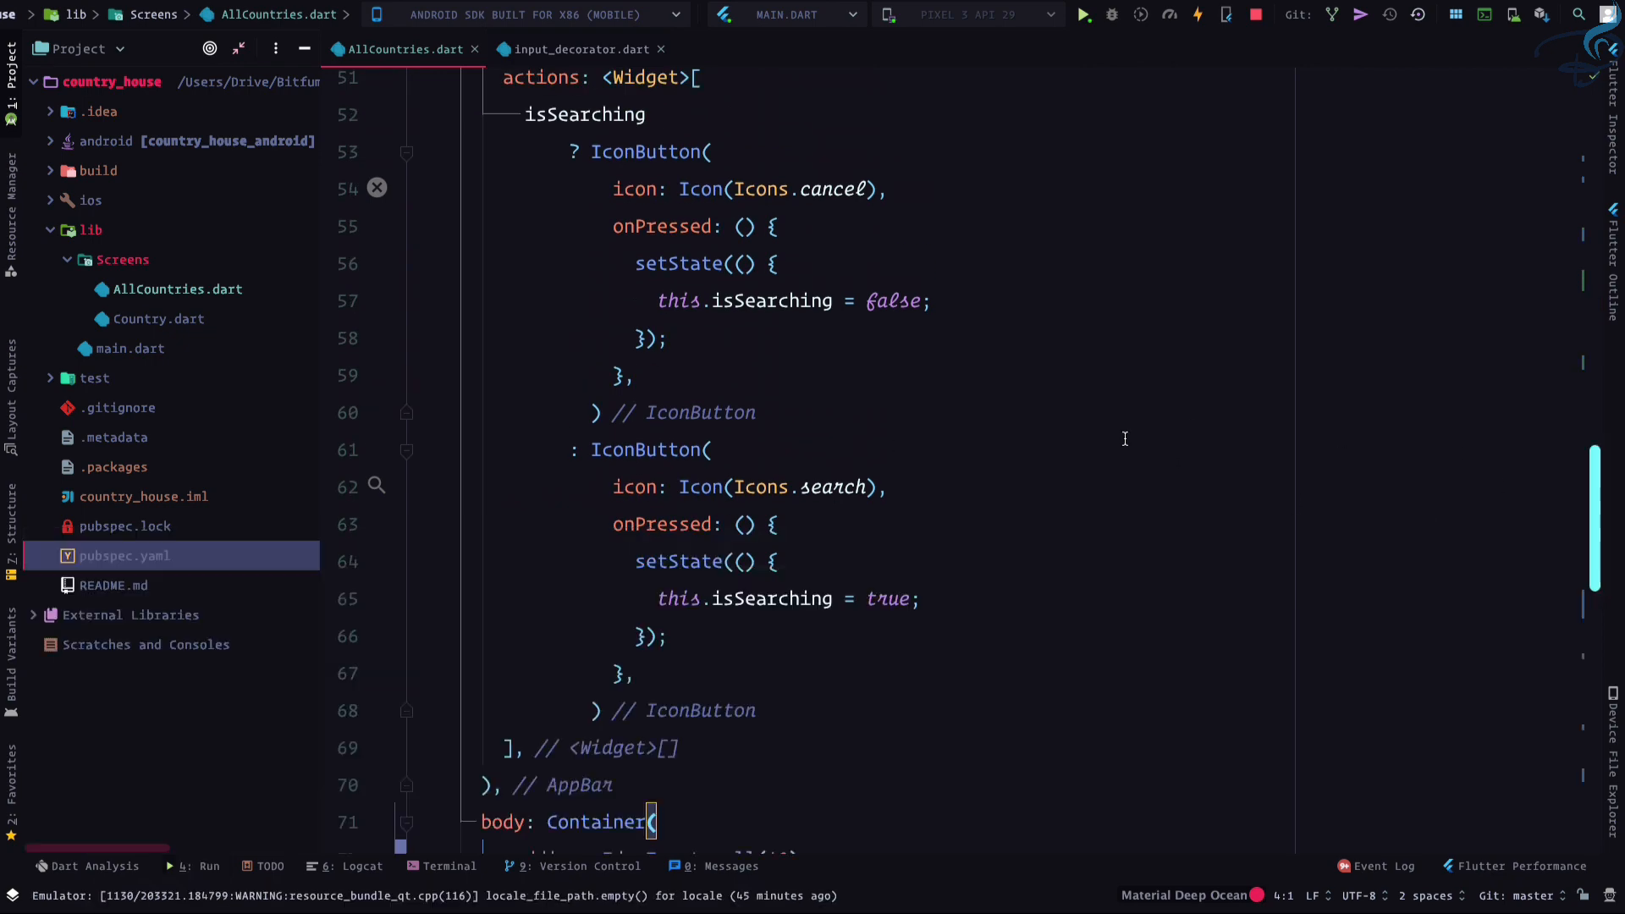
Wrap 'countries = data' in setState(() { ... }) inside initState's getCountries().then callback
scroll(up, 3)
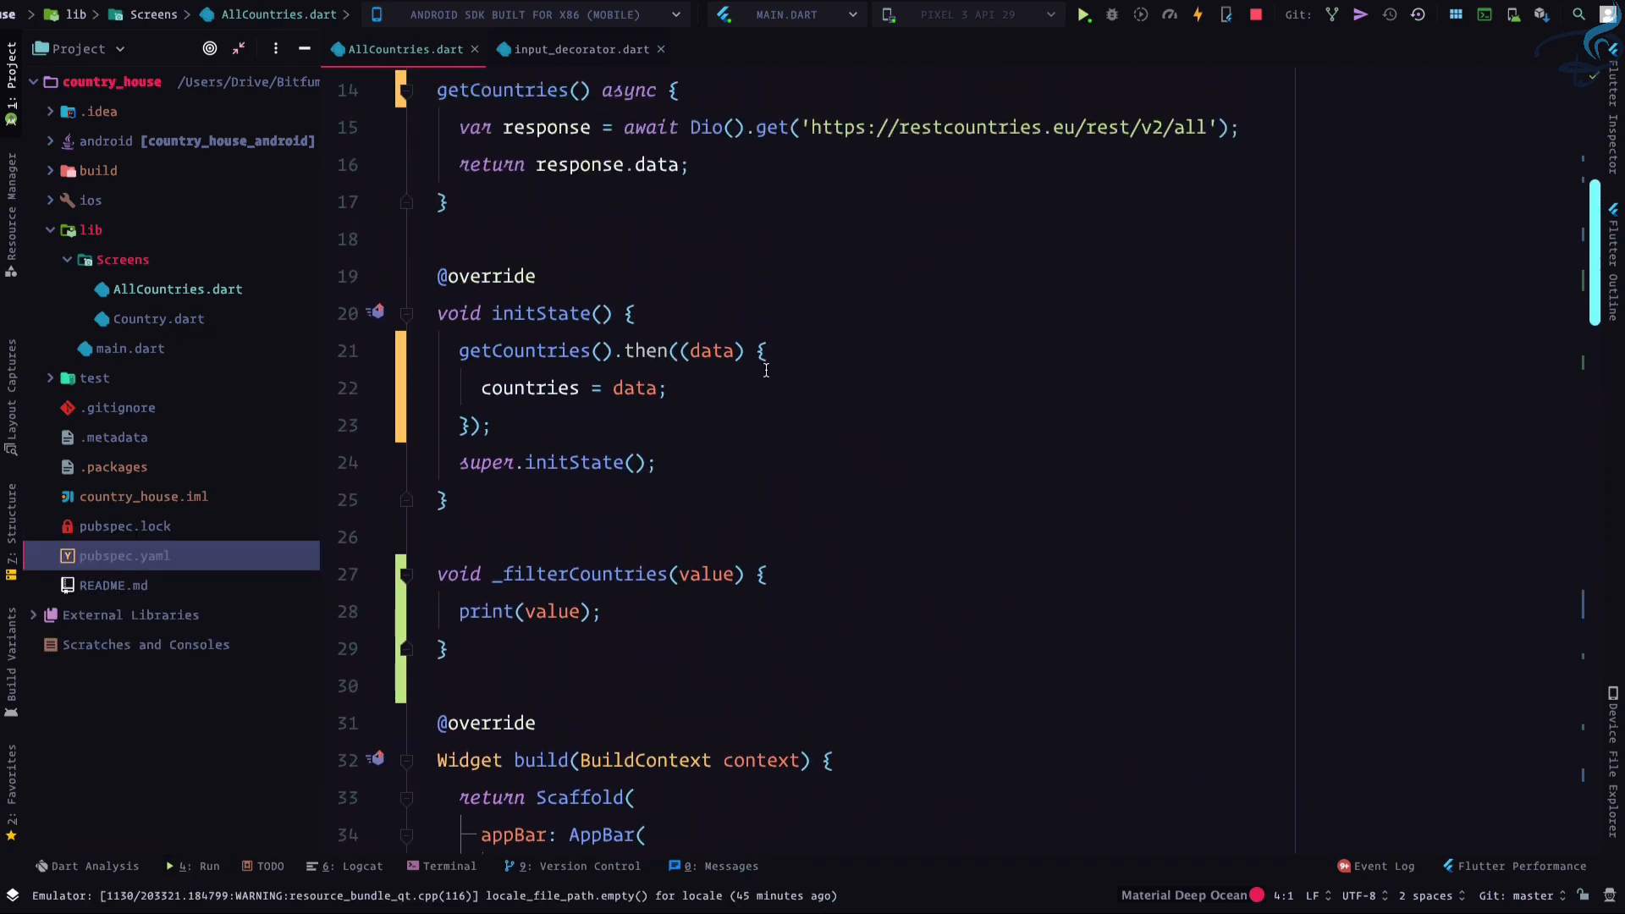
text(setState(() {)
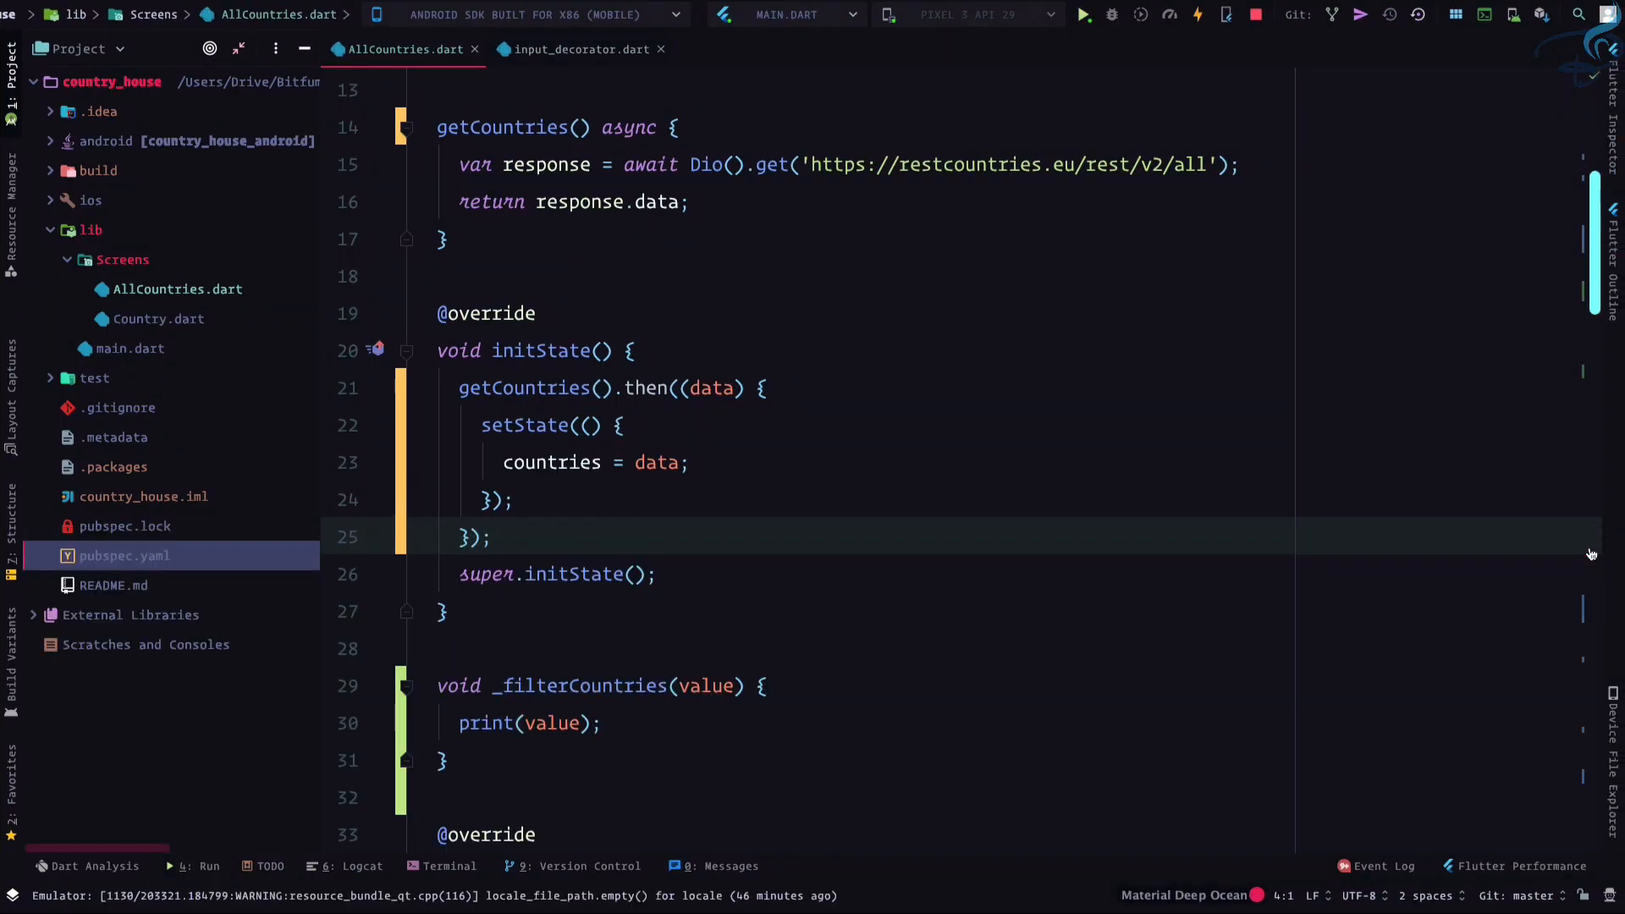
scroll(down, 3)
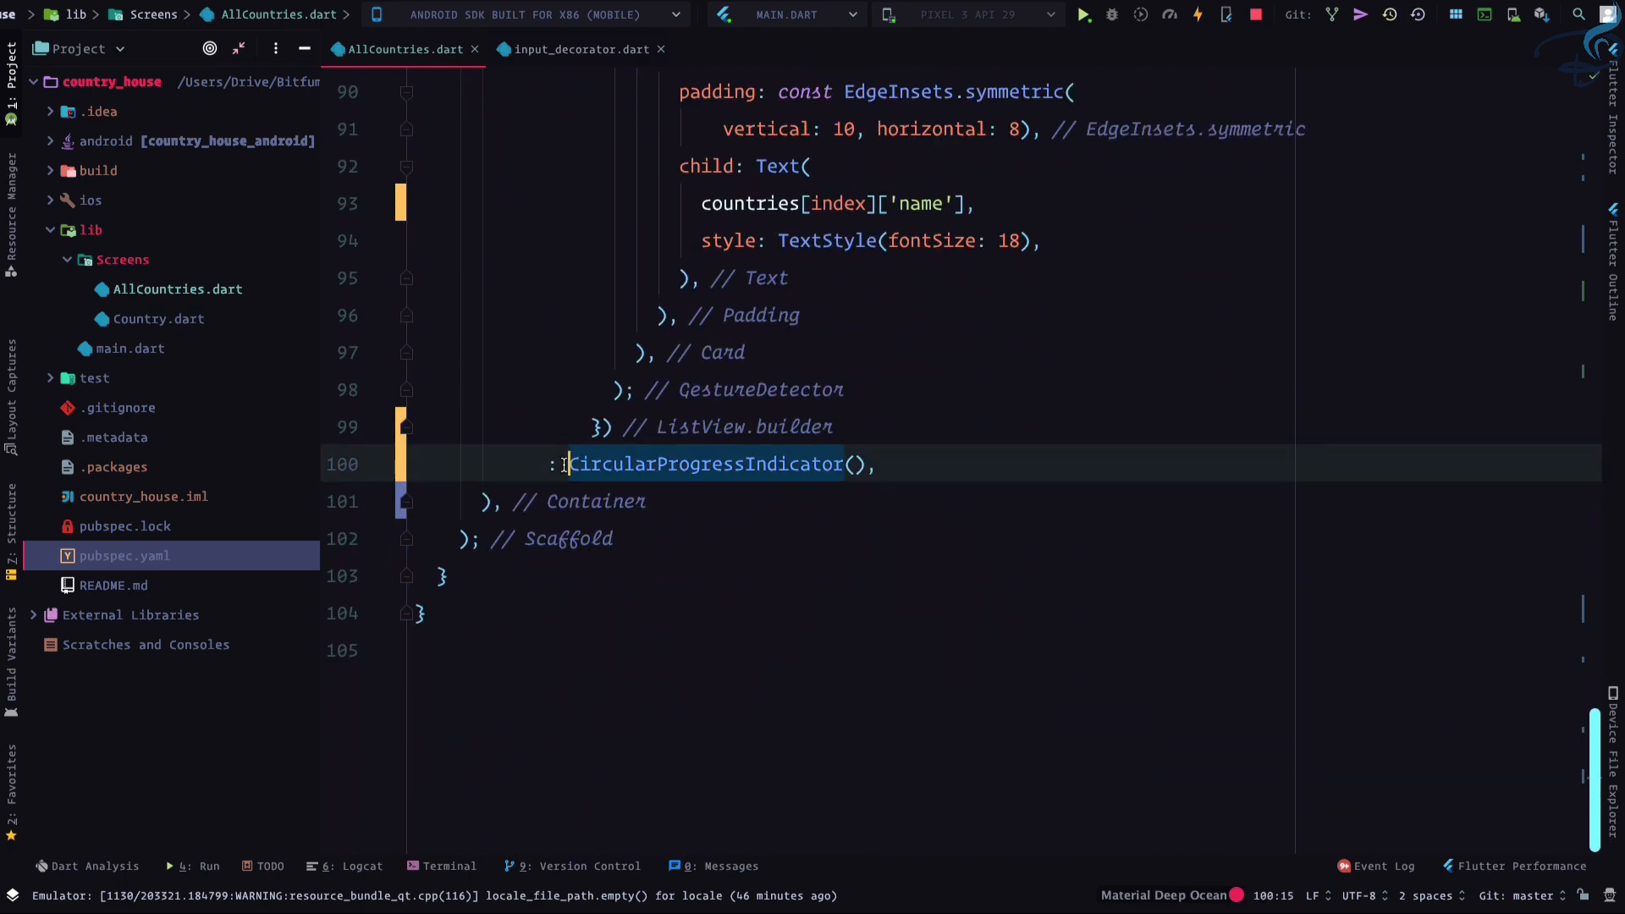
Wrap the CircularProgressIndicator in a Center widget via code completion
text(Cir)
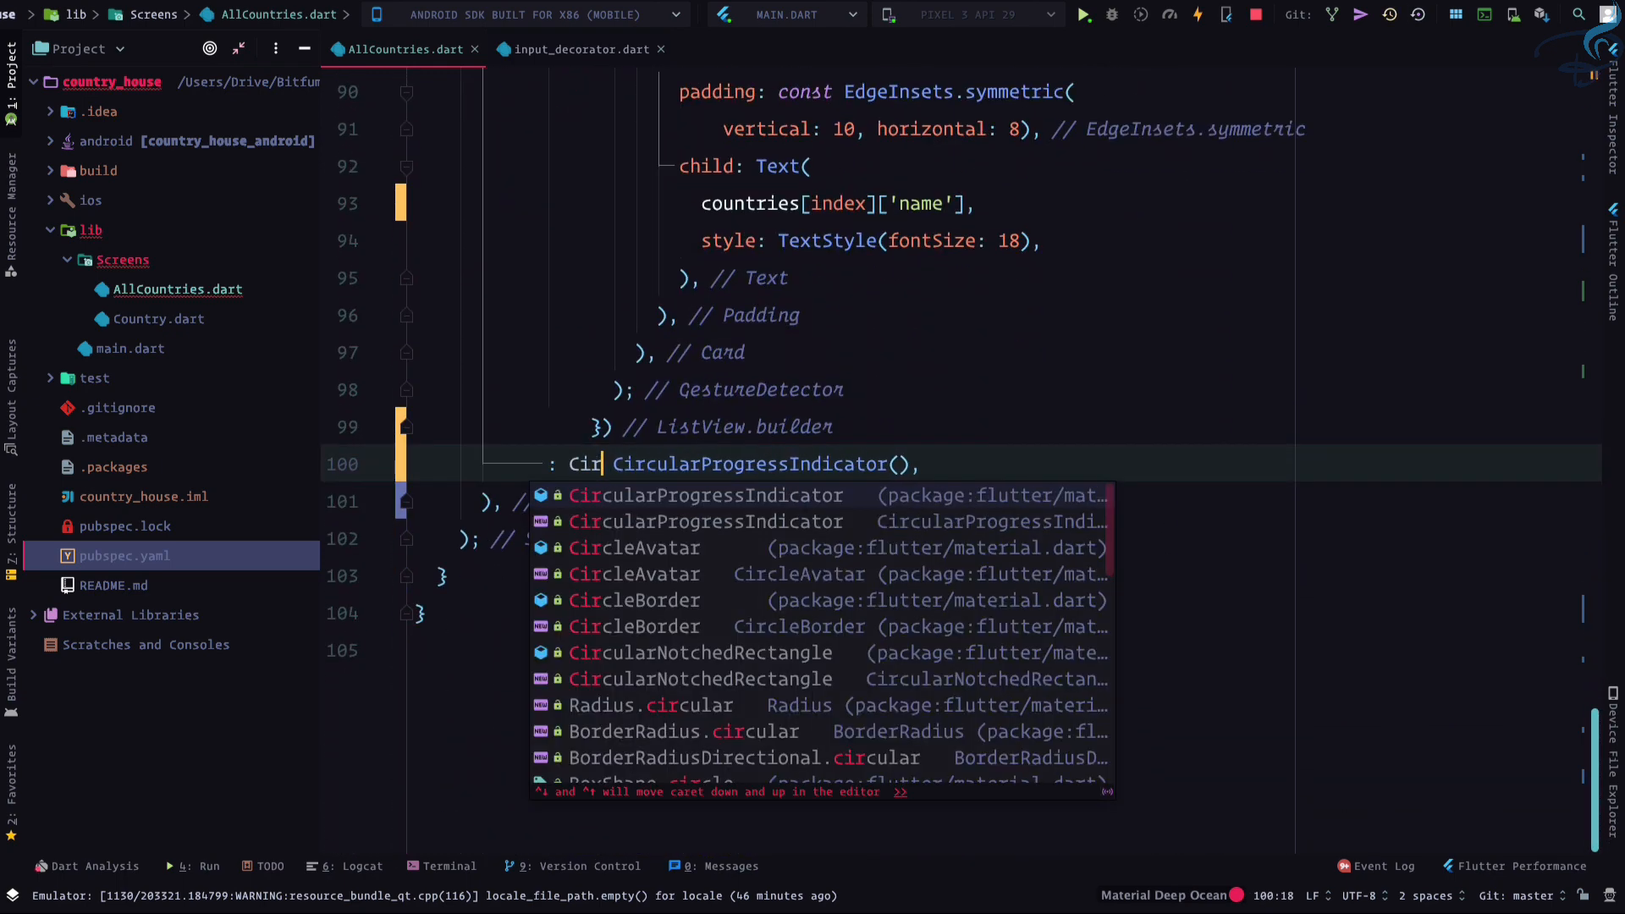
text(Cent)
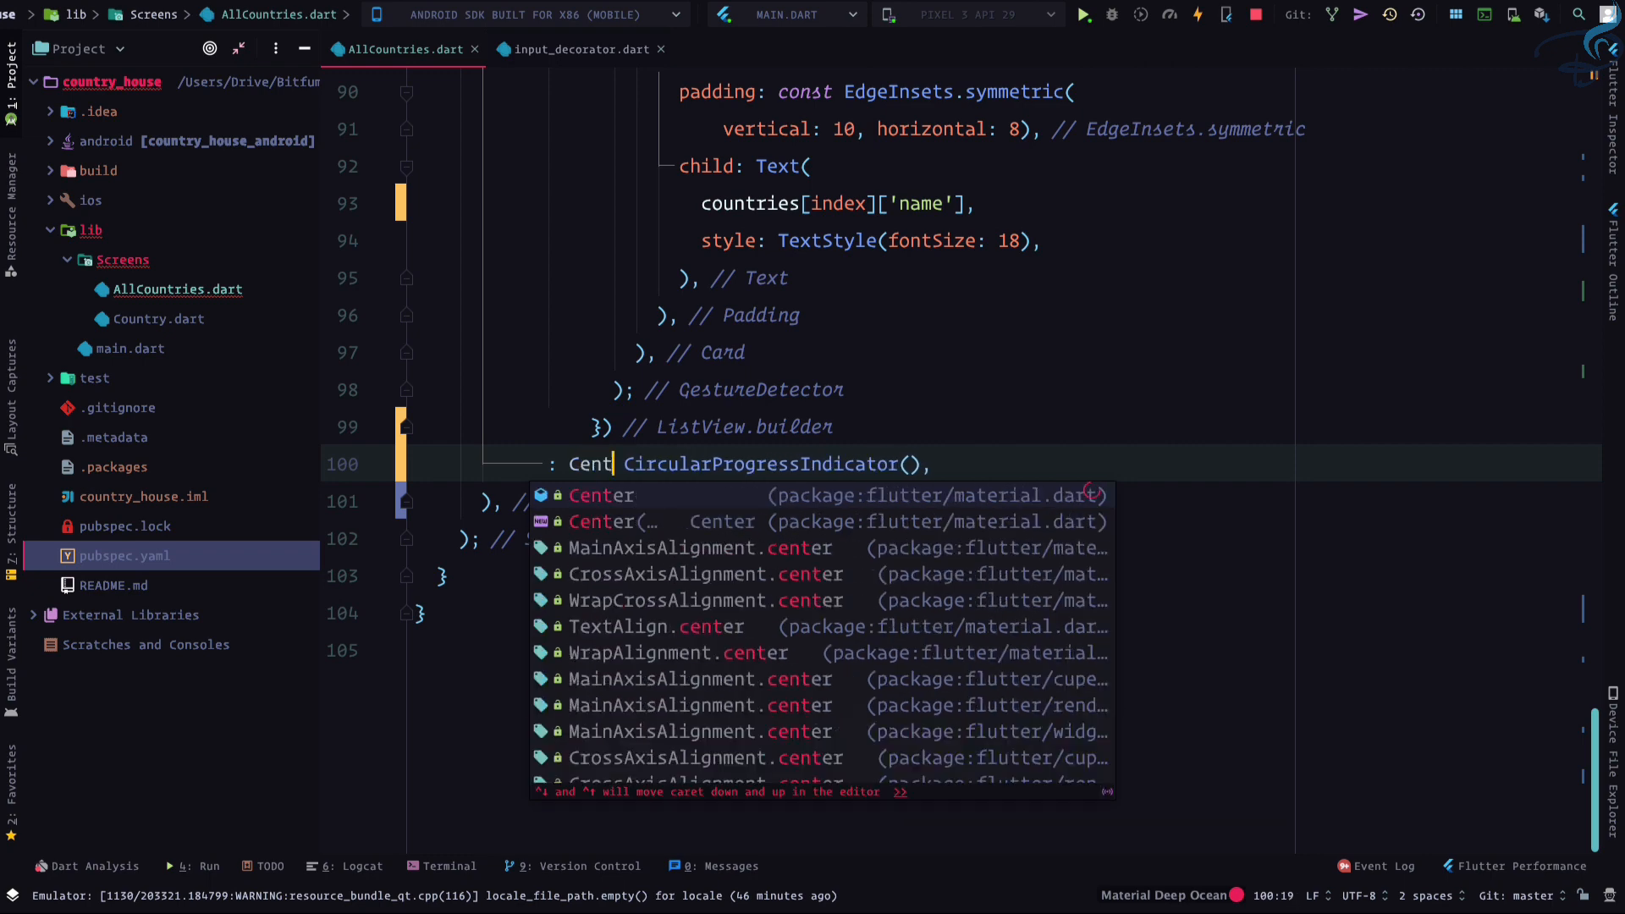
click(611, 521)
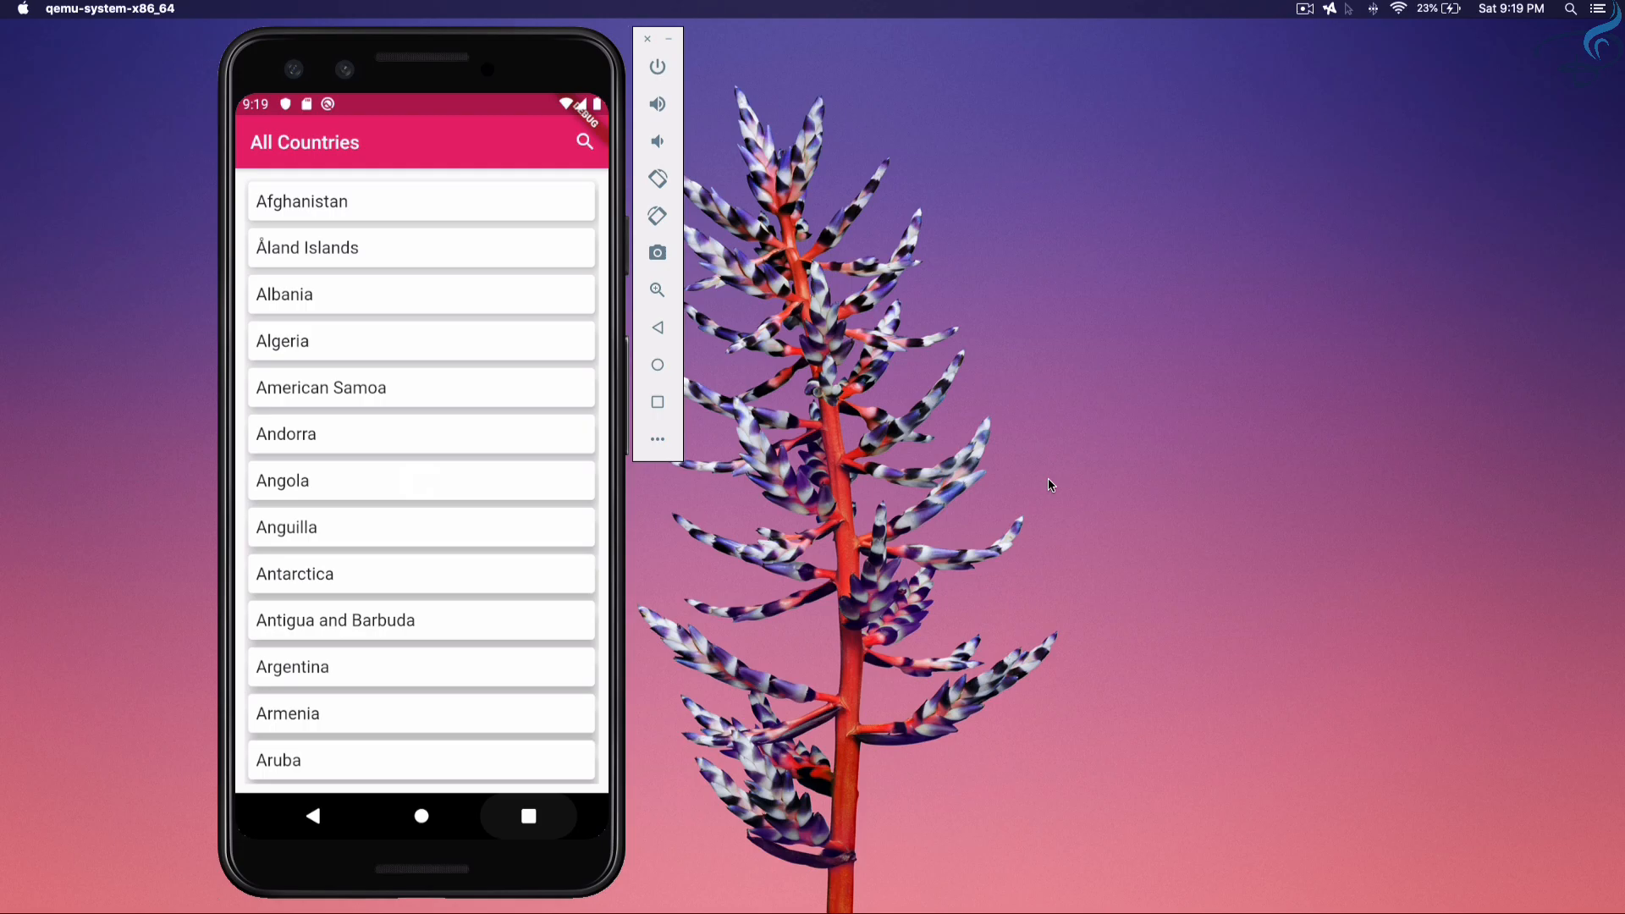
Open the 'Search Country Here' field and scroll the country list down to Bahamas
click(585, 142)
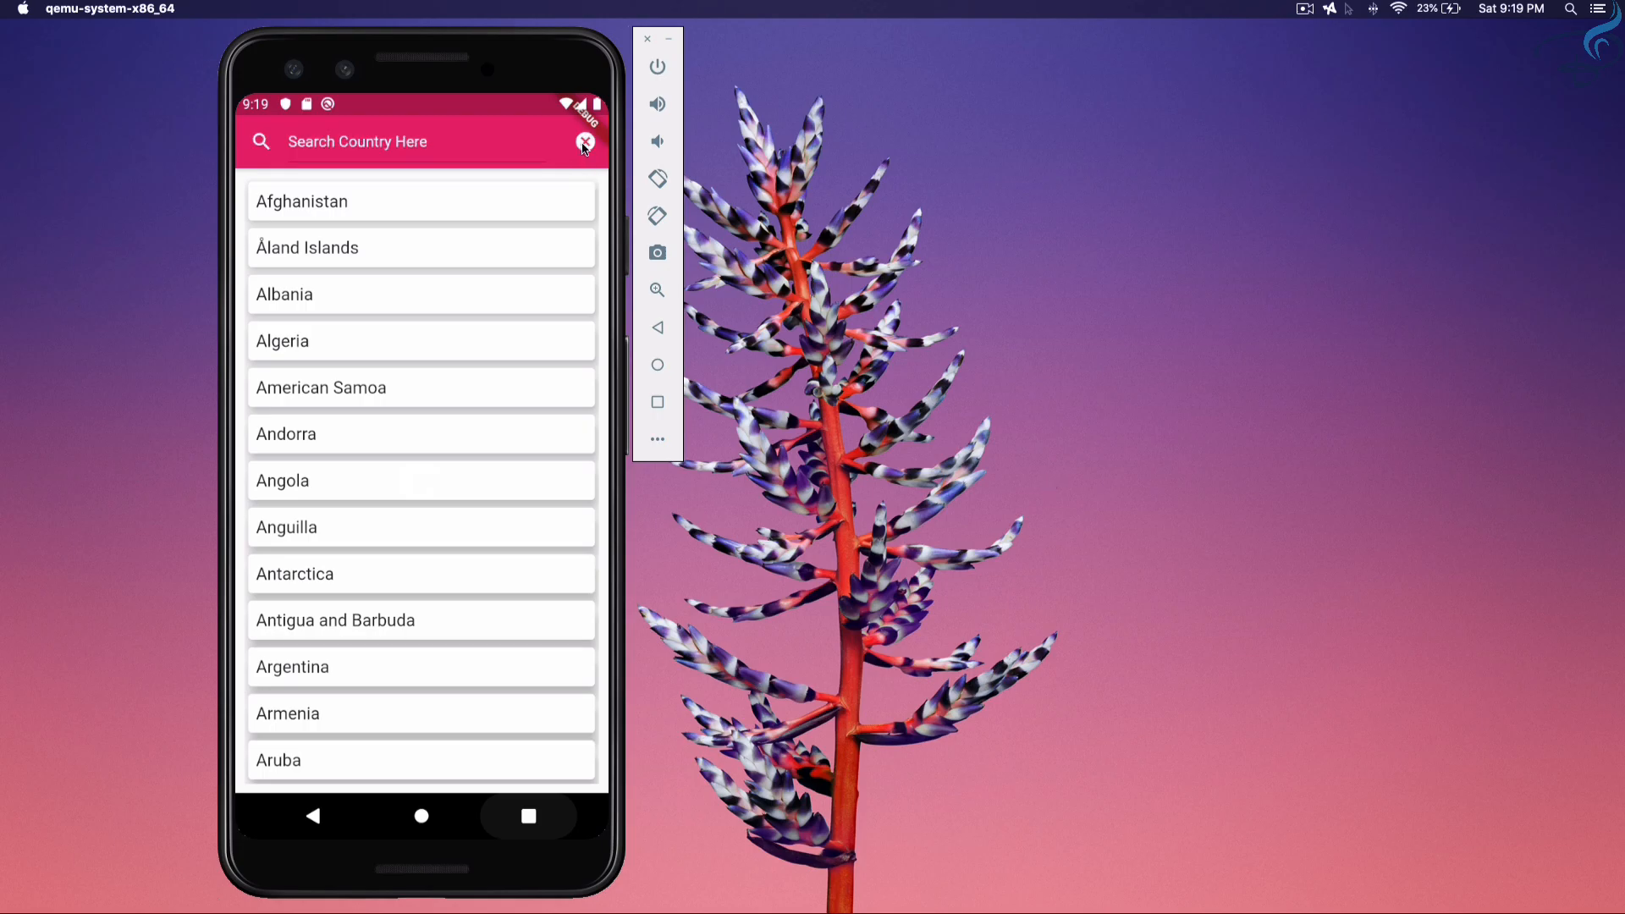
mouse_move(489, 146)
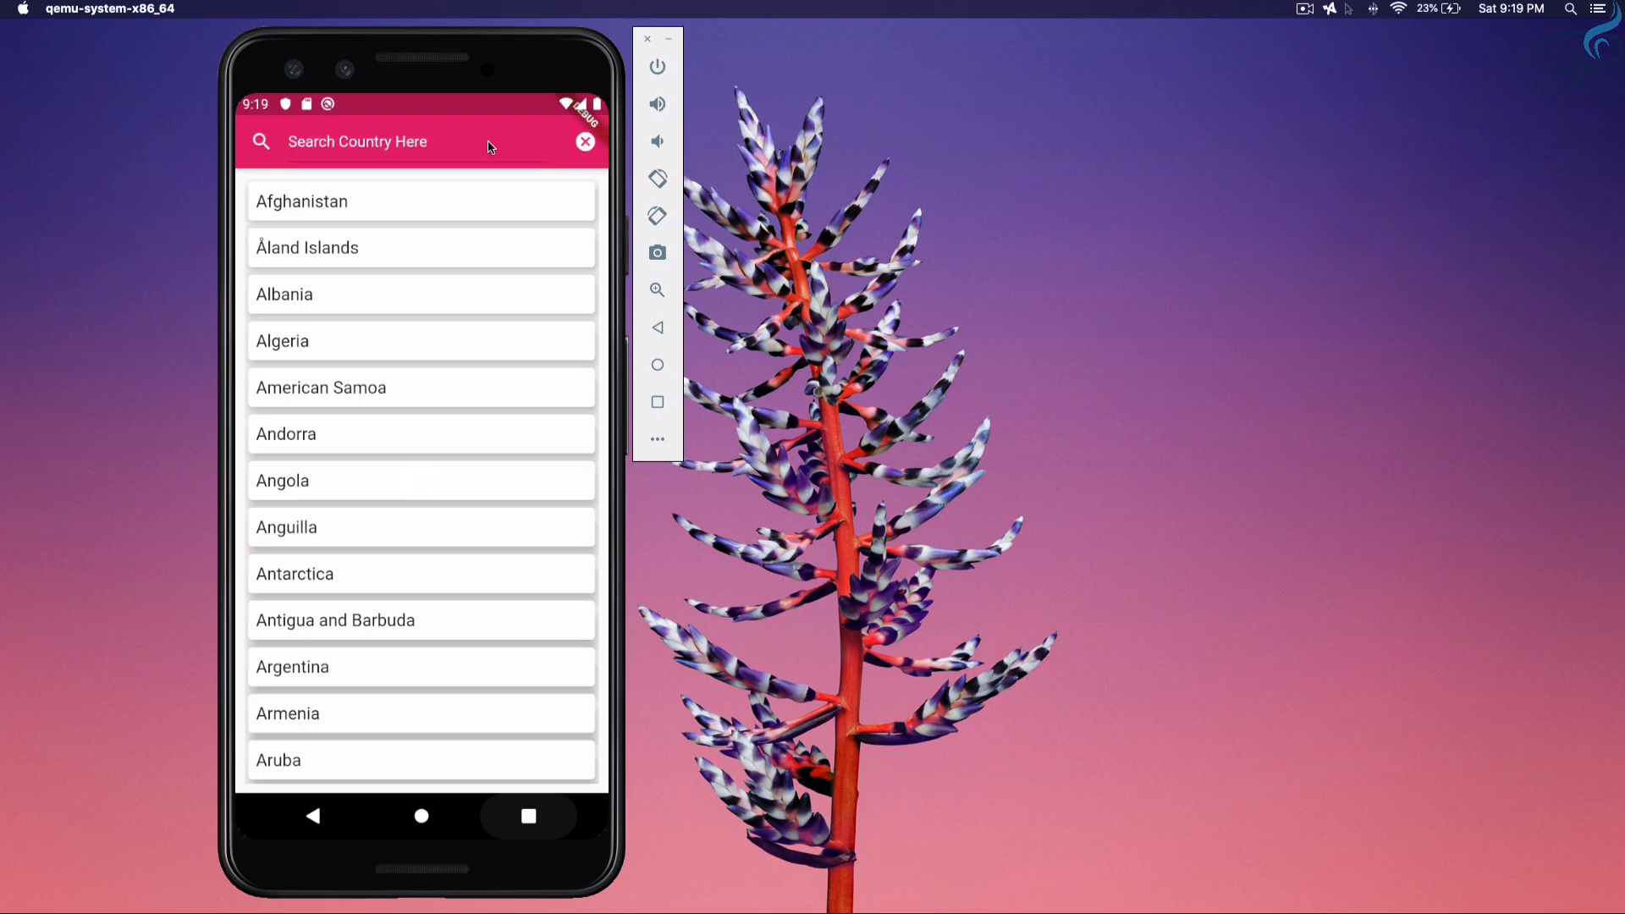
scroll(down, 3)
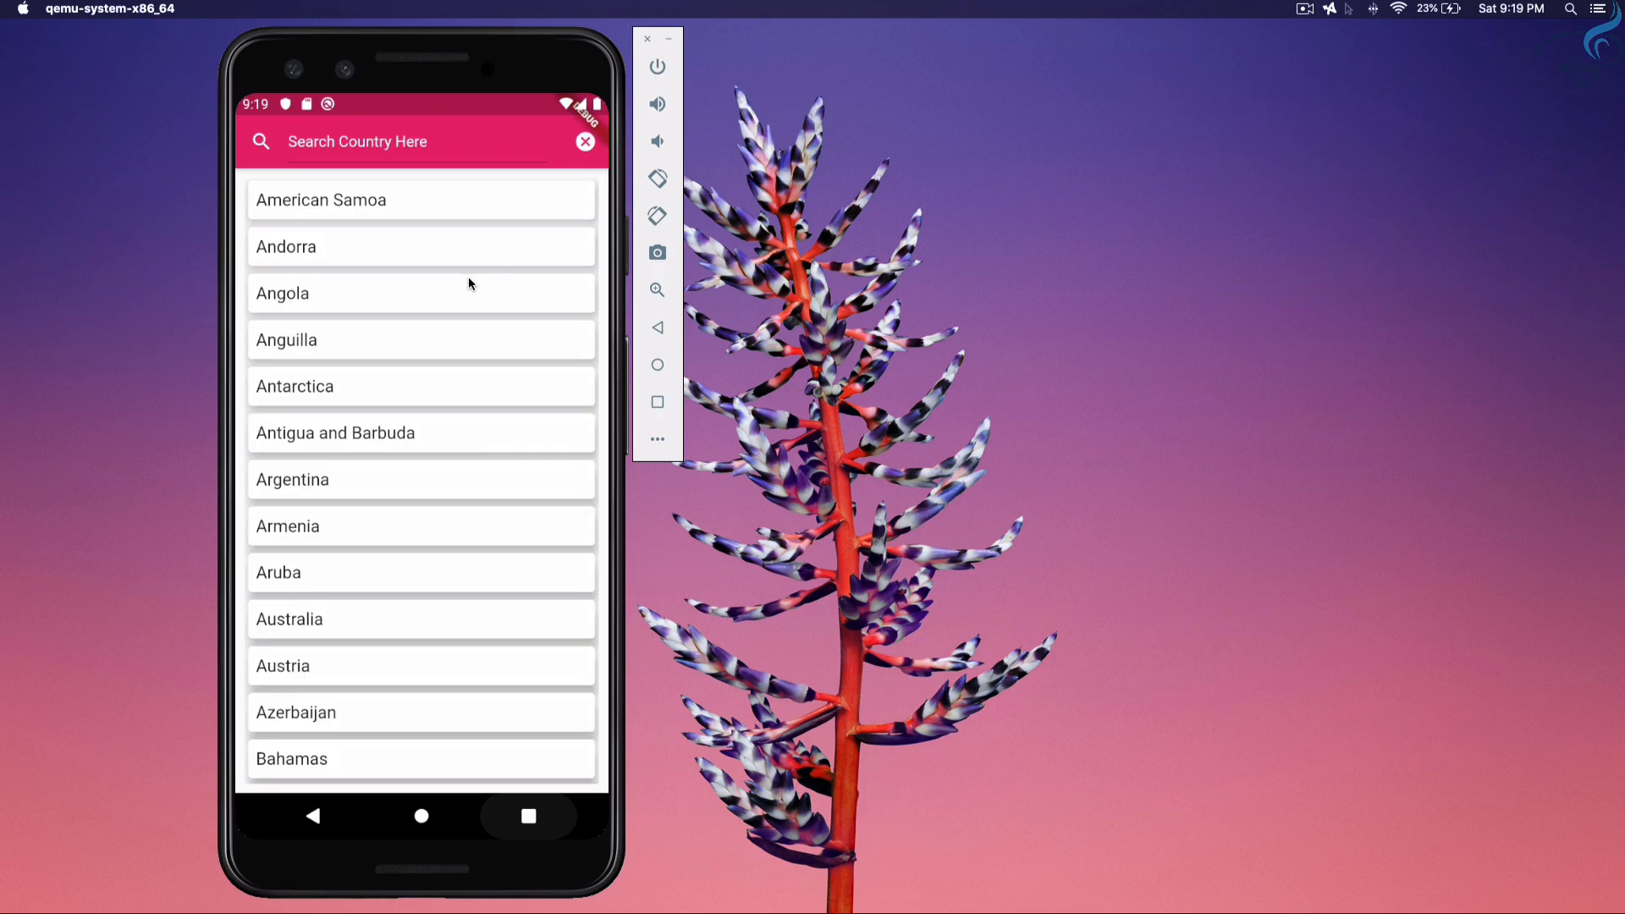